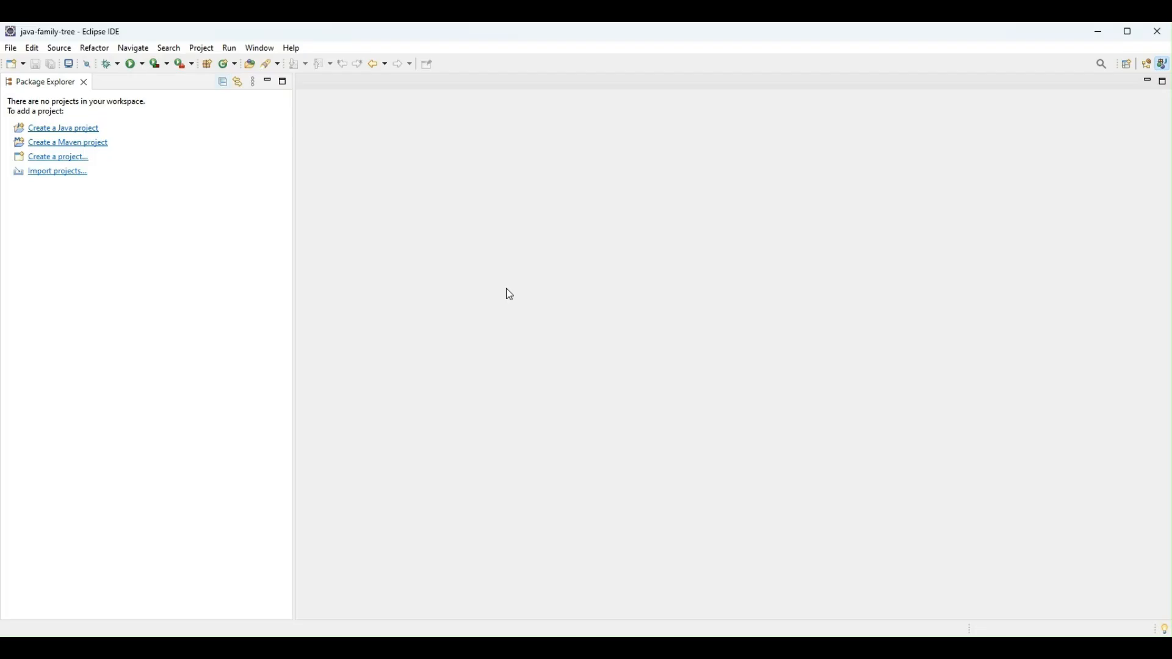
{"action": "mouse_move", "coordinate": [261, 260]}
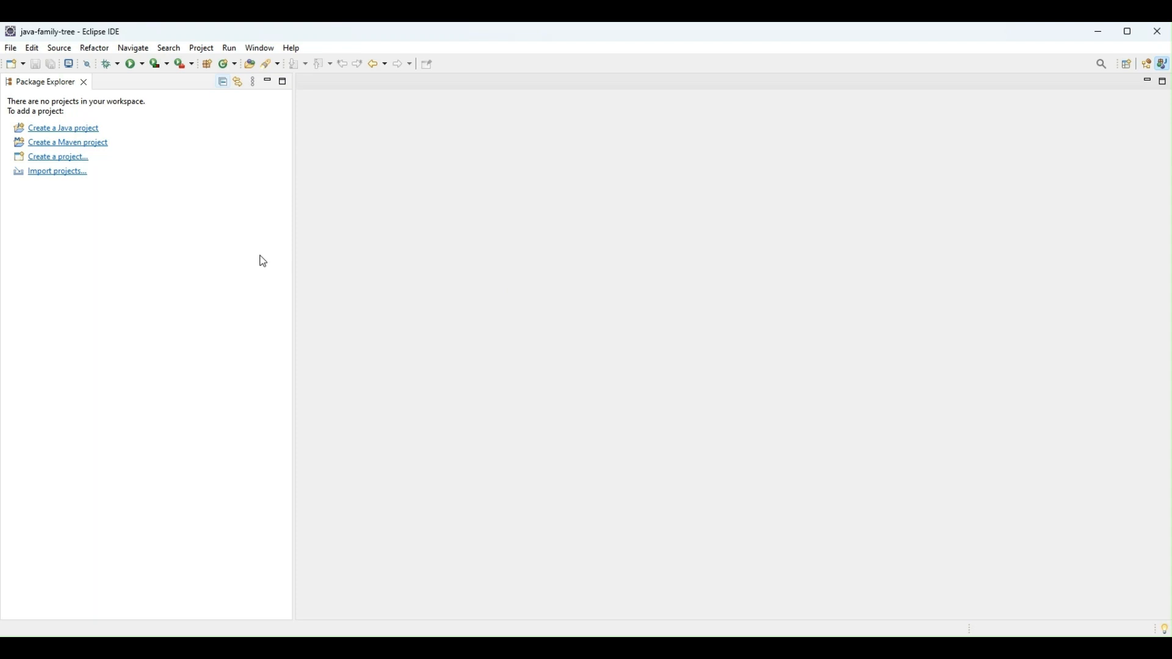
{"action": "mouse_move", "coordinate": [119, 240]}
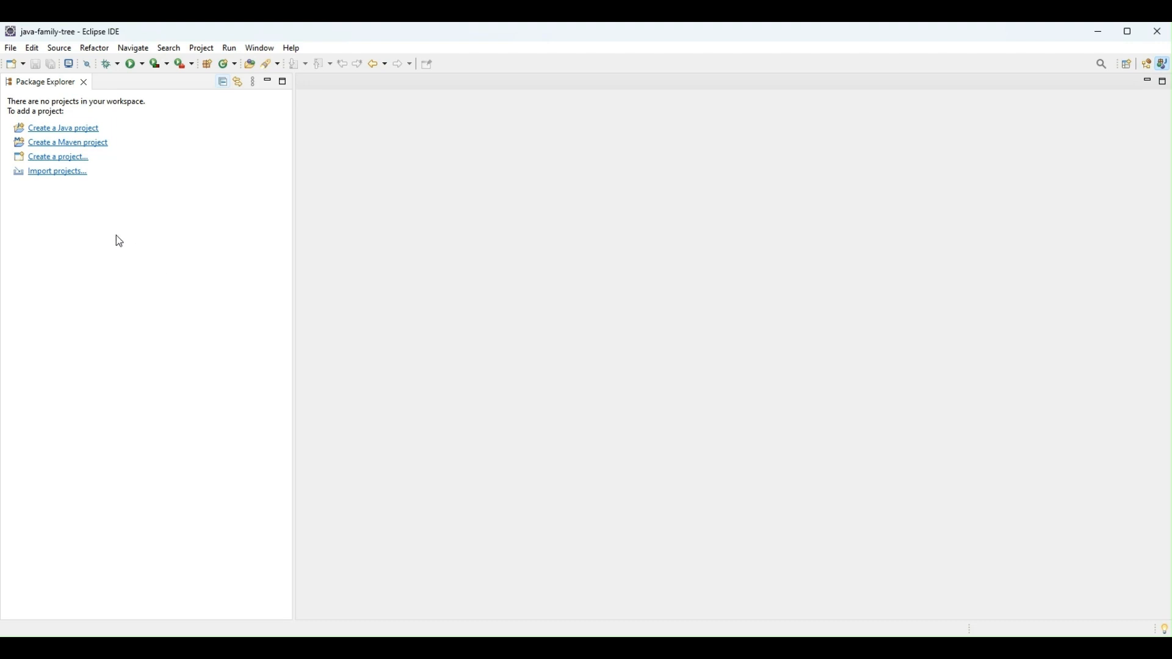
{"action": "mouse_move", "coordinate": [83, 135]}
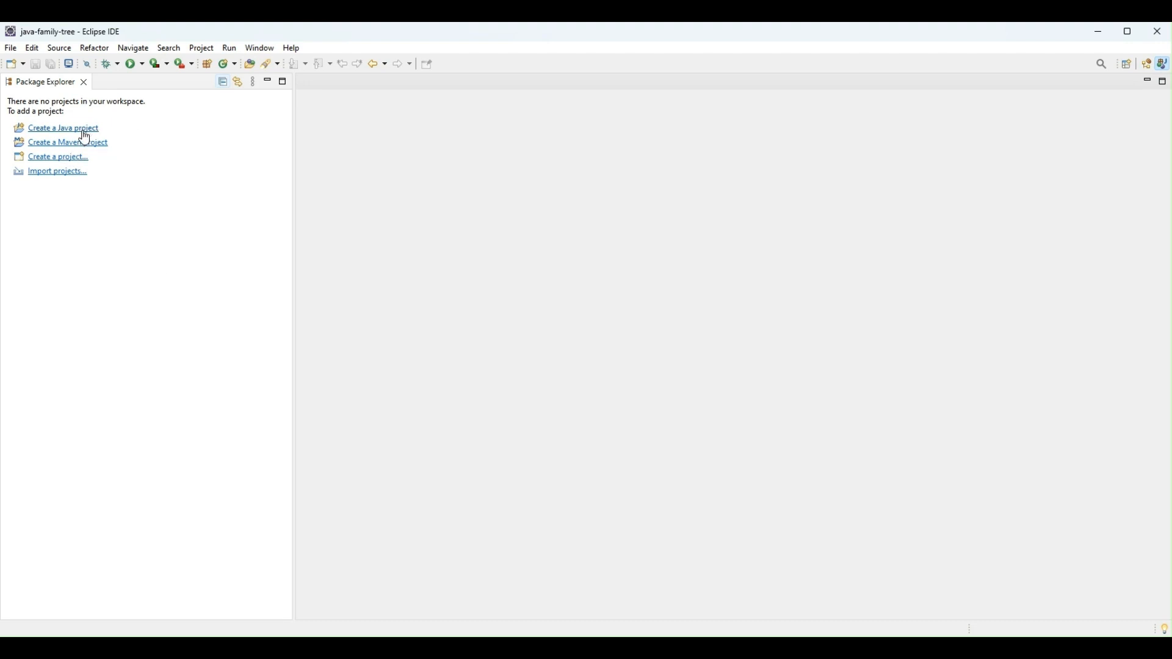
{"action": "mouse_move", "coordinate": [75, 131]}
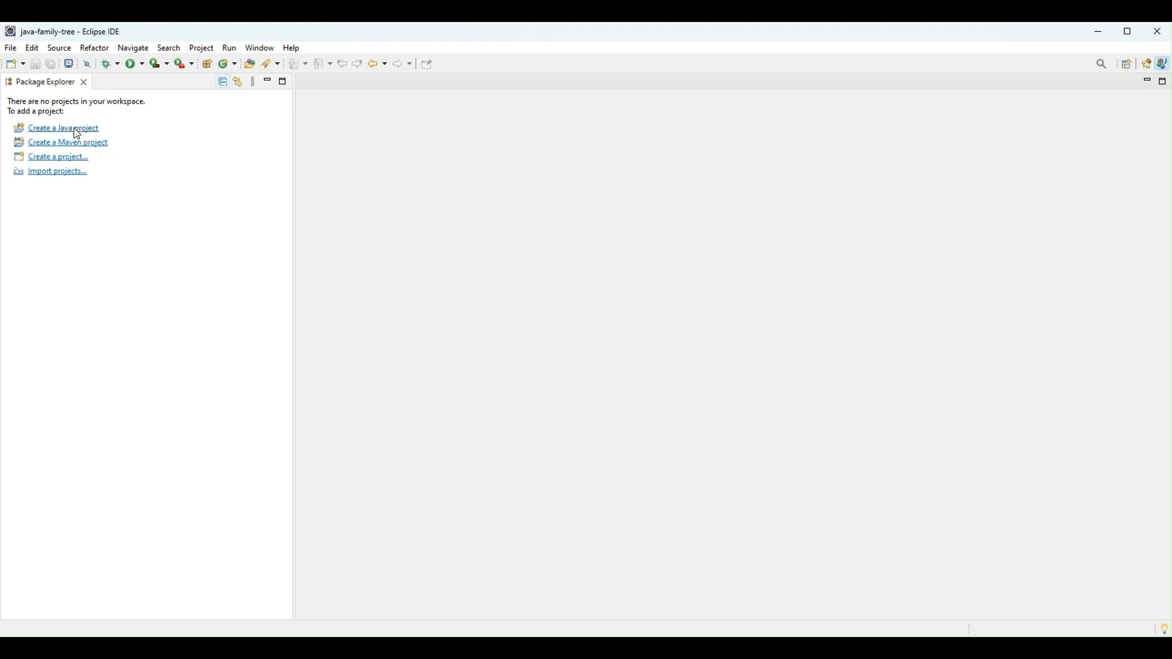
Create a new Java project named JavaFamilyTree with default settings
{"action": "left_click", "coordinate": [61, 128]}
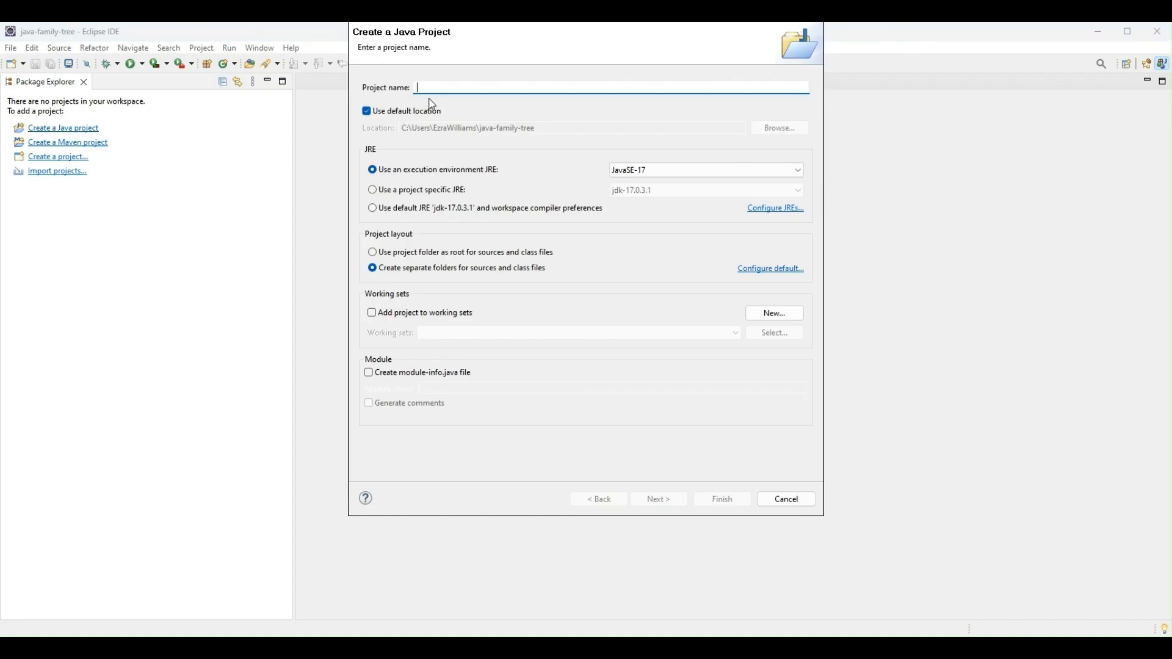
{"action": "type", "text": "JavaFamilyTr"}
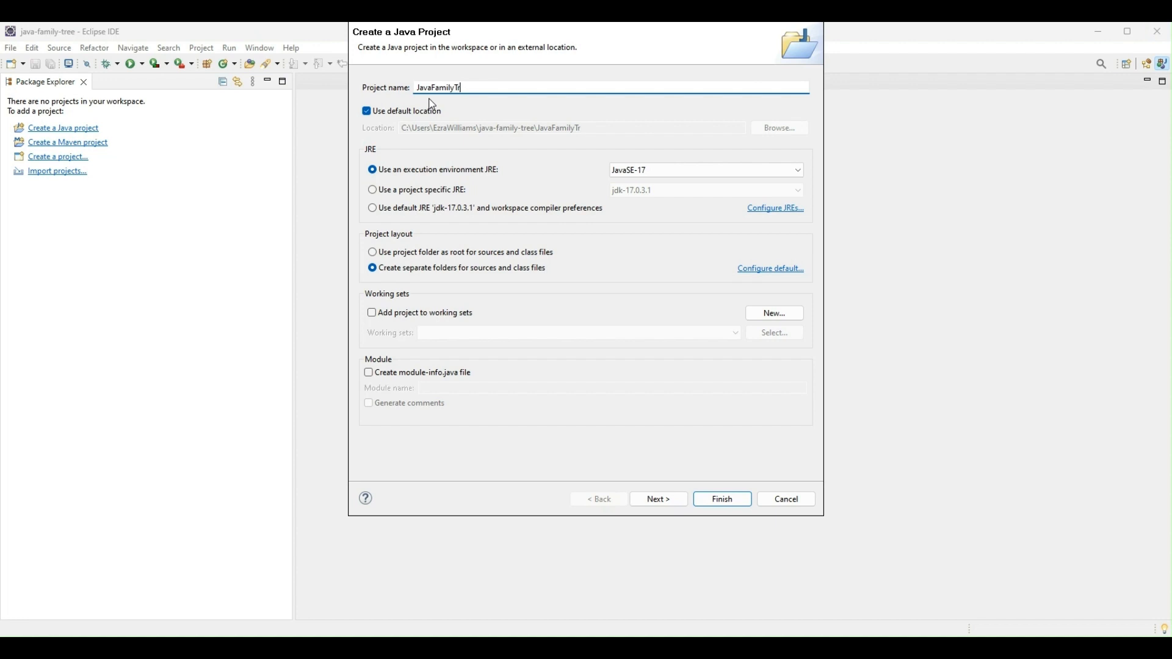
{"action": "type", "text": "ee"}
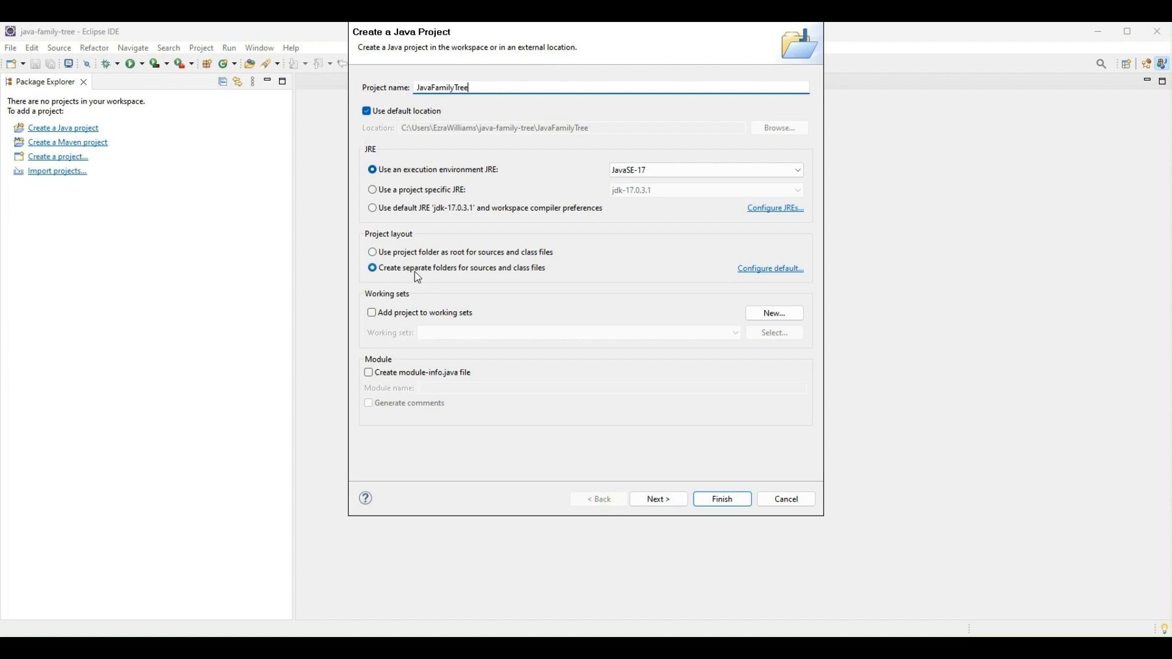
{"action": "mouse_move", "coordinate": [681, 486]}
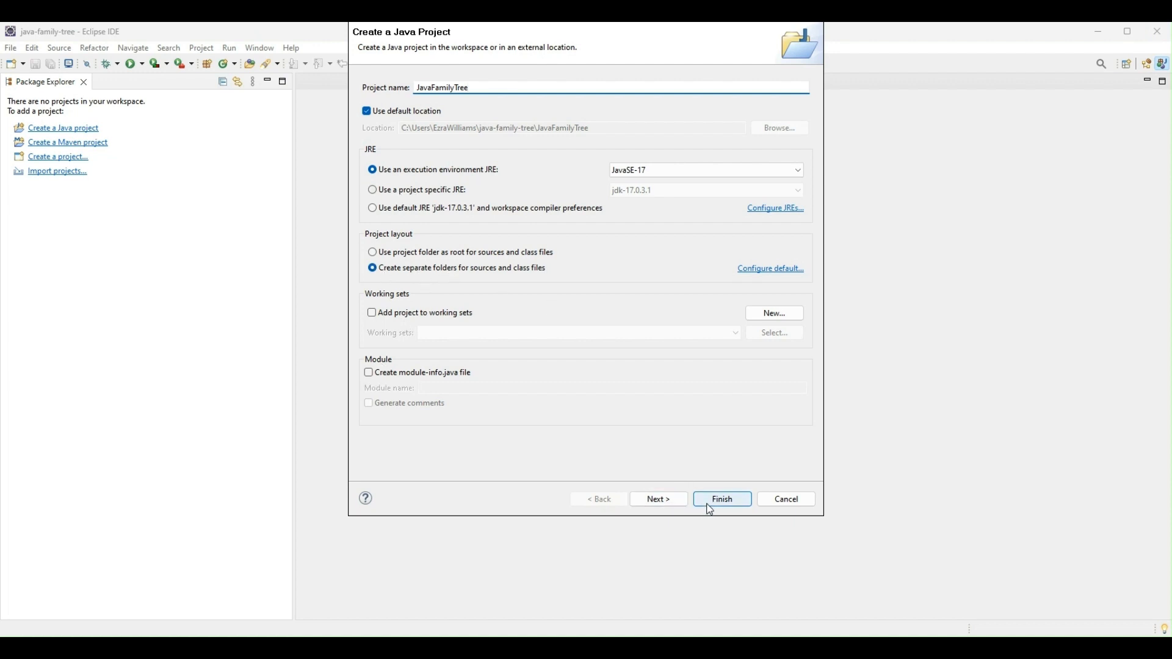
{"action": "left_click", "coordinate": [722, 498]}
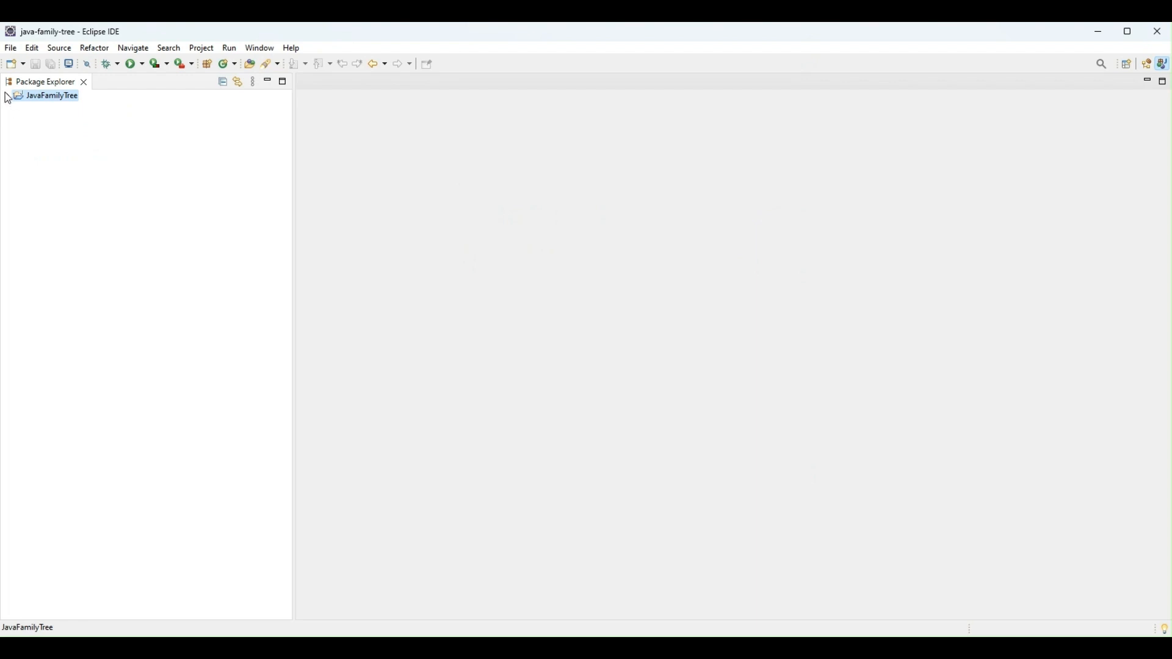
{"action": "left_click", "coordinate": [10, 96]}
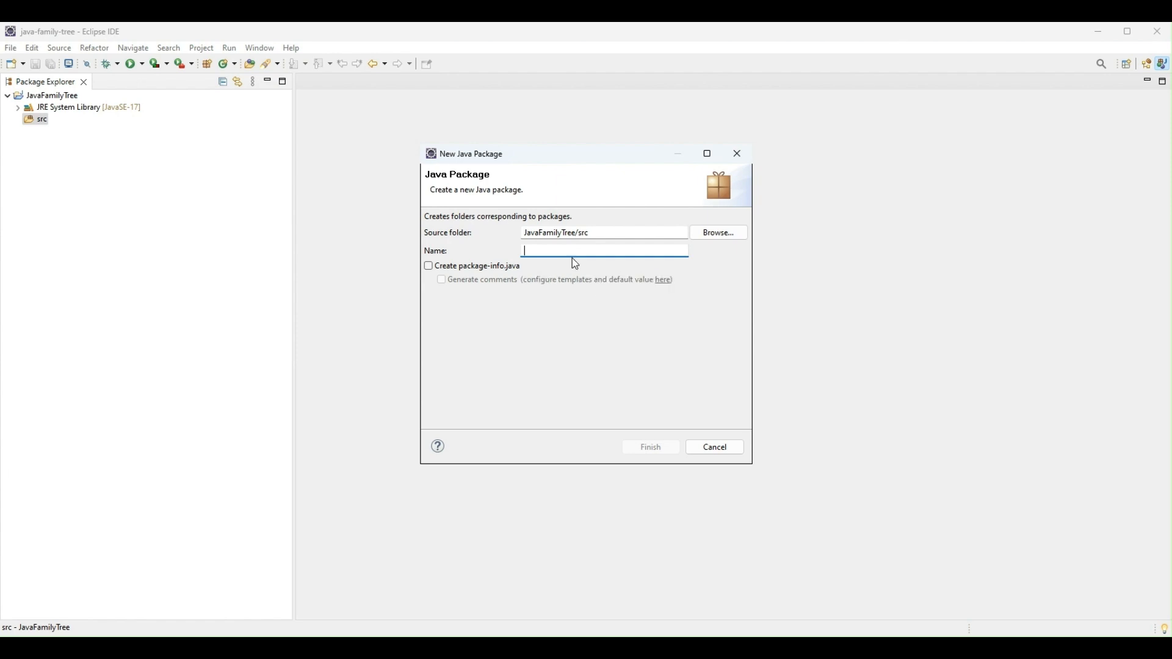
Create the package com.lionezservices.familytreebasics under the src folder
{"action": "type", "text": "e"}
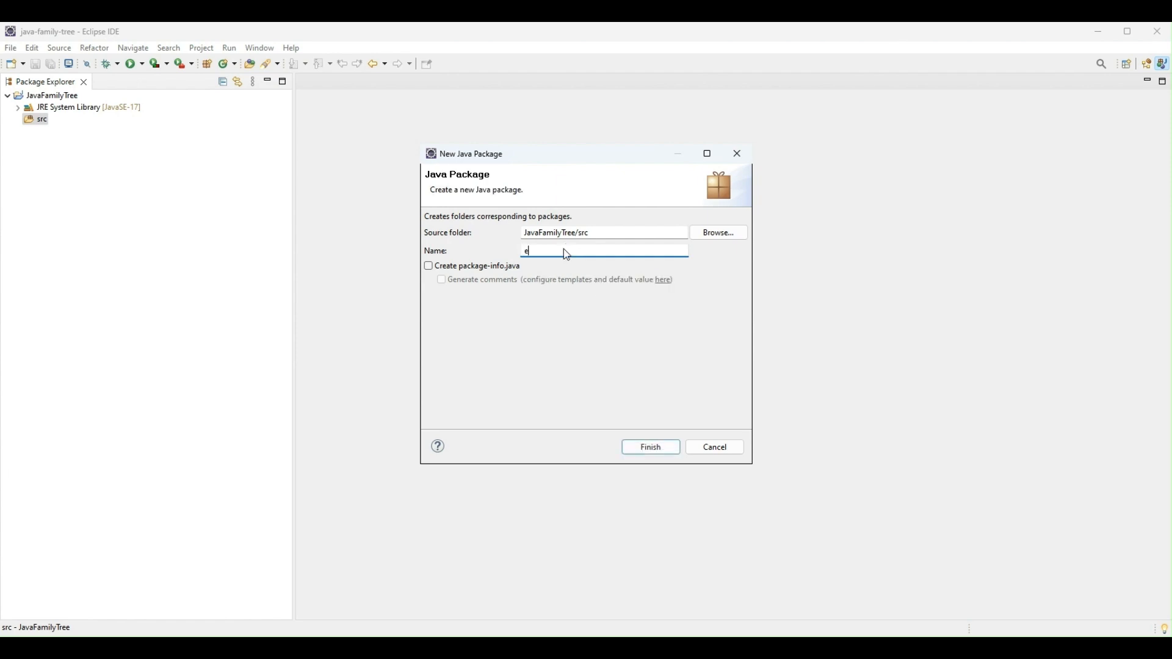
{"action": "key", "text": "BackSpace"}
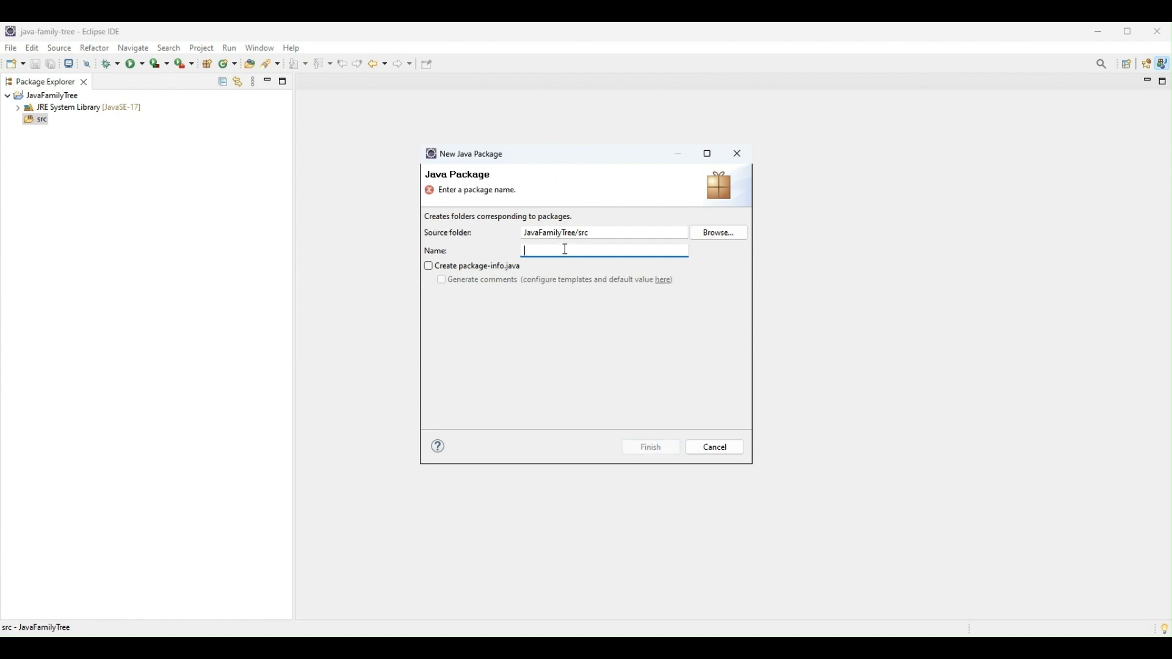
{"action": "type", "text": "com"}
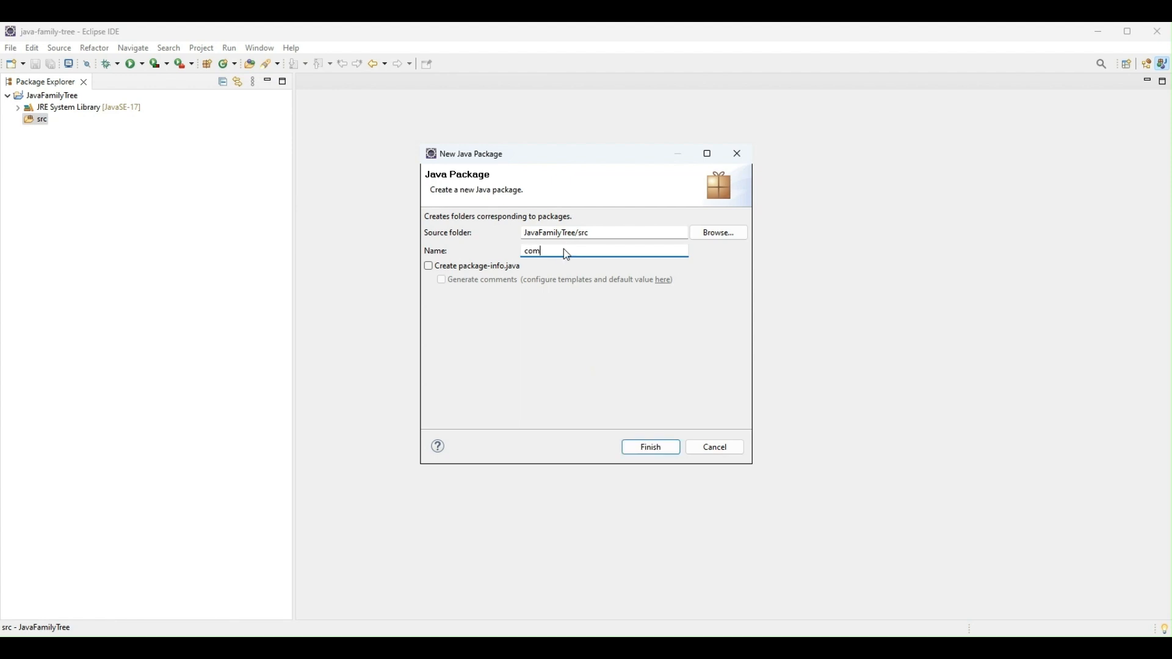
{"action": "type", "text": ".lionex"}
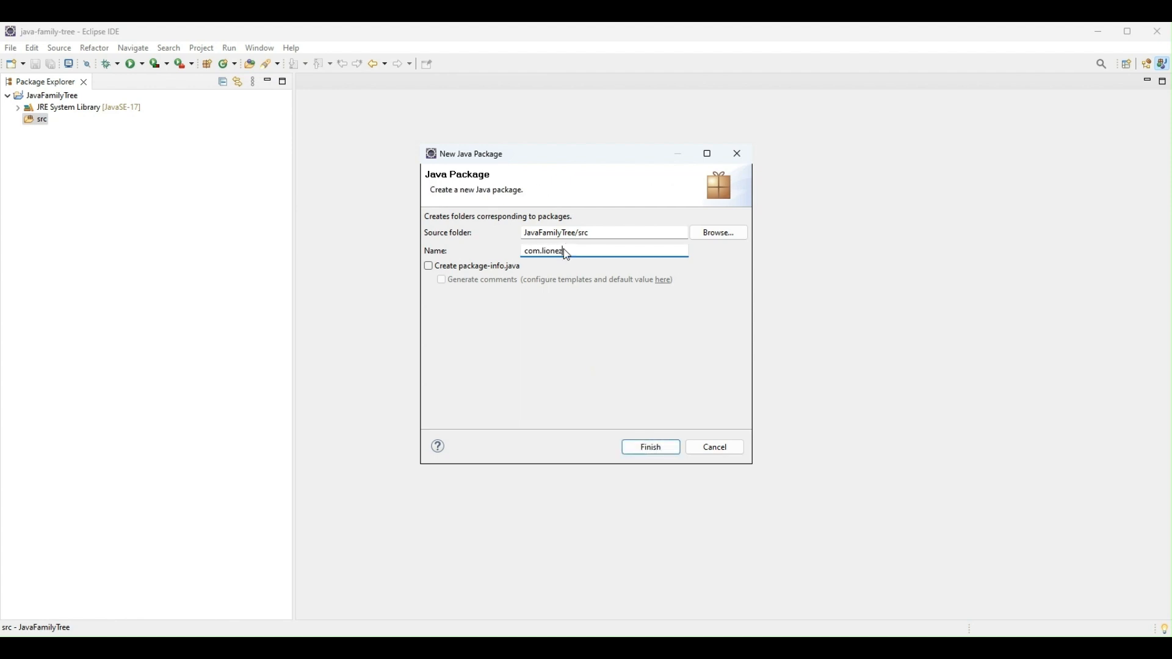
{"action": "type", "text": "services"}
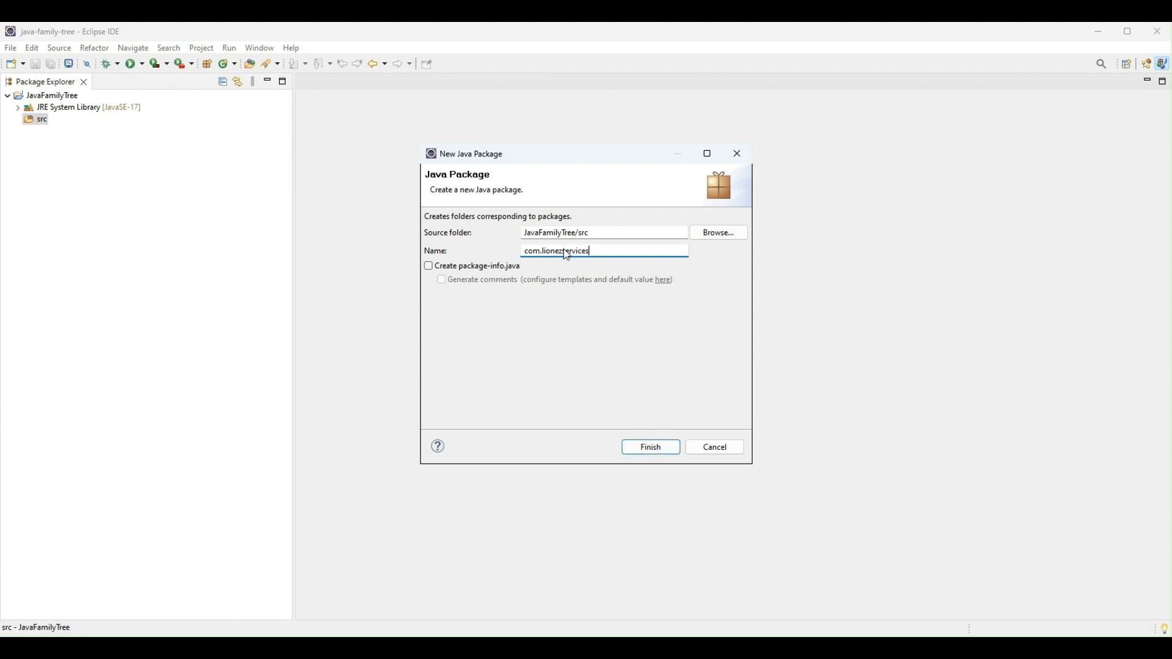
{"action": "type", "text": "."}
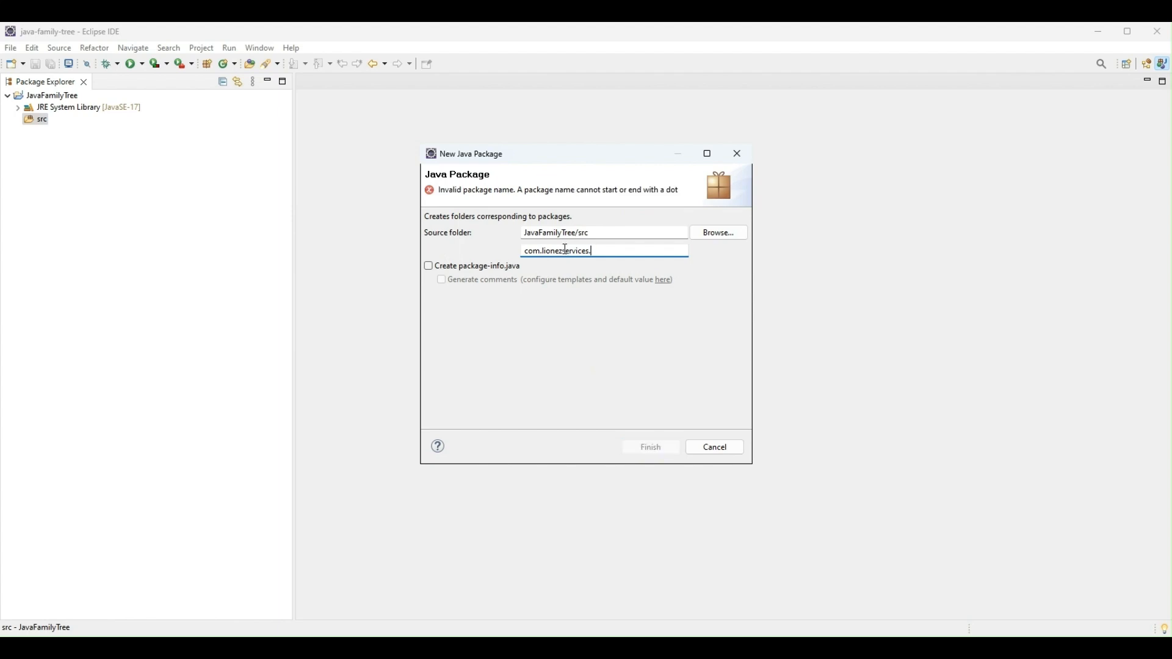
{"action": "type", "text": "family"}
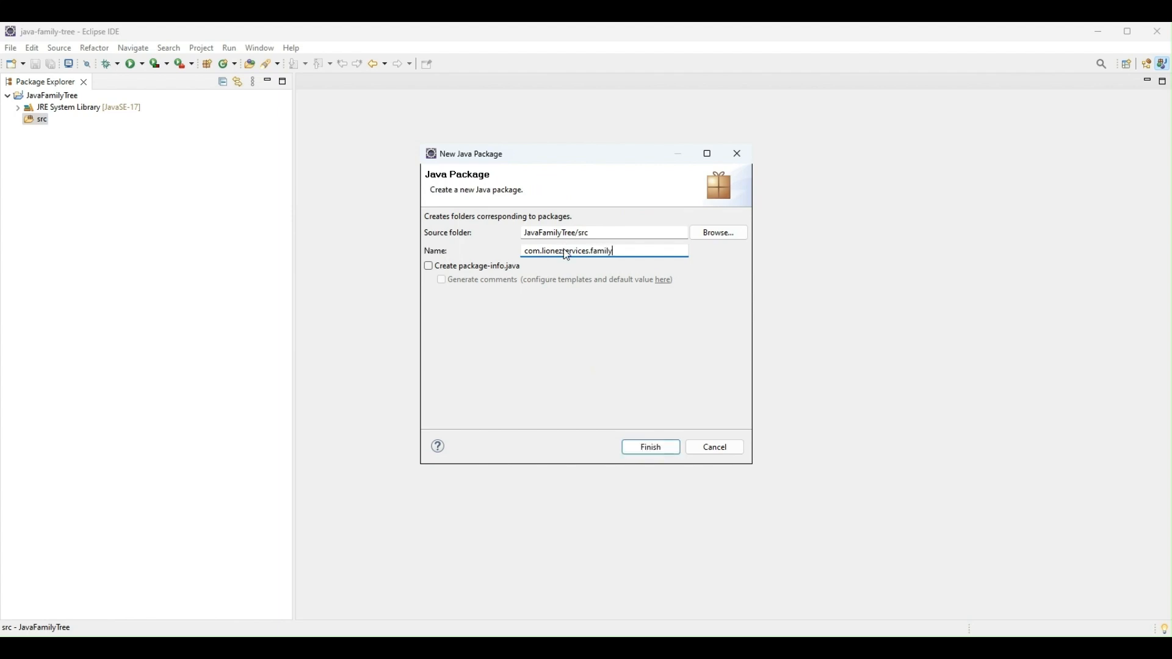
{"action": "type", "text": "tree"}
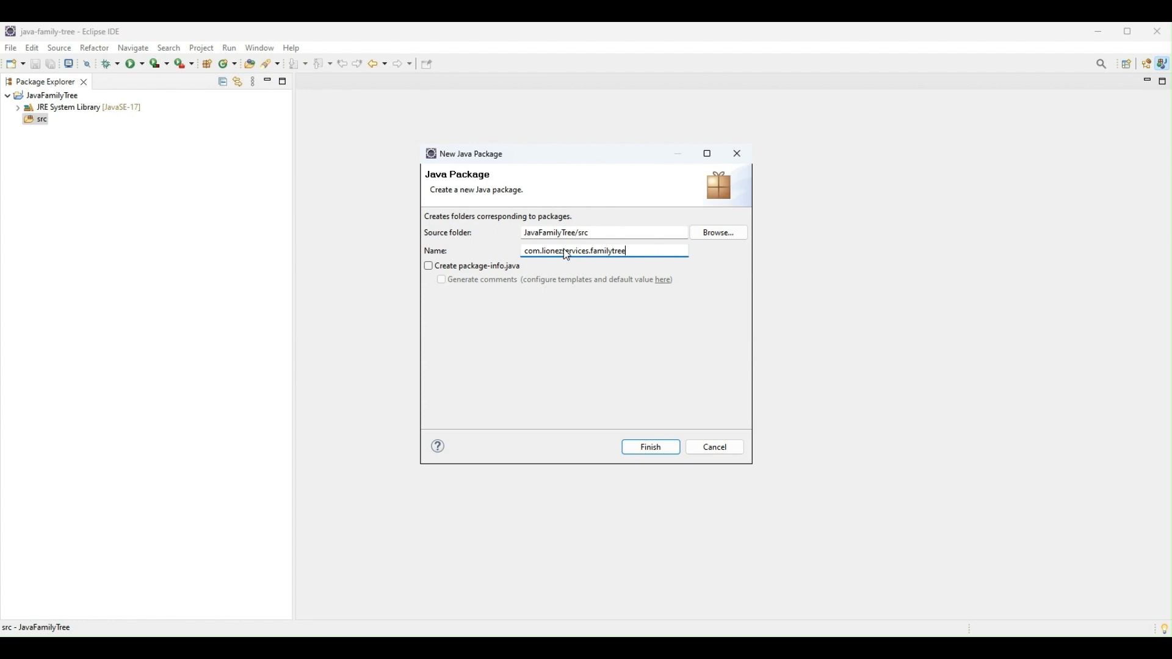
{"action": "type", "text": "bas"}
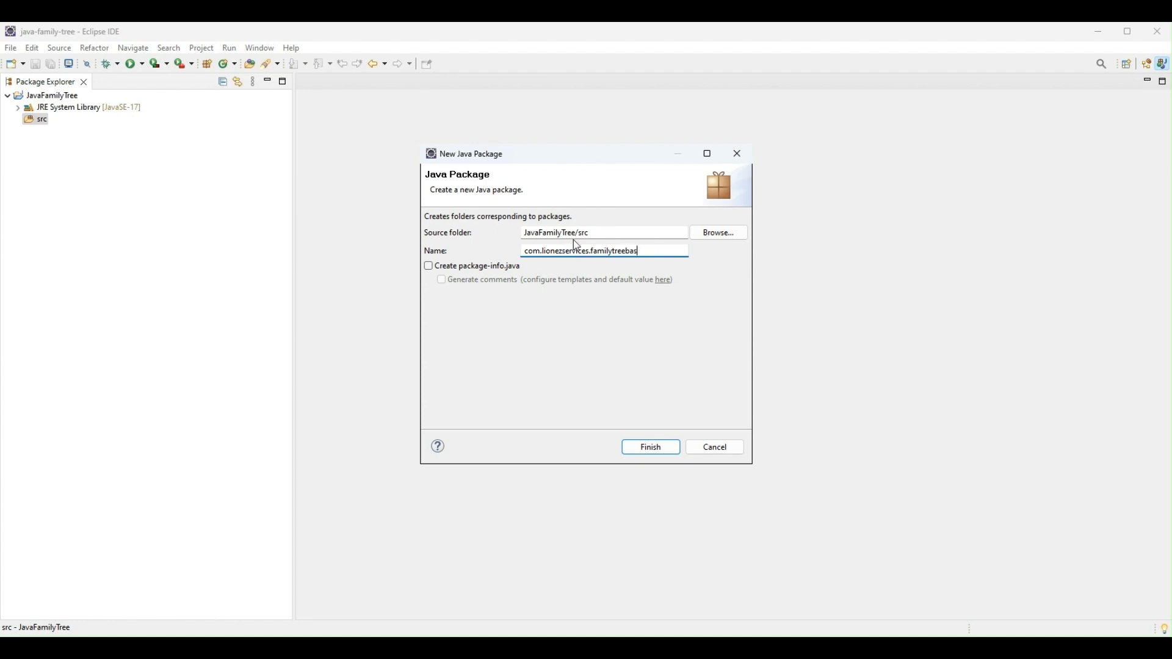
{"action": "type", "text": "ics"}
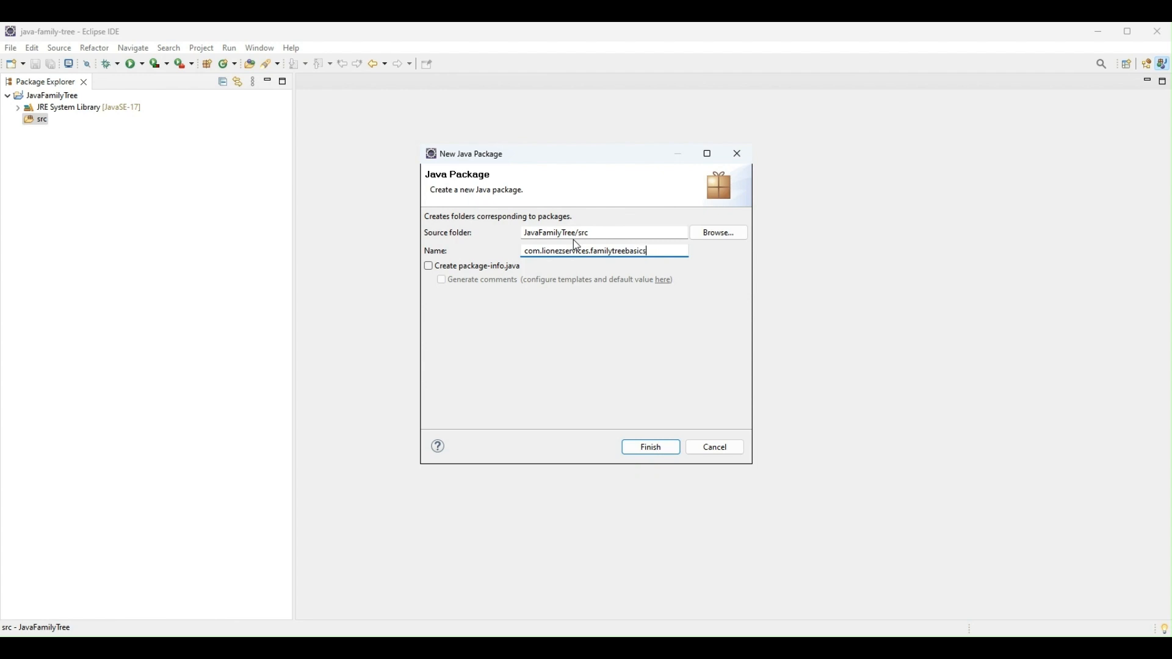
{"action": "left_click", "coordinate": [650, 447]}
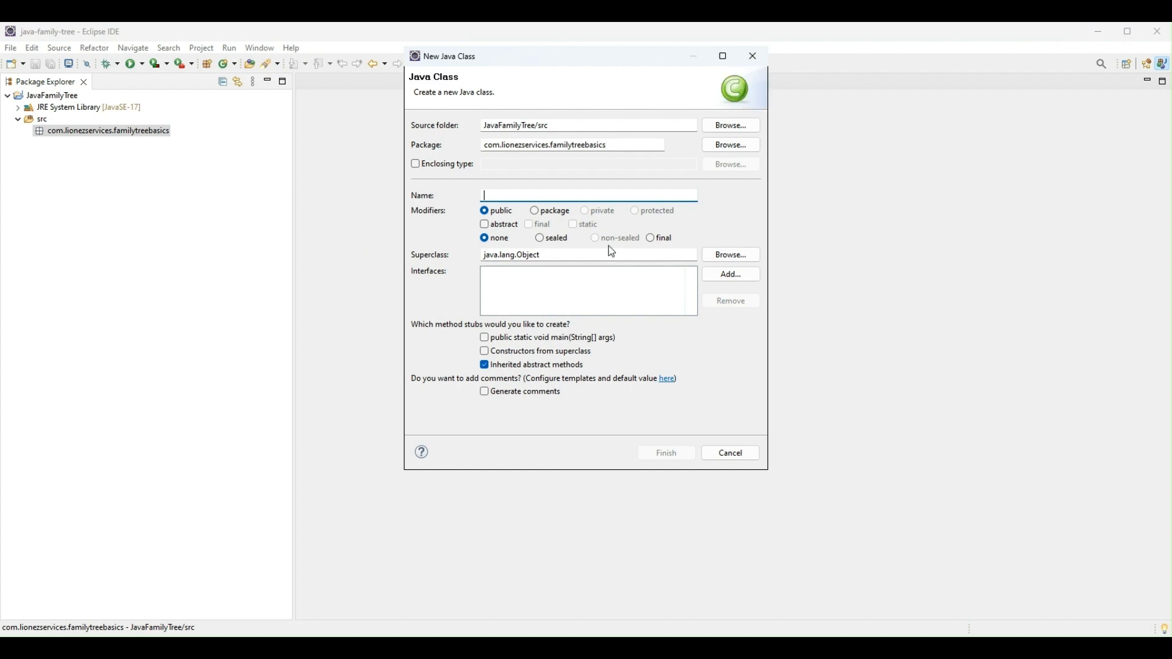
Create the class FamilyTreeTop with generated comments in the familytreebasics package
{"action": "type", "text": "FamilyTree"}
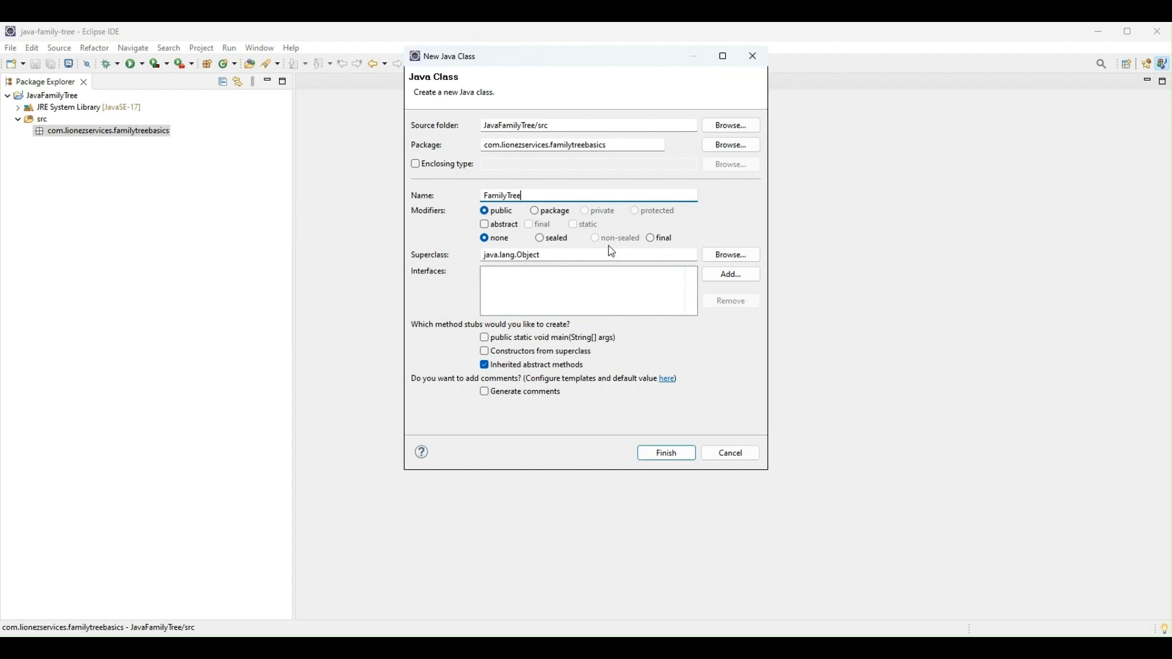
{"action": "type", "text": "Top"}
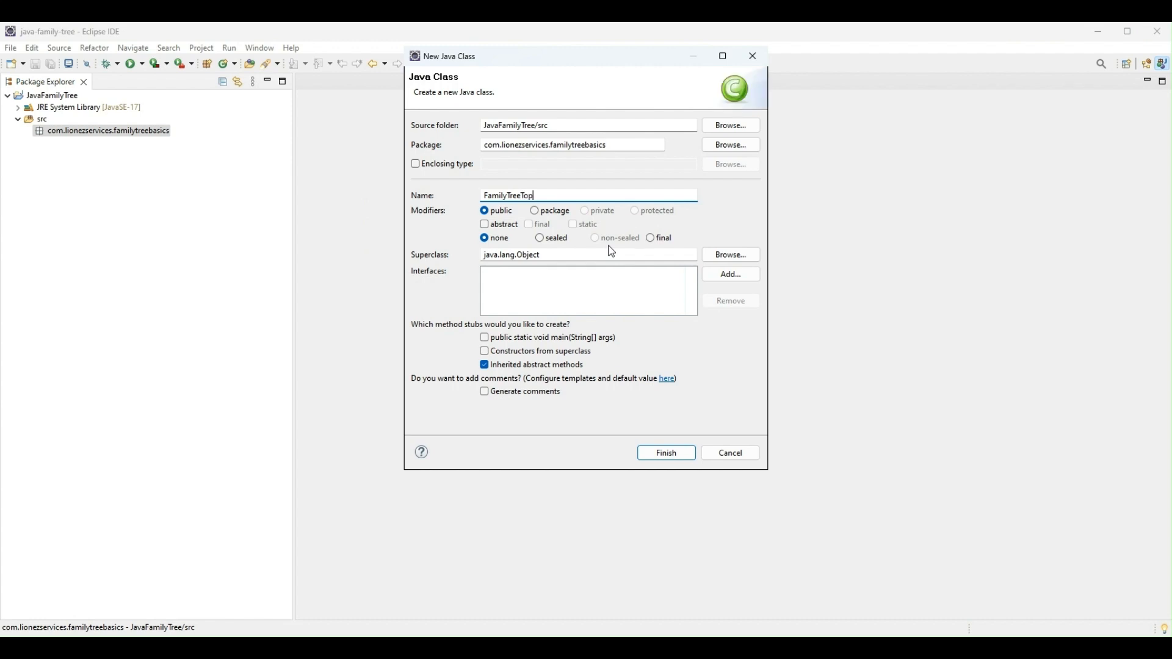
{"action": "left_click", "coordinate": [483, 365]}
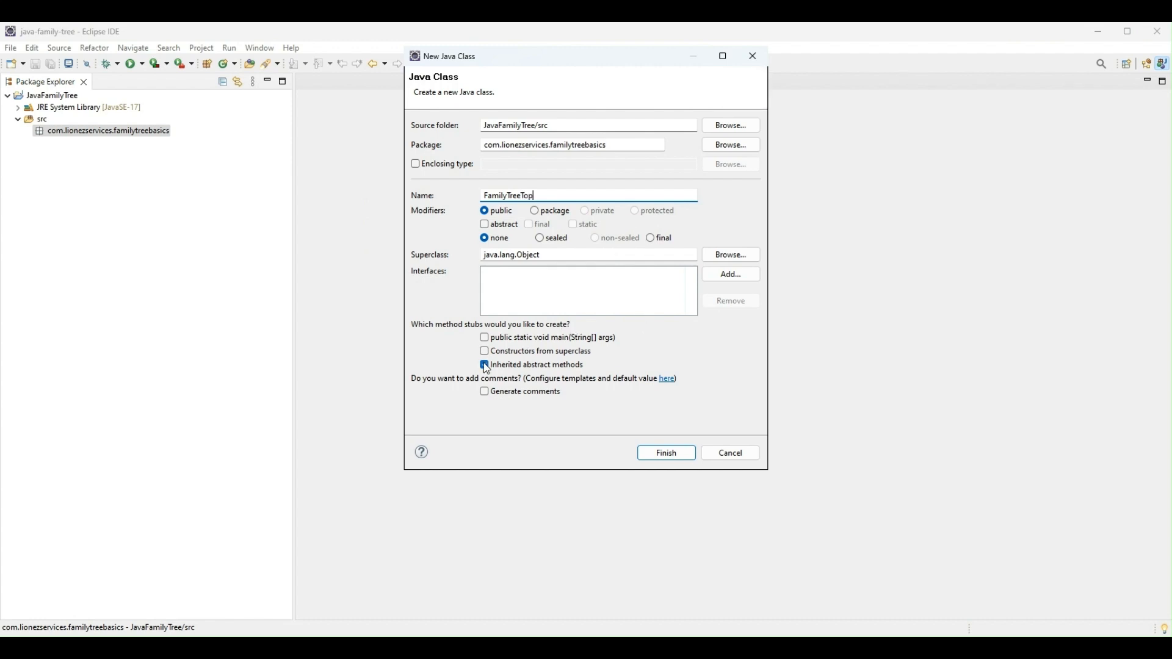
{"action": "left_click", "coordinate": [484, 365]}
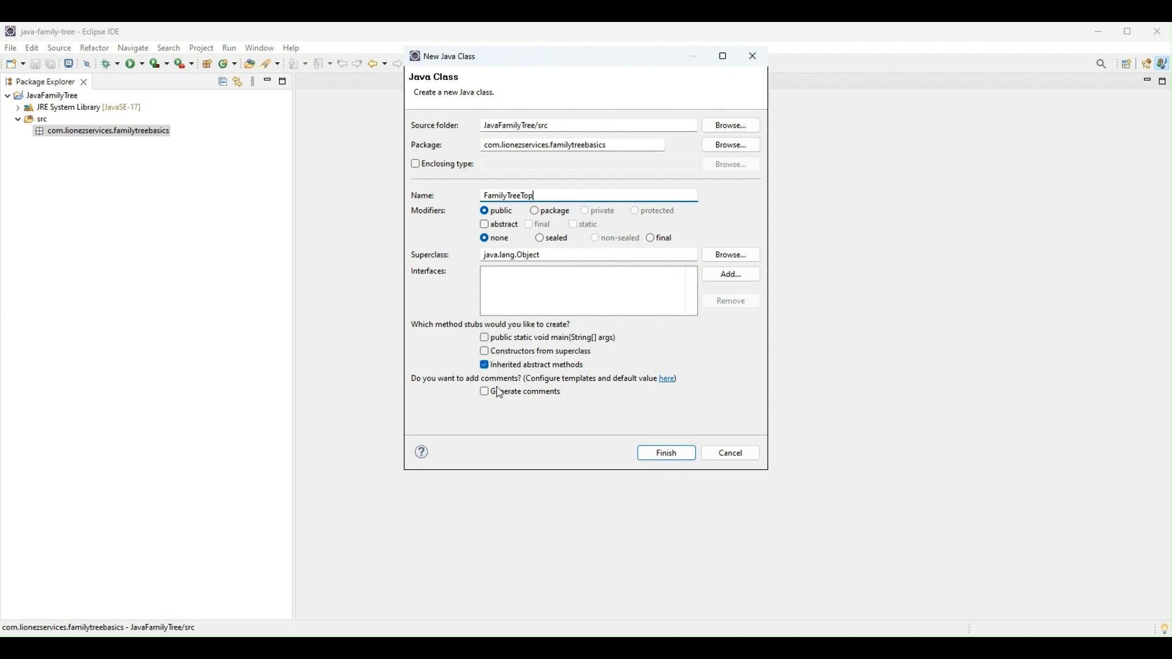
{"action": "left_click", "coordinate": [483, 390]}
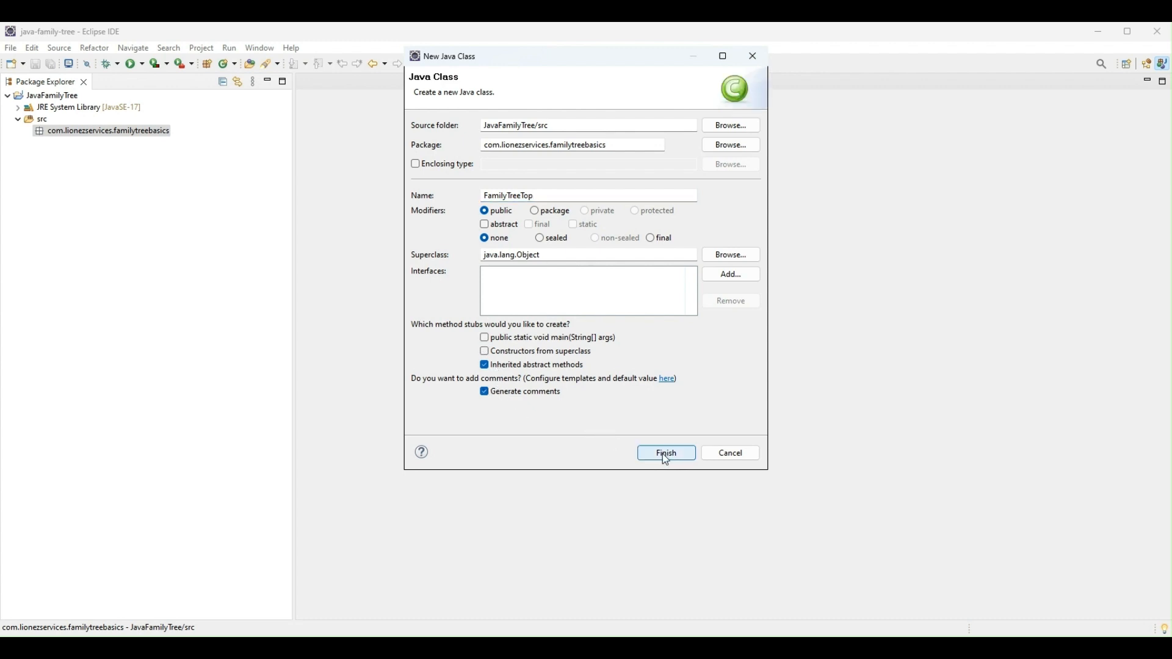
{"action": "left_click", "coordinate": [666, 453]}
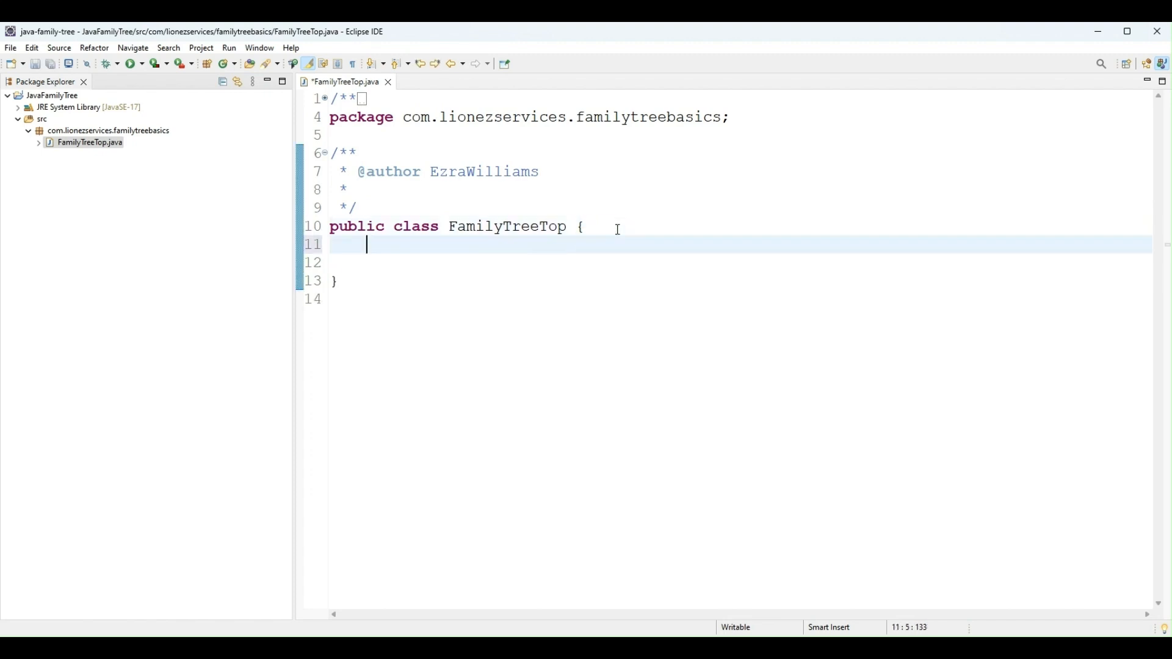
Add comment lines about data types/variables and attributes as things about my family tree
{"action": "type", "text": "//"}
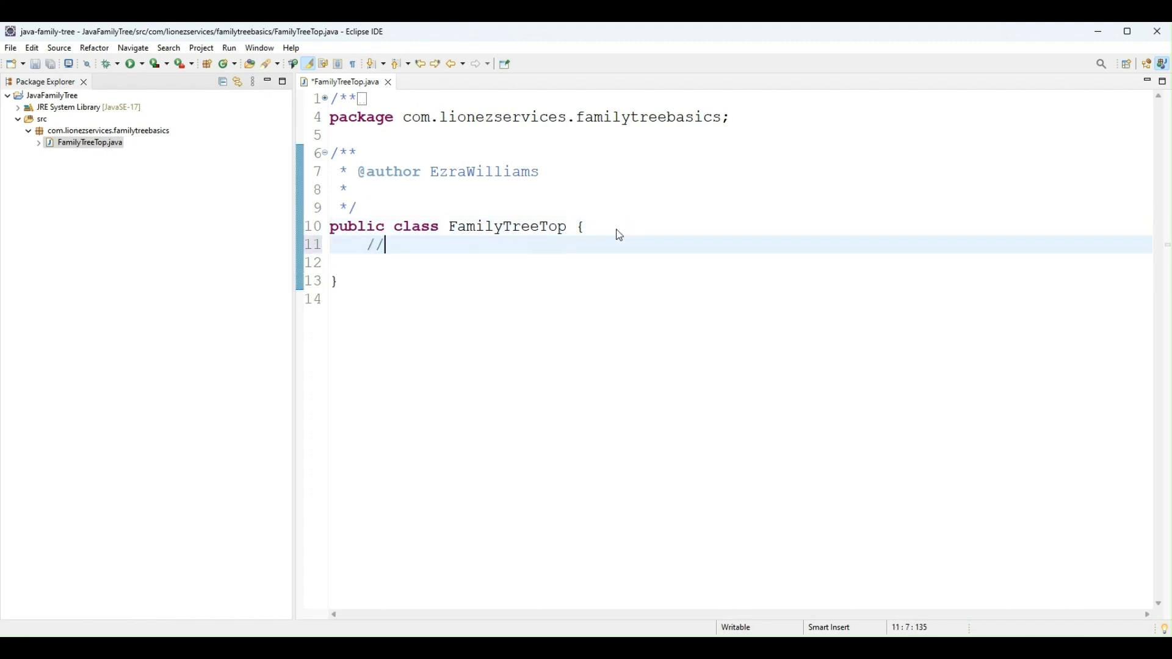
{"action": "type", "text": "Data types and var"}
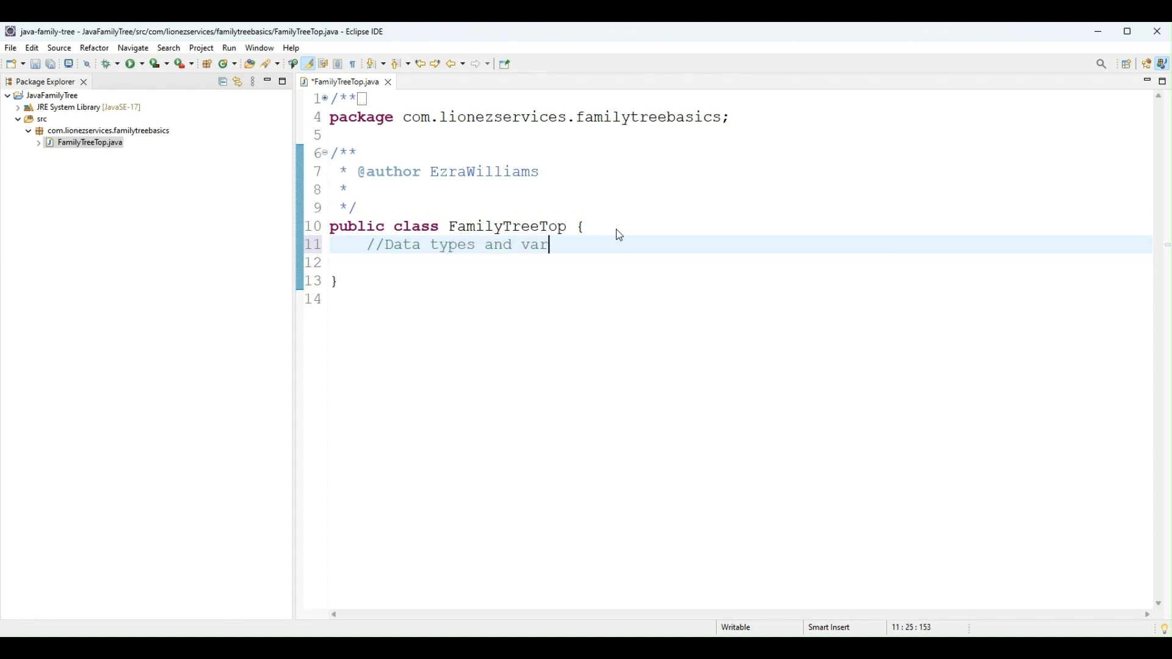
{"action": "type", "text": "iables:"}
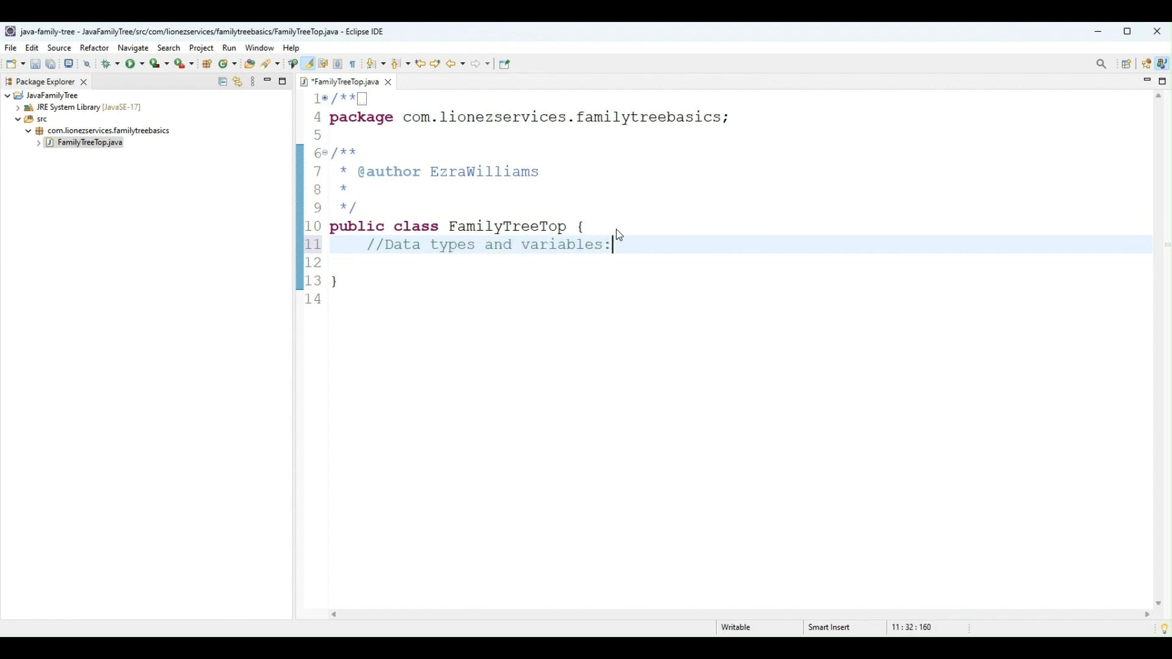
{"action": "key", "text": "Enter"}
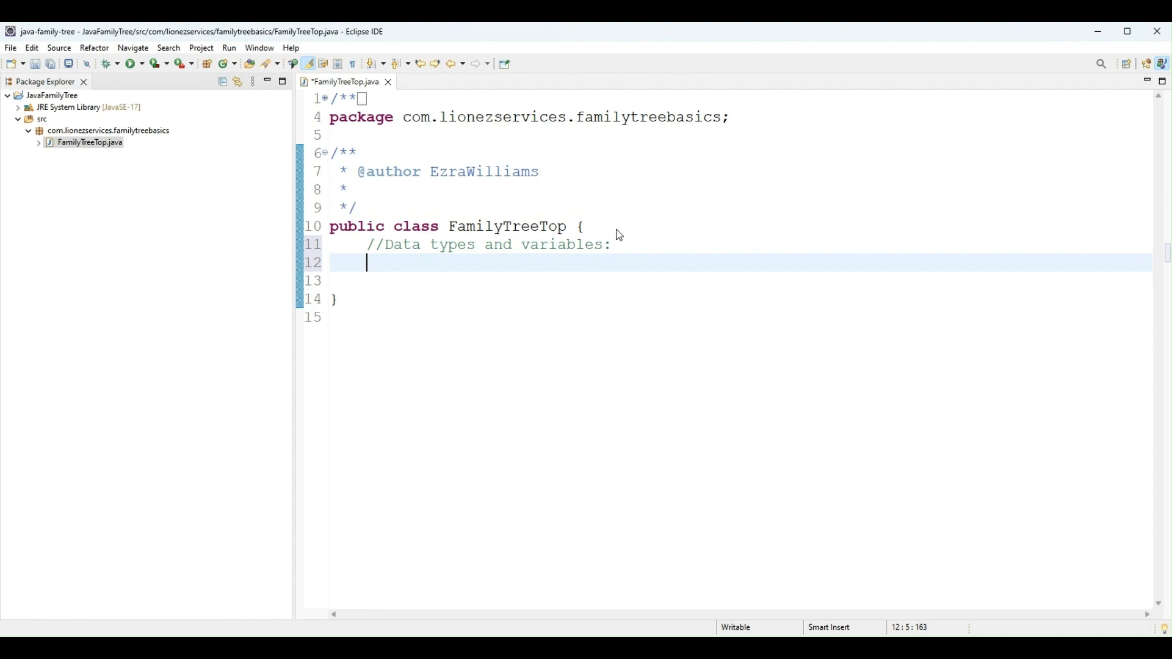
{"action": "type", "text": "//Attr"}
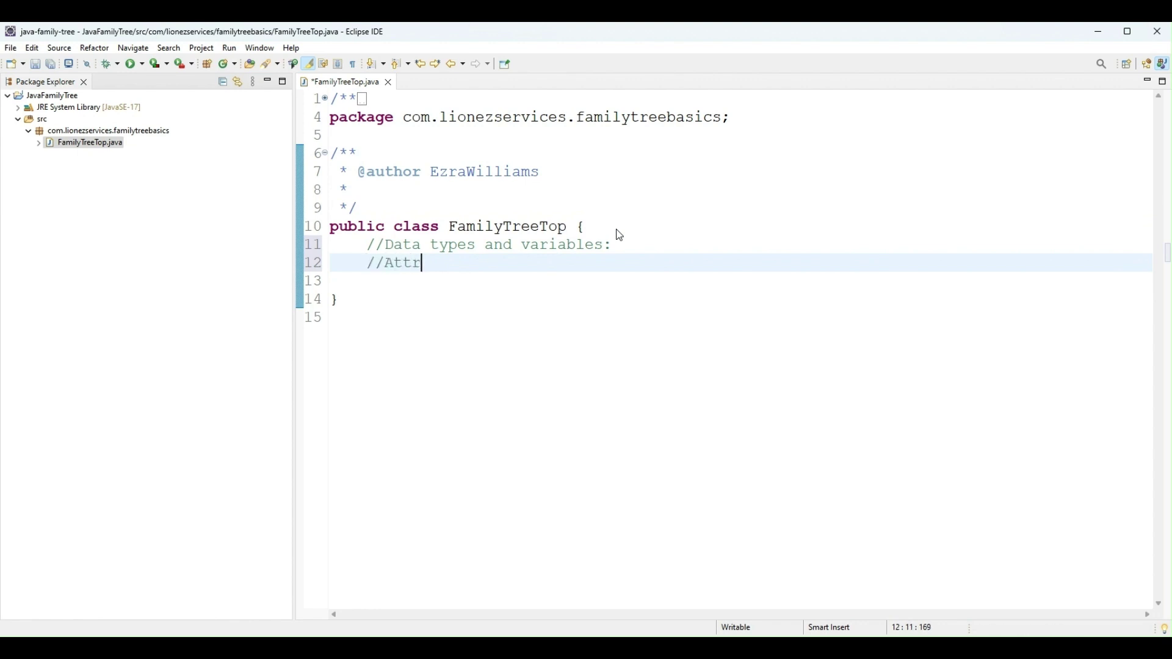
{"action": "type", "text": "ibure"}
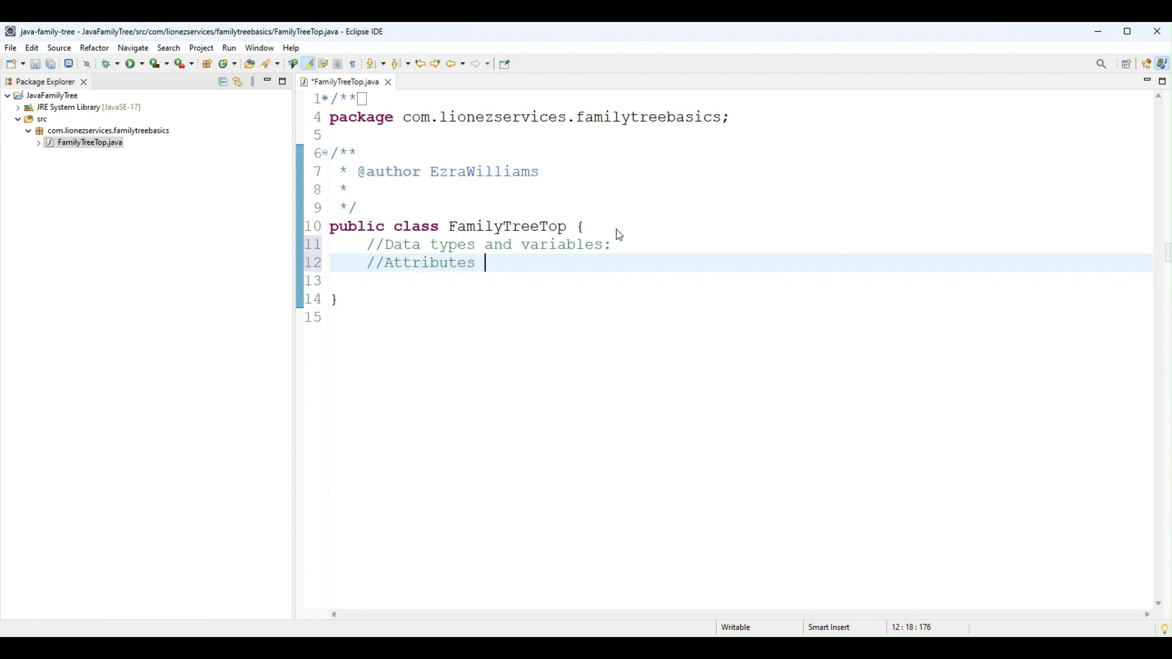
{"action": "mouse_move", "coordinate": [624, 222]}
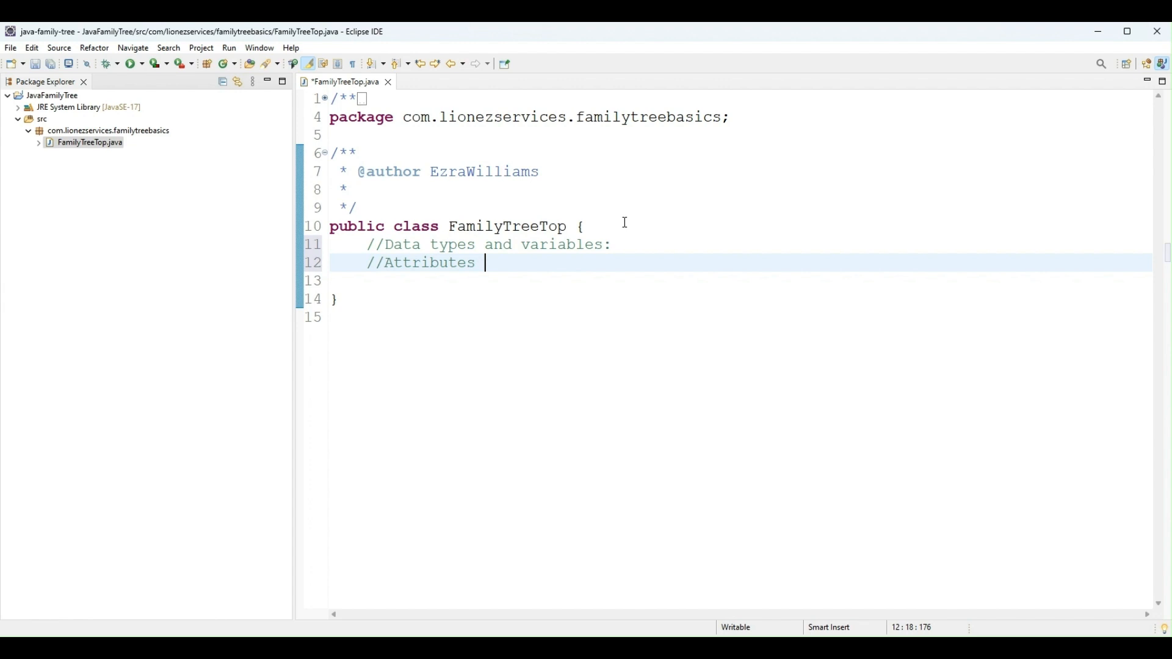
{"action": "type", "text": "-"}
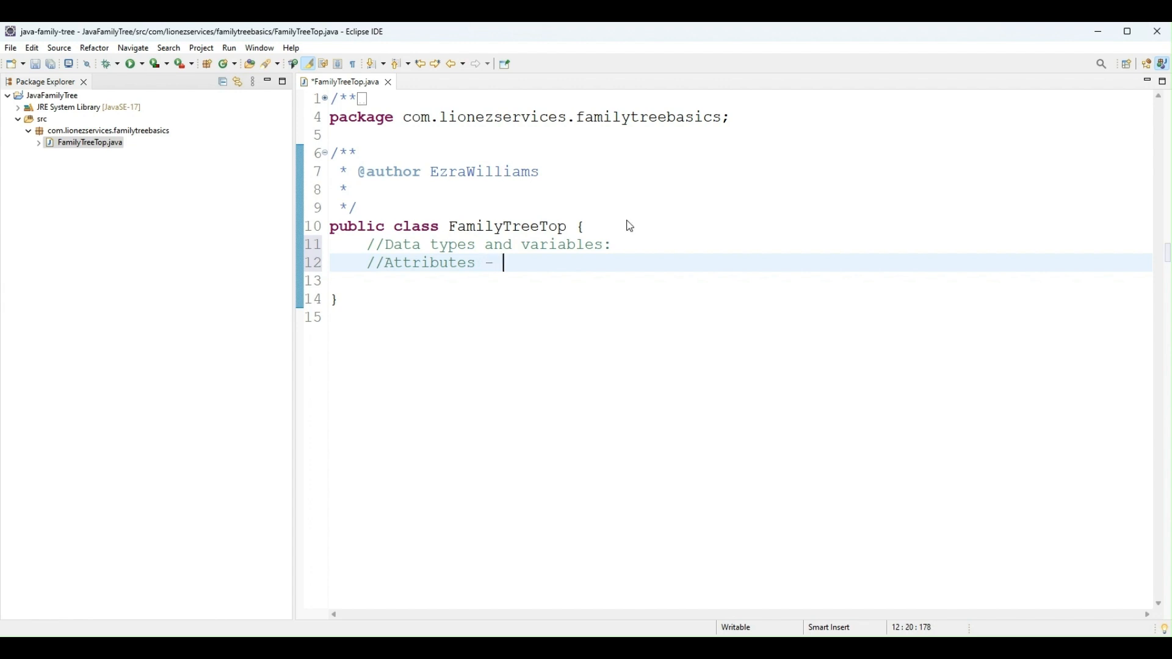
{"action": "type", "text": "things"}
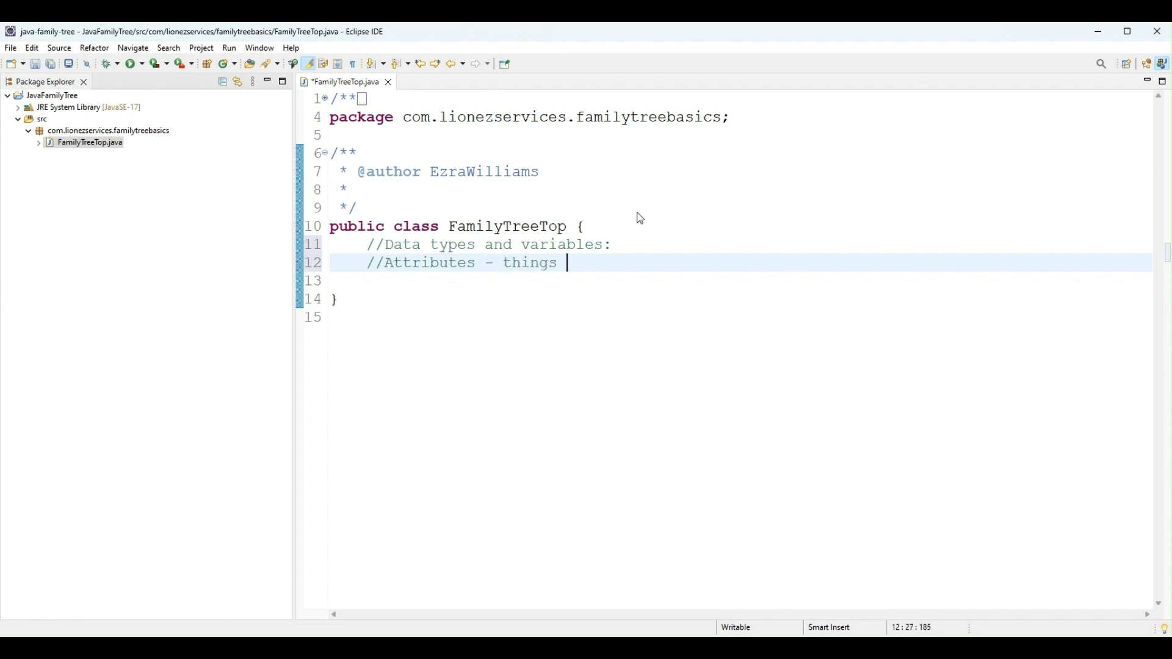
{"action": "type", "text": "ABOUT my"}
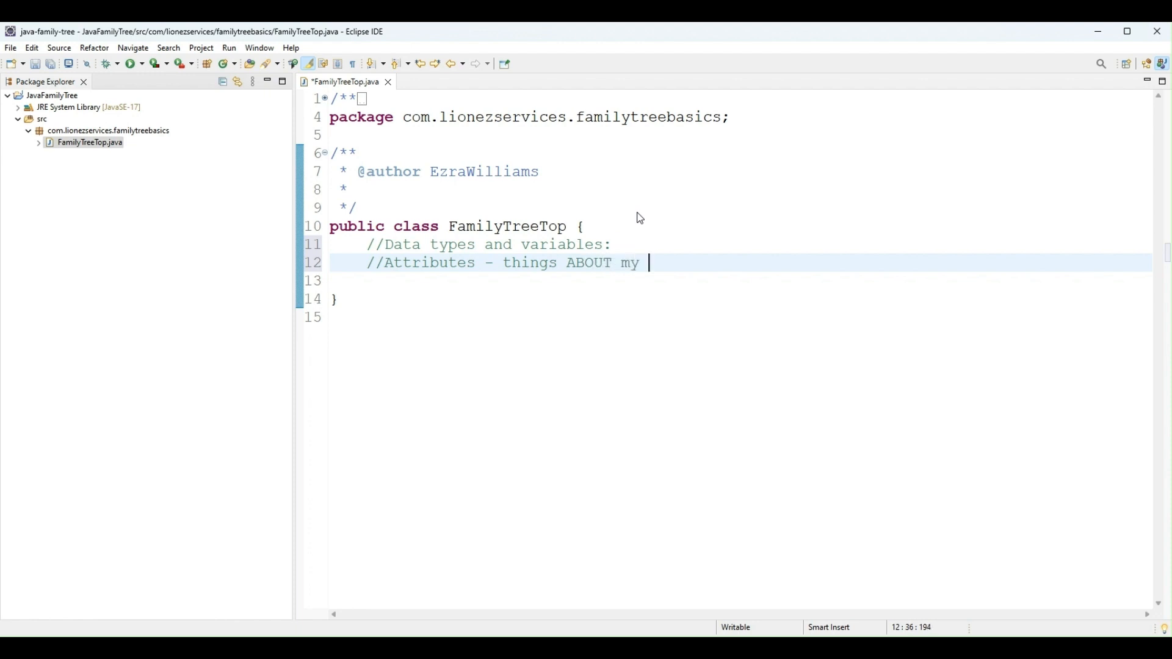
{"action": "type", "text": "family tree"}
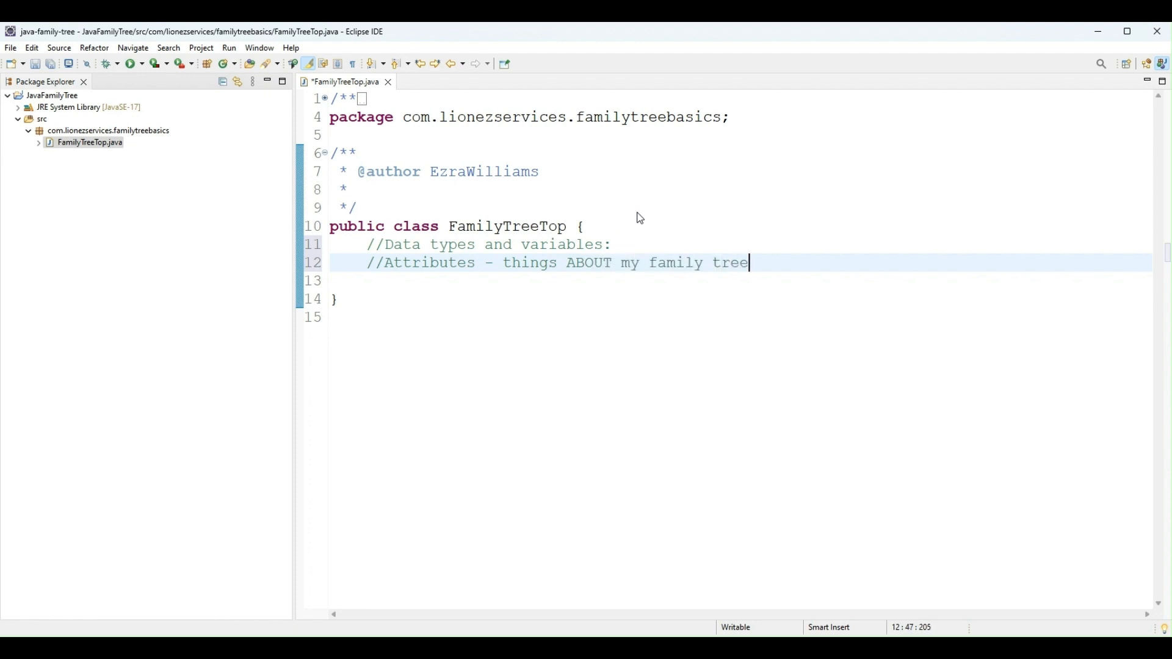
{"action": "type", "text": ":"}
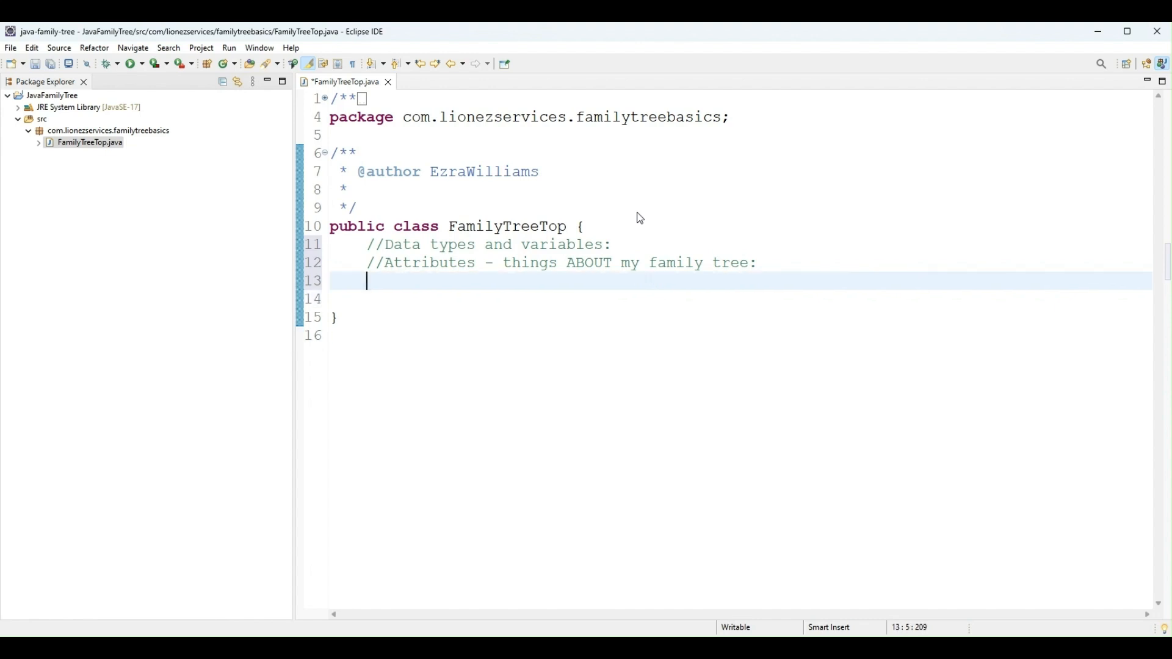
Add a comment that private limits access to the class, then start a String familyTreeName declaration
{"action": "type", "text": "//Privat"}
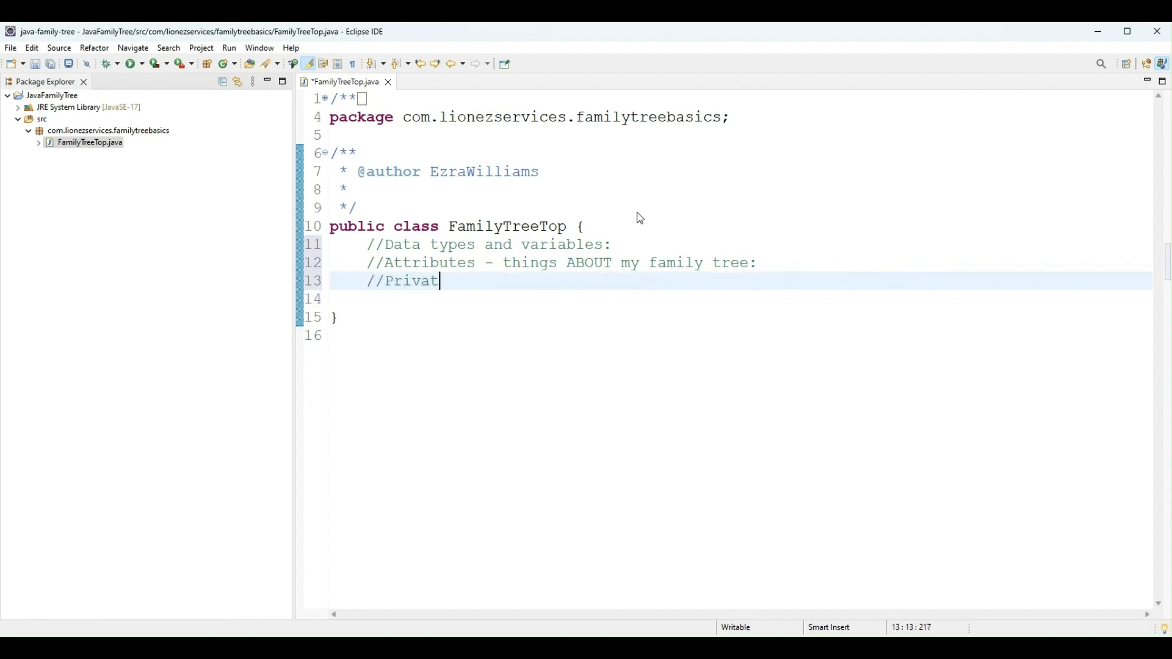
{"action": "type", "text": "e - lim"}
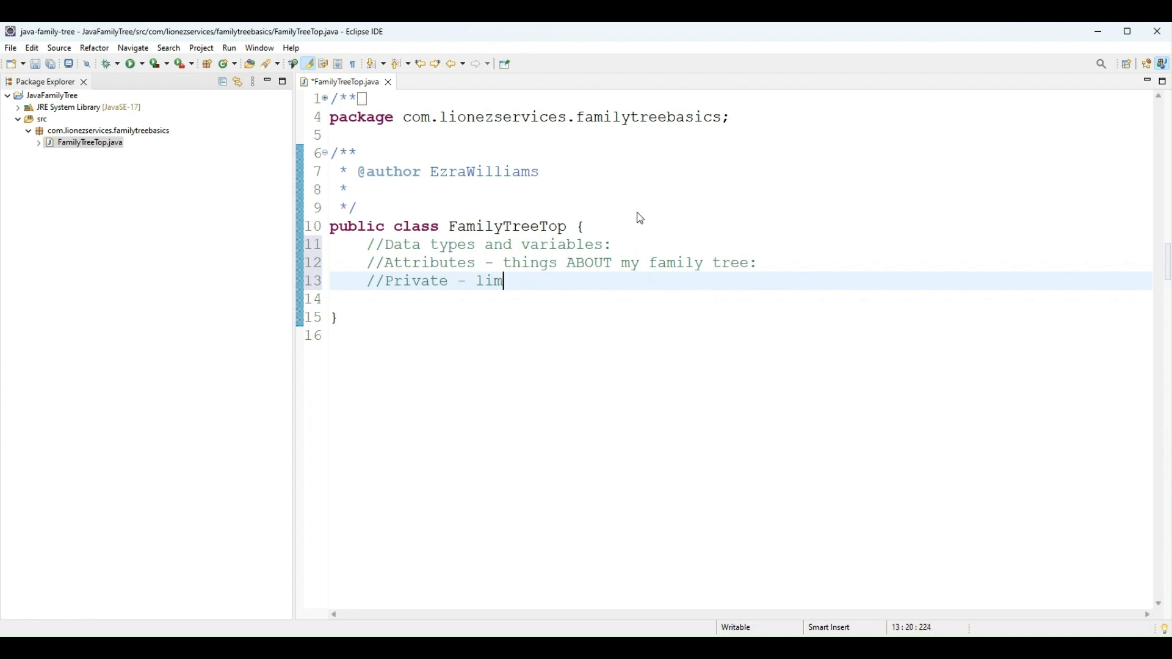
{"action": "type", "text": "its acces"}
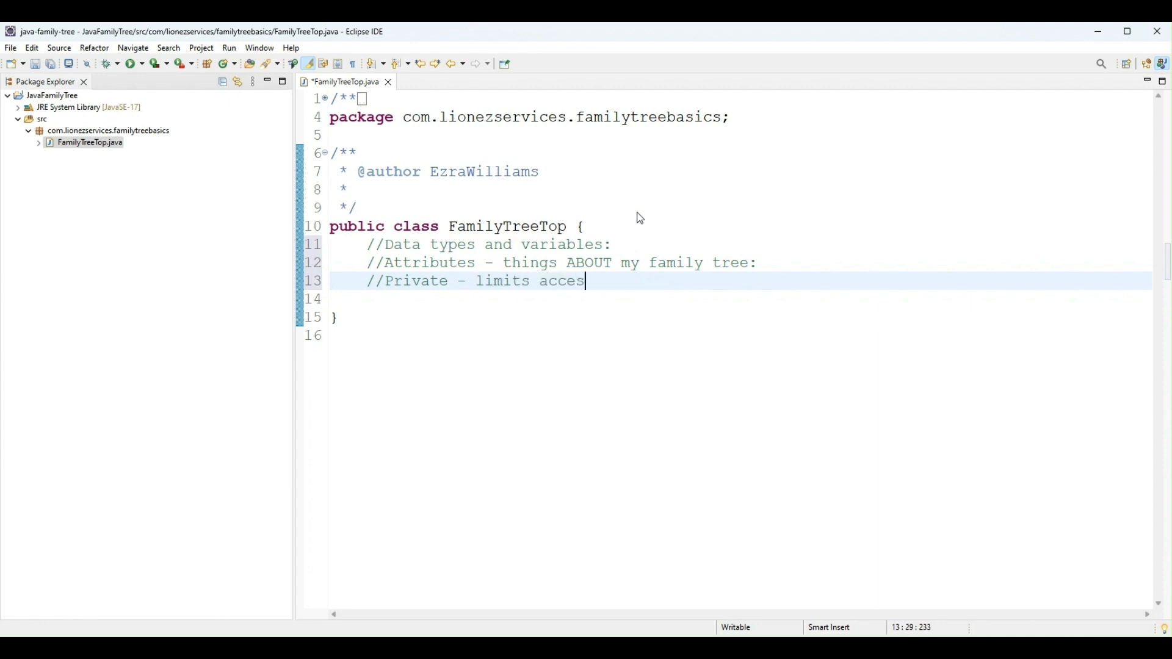
{"action": "type", "text": "s to just th"}
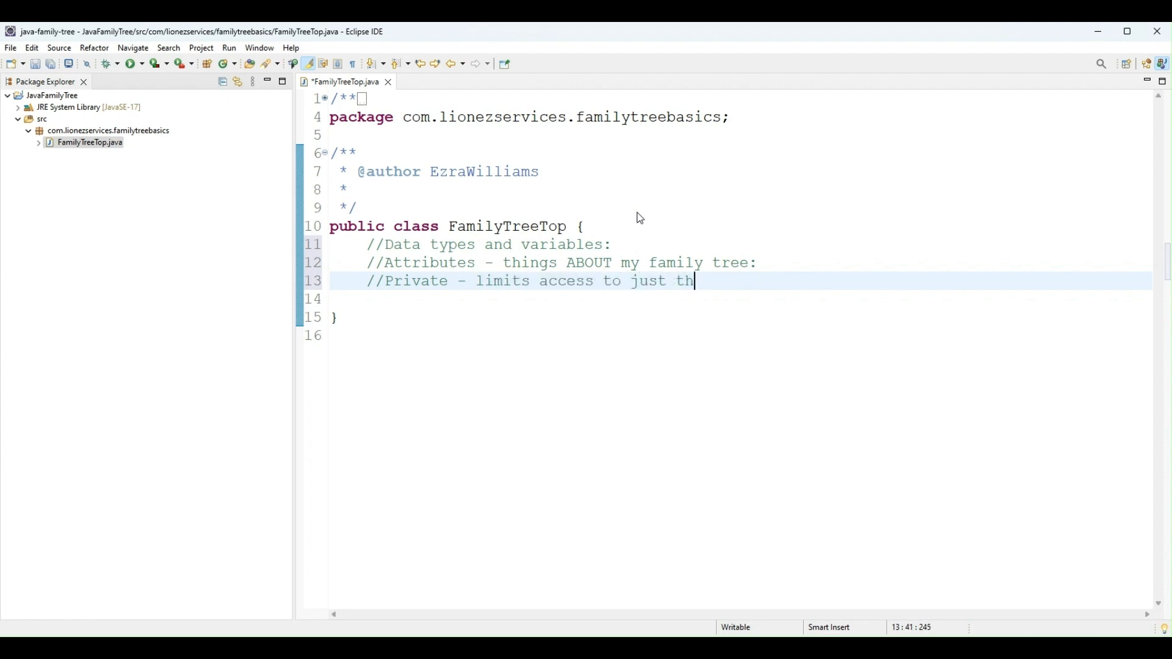
{"action": "type", "text": "e class:"}
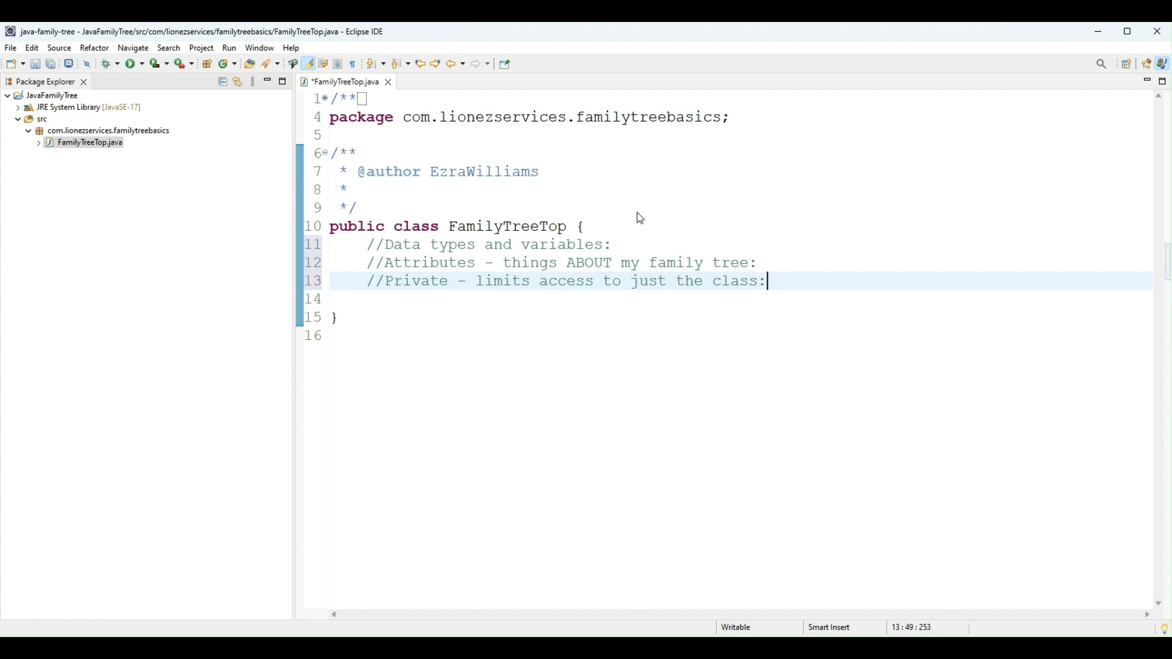
{"action": "type", "text": "S"}
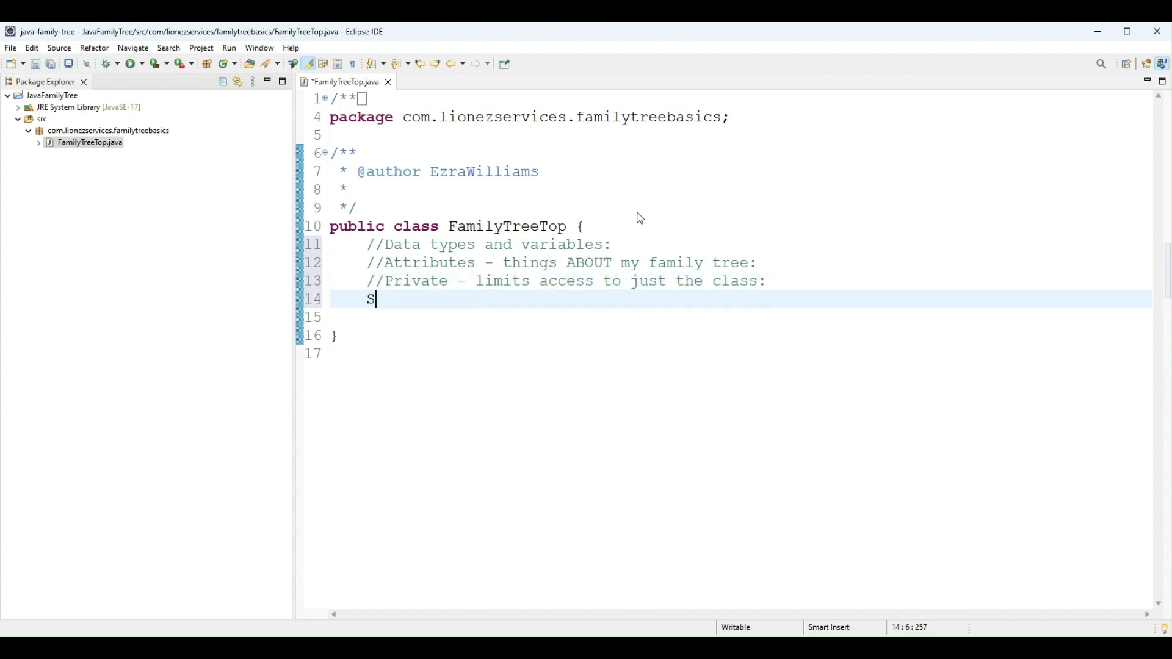
{"action": "type", "text": "tring"}
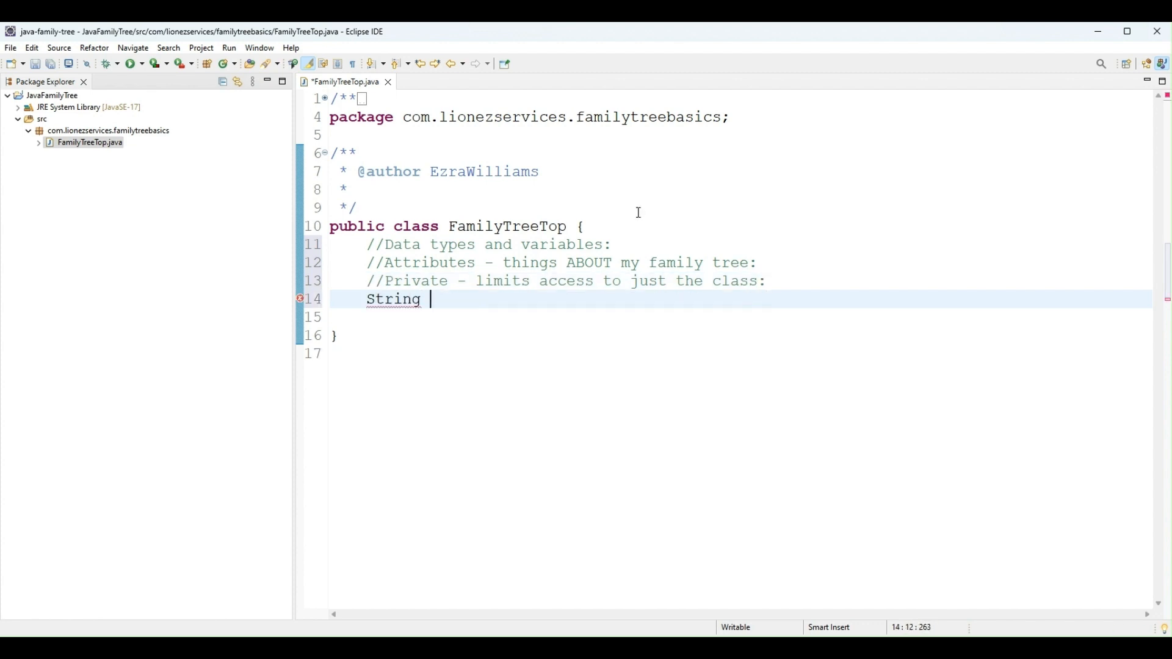
{"action": "type", "text": "family"}
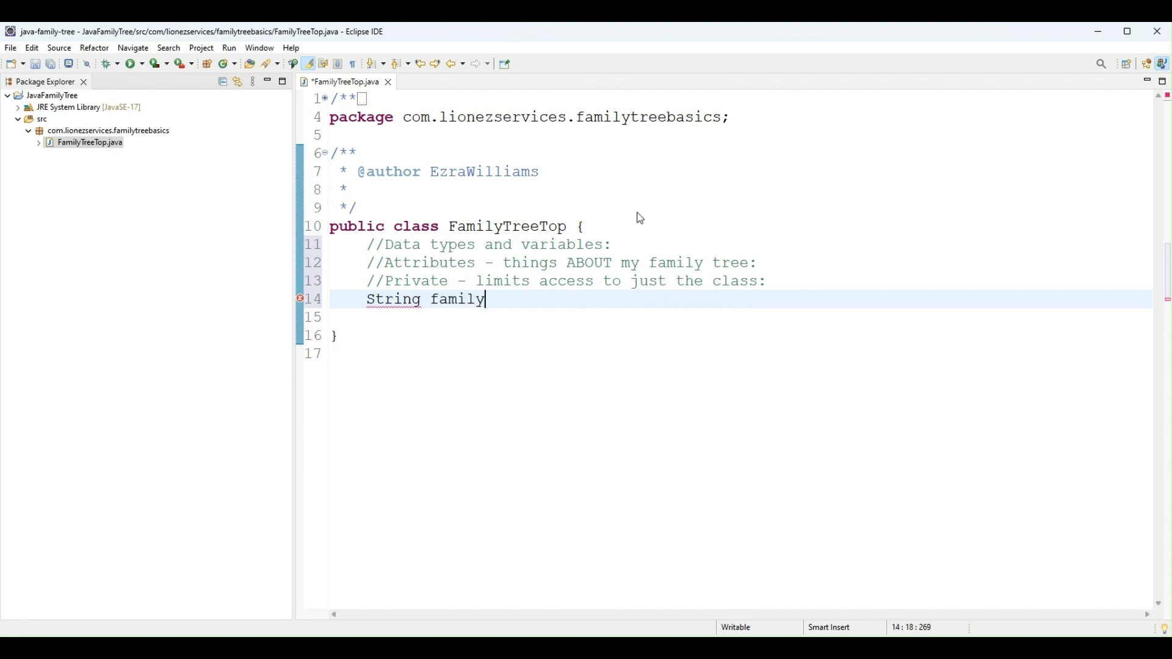
{"action": "type", "text": "TreeNam"}
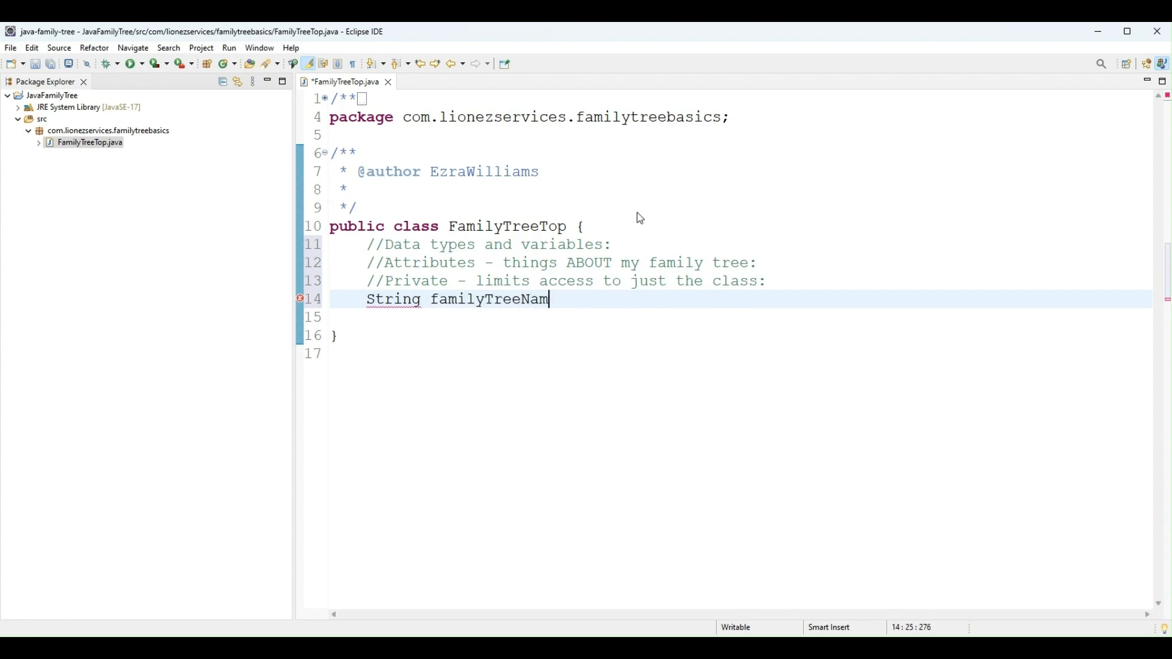
{"action": "type", "text": "e"}
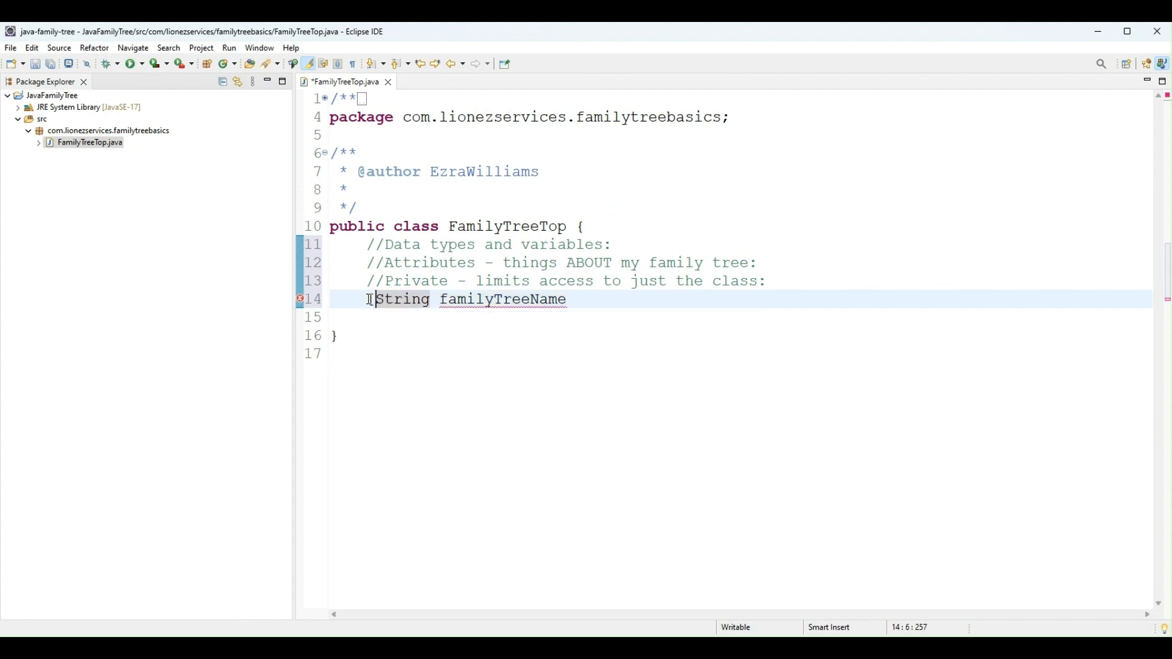
Make familyTreeName private, terminate it, and note lower camel case in a comment
{"action": "type", "text": "private"}
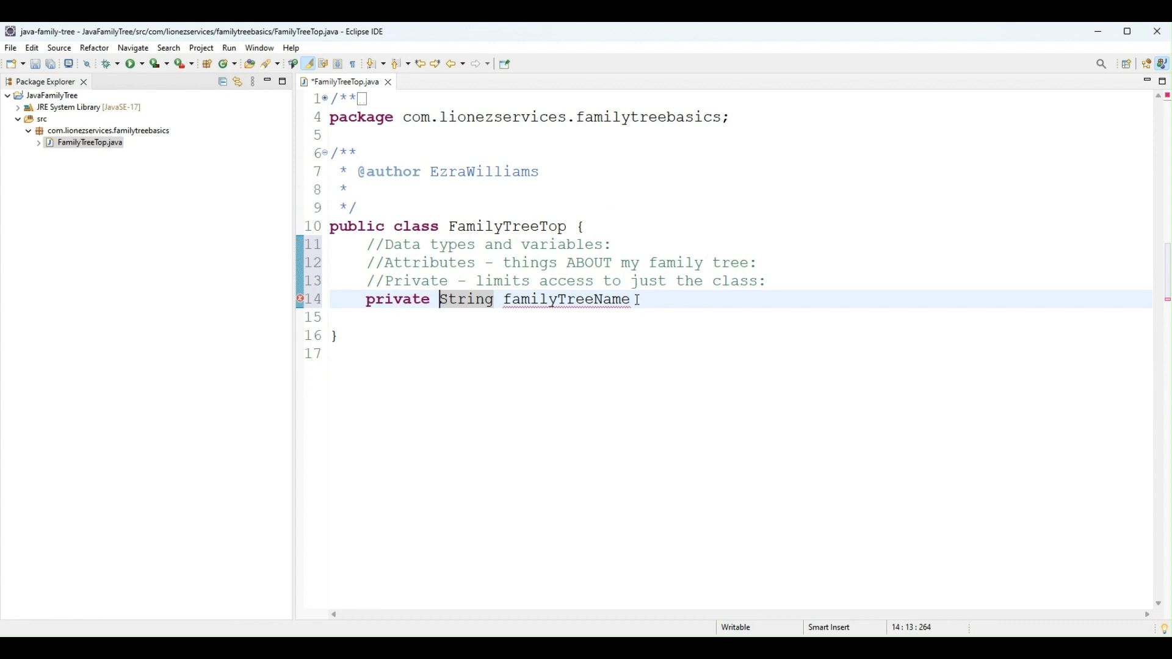
{"action": "type", "text": "; //"}
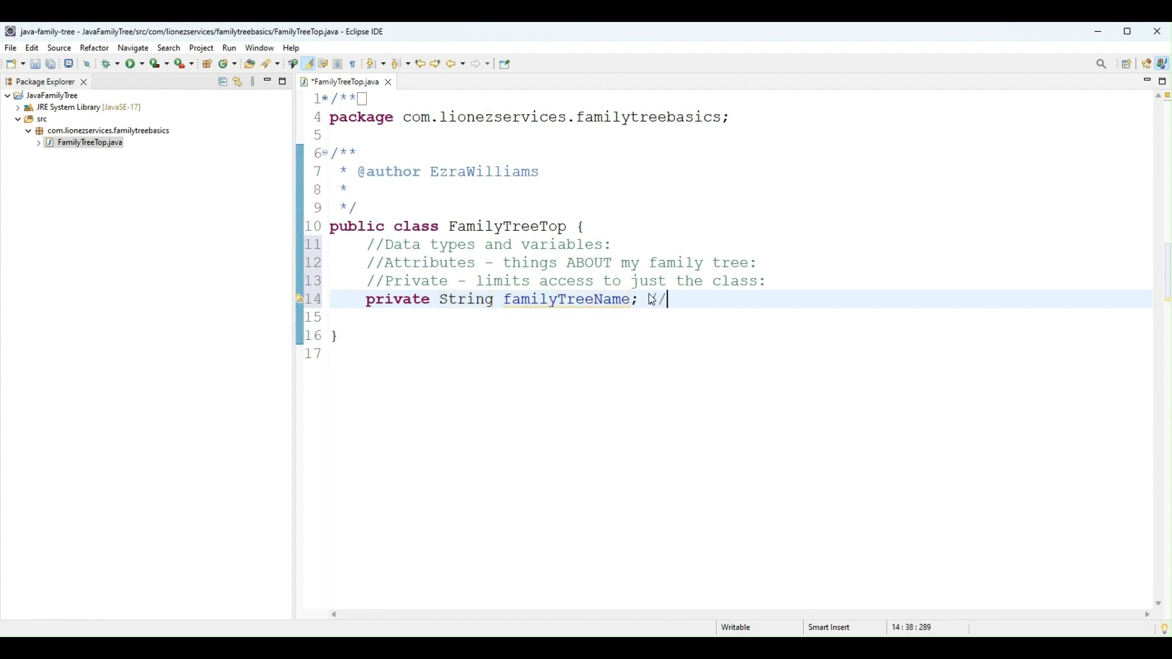
{"action": "type", "text": "lw"}
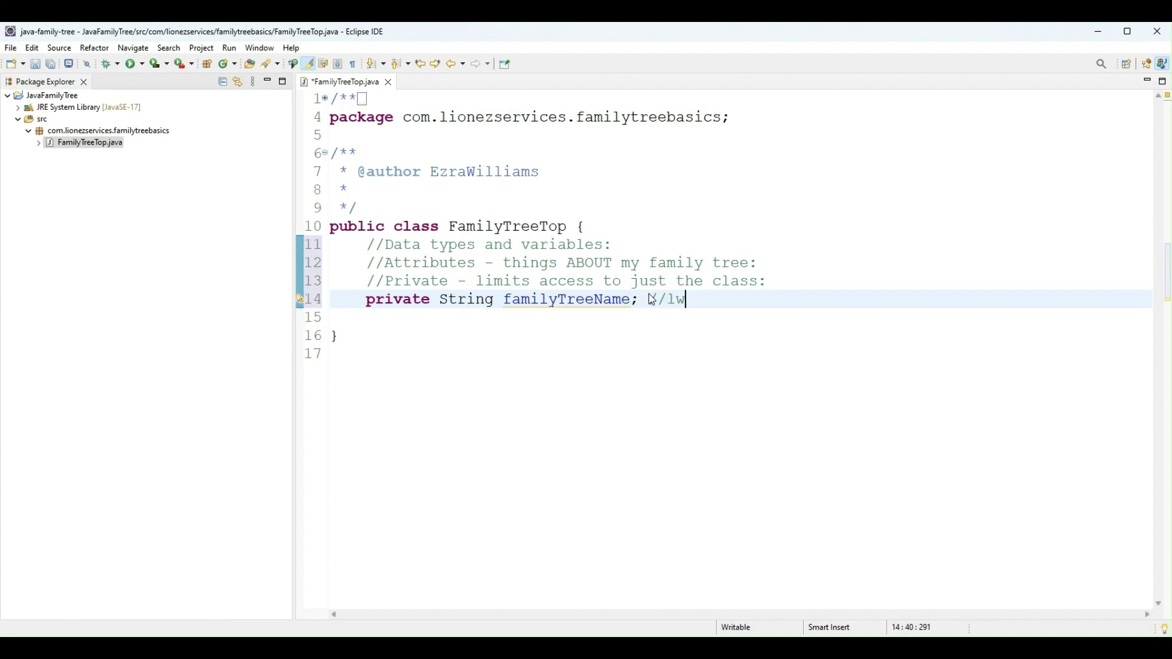
{"action": "type", "text": "ower camel"}
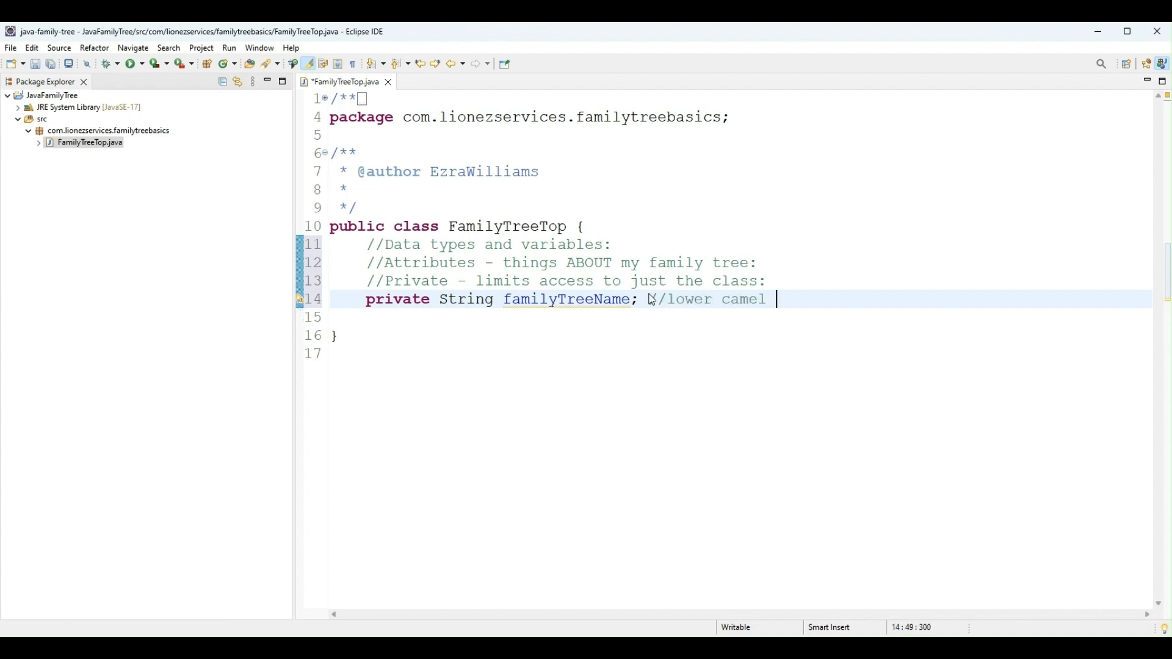
{"action": "type", "text": "case"}
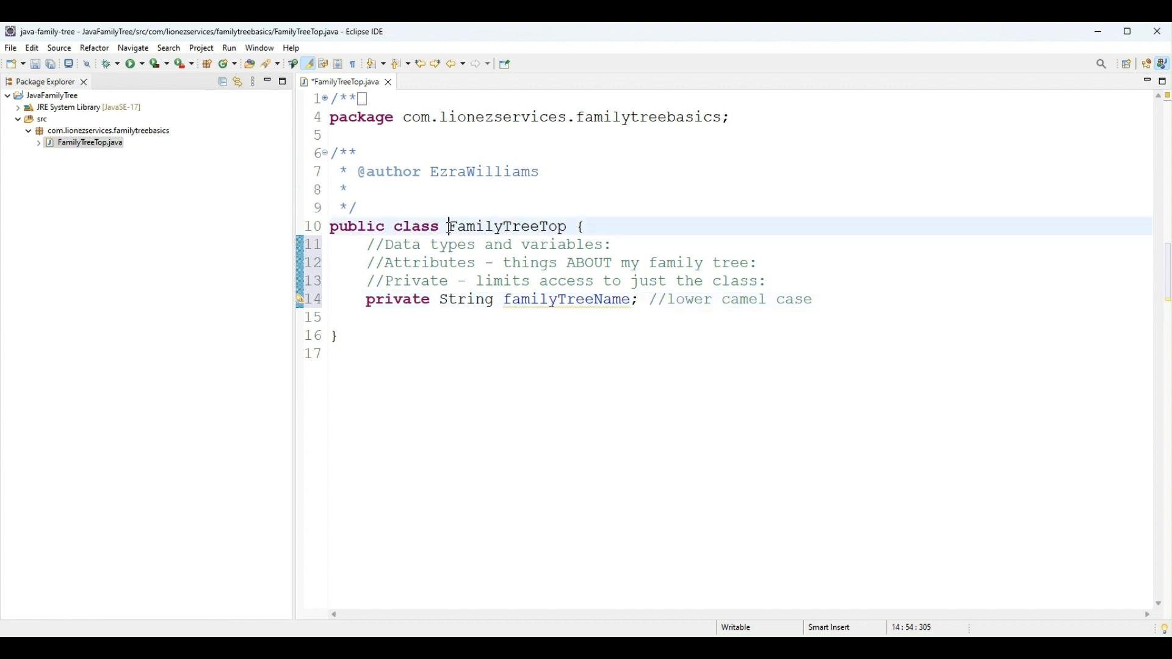
Add an upper camel case comment on the FamilyTreeTop class declaration line
{"action": "double_click", "coordinate": [505, 226]}
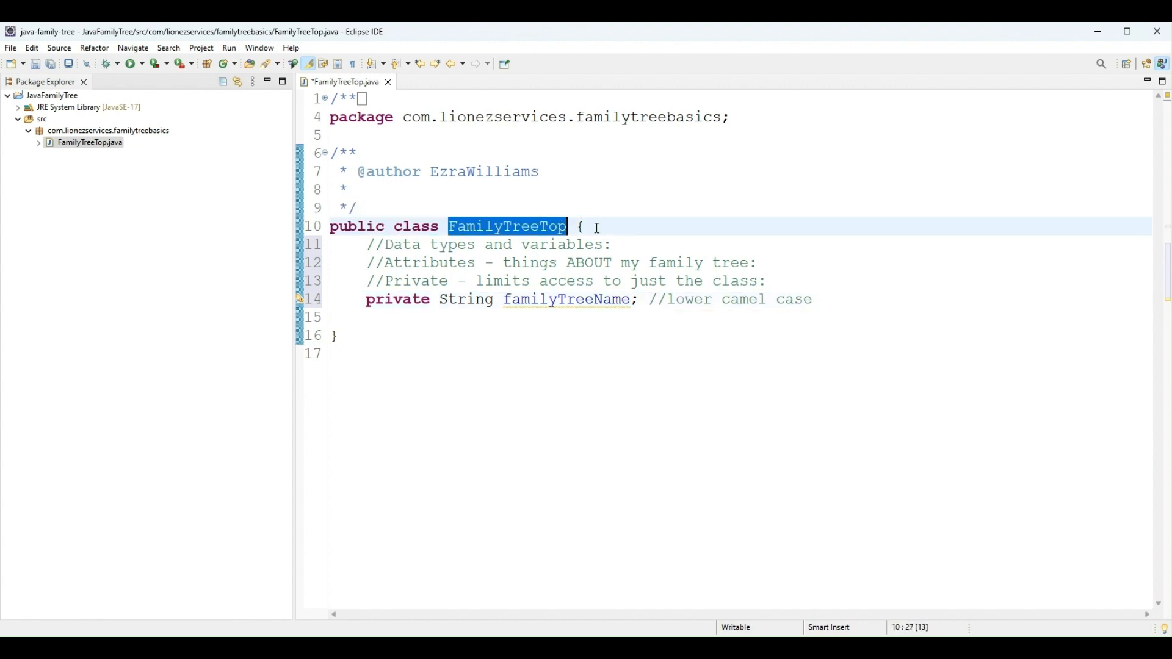
{"action": "type", "text": "//"}
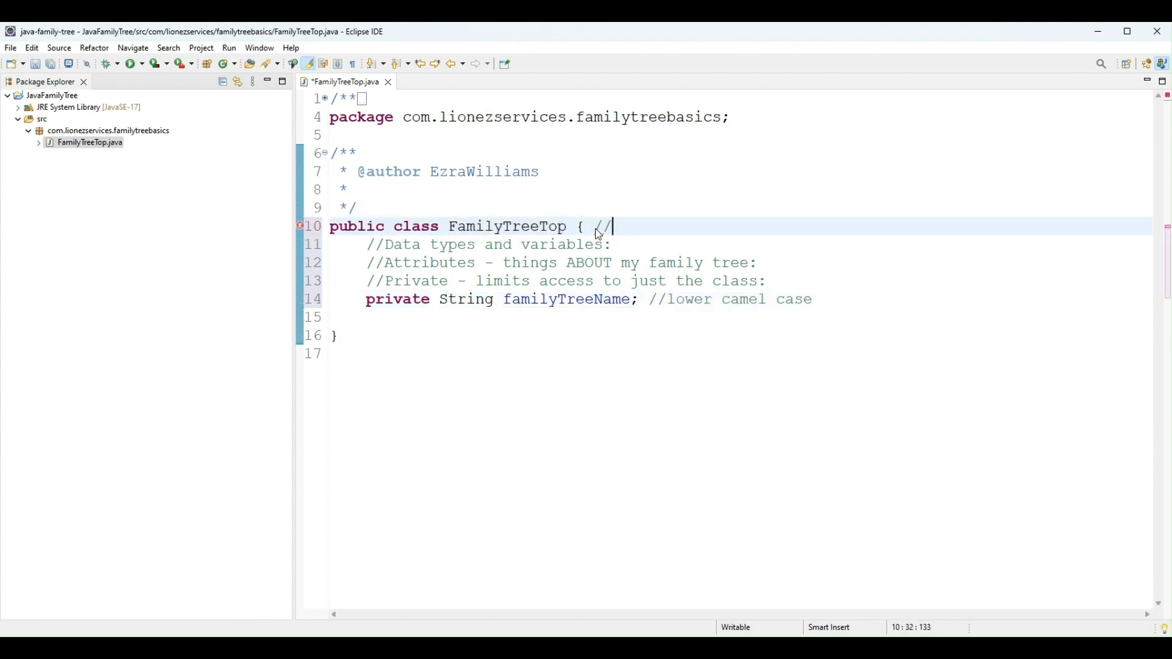
{"action": "type", "text": "upper ca"}
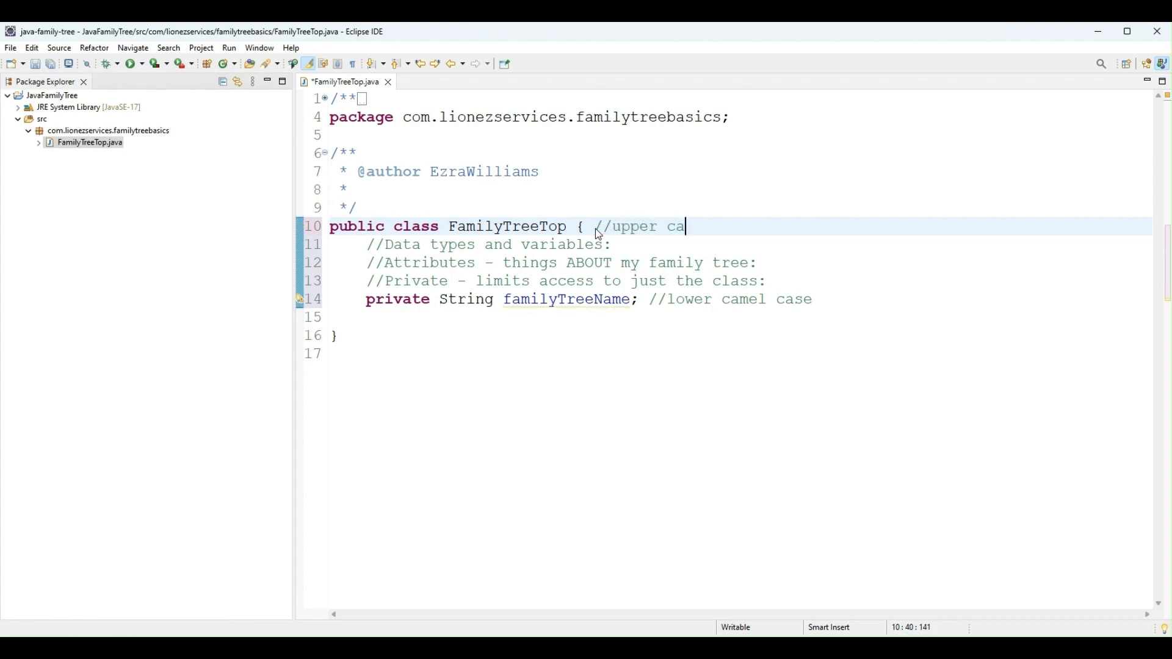
{"action": "type", "text": "mel case"}
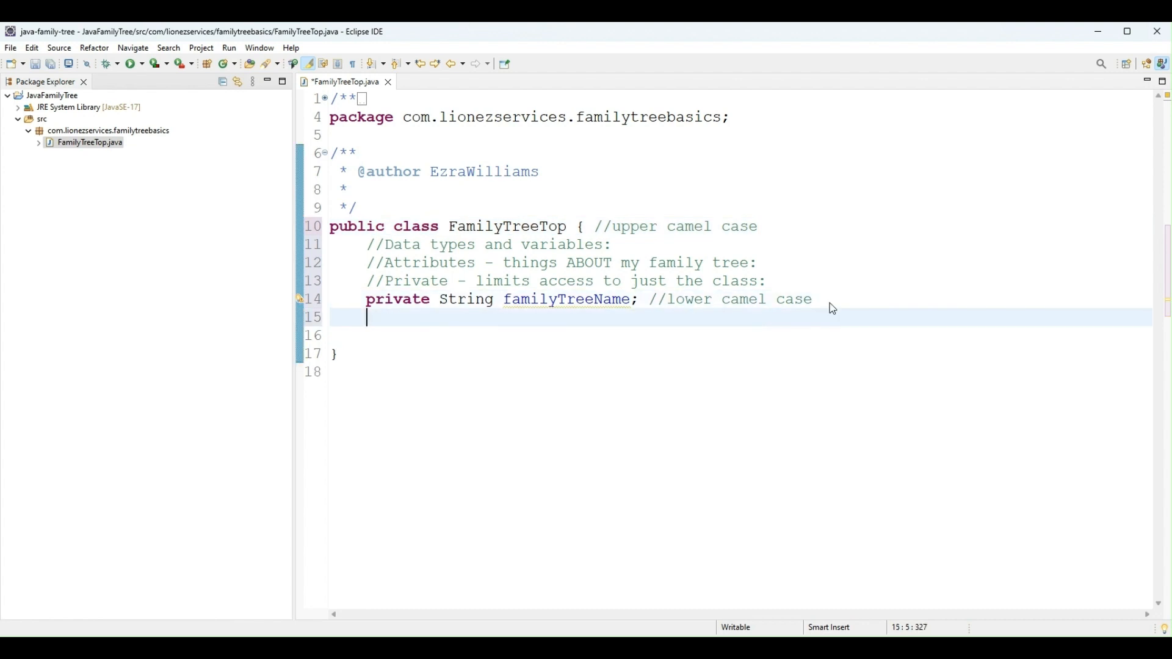
Declare private int familyTreeID and private LocalDate familyTreeCreated fields
{"action": "type", "text": "private int"}
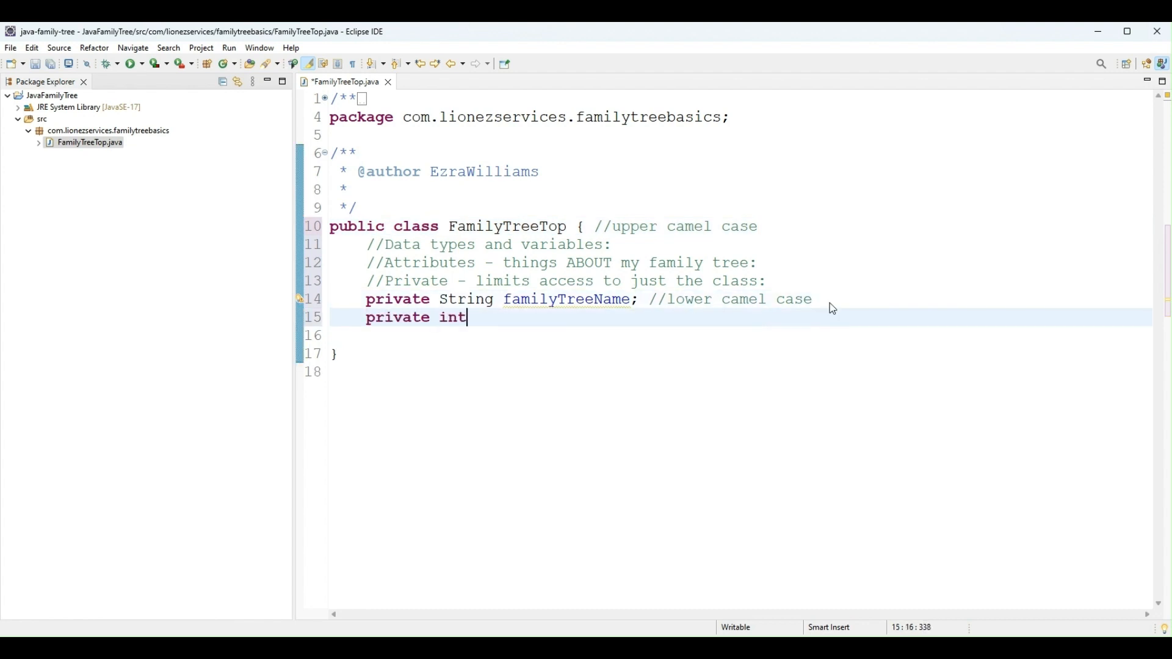
{"action": "type", "text": "fam"}
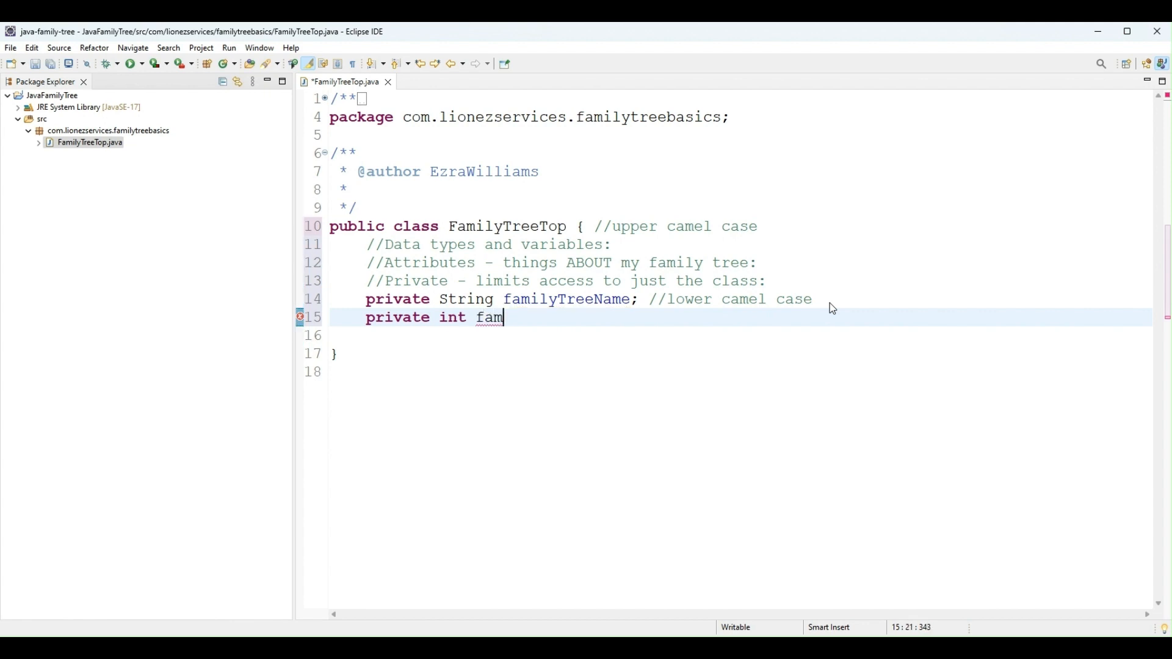
{"action": "type", "text": "ilyTree"}
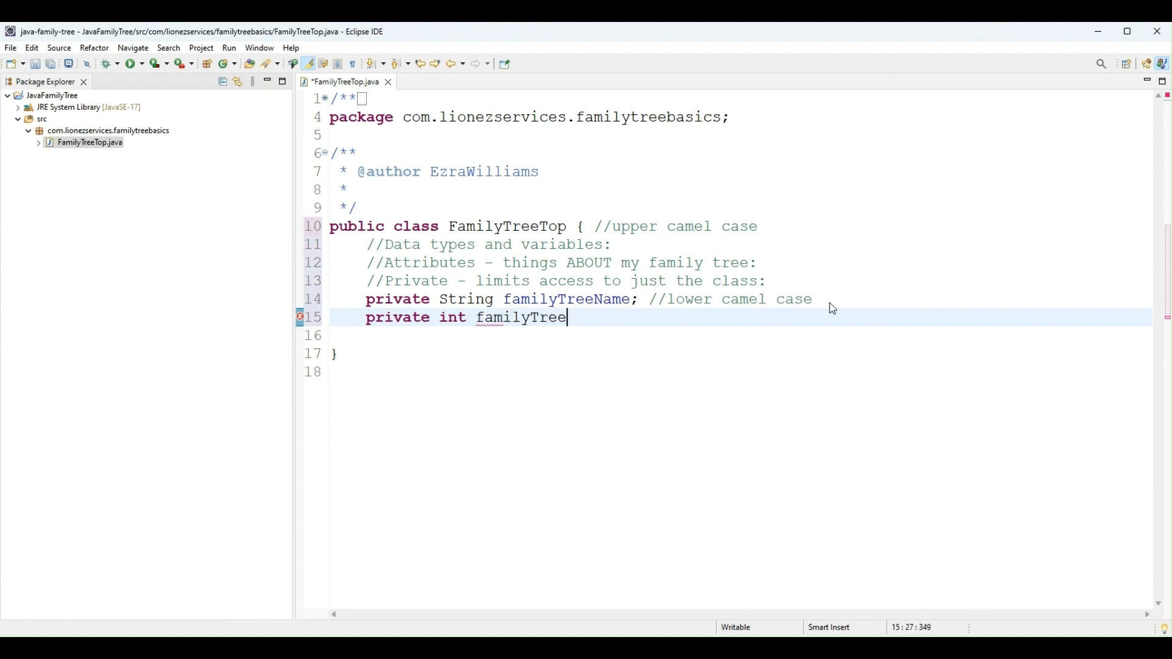
{"action": "type", "text": "ID;"}
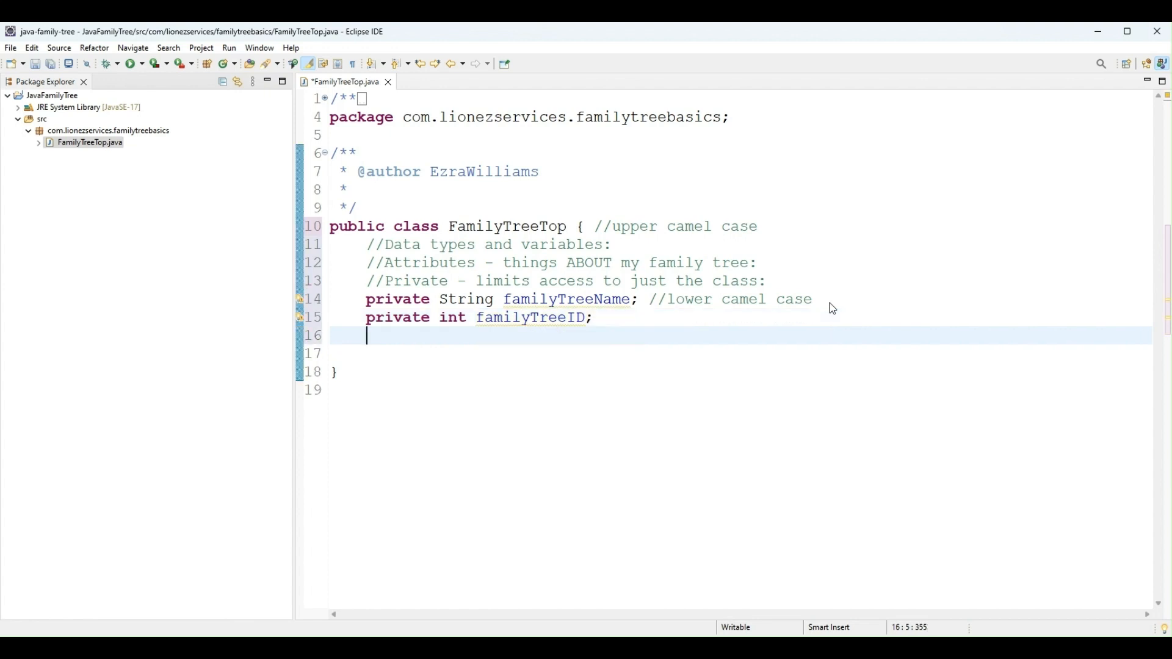
{"action": "type", "text": "pri"}
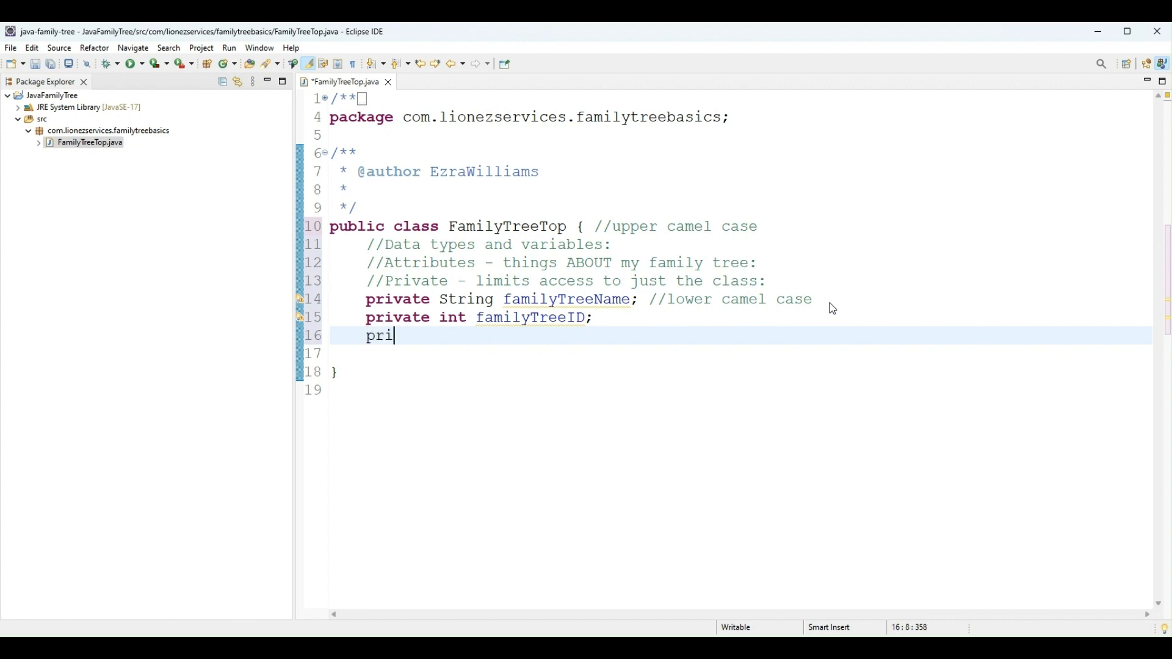
{"action": "type", "text": "vate LocalDate"}
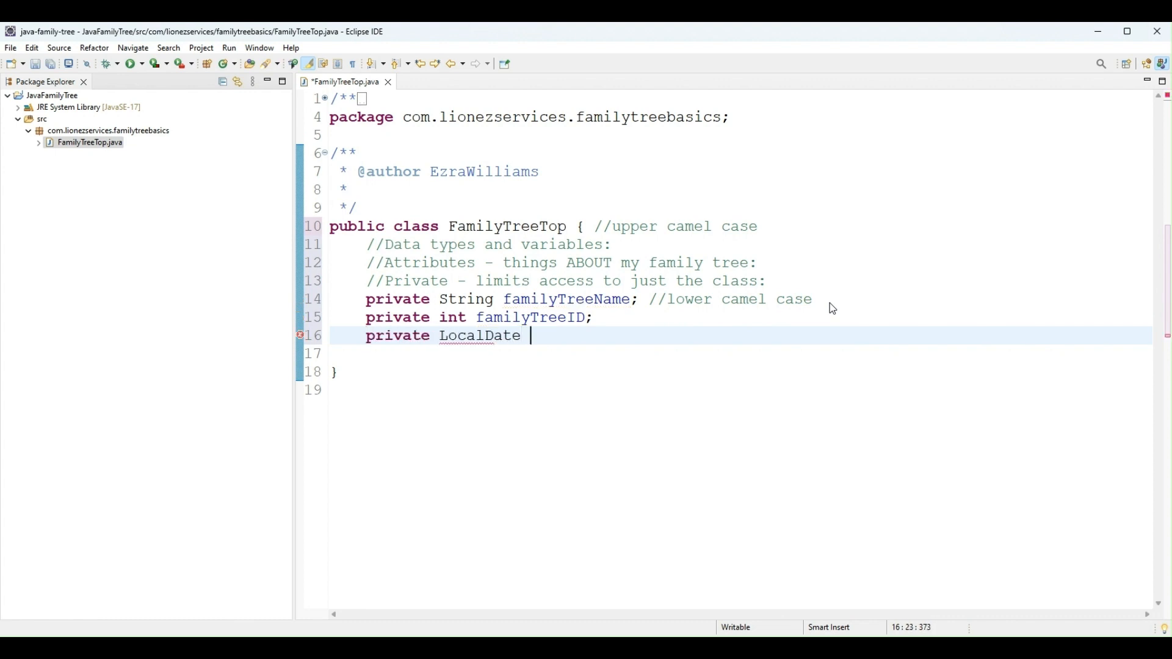
{"action": "mouse_move", "coordinate": [836, 301]}
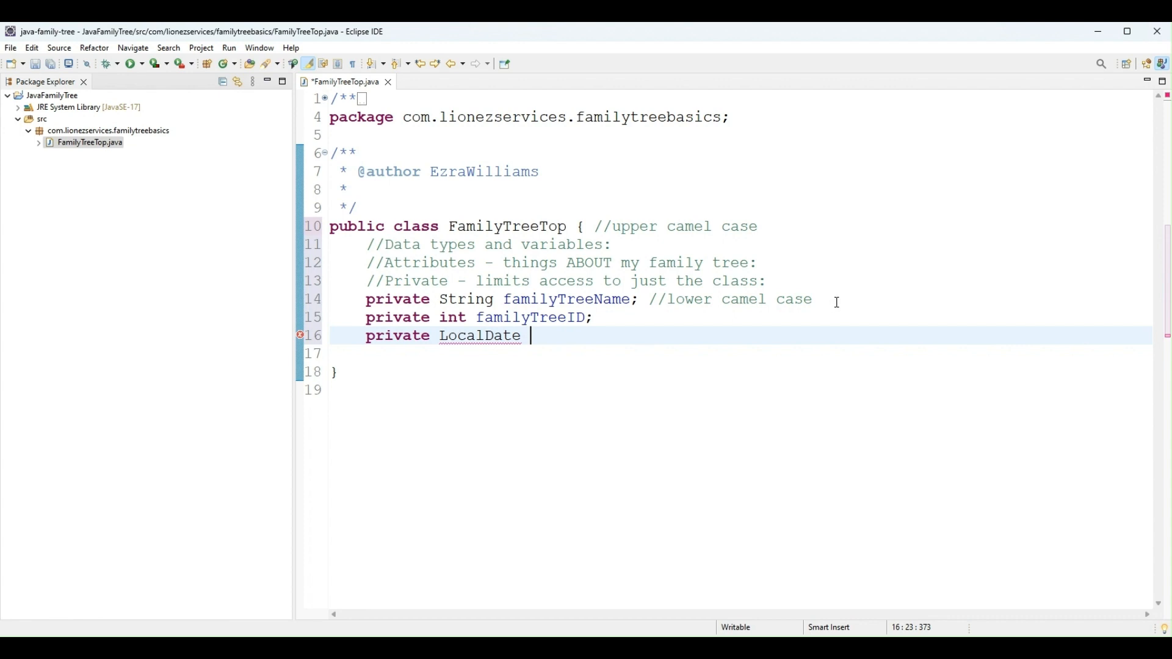
{"action": "type", "text": "familyTreeCreated;"}
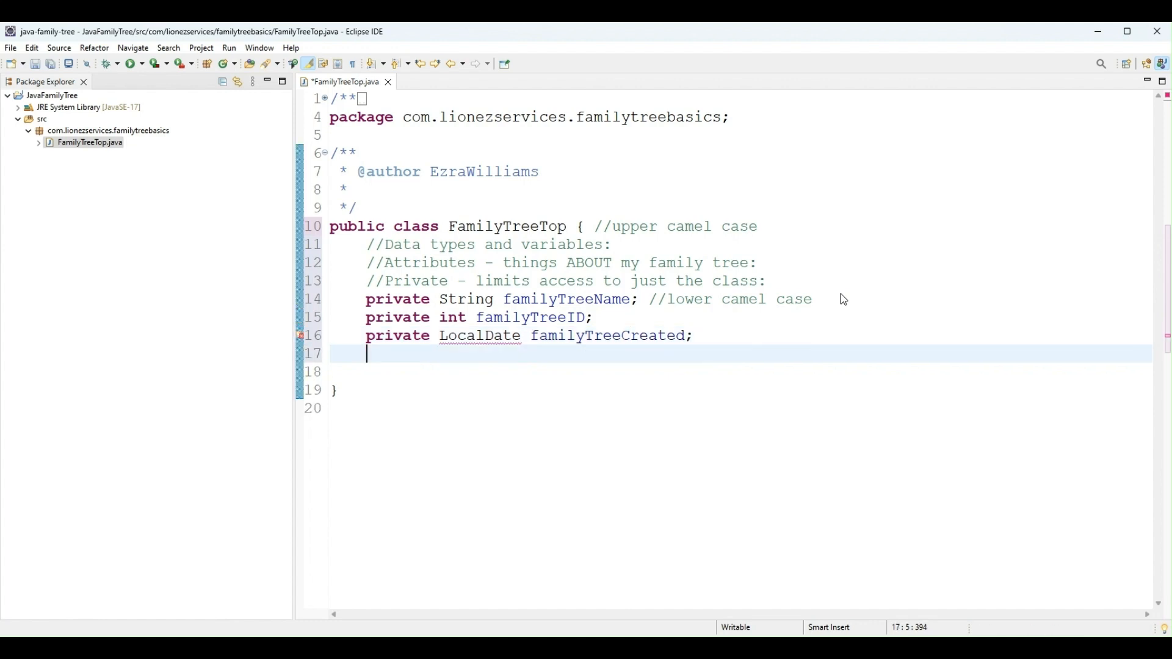
{"action": "mouse_move", "coordinate": [323, 354]}
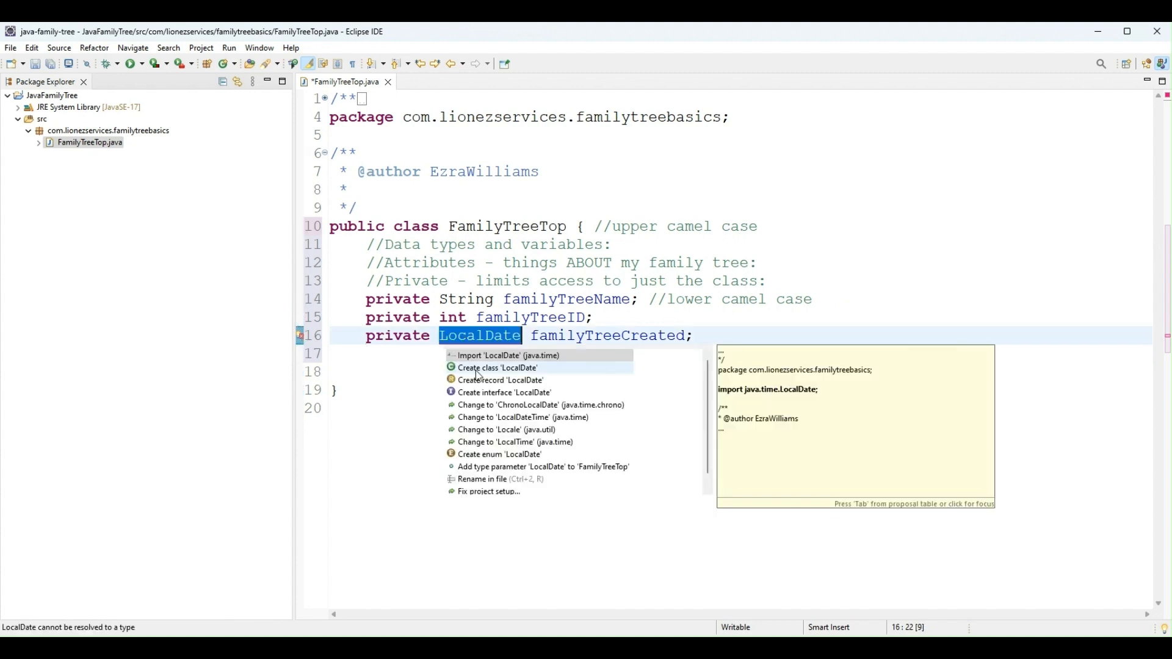
{"action": "mouse_move", "coordinate": [481, 355]}
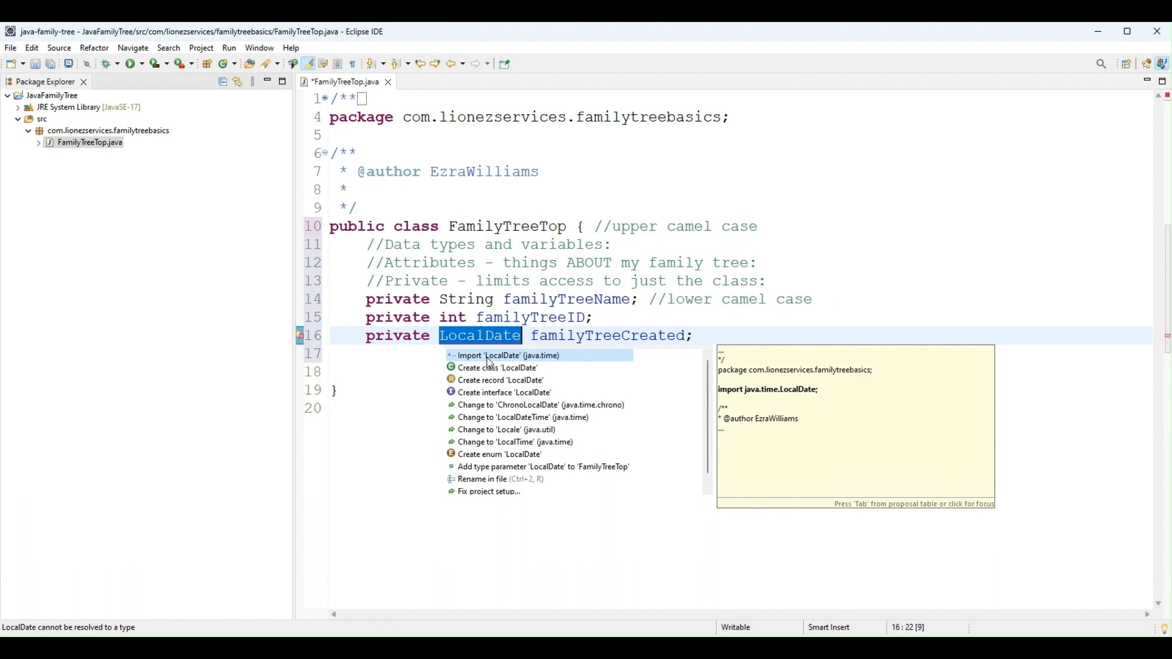
Apply the Quick Fix importing java.time.LocalDate to clear the familyTreeCreated error
{"action": "left_click", "coordinate": [488, 355]}
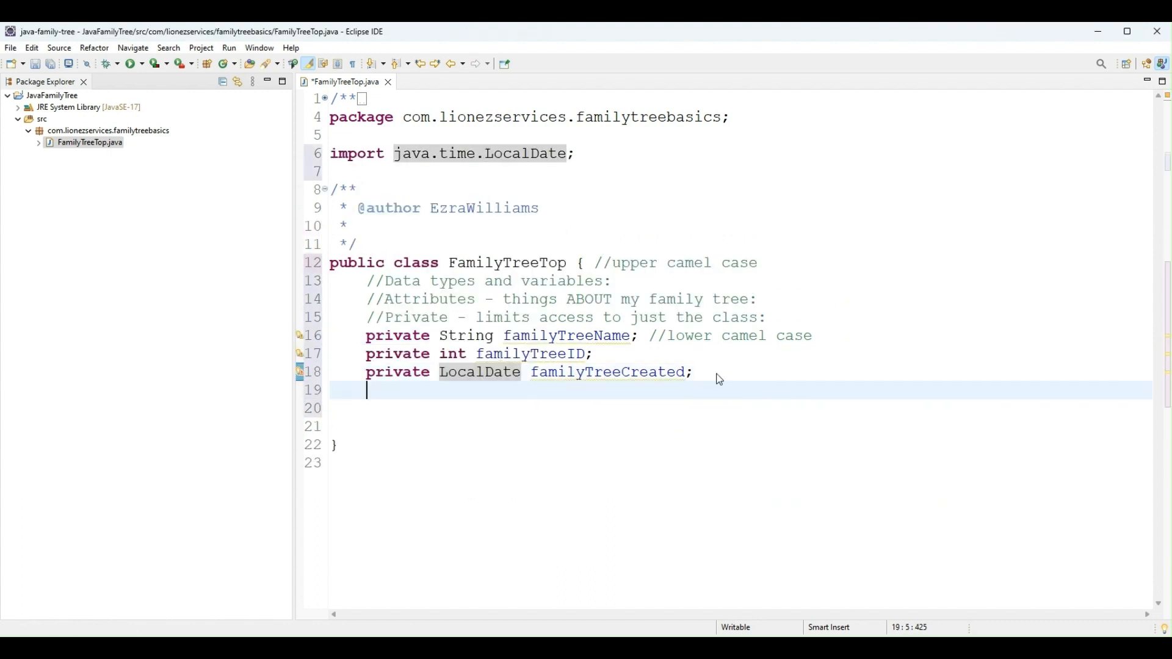
Start a private double field declaration, then return to the familyTreeName line
{"action": "type", "text": "private"}
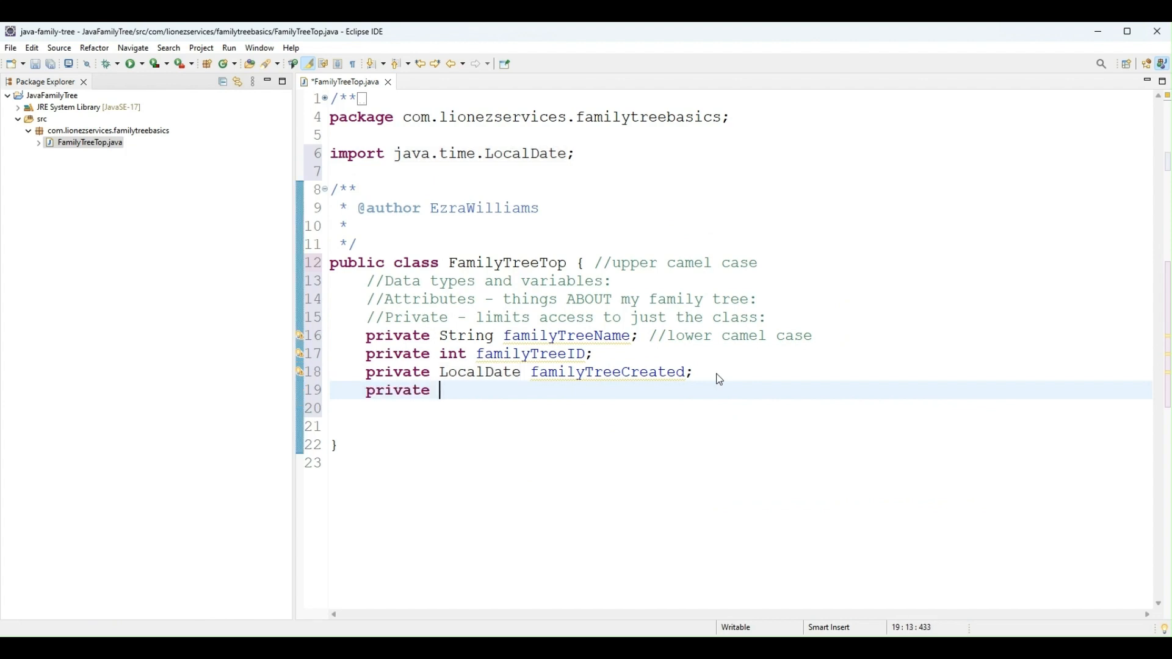
{"action": "type", "text": "double"}
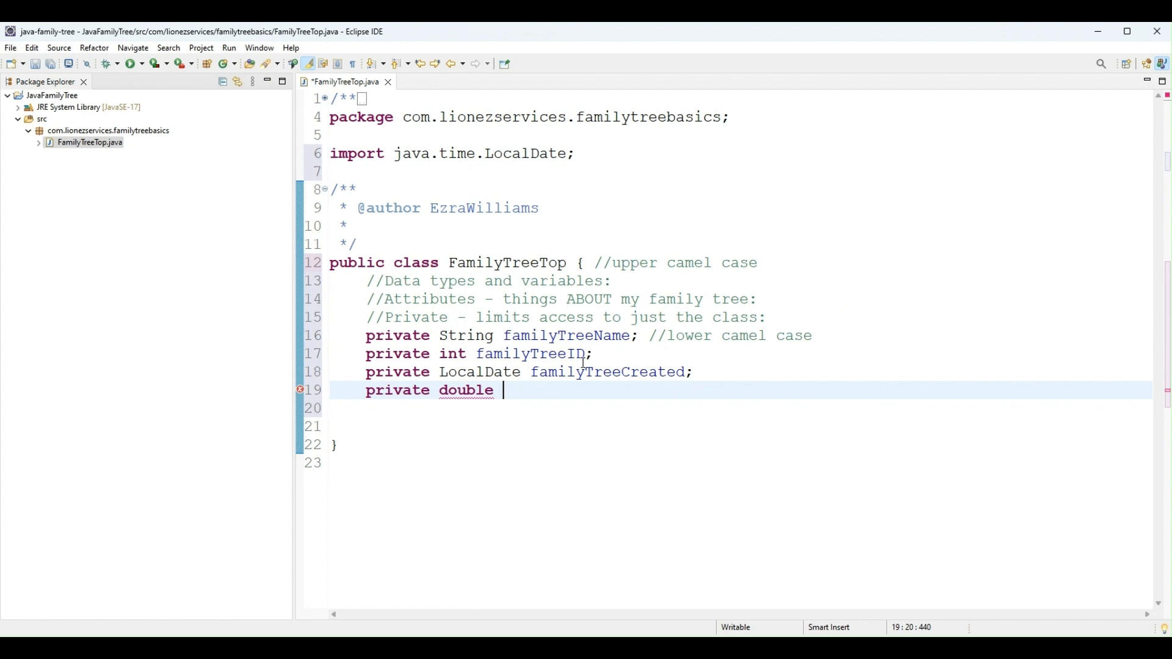
{"action": "left_click", "coordinate": [833, 335]}
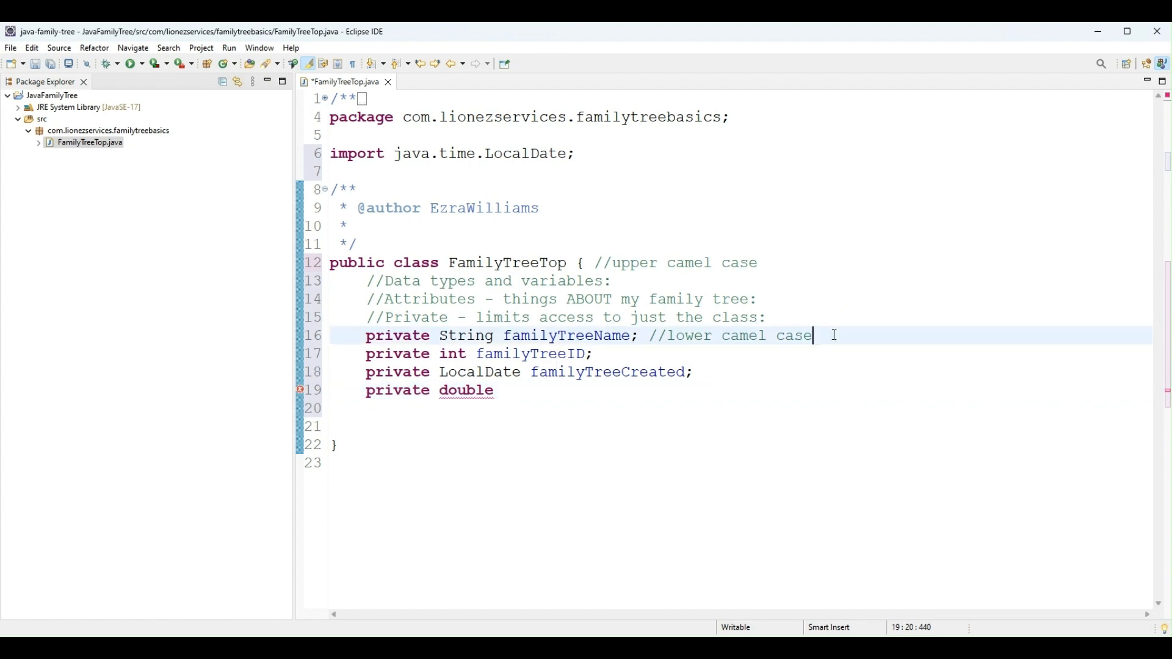
Annotate familyTreeName with 'sequence of characters' and familyTreeID with 'whole numbers'
{"action": "type", "text": "//"}
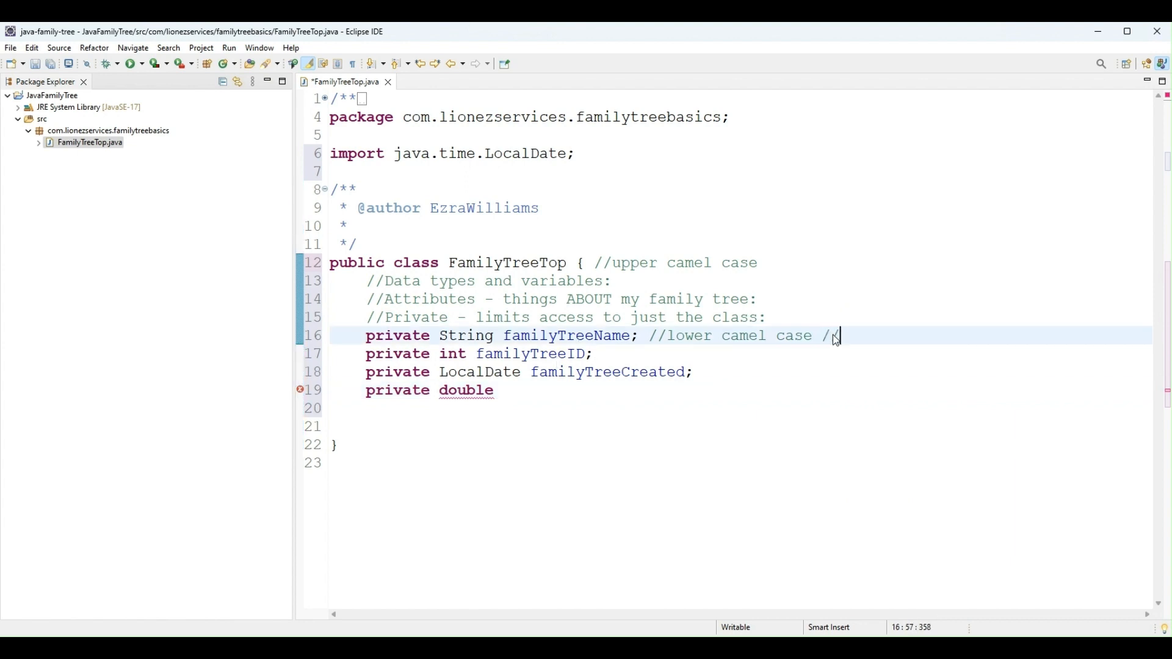
{"action": "type", "text": "sequ"}
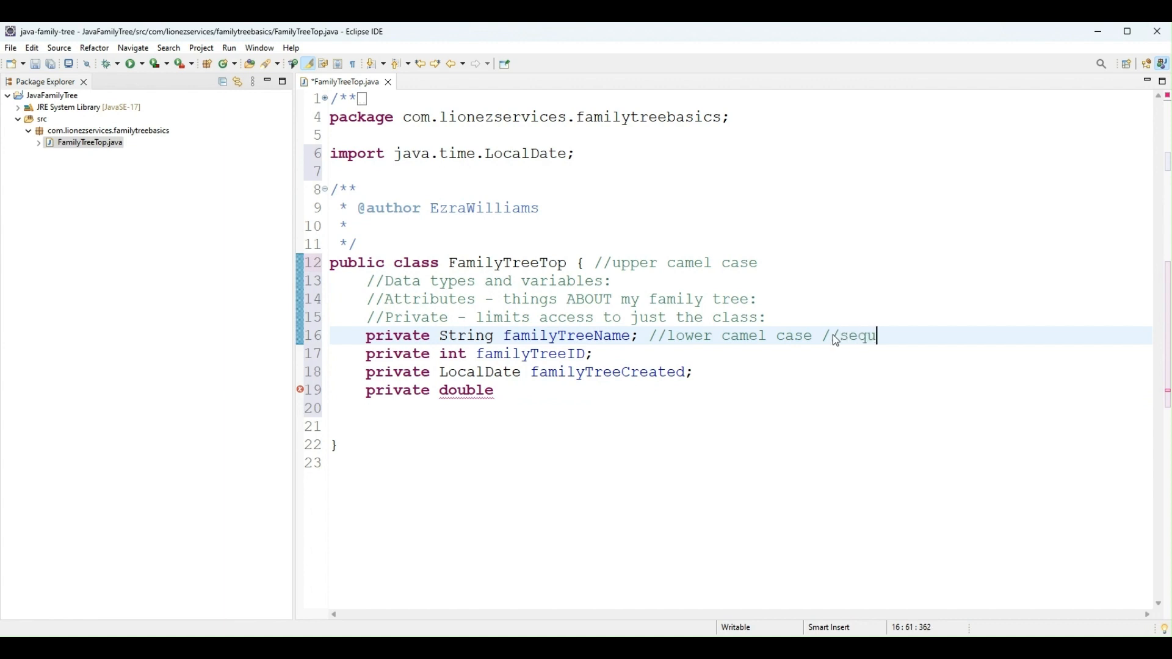
{"action": "type", "text": "uence of charac"}
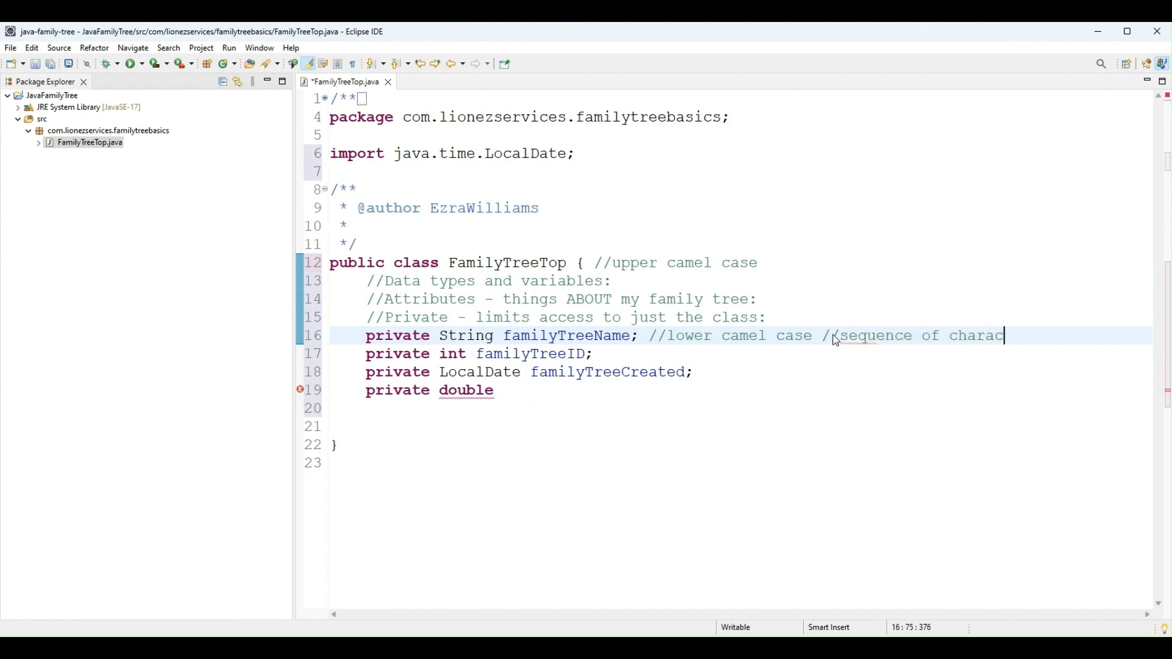
{"action": "type", "text": "ters"}
{"action": "left_click", "coordinate": [741, 354]}
{"action": "type", "text": " //"}
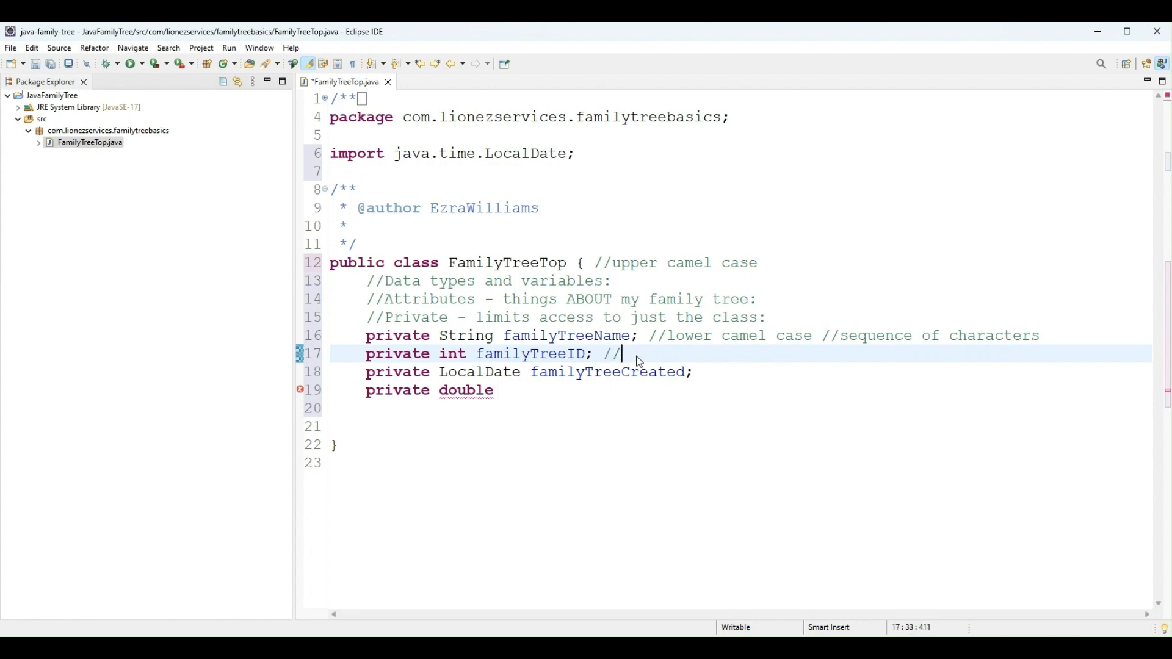
{"action": "type", "text": "whole numb"}
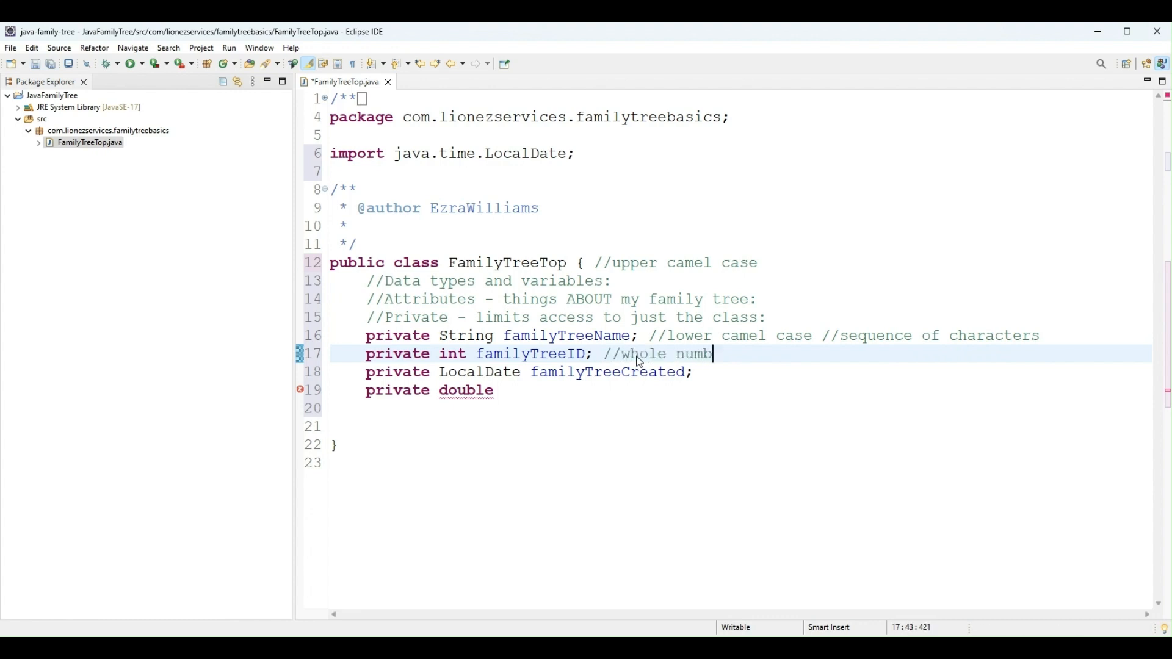
{"action": "type", "text": "ers"}
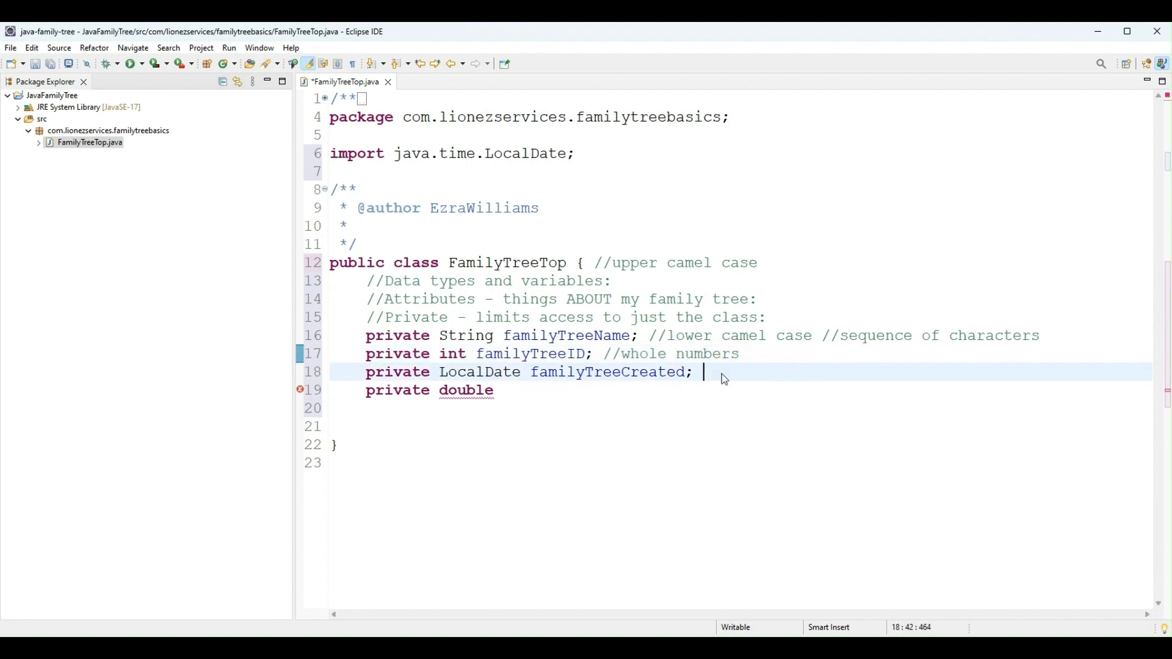
Annotate the familyTreeCreated field with the comment 'date'
{"action": "type", "text": "//"}
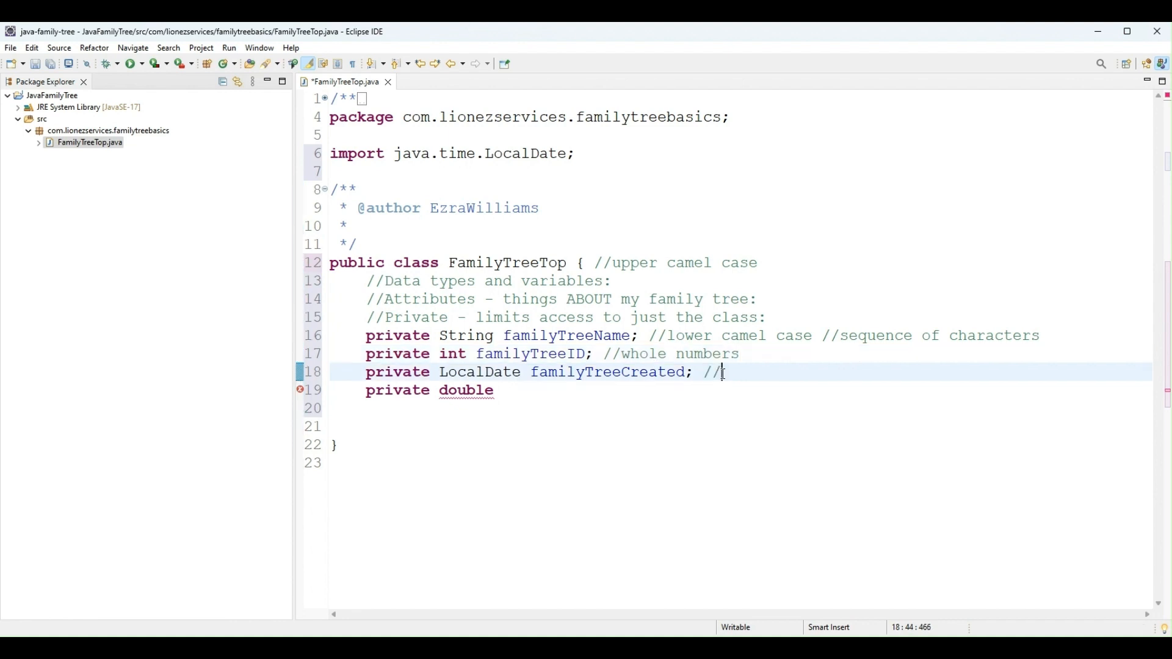
{"action": "type", "text": "date"}
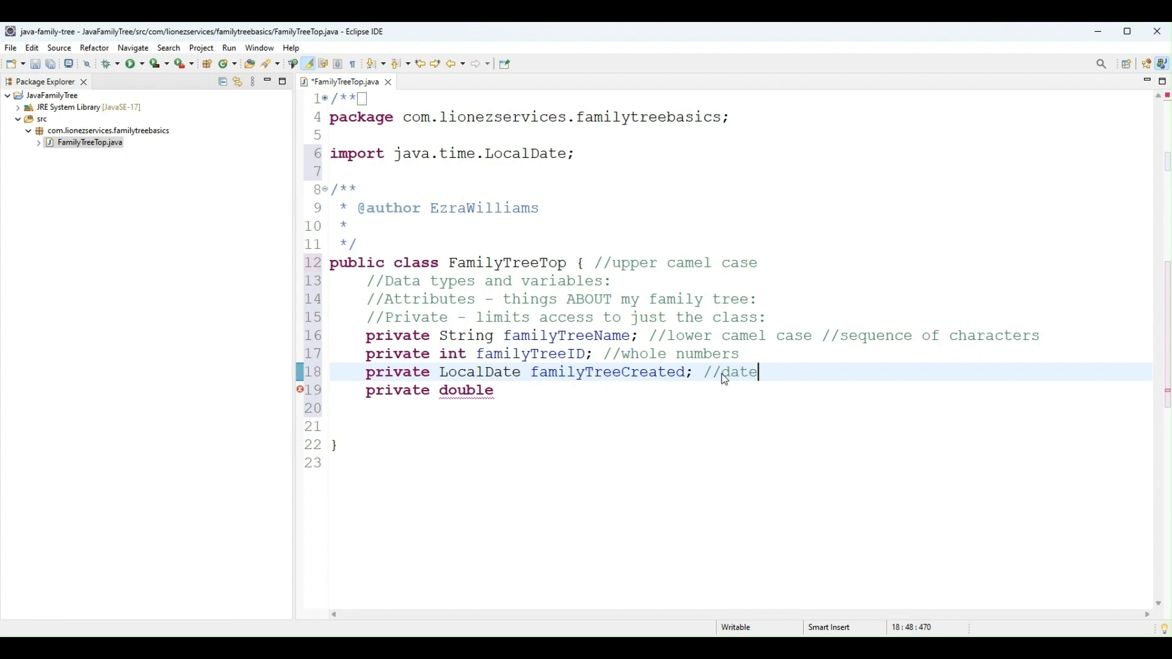
{"action": "mouse_move", "coordinate": [650, 393]}
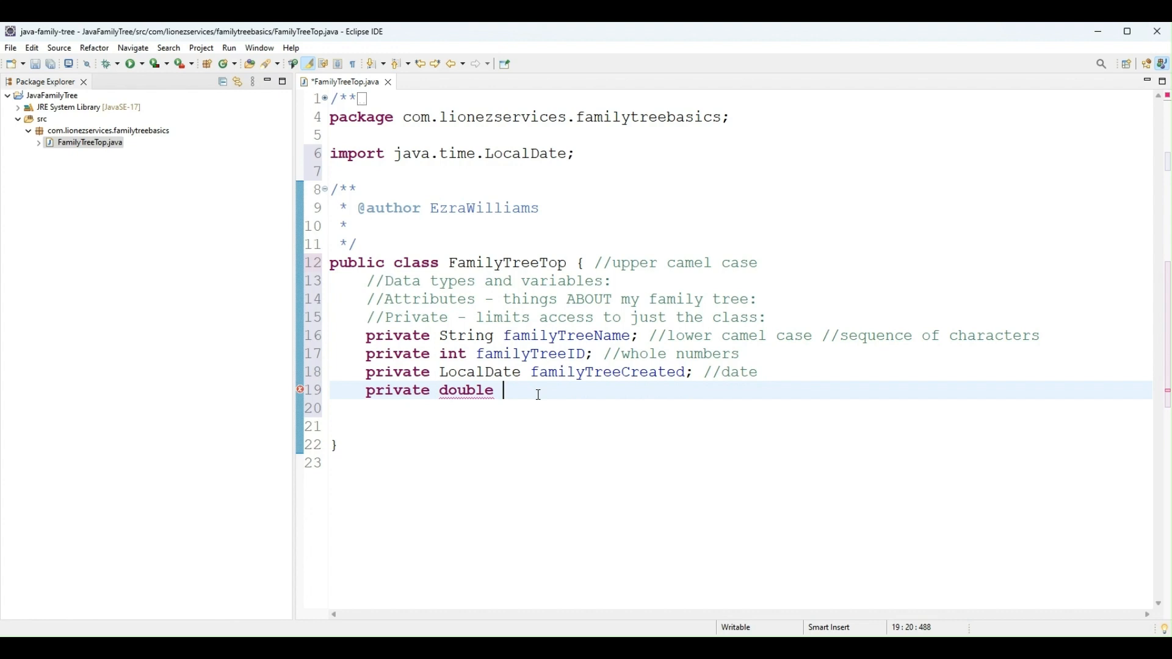
Name the double field familyTreeDepth, commented 'decimal value - holds the depth of the tree', and begin the next private field
{"action": "type", "text": "familyT"}
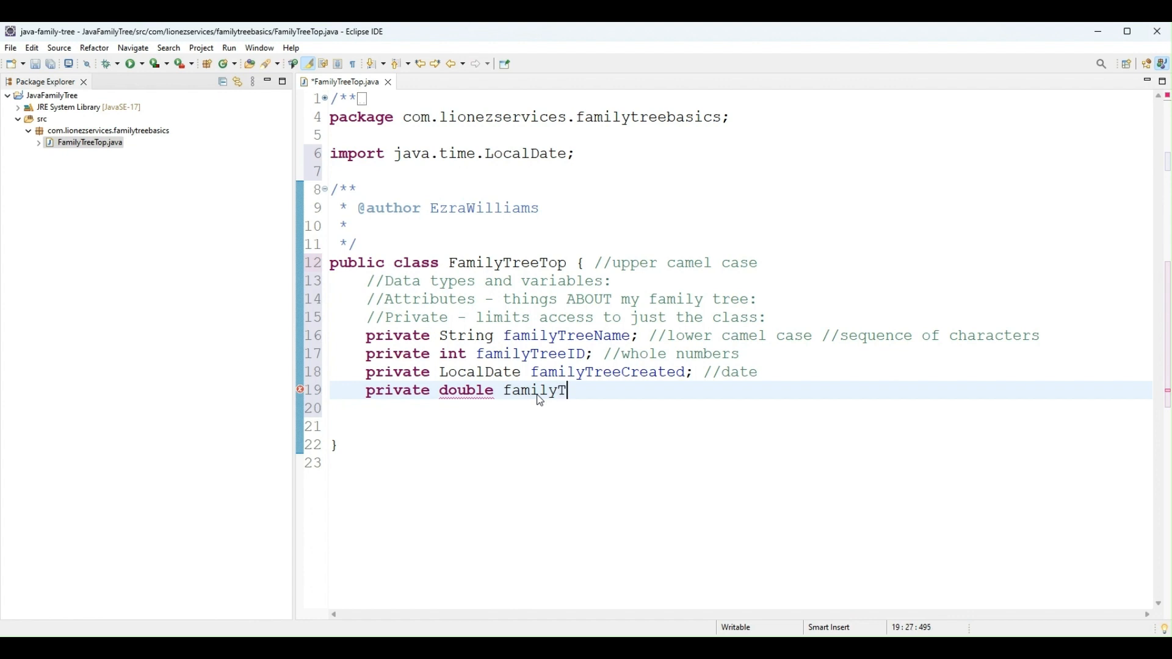
{"action": "type", "text": "ree"}
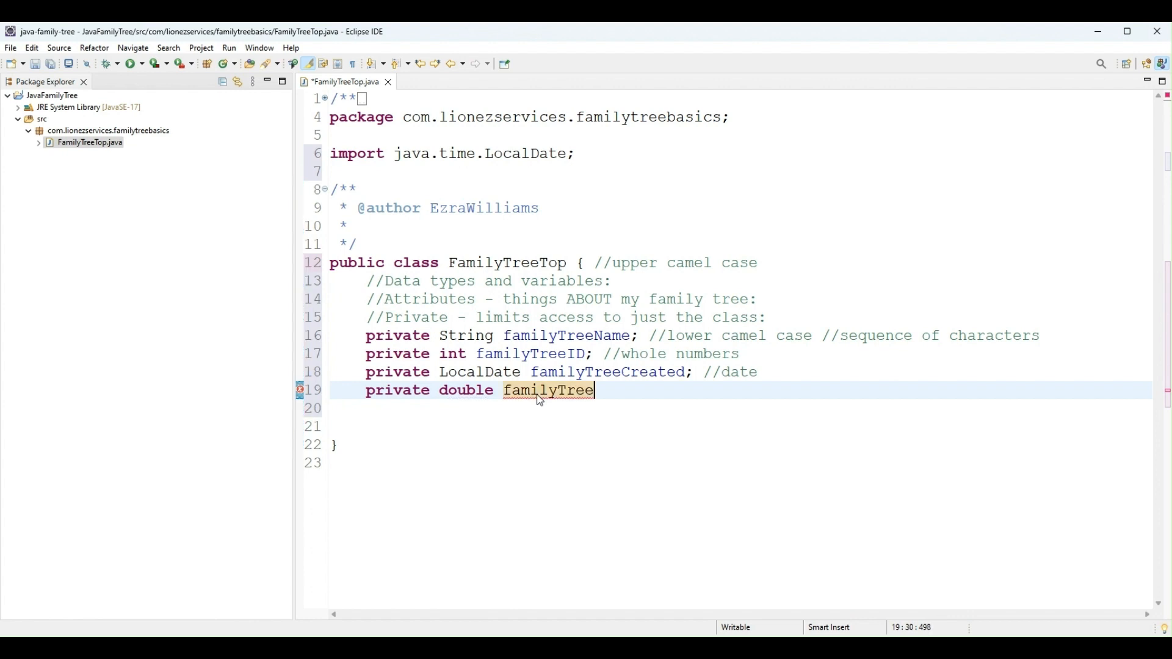
{"action": "type", "text": "Dept"}
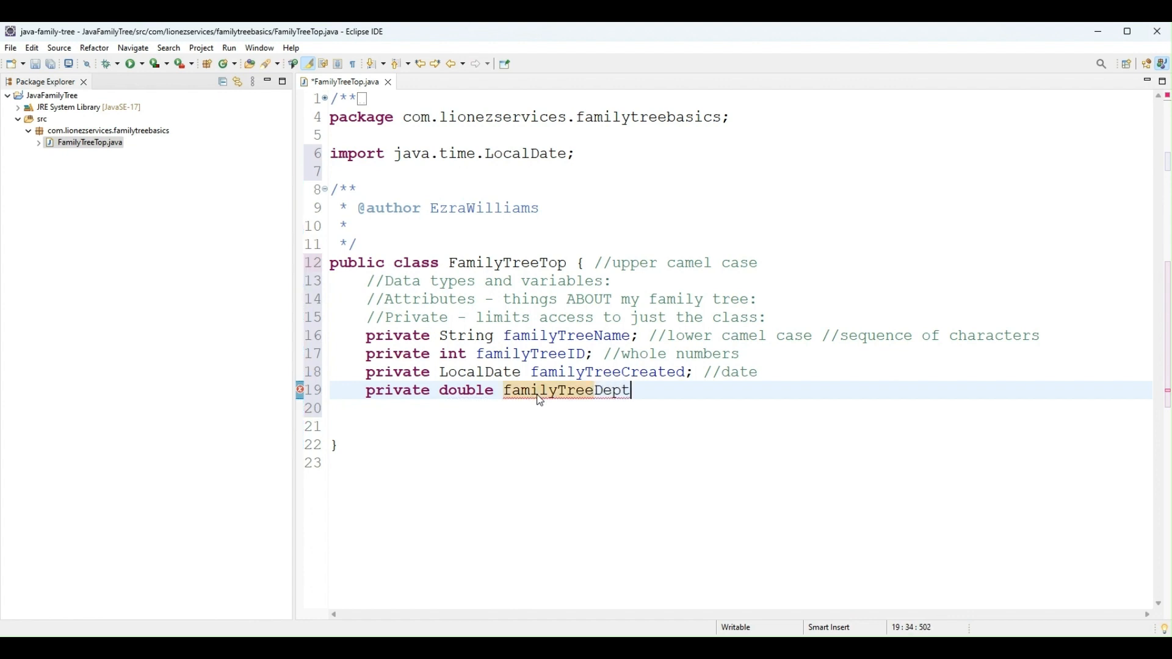
{"action": "type", "text": "h"}
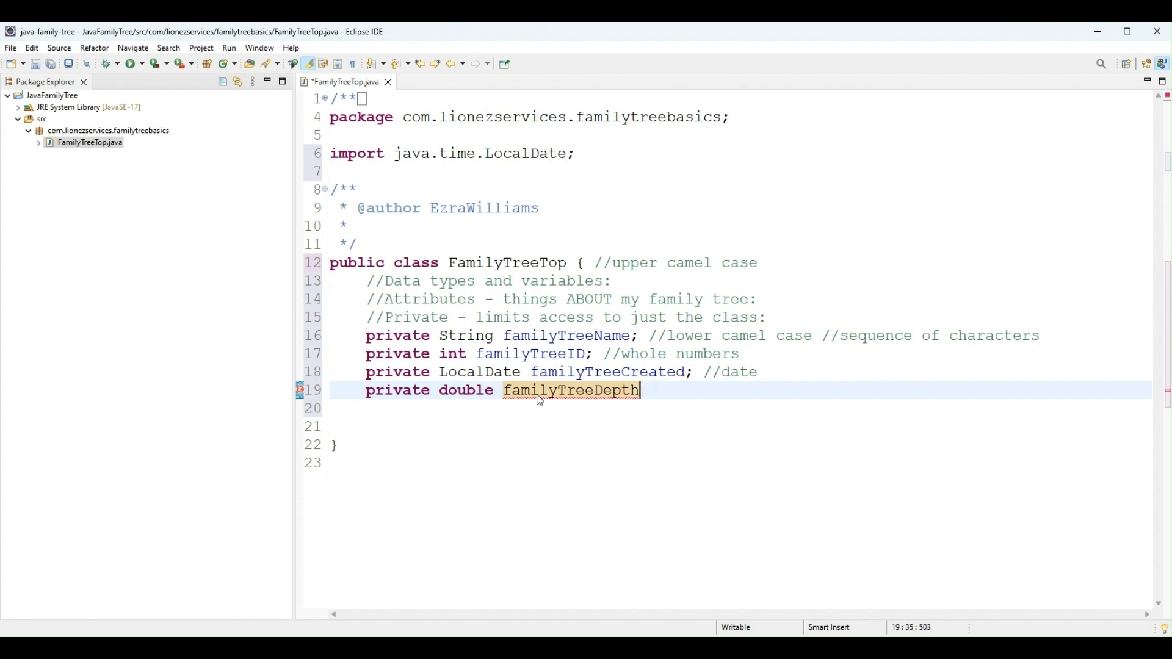
{"action": "type", "text": "; //"}
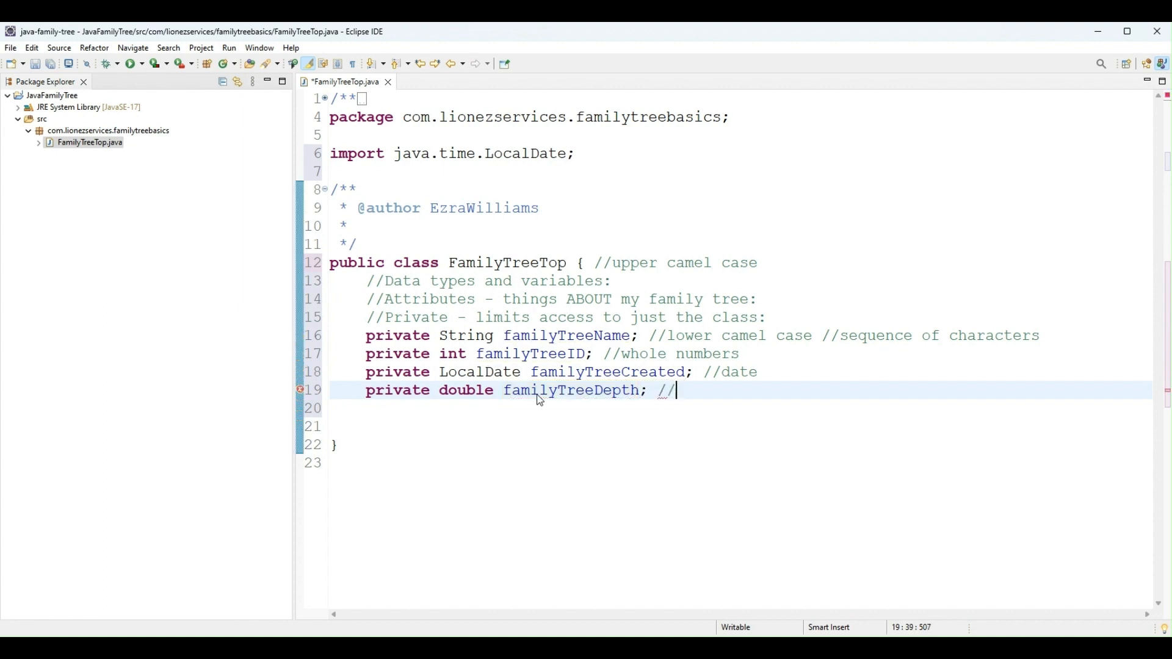
{"action": "type", "text": "decimal value -"}
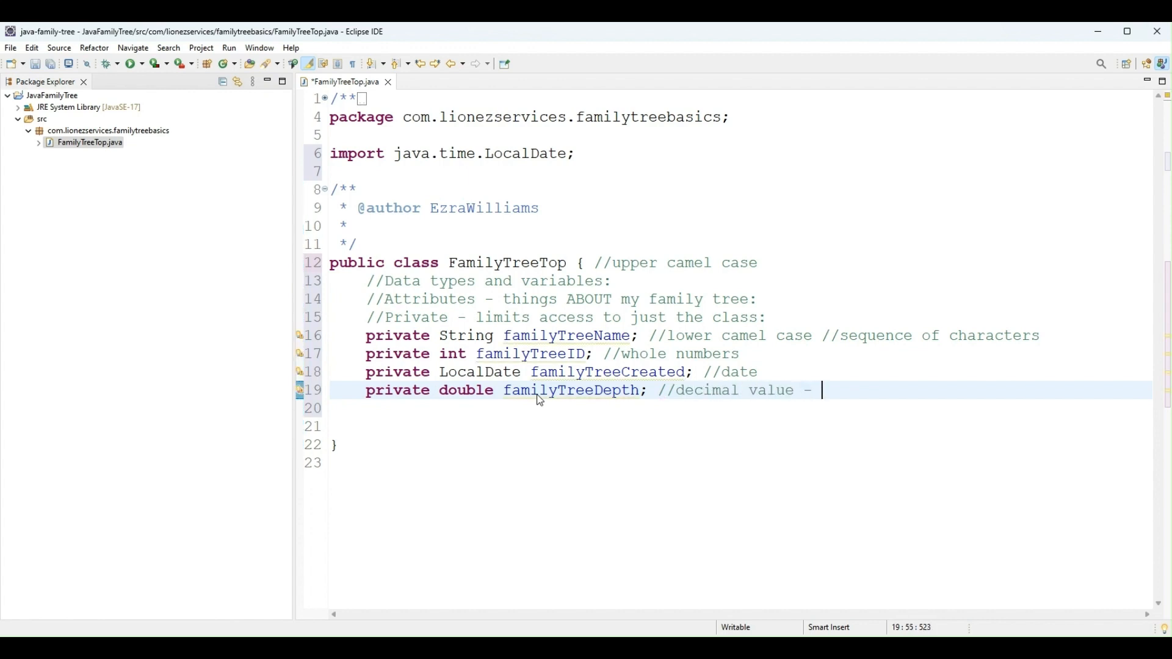
{"action": "type", "text": "holds the"}
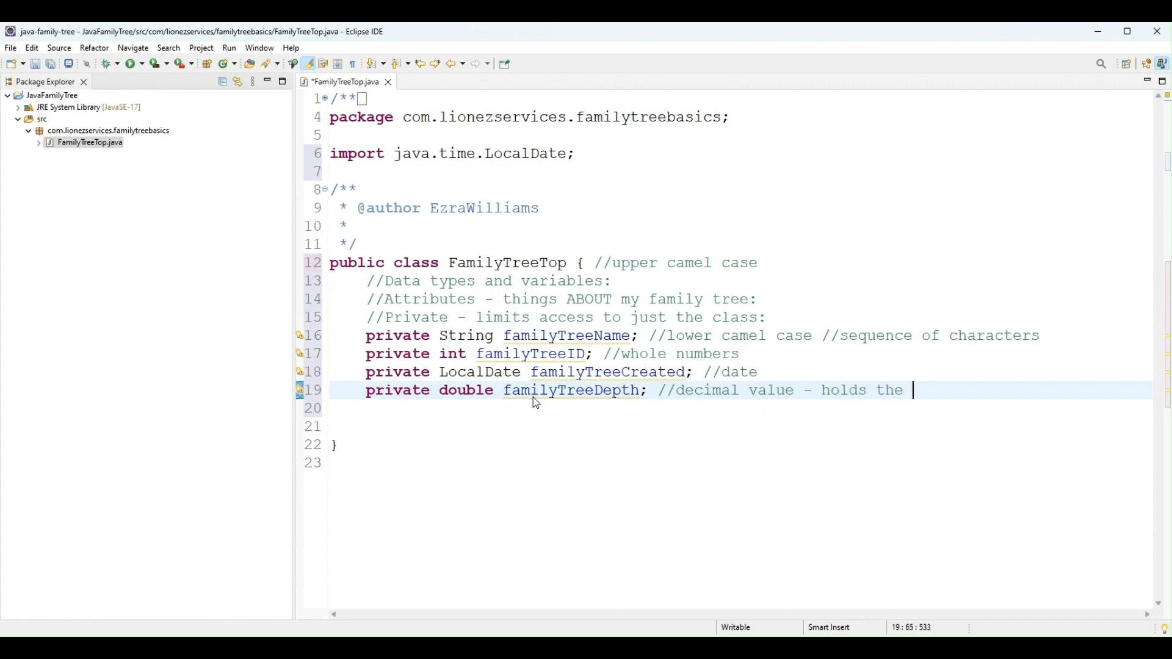
{"action": "type", "text": "de"}
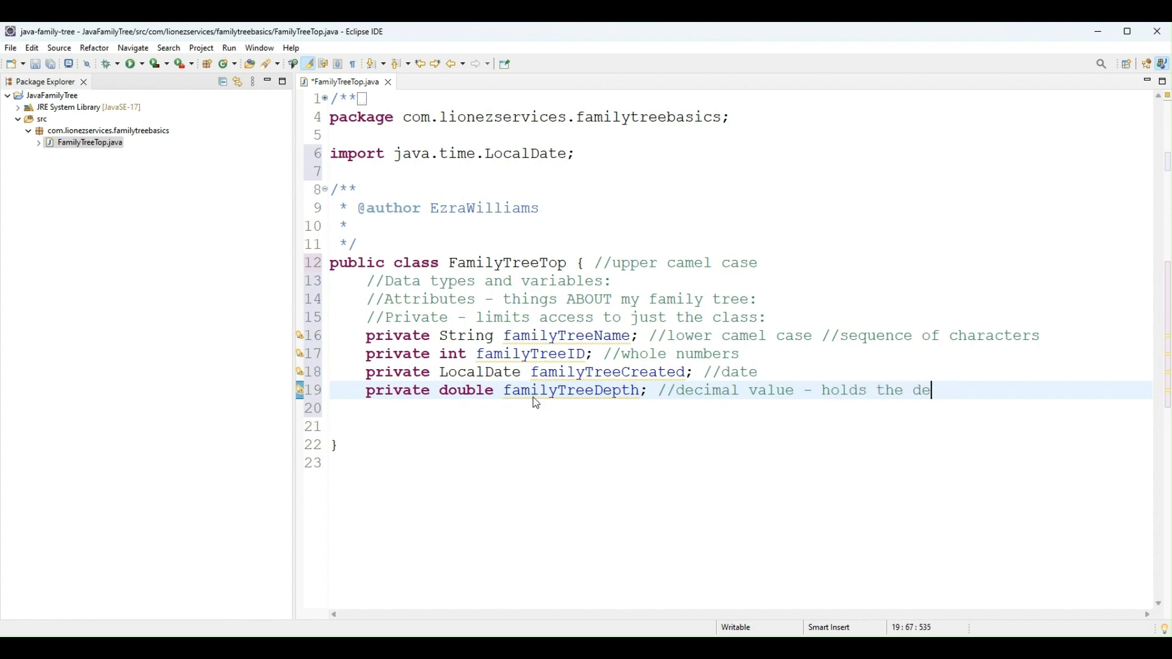
{"action": "type", "text": "pth of the t"}
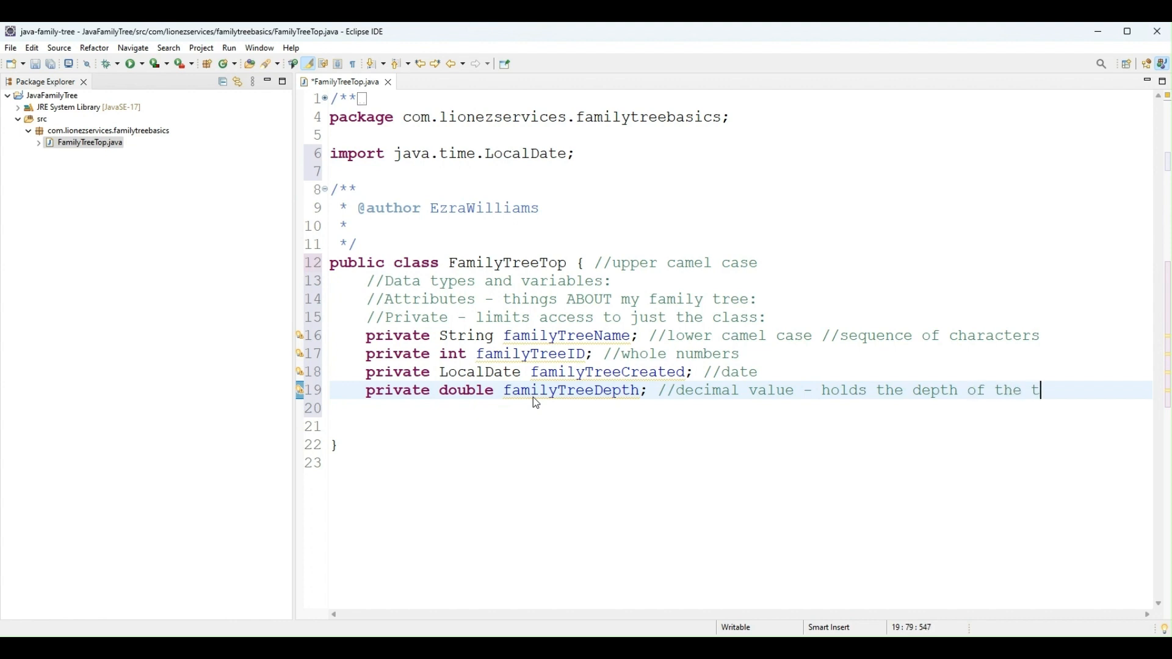
{"action": "type", "text": "ree;"}
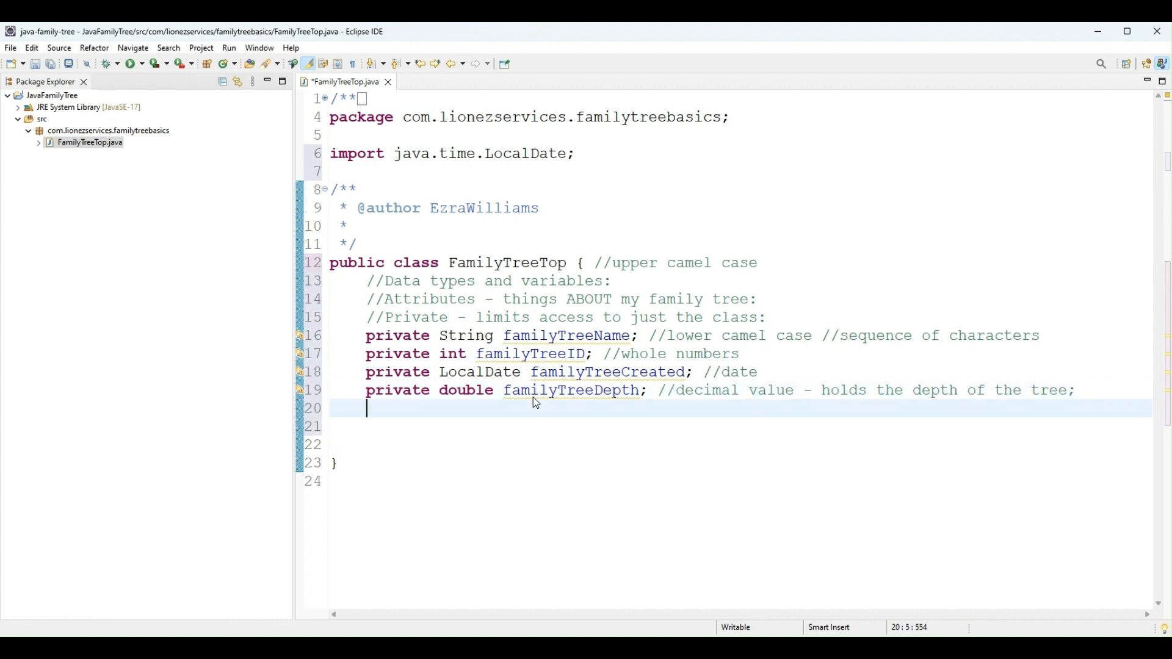
{"action": "type", "text": "privae"}
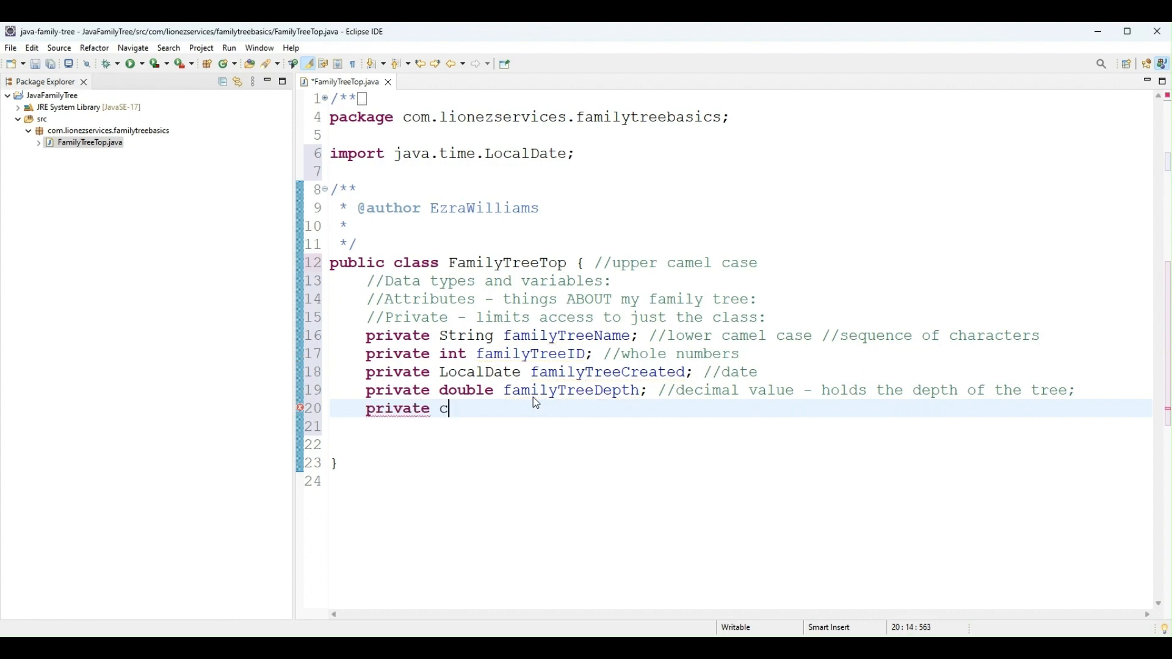
Declare private char familyTreeCID, commented as for when a single character is needed, with one blank line below
{"action": "type", "text": "har"}
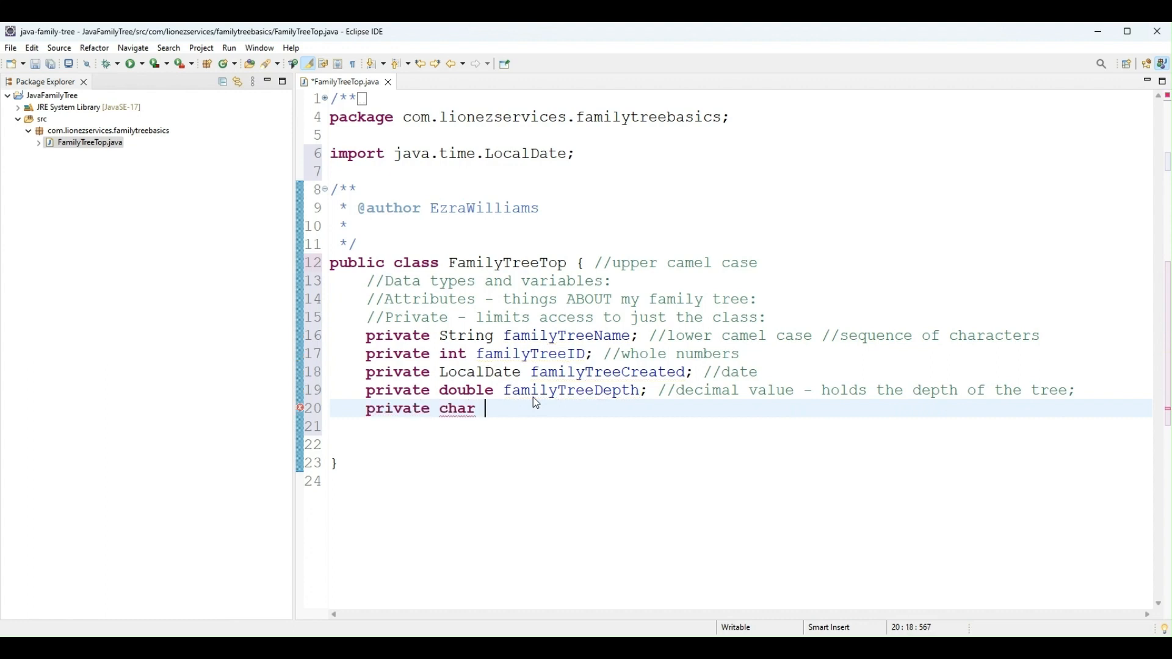
{"action": "type", "text": "family"}
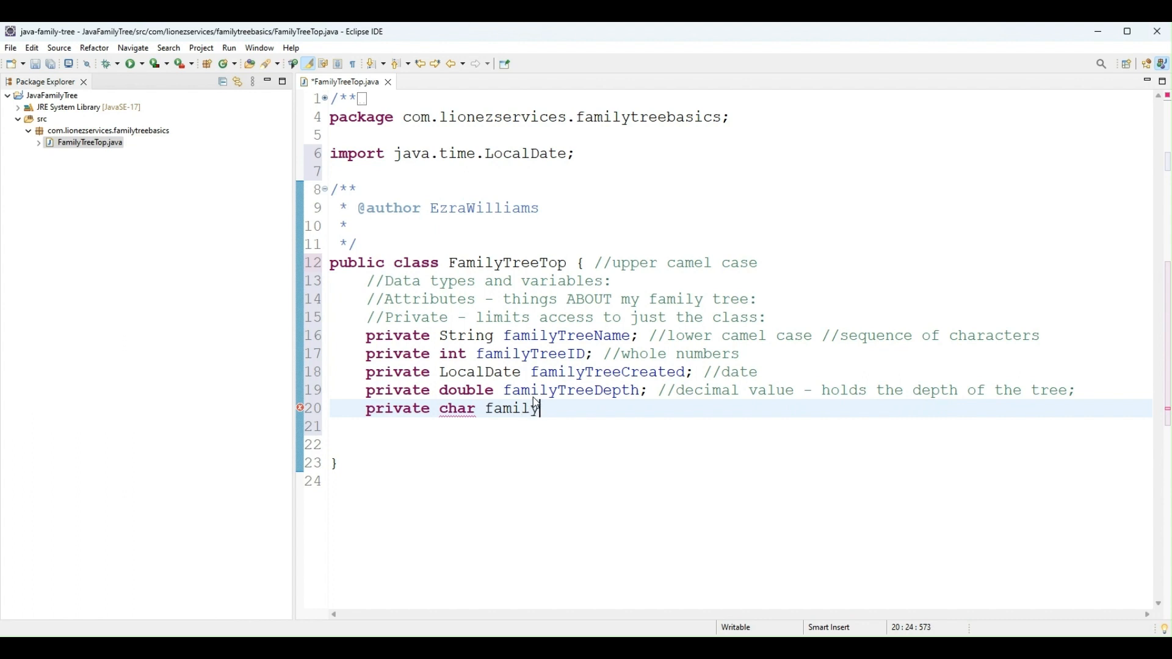
{"action": "type", "text": "Tree"}
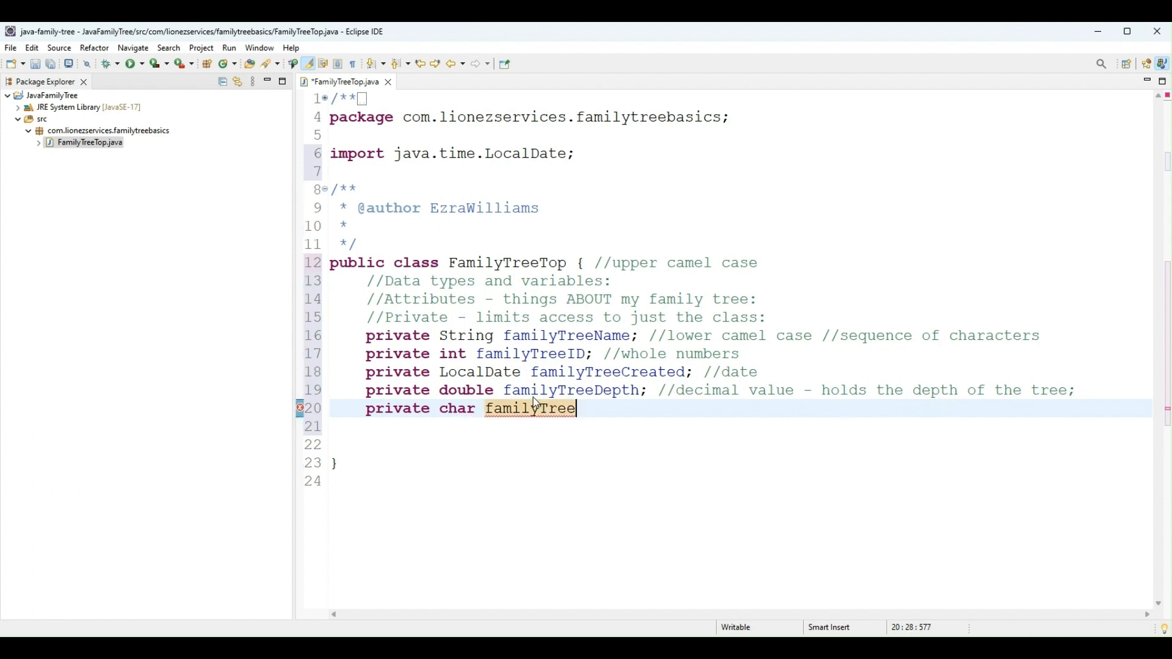
{"action": "type", "text": "CID"}
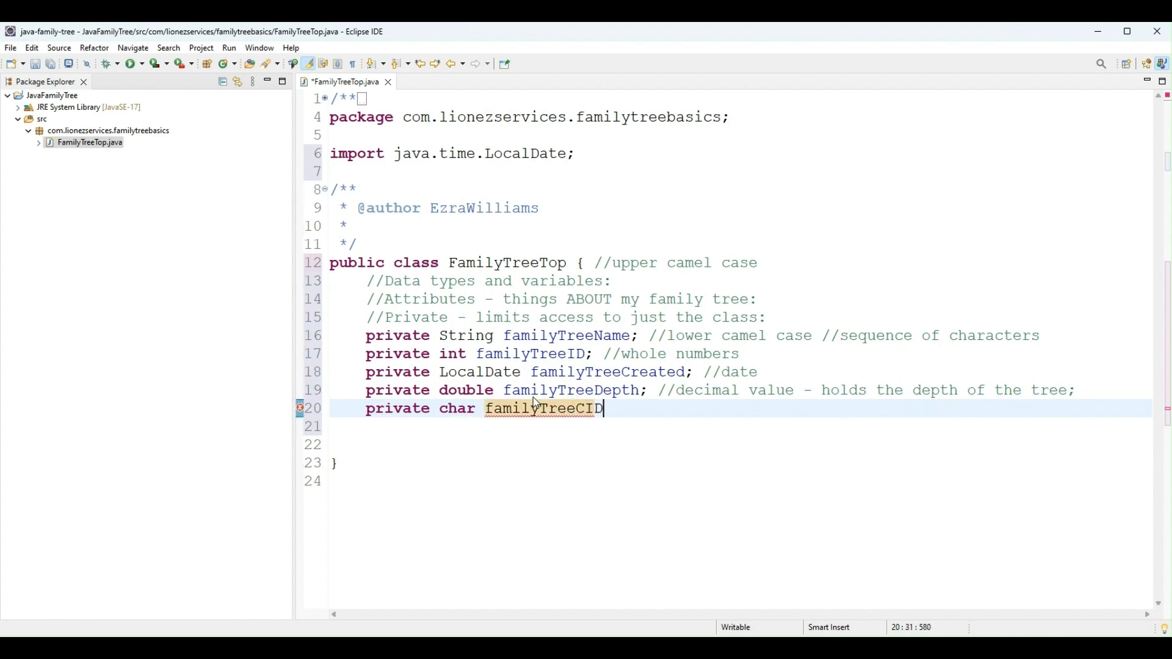
{"action": "type", "text": ";"}
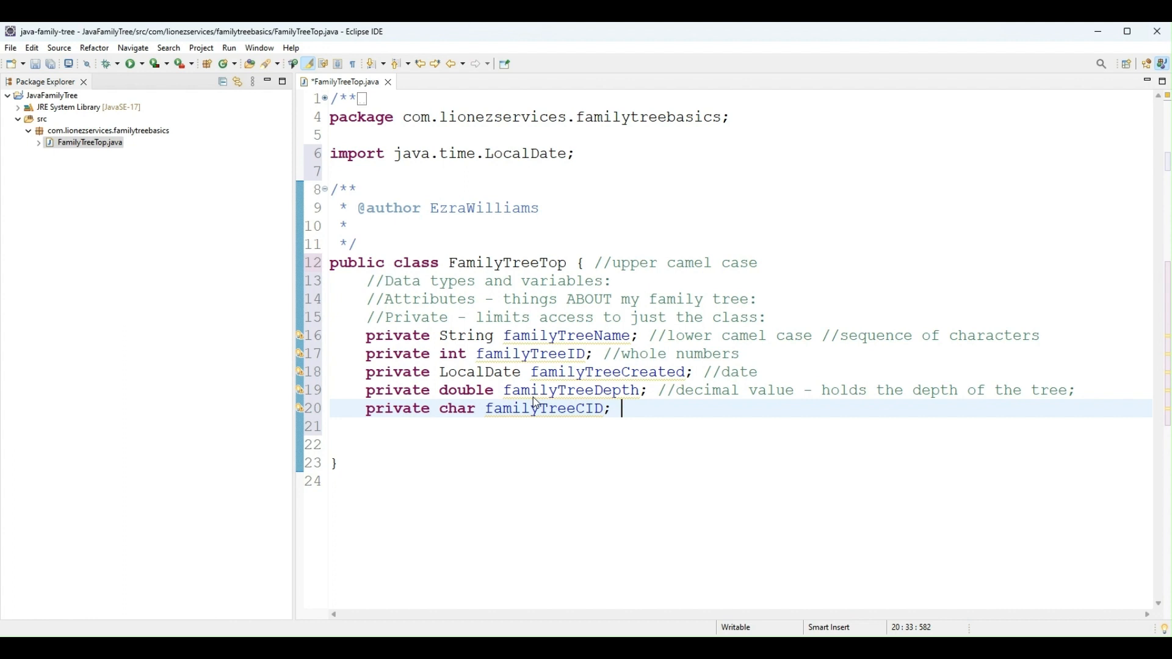
{"action": "type", "text": "//"}
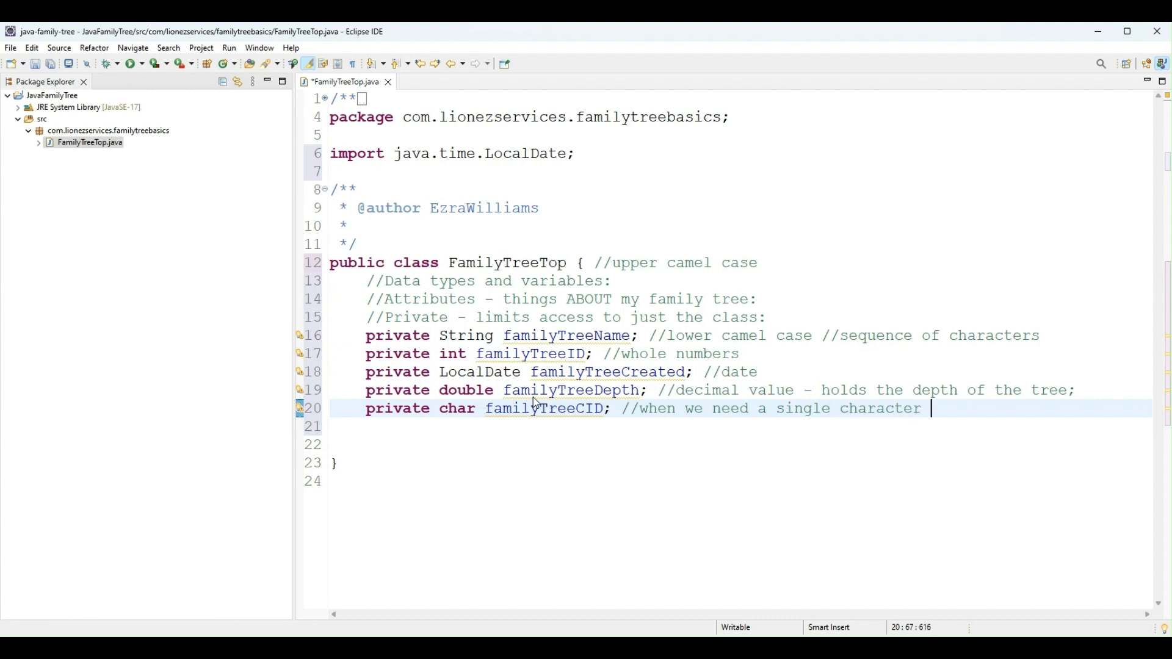
{"action": "key", "text": "Enter"}
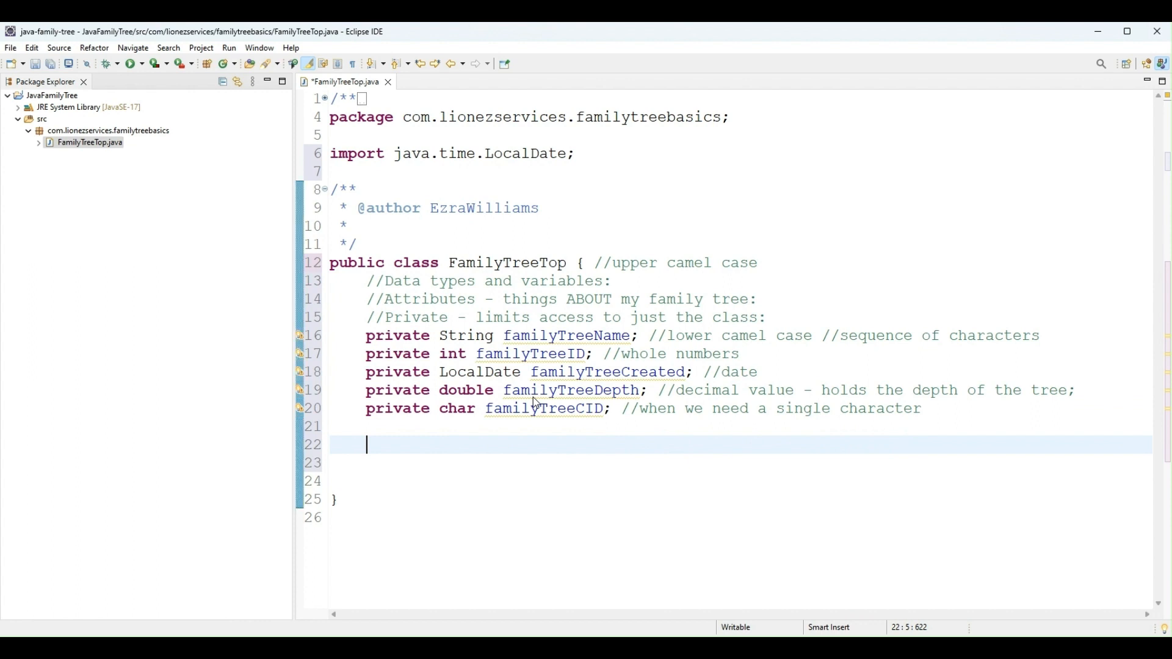
{"action": "key", "text": "BackSpace"}
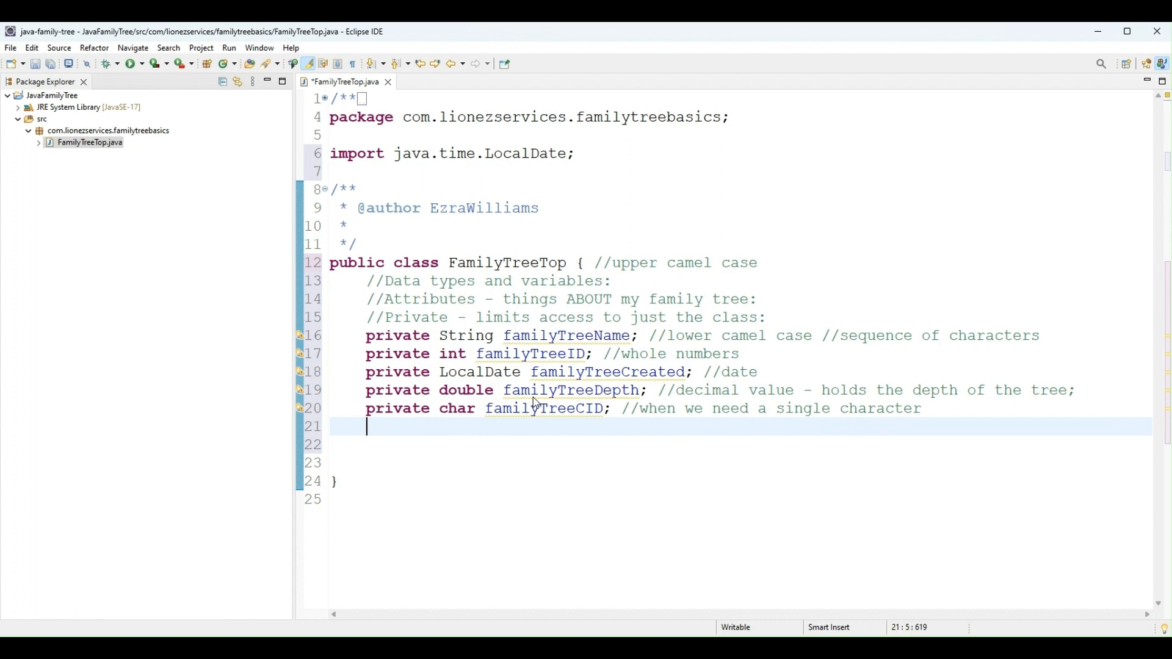
Start a /* block comment: in Java, when we need a variable we have to DECLARE it
{"action": "type", "text": "p"}
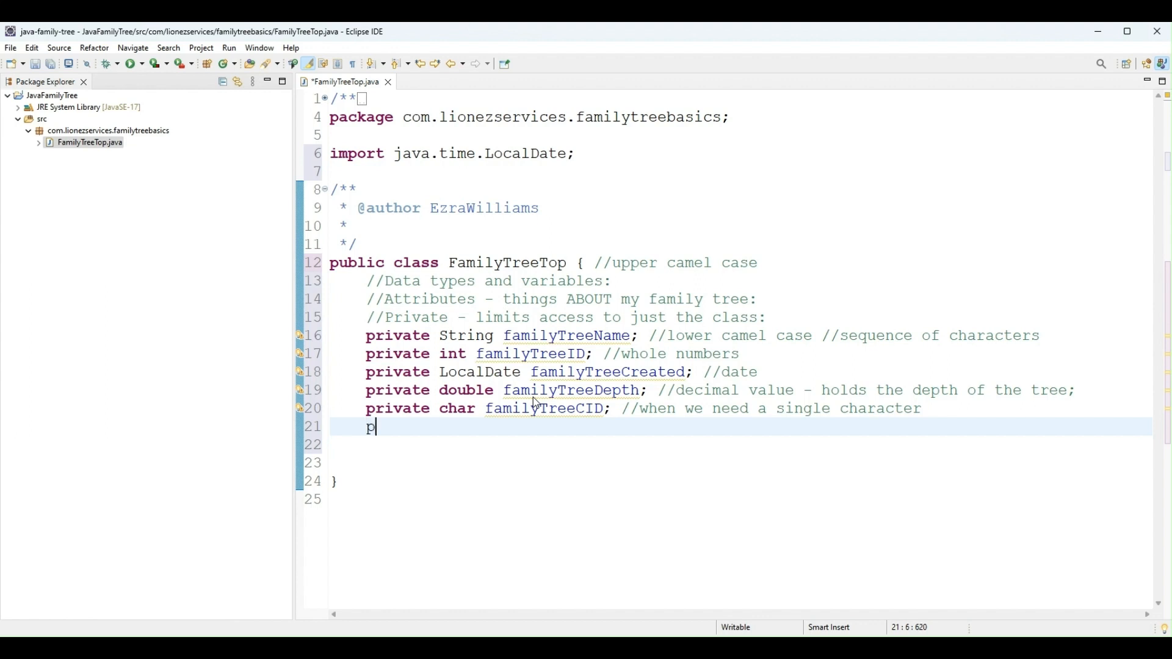
{"action": "key", "text": "Backspace"}
{"action": "type", "text": "//"}
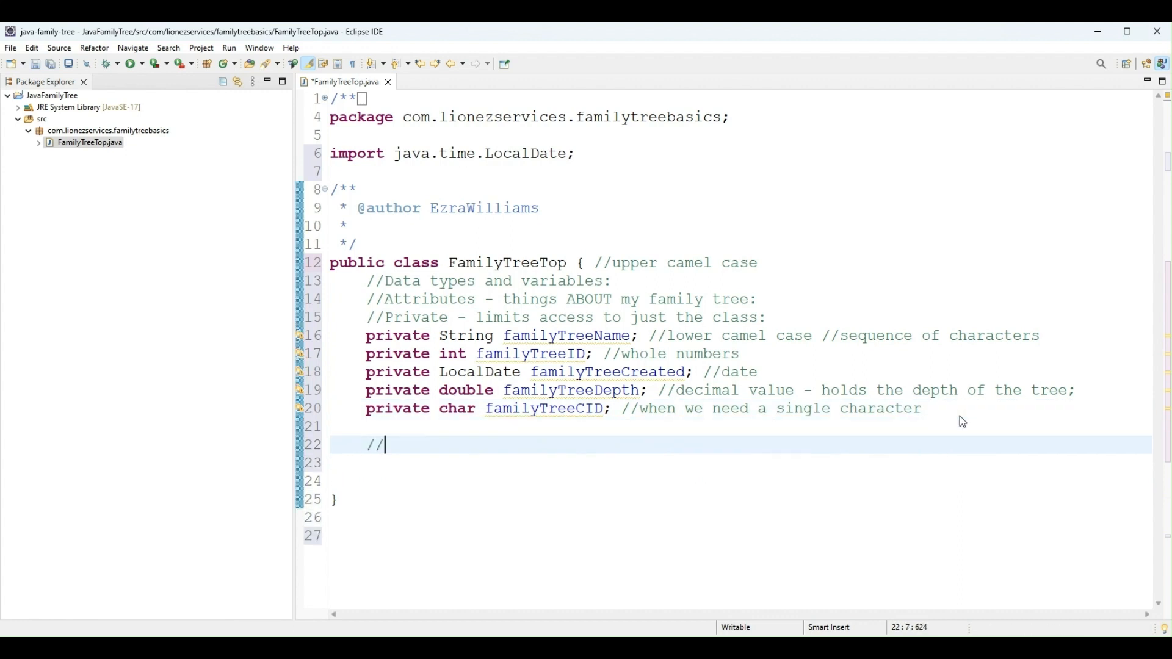
{"action": "type", "text": "I"}
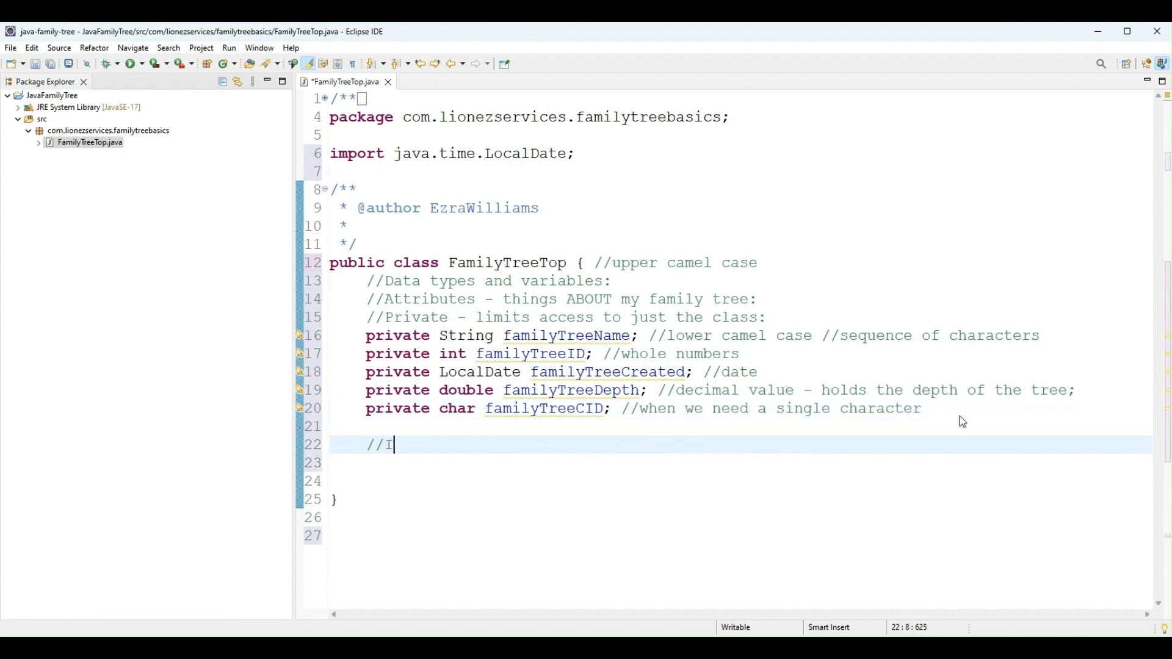
{"action": "type", "text": "n Java w"}
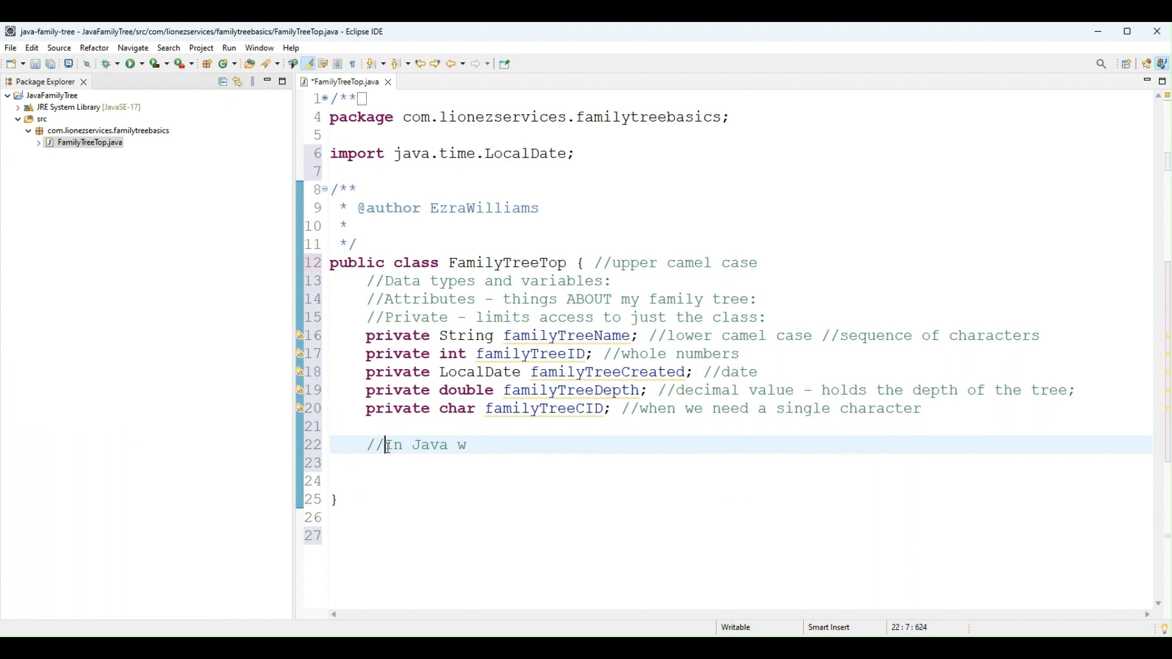
{"action": "type", "text": "/*"}
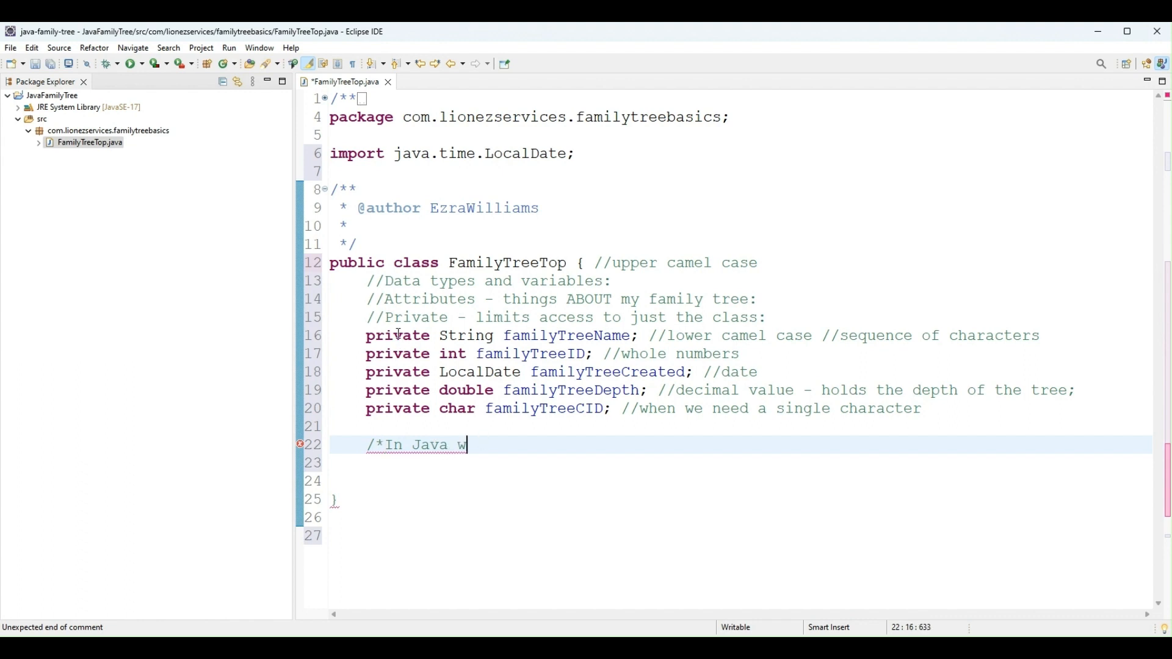
{"action": "mouse_move", "coordinate": [494, 447]}
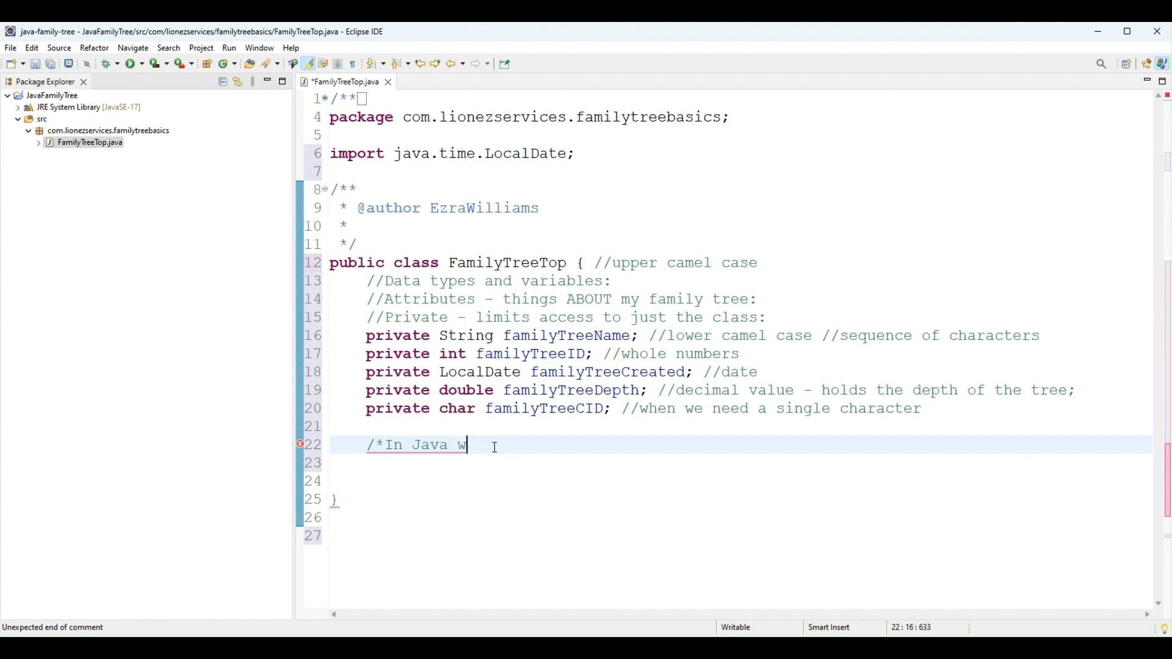
{"action": "type", "text": "hen we need a var"}
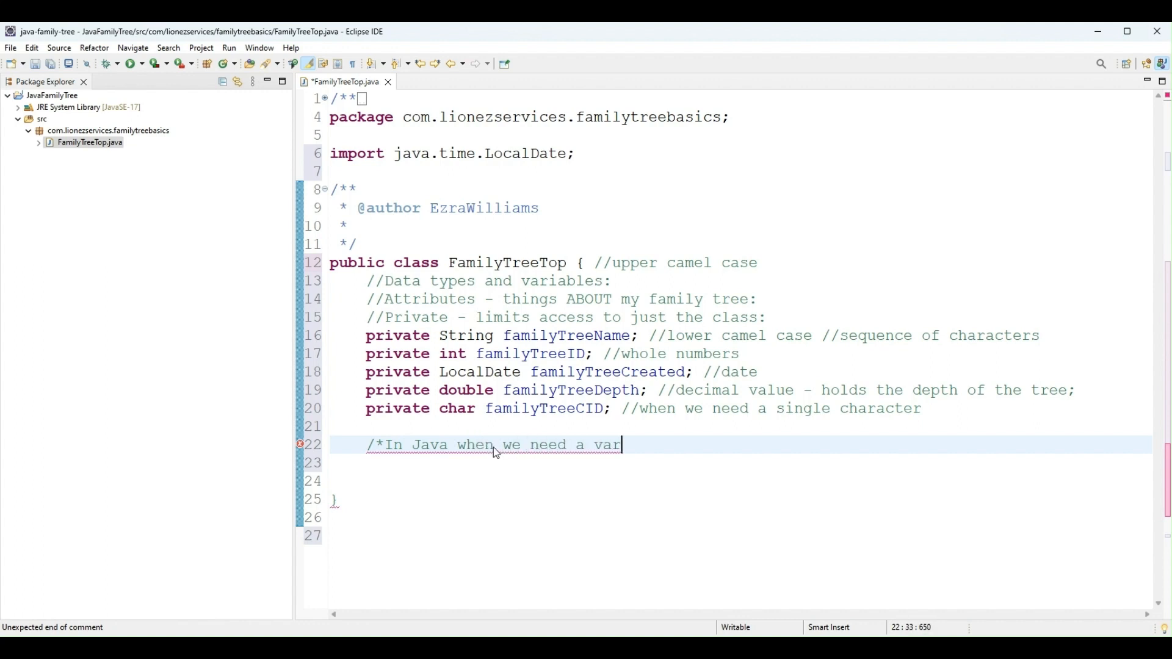
{"action": "type", "text": "iable we have to DECLA"}
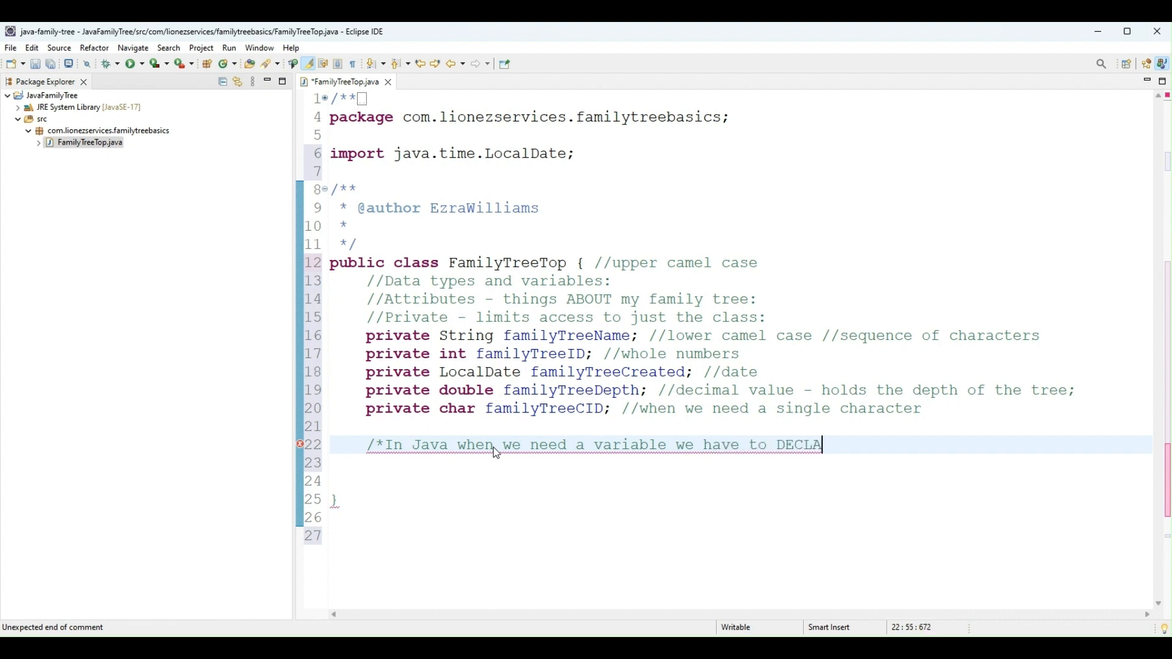
{"action": "type", "text": "RE it"}
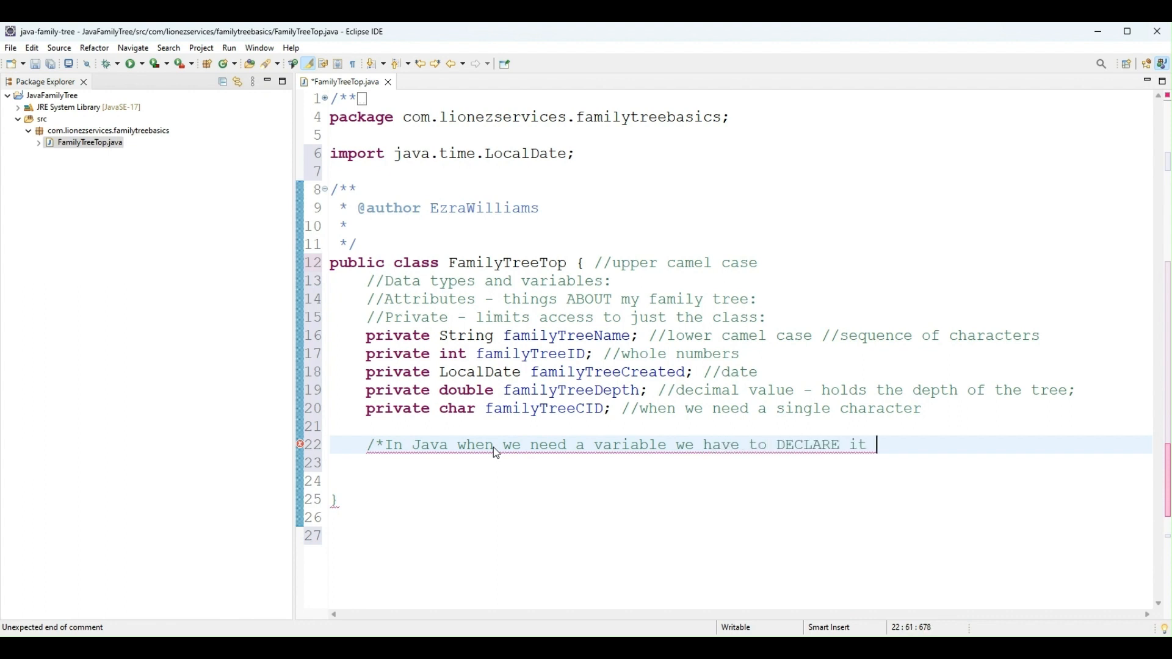
Finish the comment: input what type, give it a name, and variables must be declared before we use them
{"action": "type", "text": "- s"}
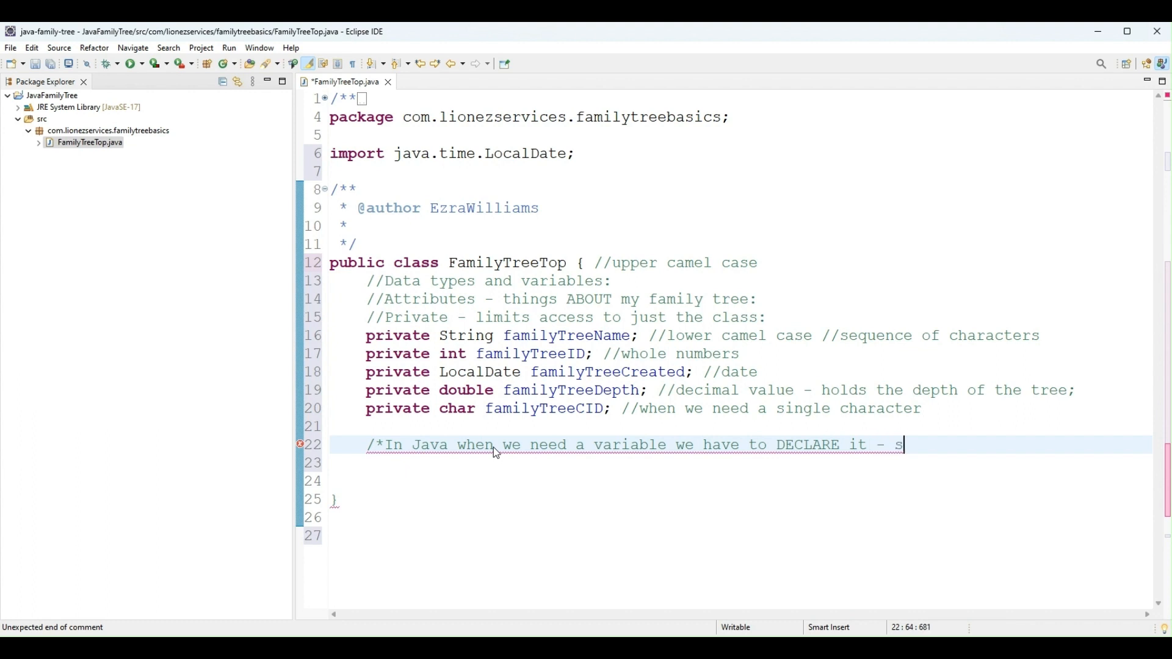
{"action": "type", "text": "ay what"}
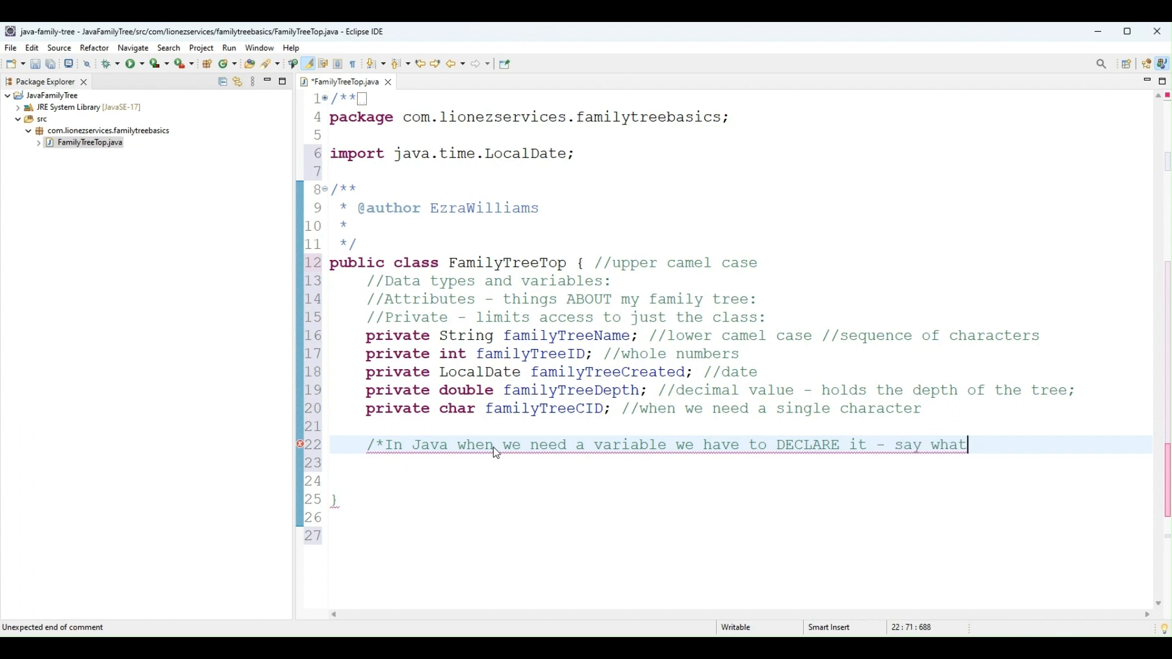
{"action": "key", "text": "BackSpace"}
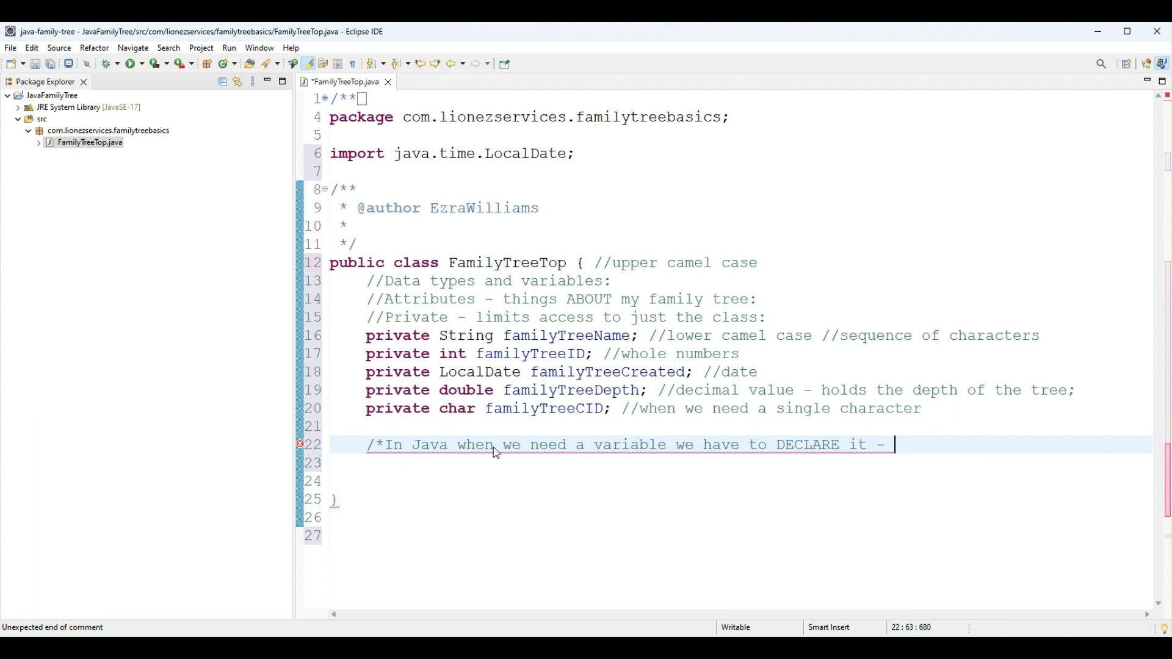
{"action": "type", "text": "inp"}
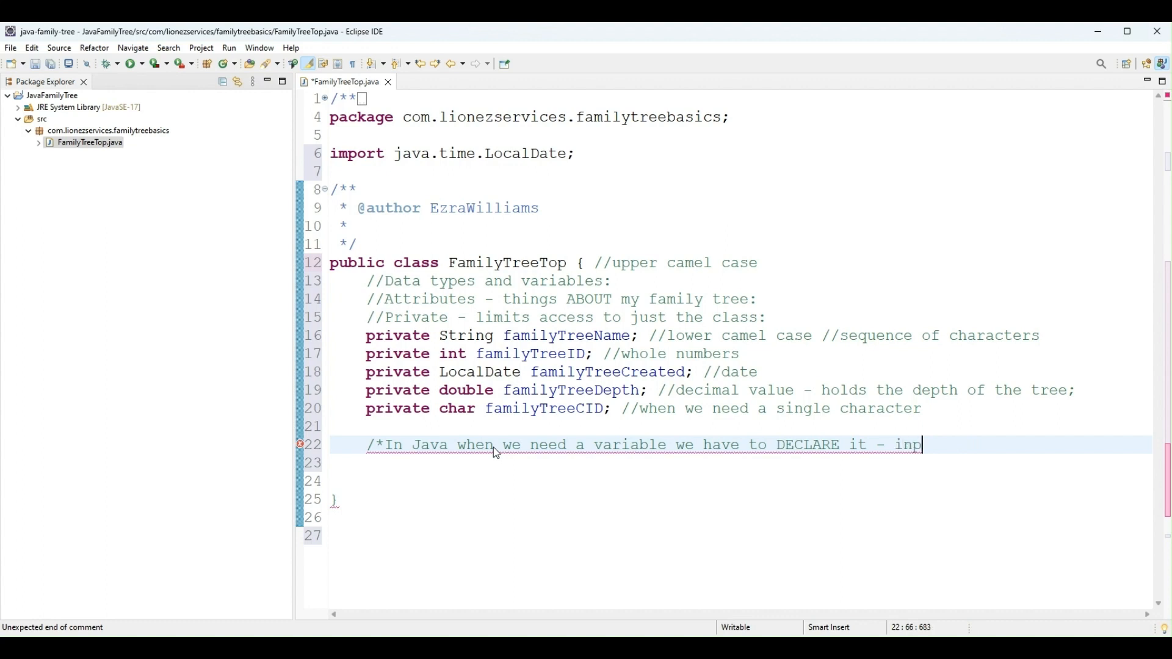
{"action": "type", "text": "ut what type"}
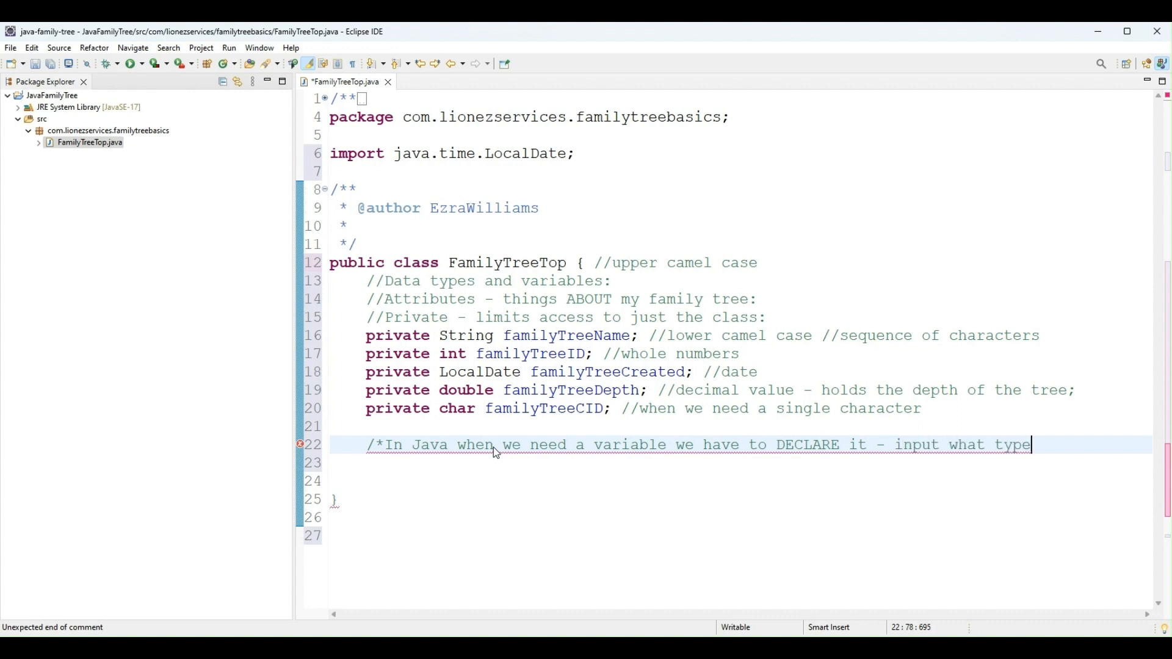
{"action": "type", "text": "as well"}
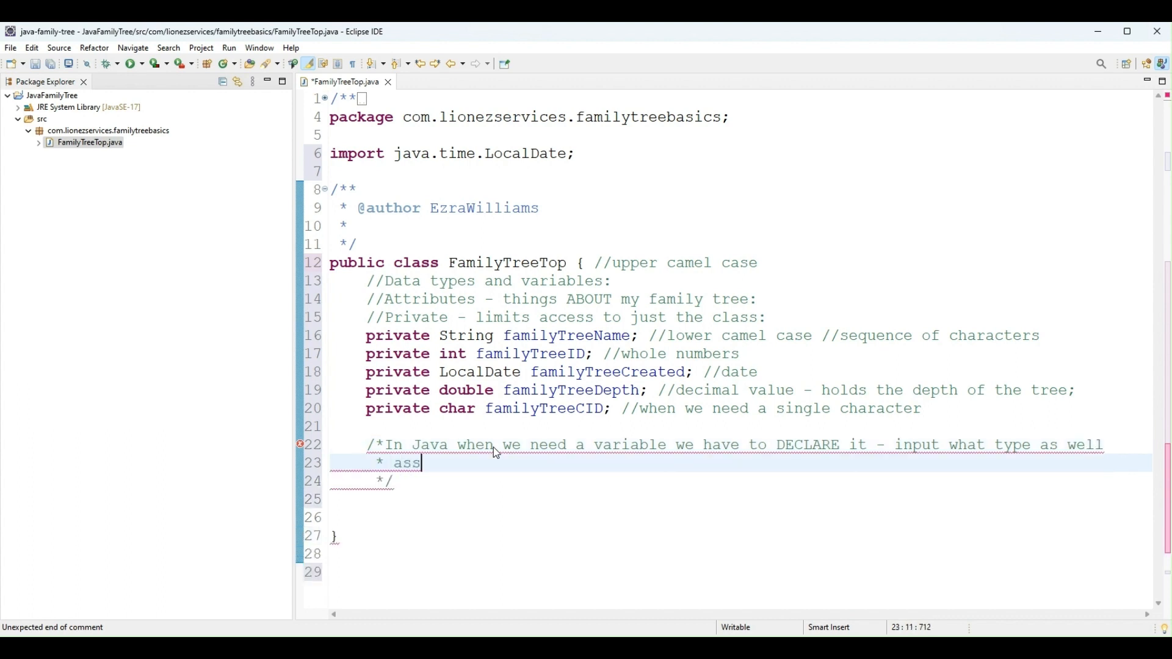
{"action": "type", "text": "giving it a n"}
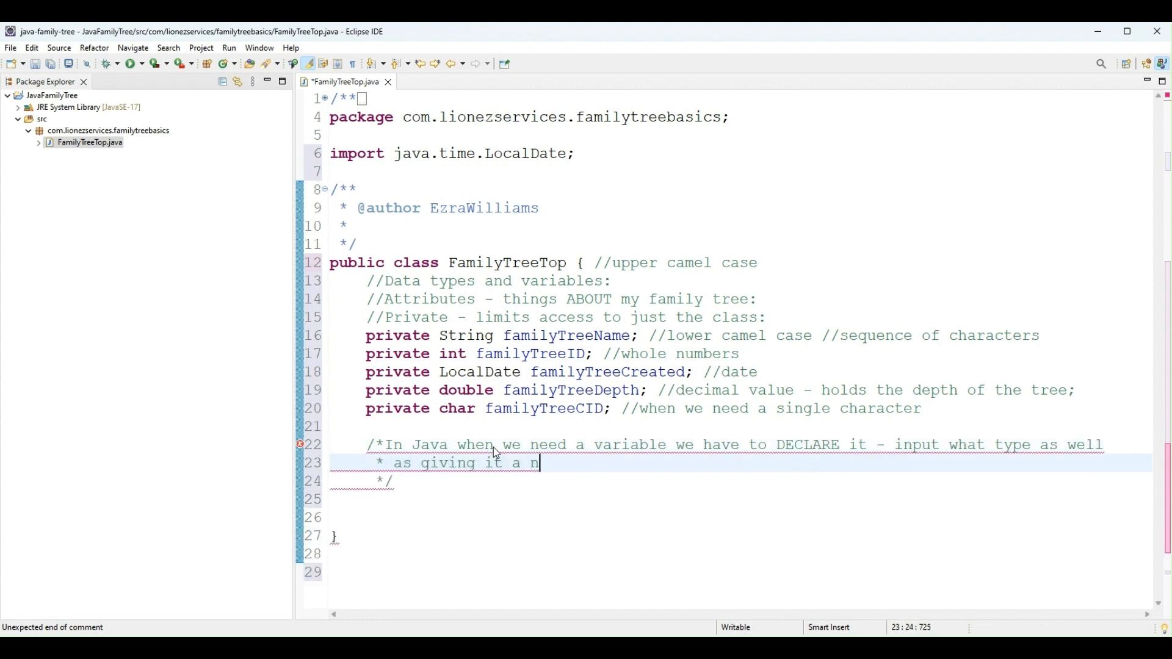
{"action": "type", "text": "ame"}
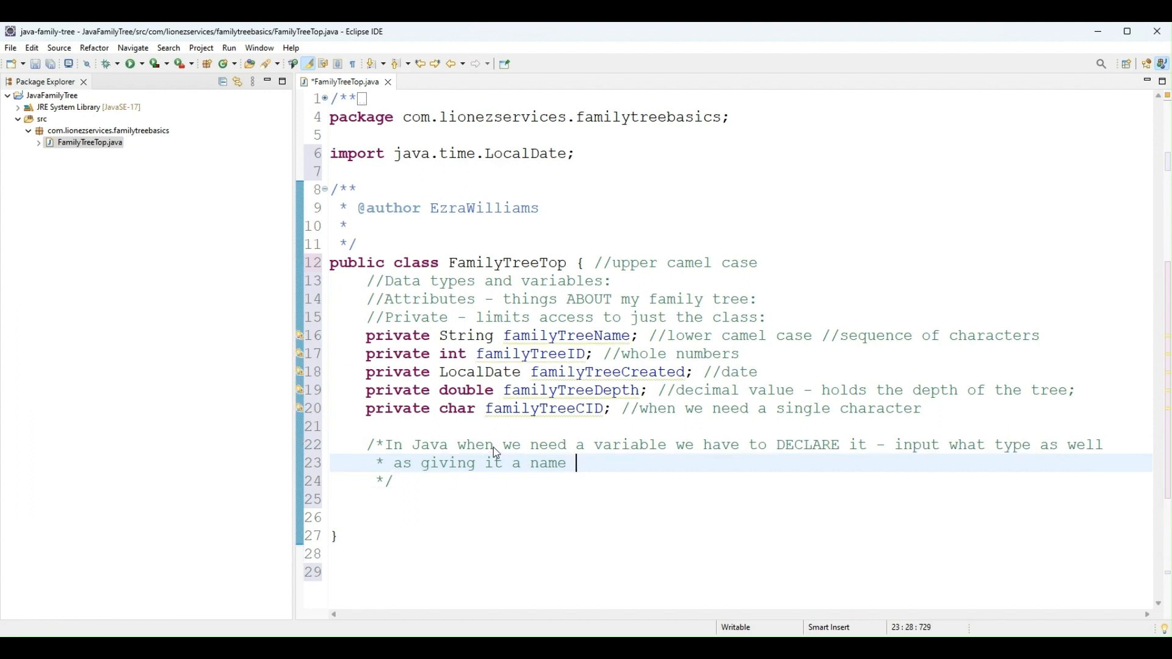
{"action": "type", "text": "- a m"}
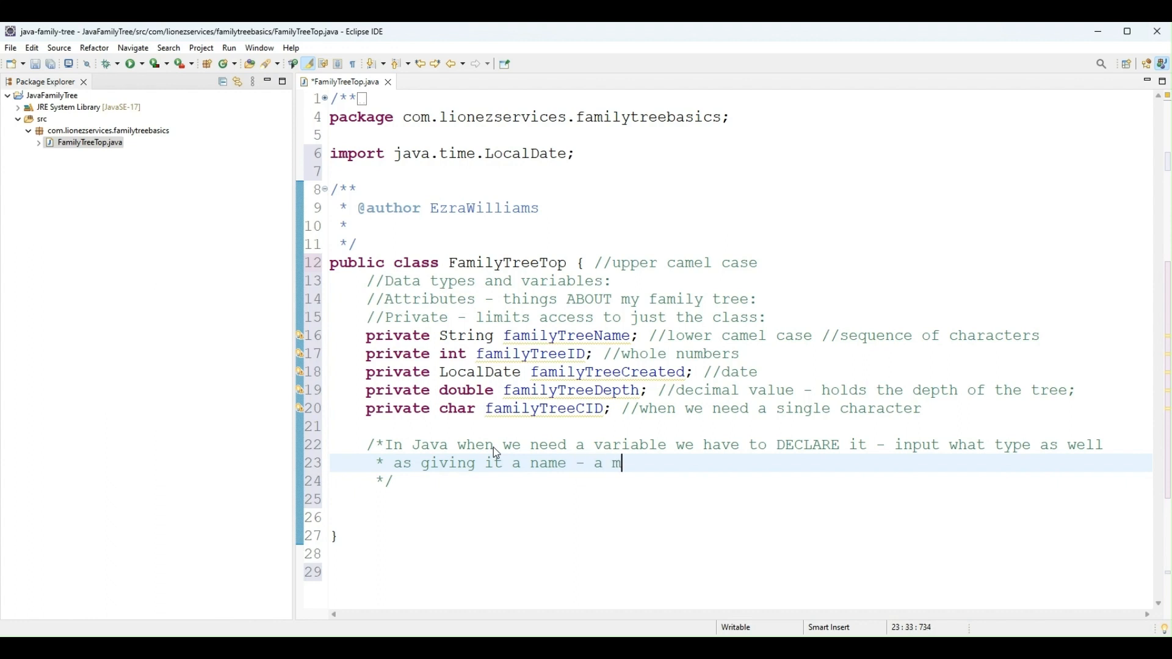
{"action": "type", "text": "ust -"}
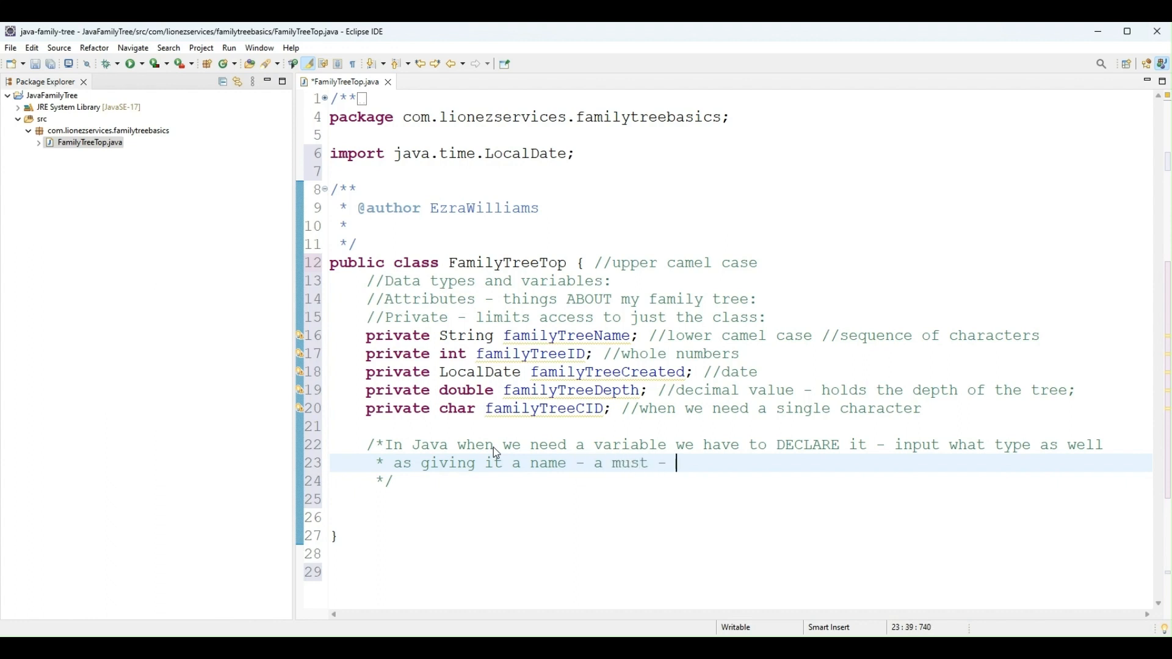
{"action": "type", "text": "we must declare our vari"}
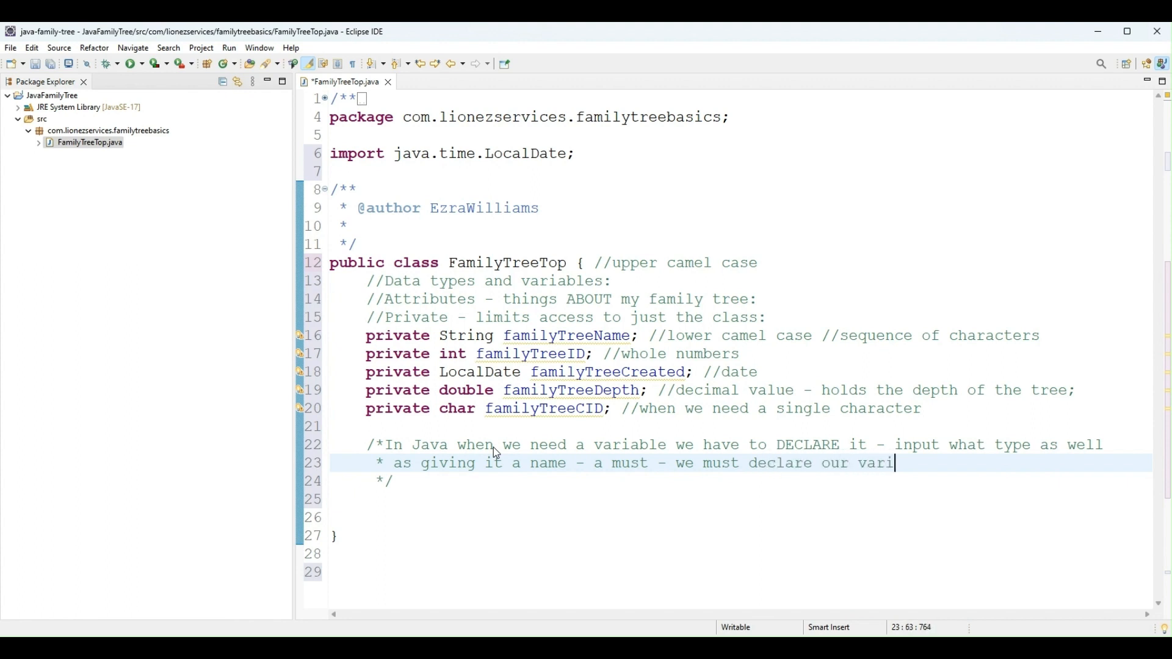
{"action": "type", "text": "ables before we can use th"}
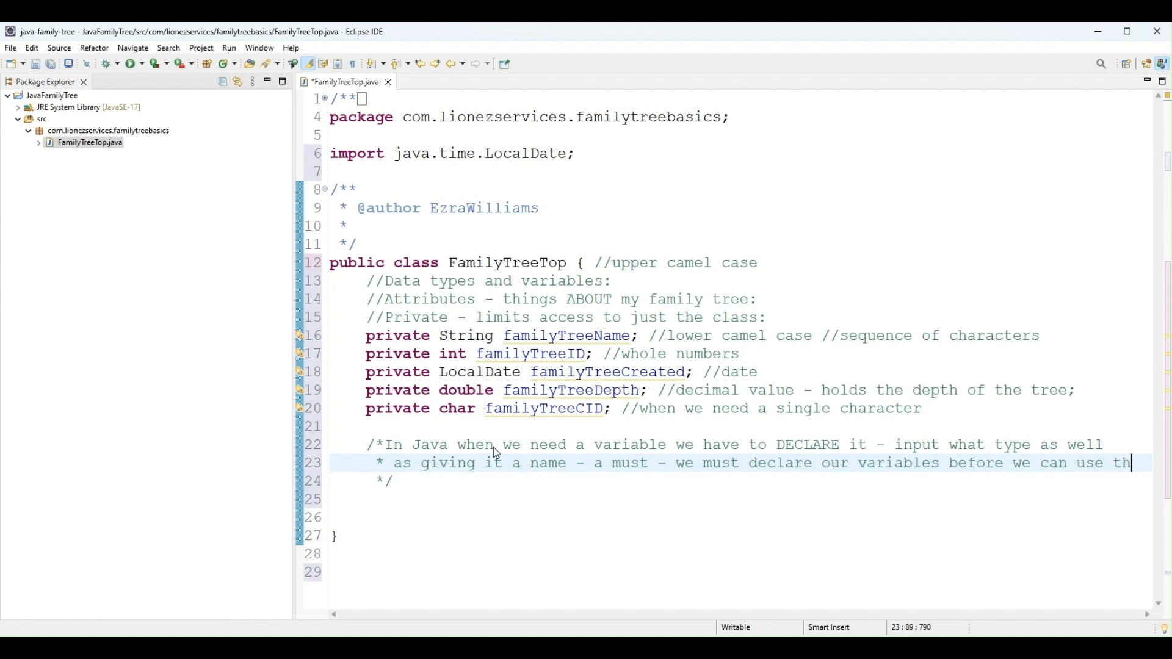
{"action": "type", "text": "em"}
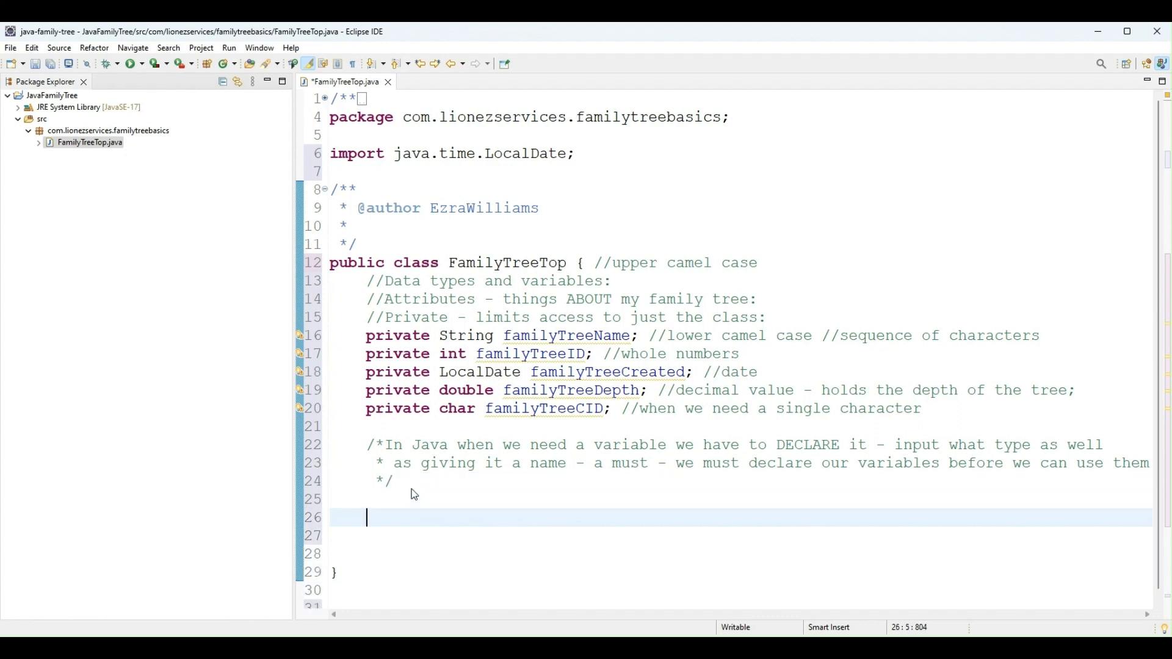
Write the comment '//Constructor - special method used to create objects:'
{"action": "type", "text": "//Constructor"}
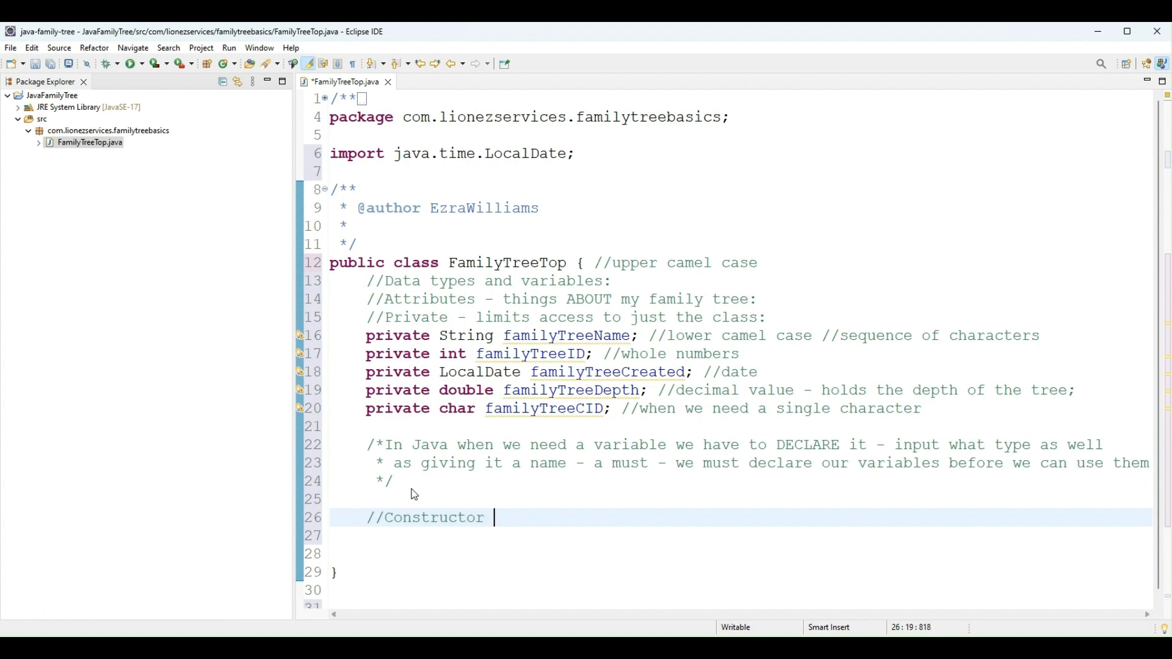
{"action": "type", "text": "- special"}
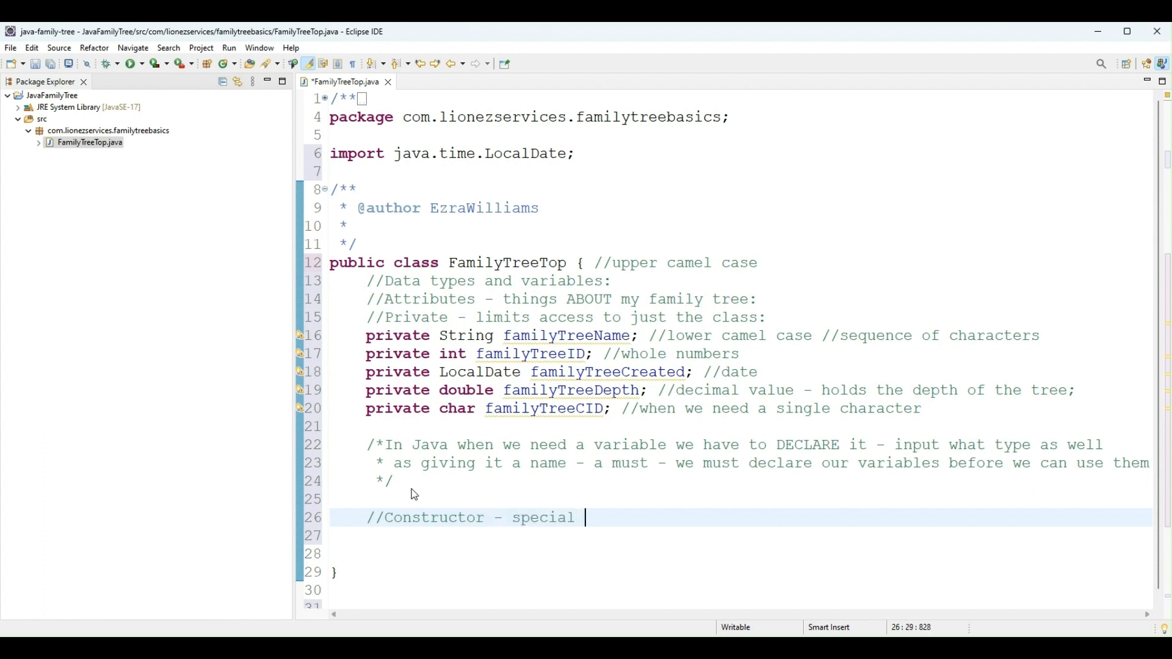
{"action": "type", "text": "method used to c"}
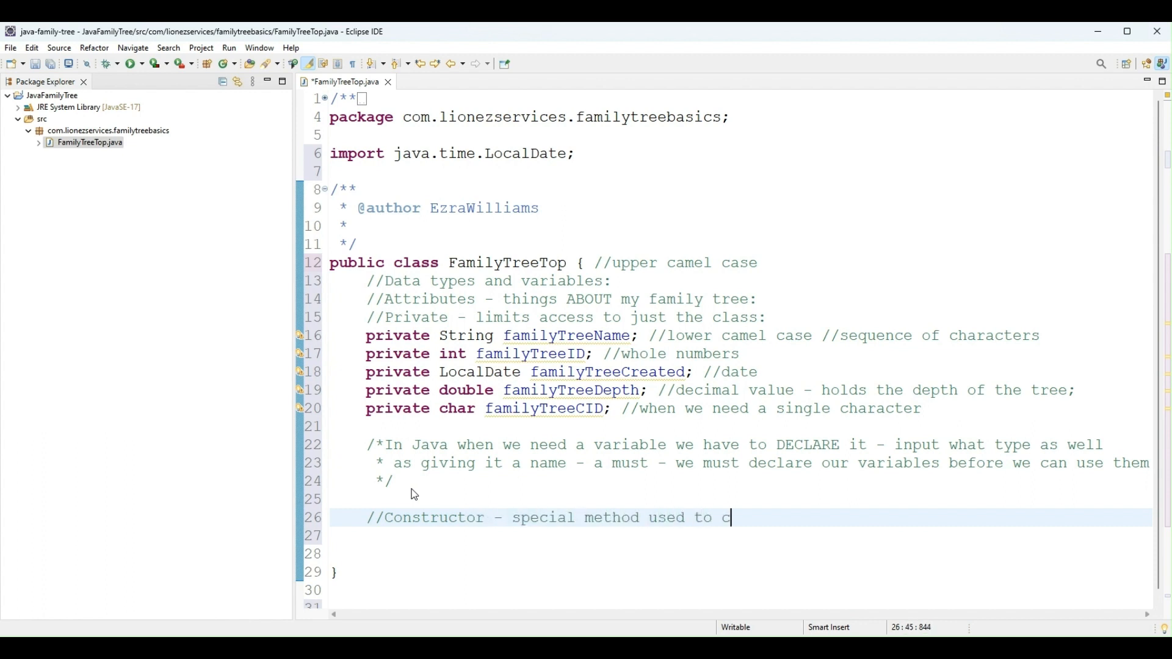
{"action": "type", "text": "reate object"}
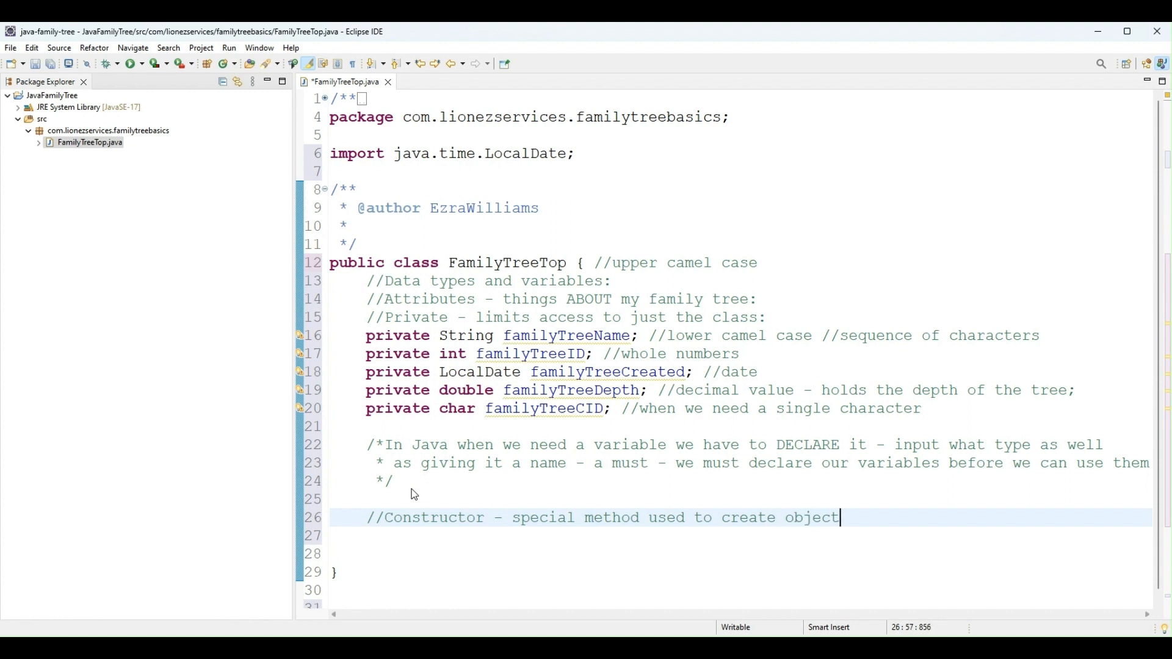
{"action": "type", "text": "s:"}
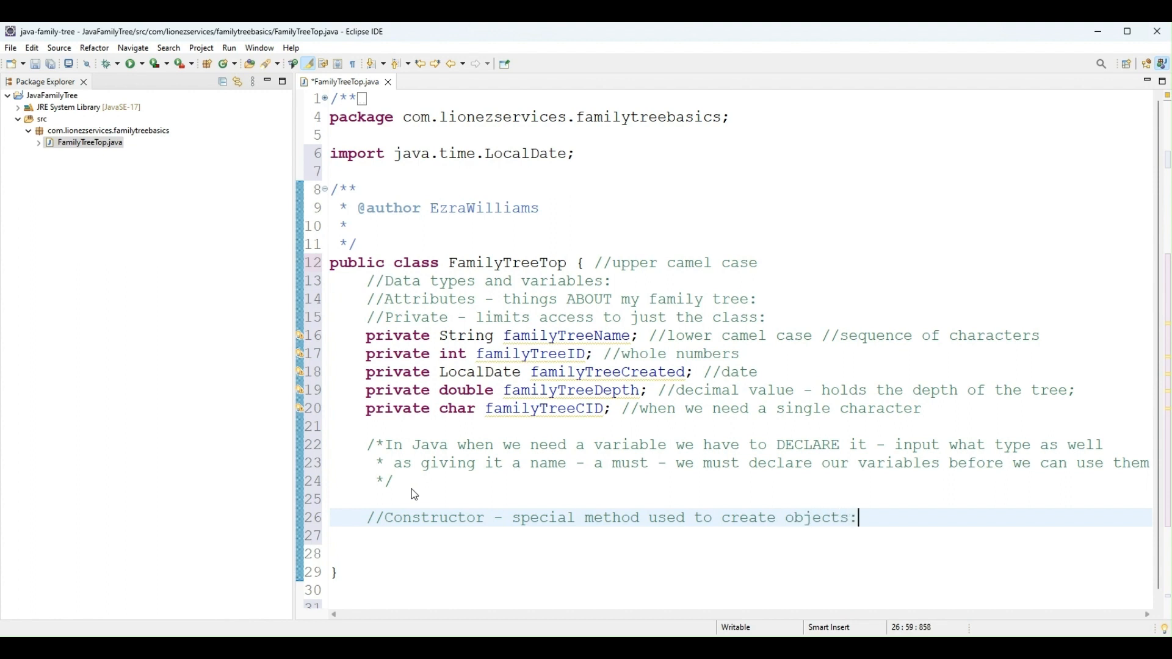
{"action": "mouse_move", "coordinate": [425, 482]}
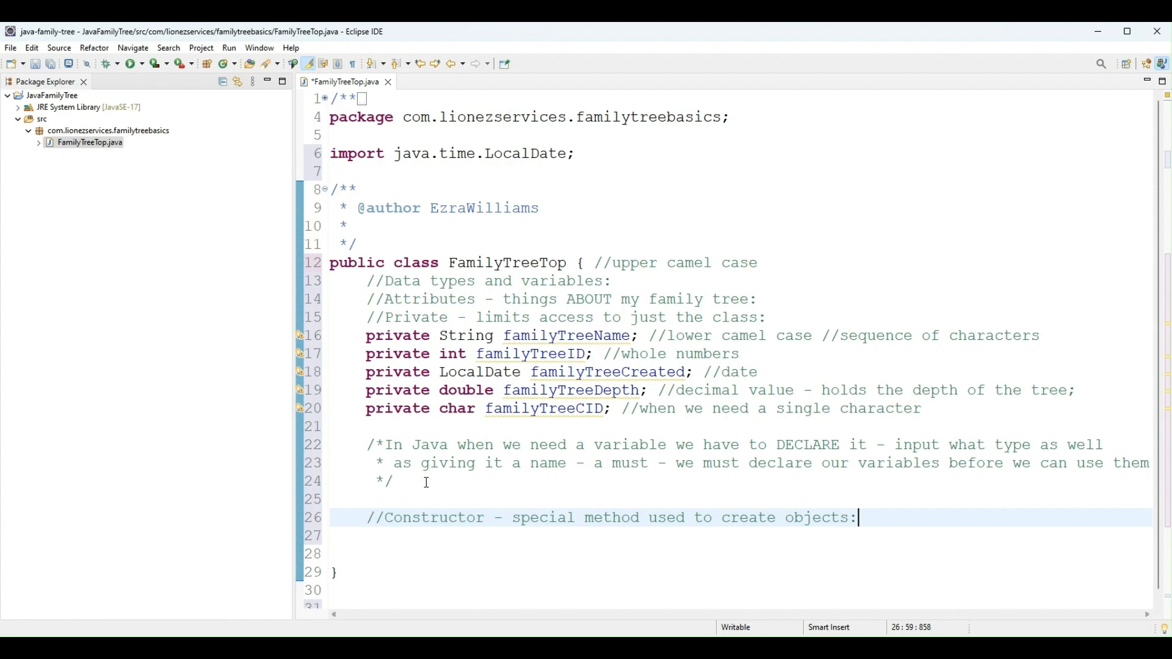
Add an empty public FamilyTreeTop() constructor and label the comment 'Default constructor'
{"action": "type", "text": "pub"}
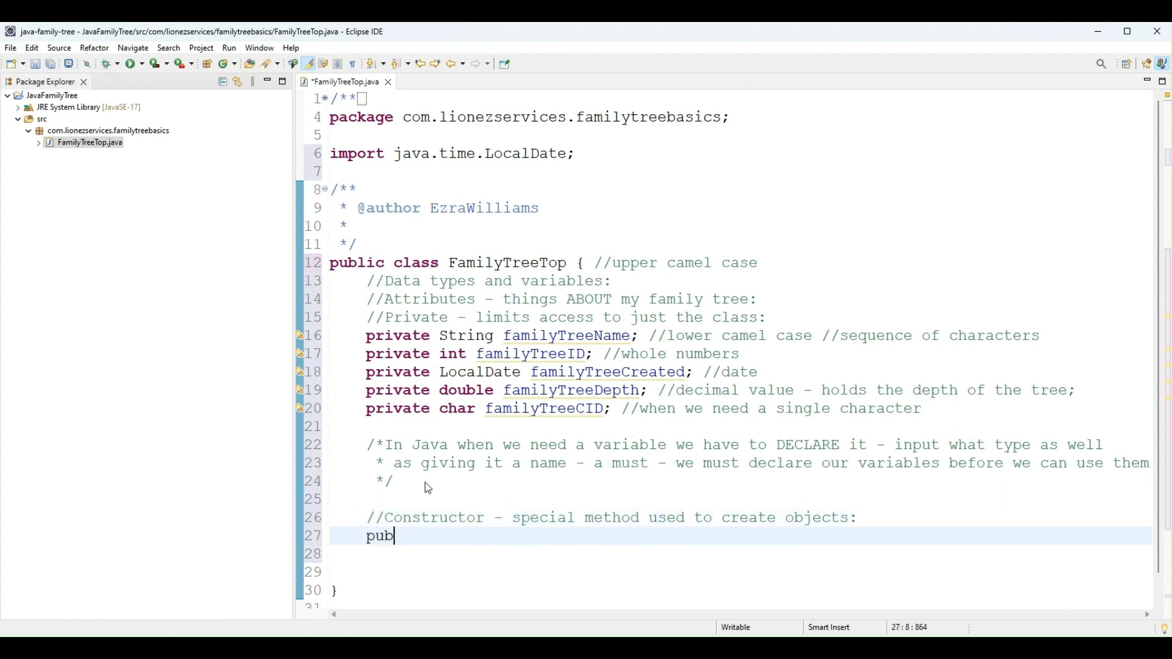
{"action": "type", "text": "lic Family"}
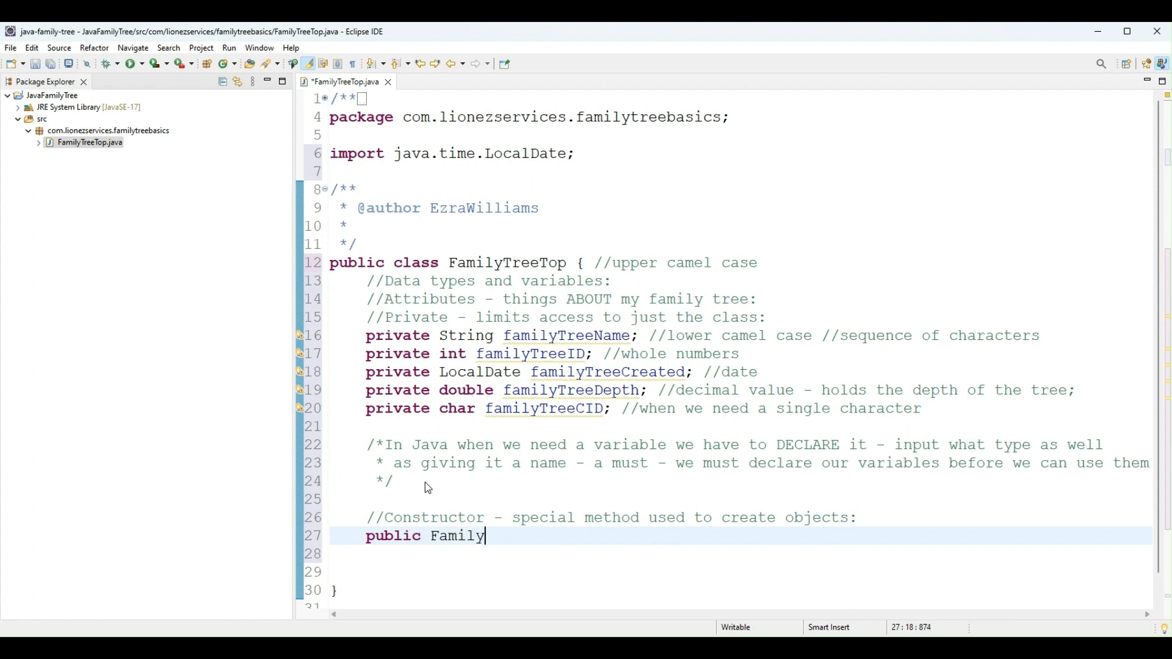
{"action": "type", "text": "TreeT"}
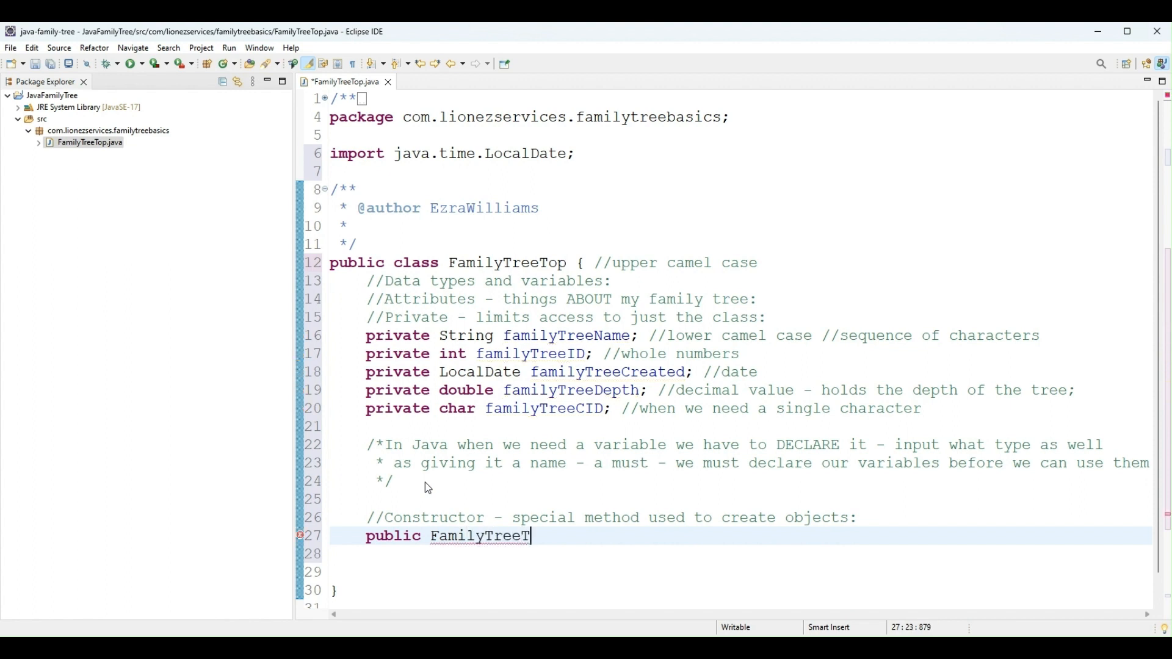
{"action": "type", "text": "op("}
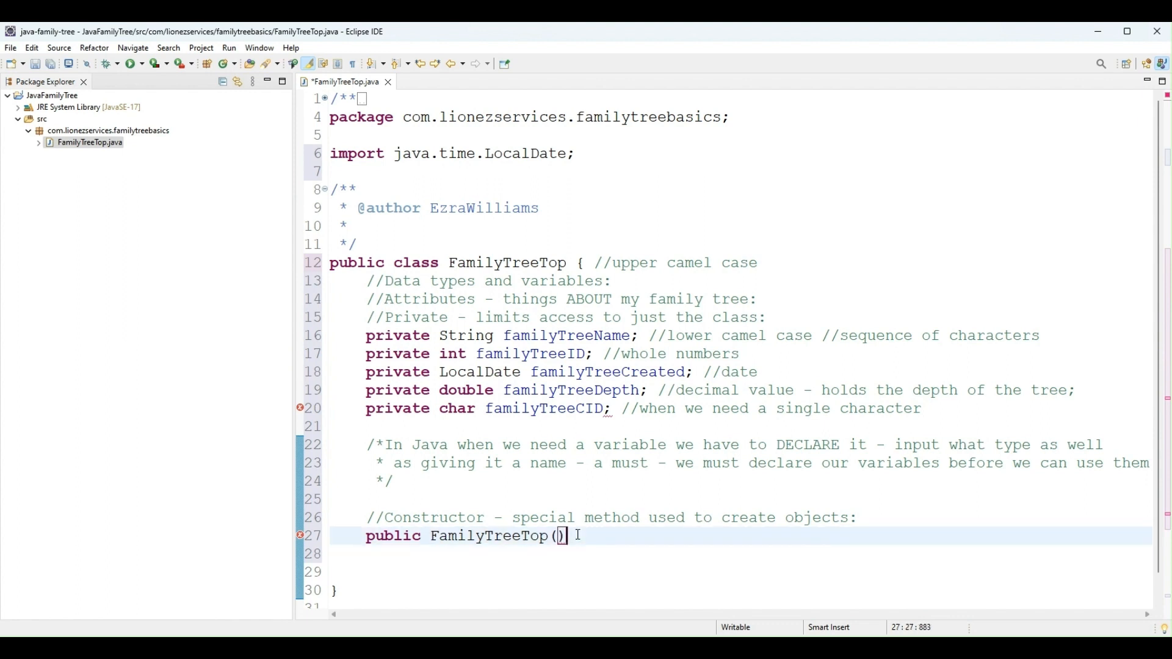
{"action": "type", "text": "{"}
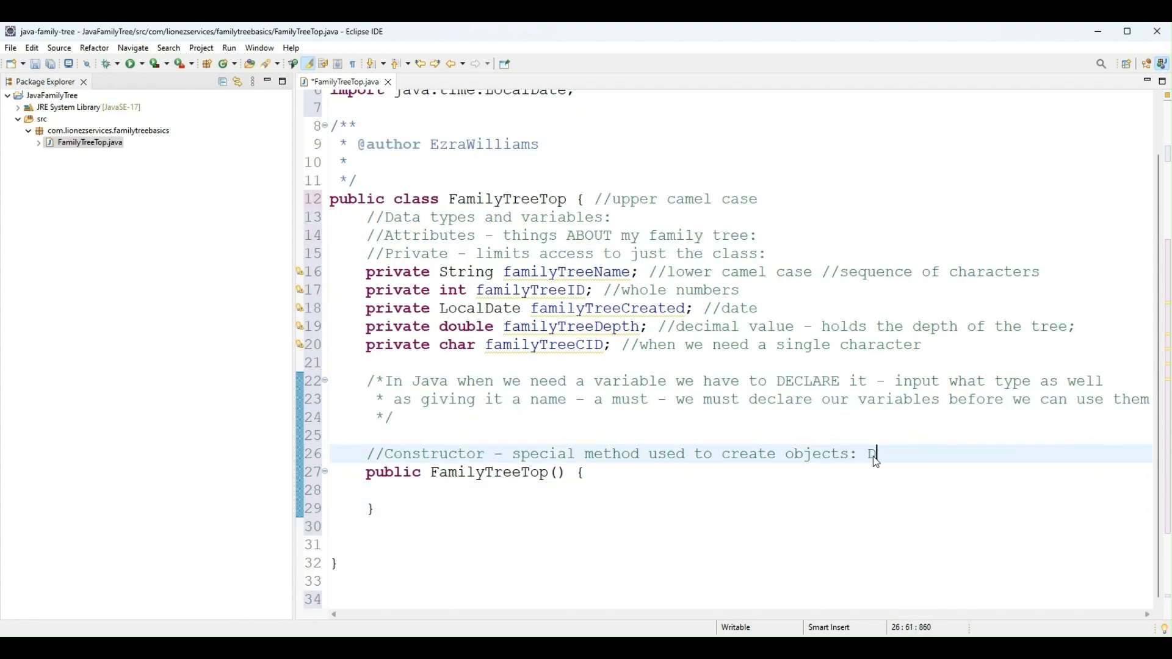
{"action": "type", "text": "efault const"}
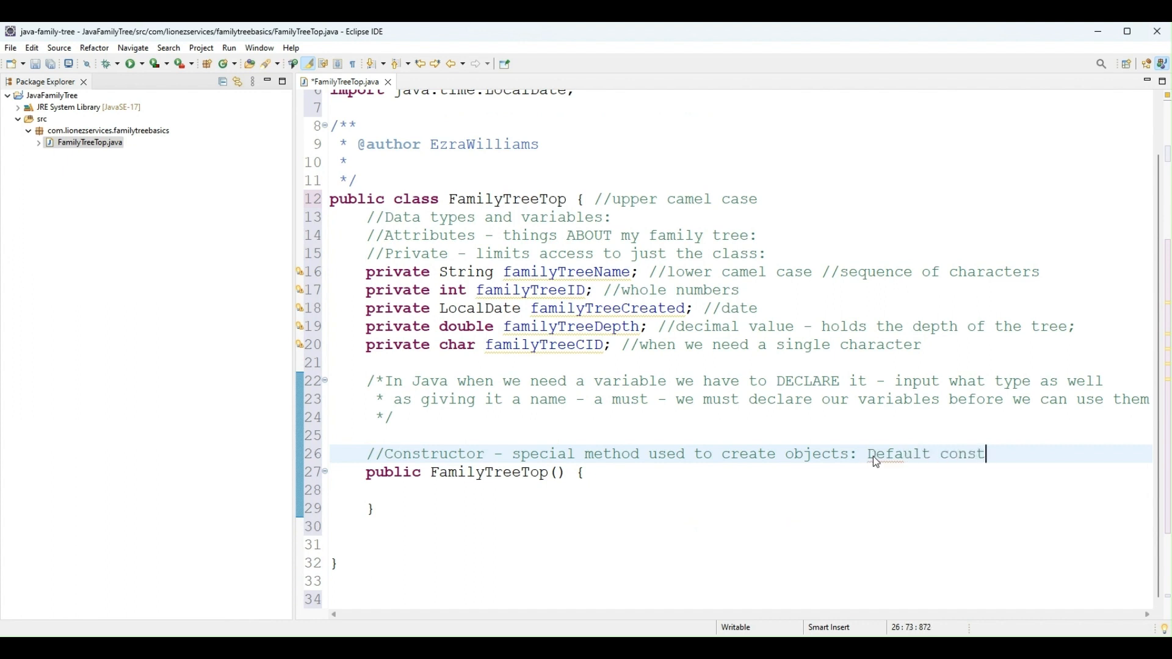
{"action": "type", "text": "ructor"}
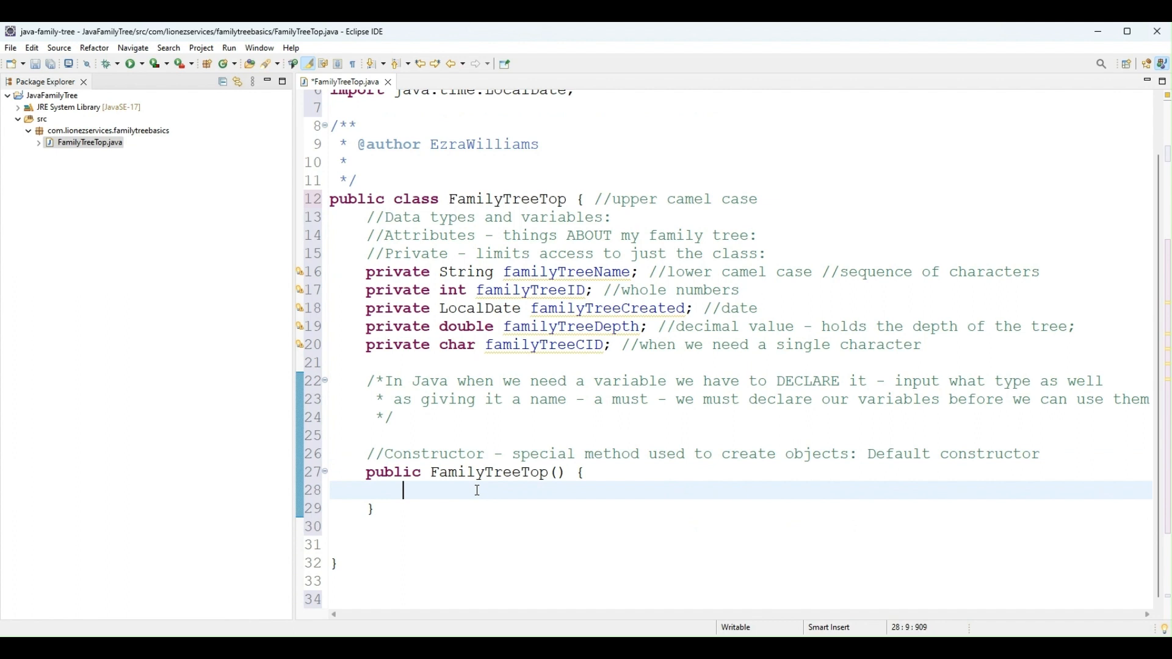
In the constructor, set familyTreeName to an empty string and familyTreeID to 0
{"action": "type", "text": "fami"}
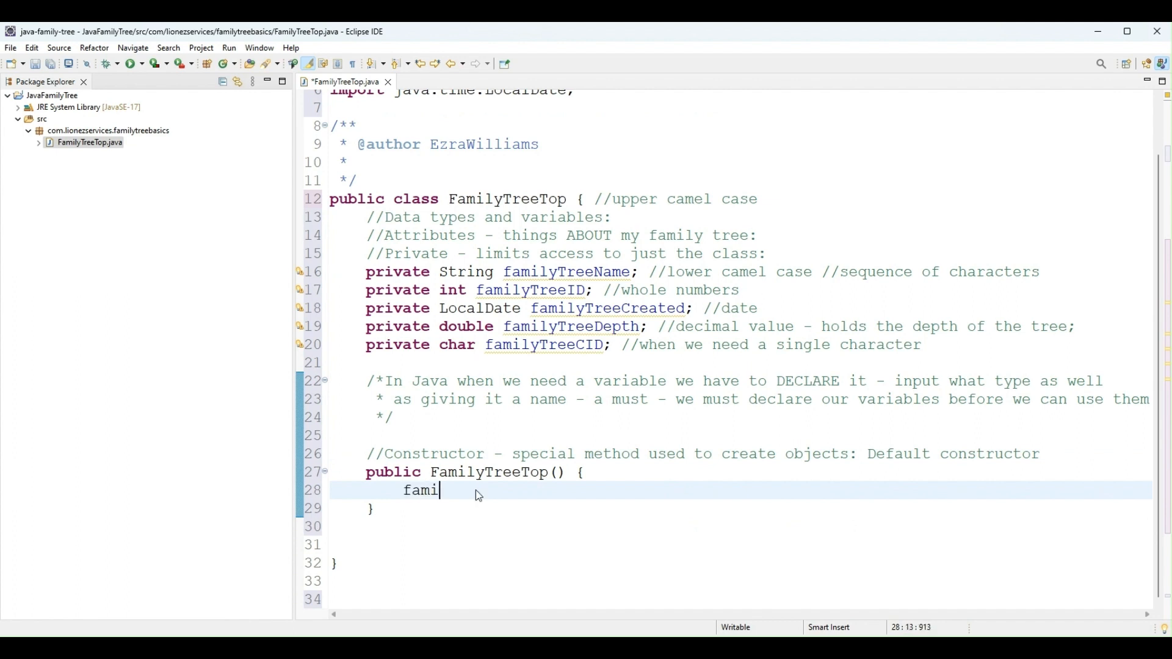
{"action": "type", "text": "lyTreeNa"}
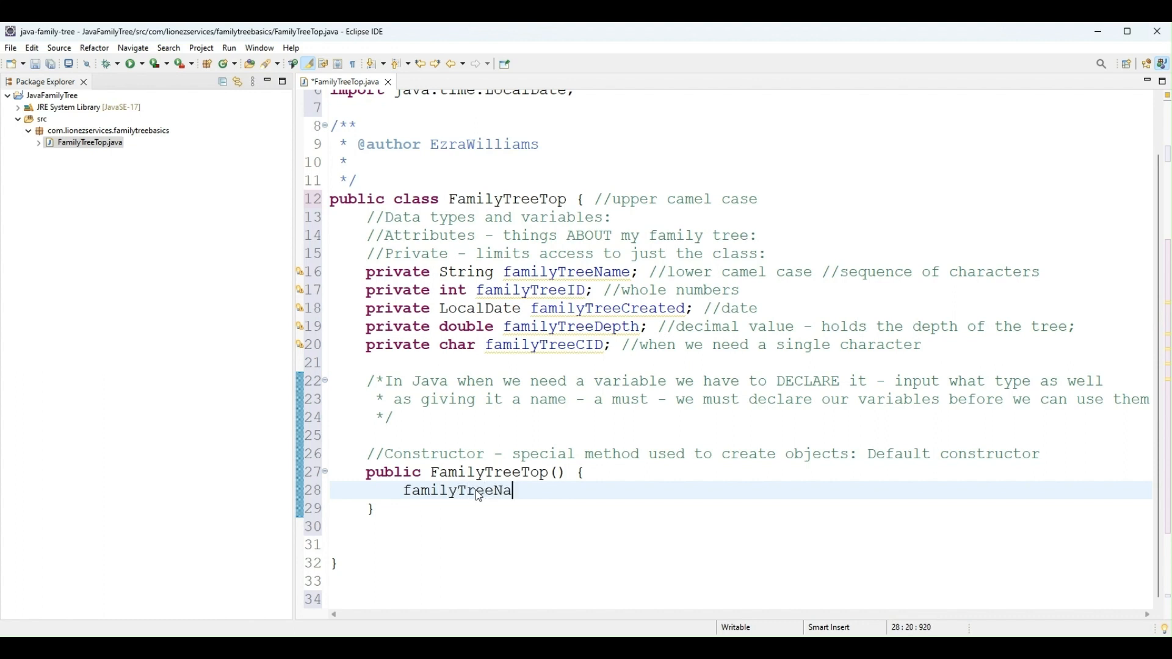
{"action": "type", "text": "me="}
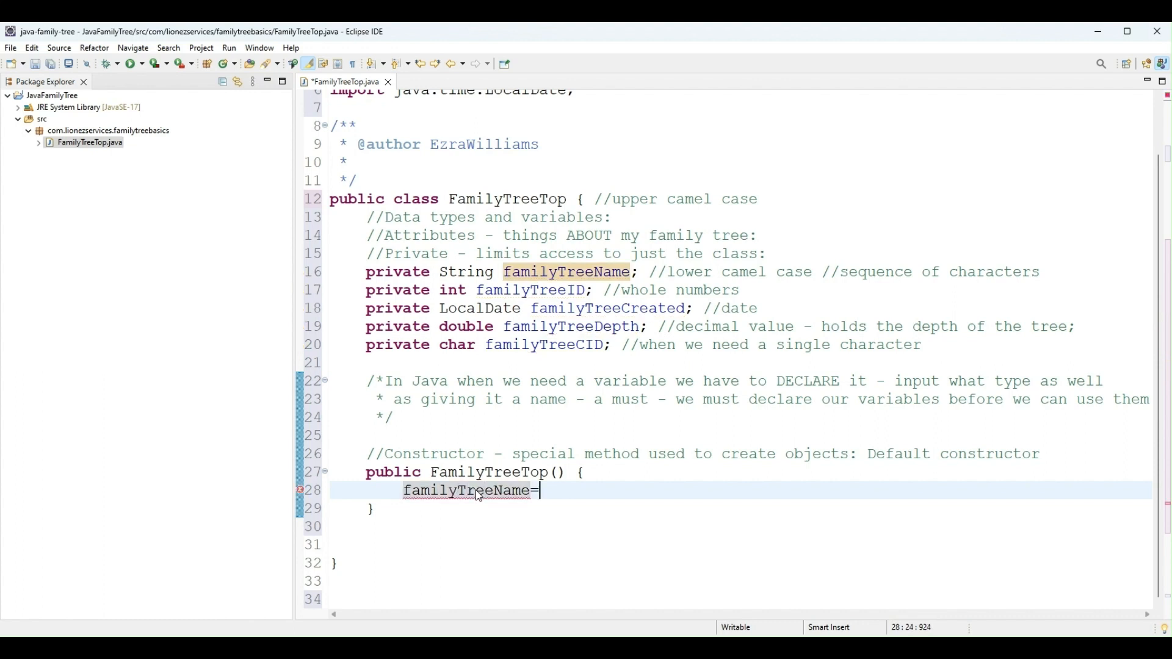
{"action": "type", "text": "\""}
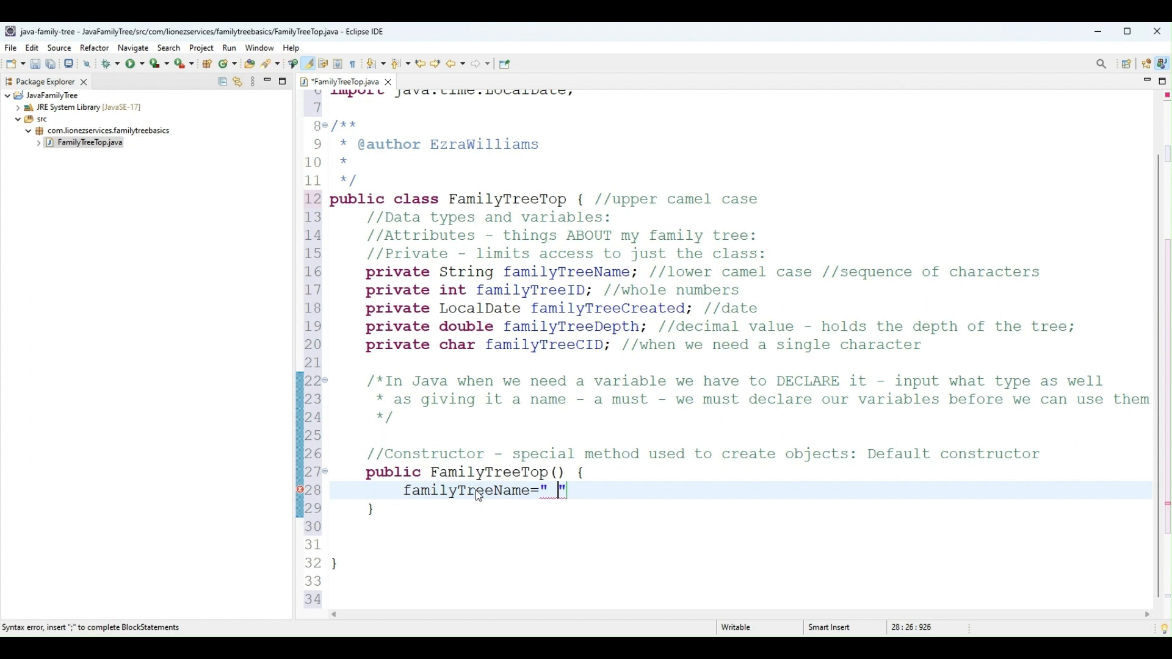
{"action": "key", "text": "BackSpace"}
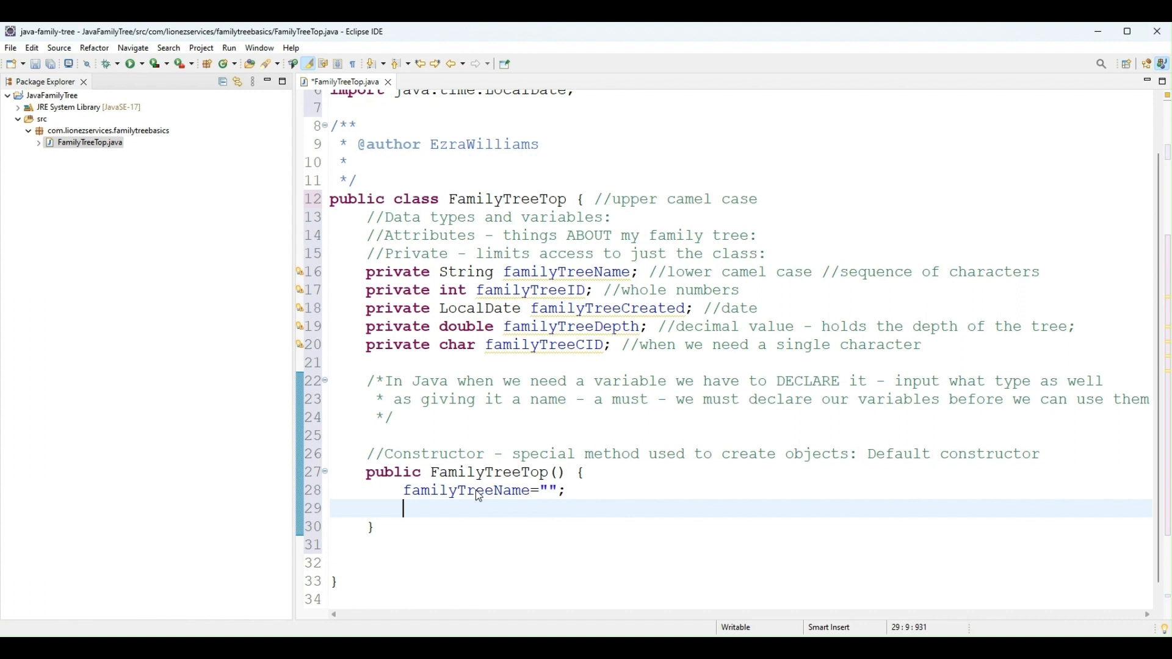
{"action": "type", "text": "family"}
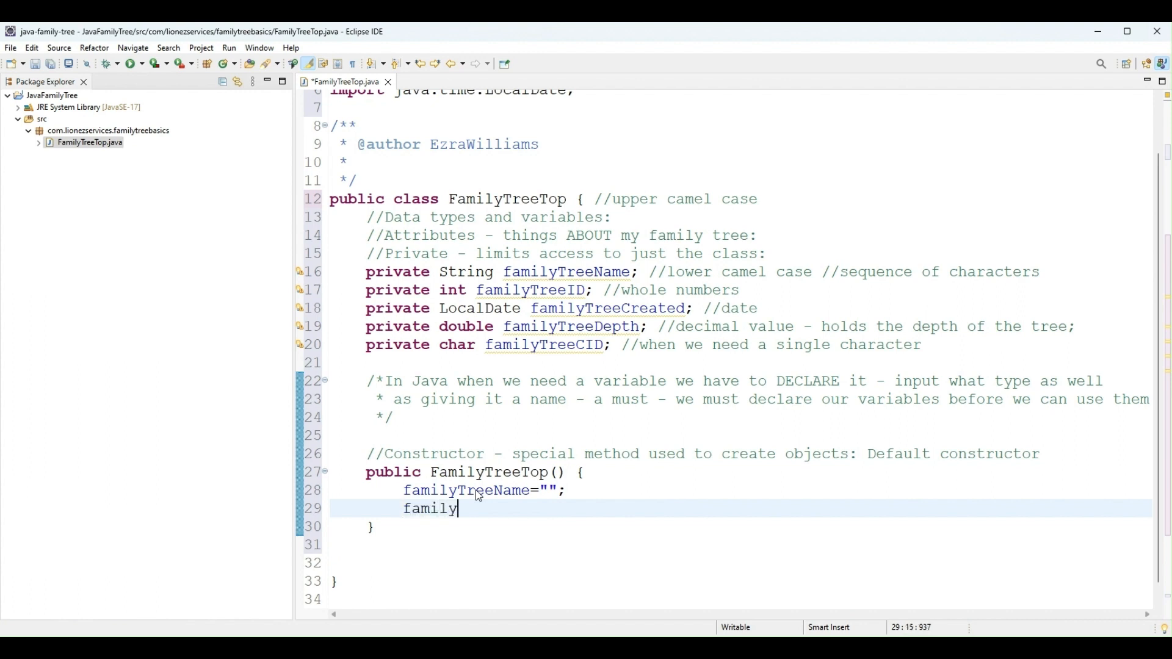
{"action": "type", "text": "TreeID"}
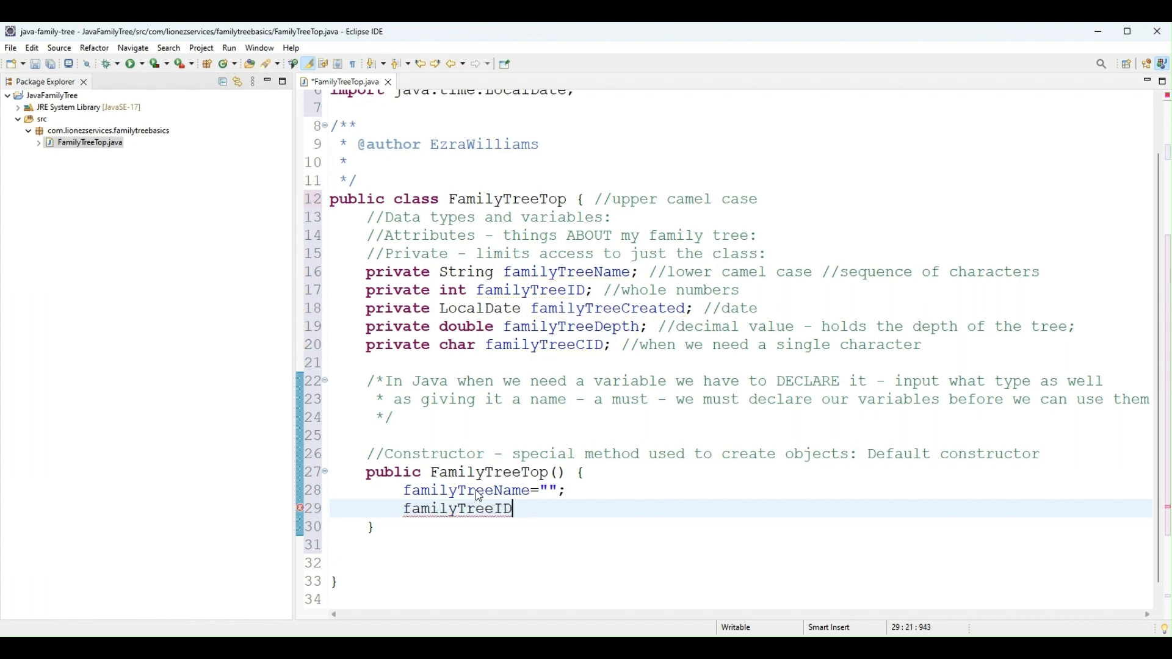
{"action": "type", "text": "=0;"}
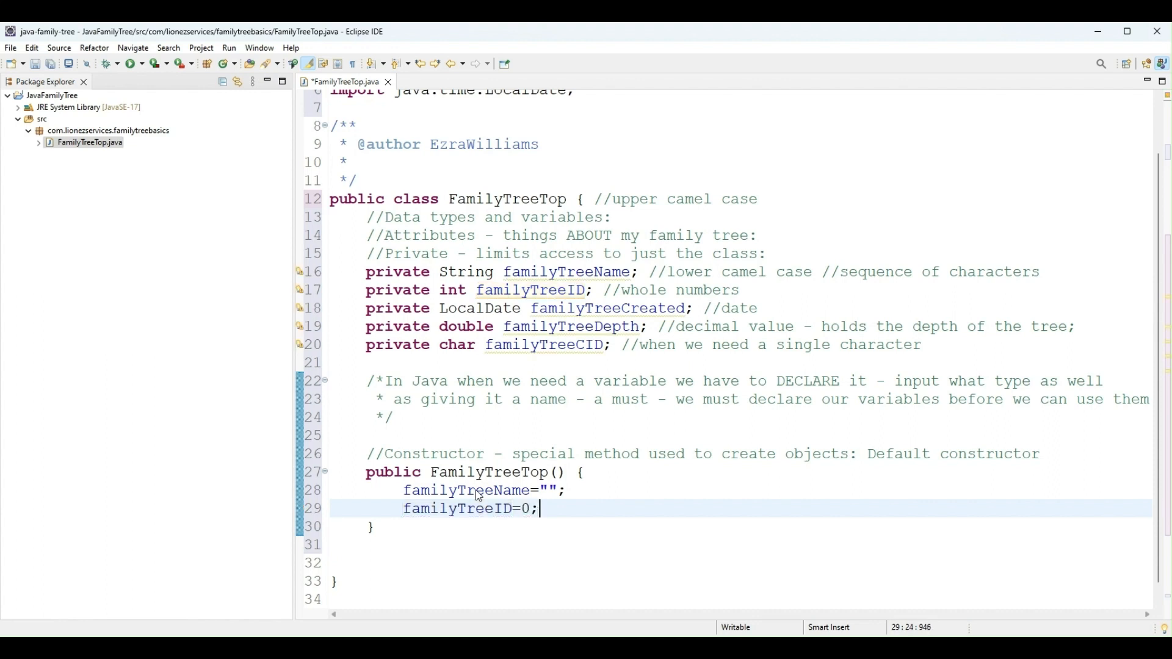
Set familyTreeCreated to LocalDate.now()
{"action": "type", "text": "family"}
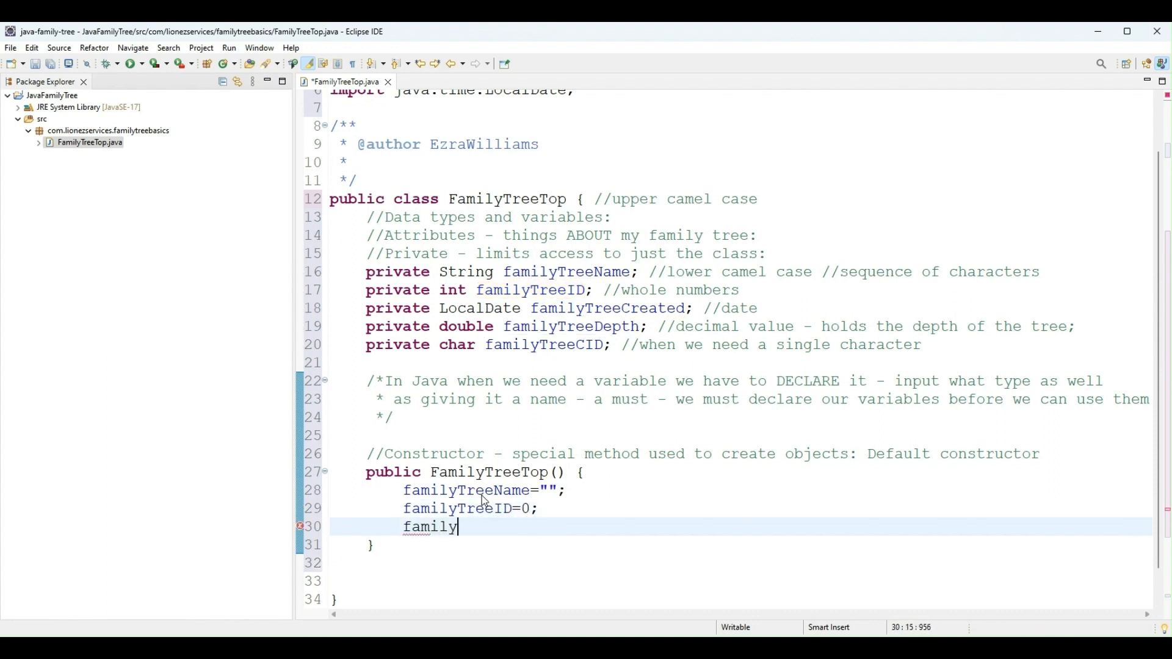
{"action": "type", "text": "TreeCreated ="}
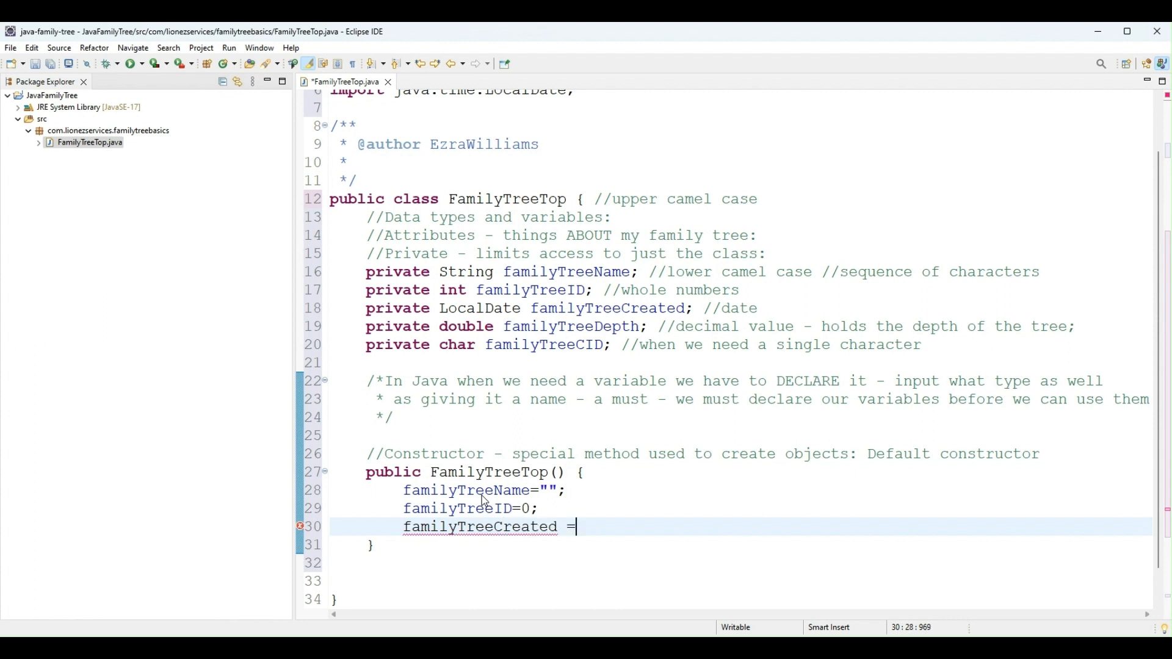
{"action": "type", "text": "\" \""}
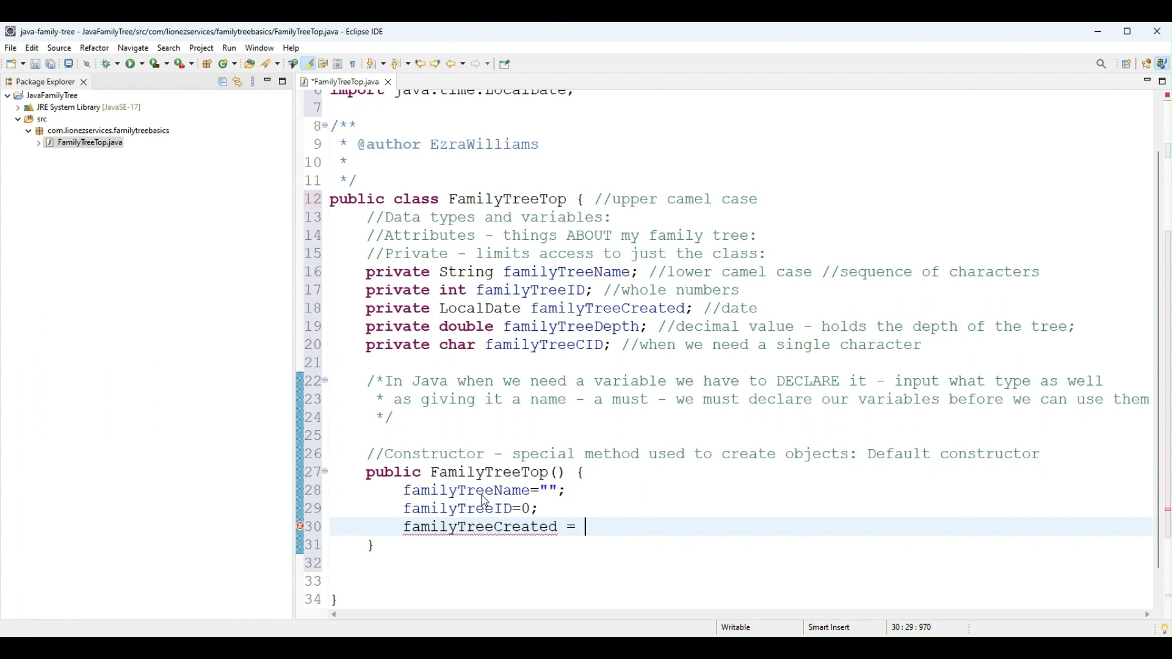
{"action": "type", "text": "L"}
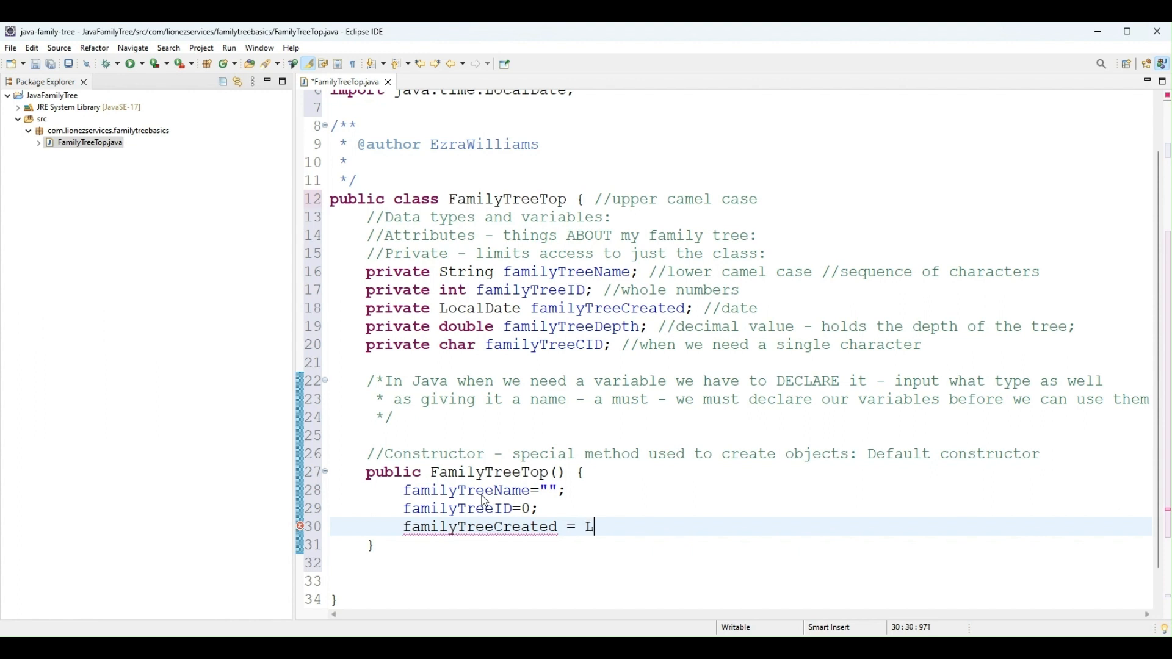
{"action": "type", "text": "ocalDate"}
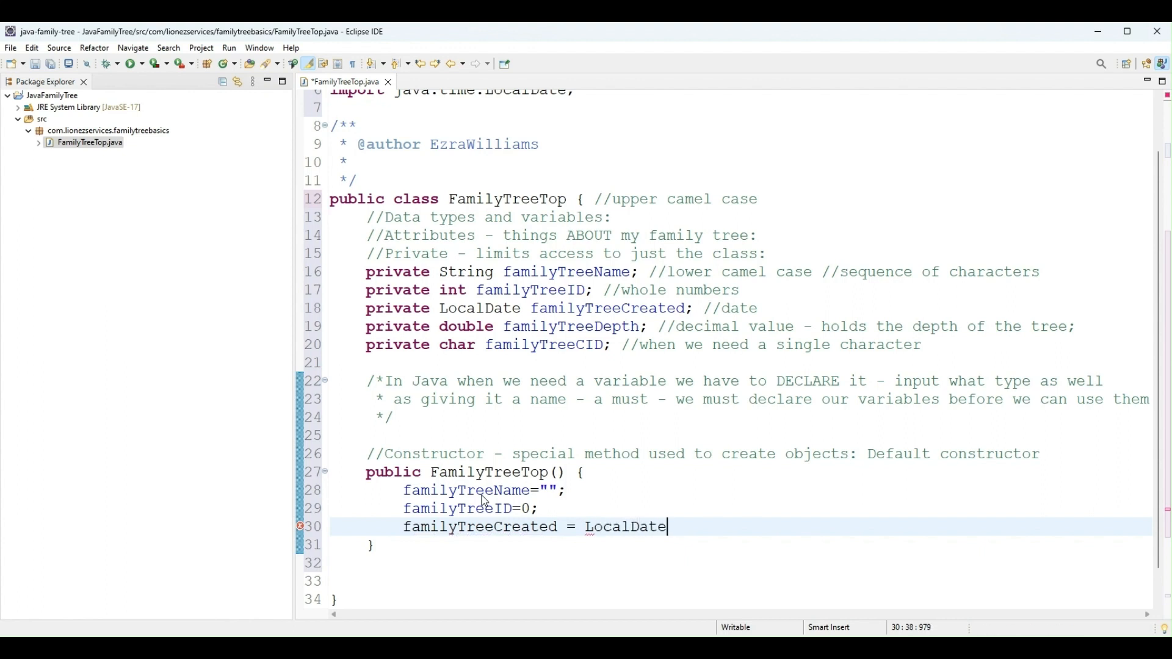
{"action": "type", "text": ".now("}
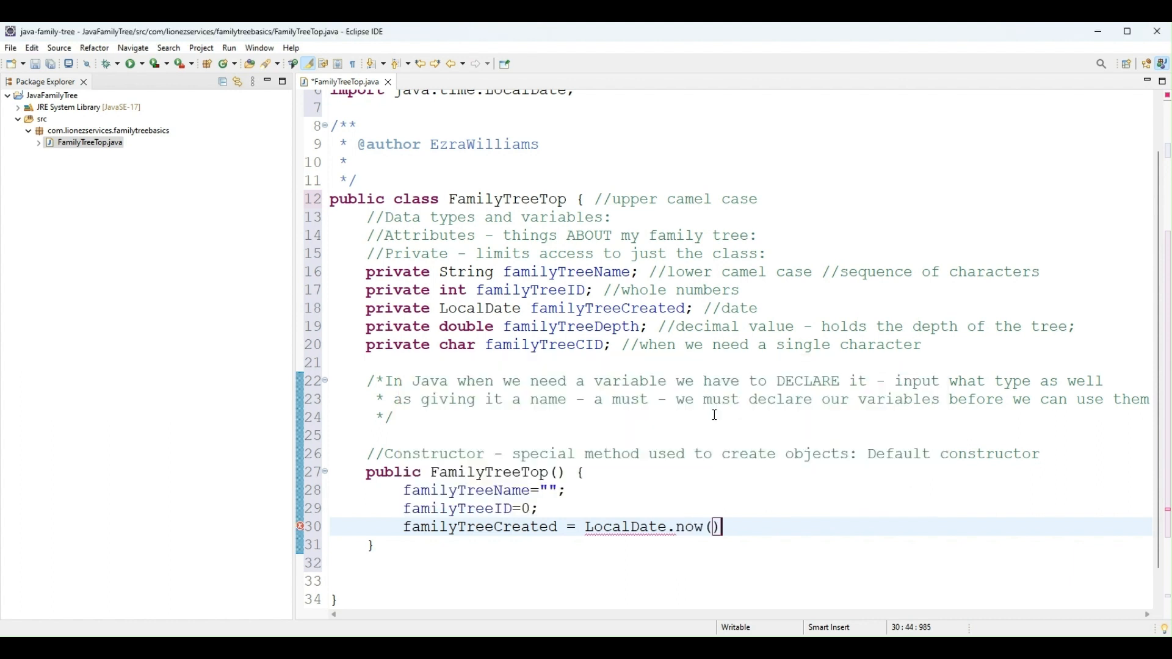
{"action": "mouse_move", "coordinate": [737, 527]}
{"action": "type", "text": ";"}
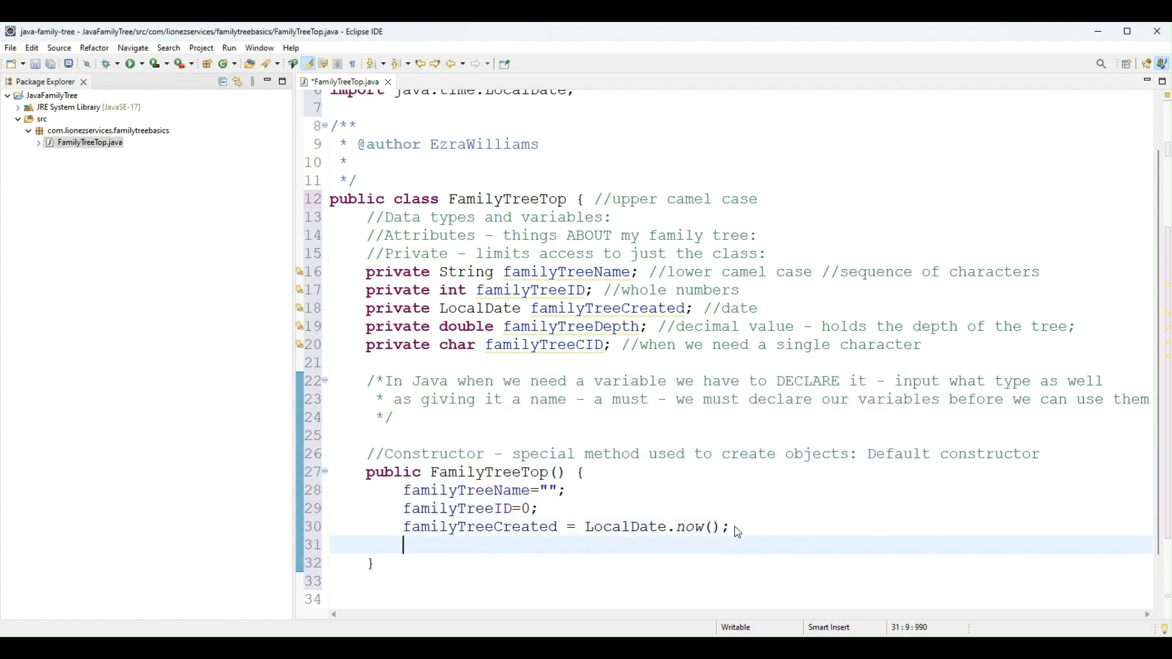
Set familyTreeDepth to 0, correcting a mistyped 1
{"action": "type", "text": "family"}
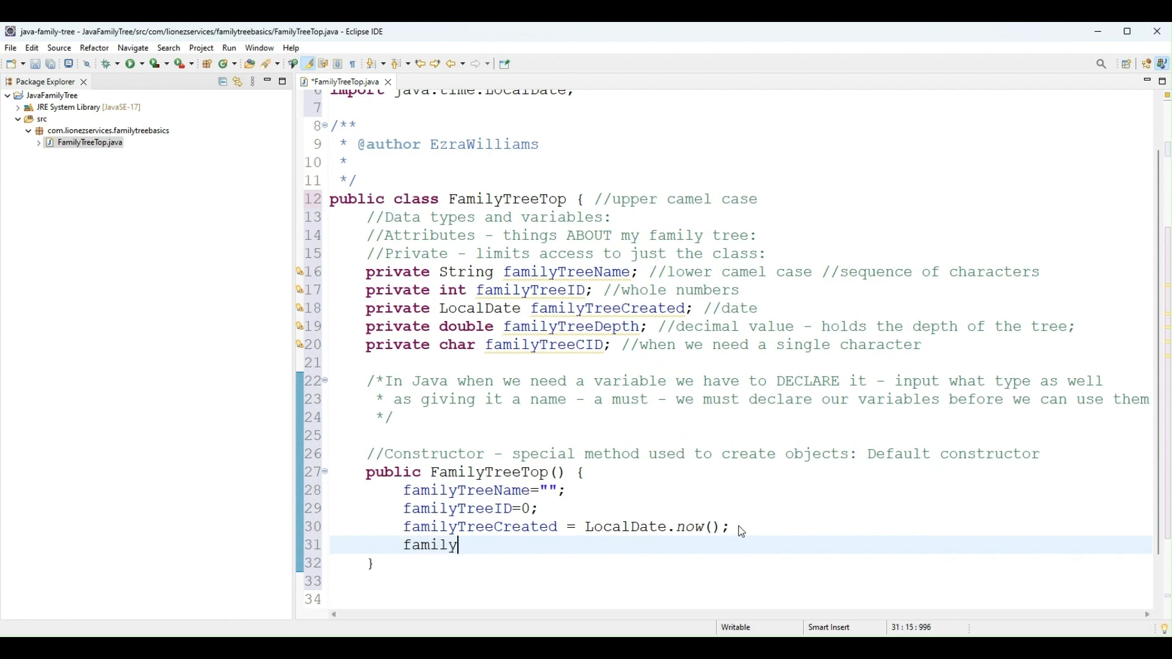
{"action": "type", "text": "TreeDept"}
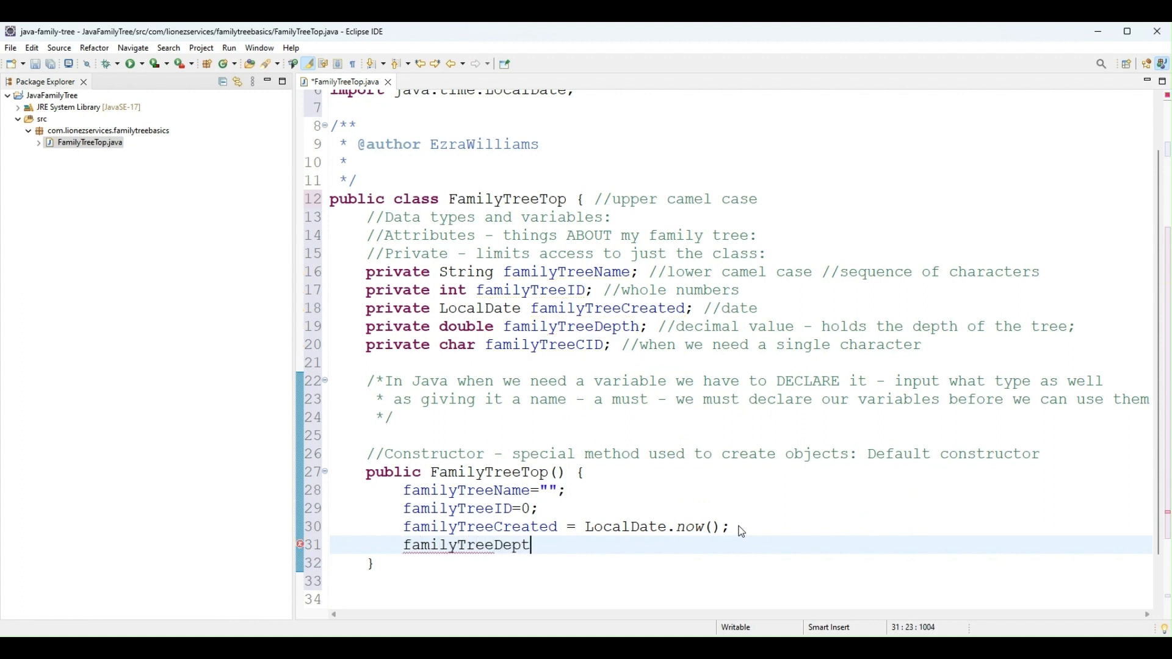
{"action": "type", "text": "h ="}
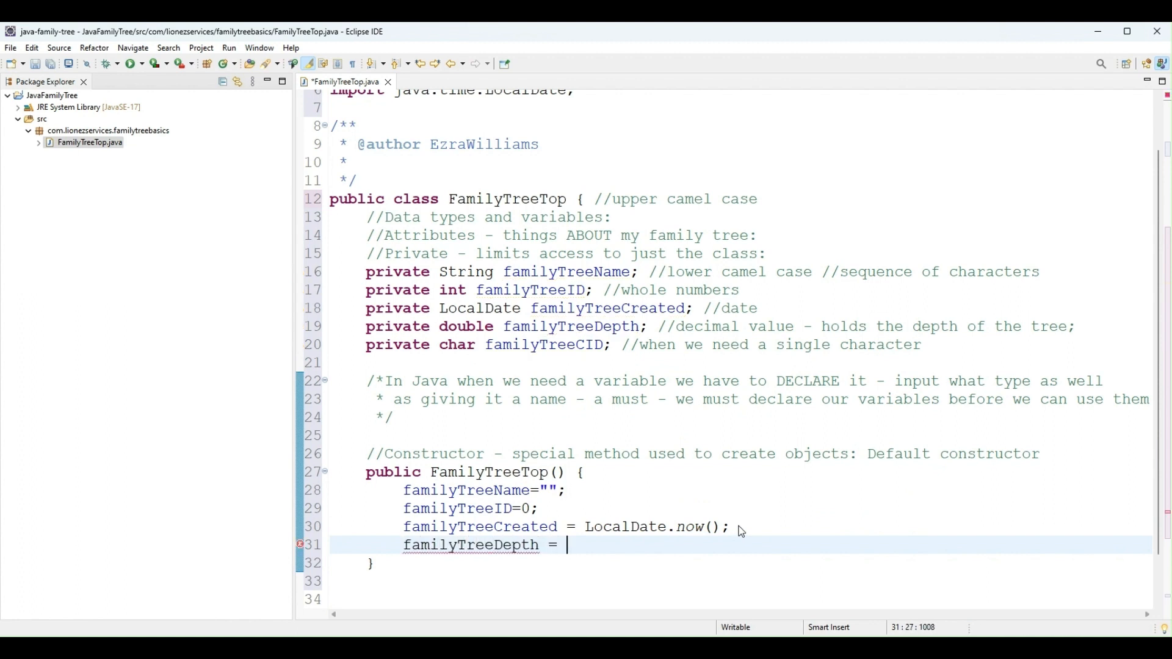
{"action": "type", "text": "1;"}
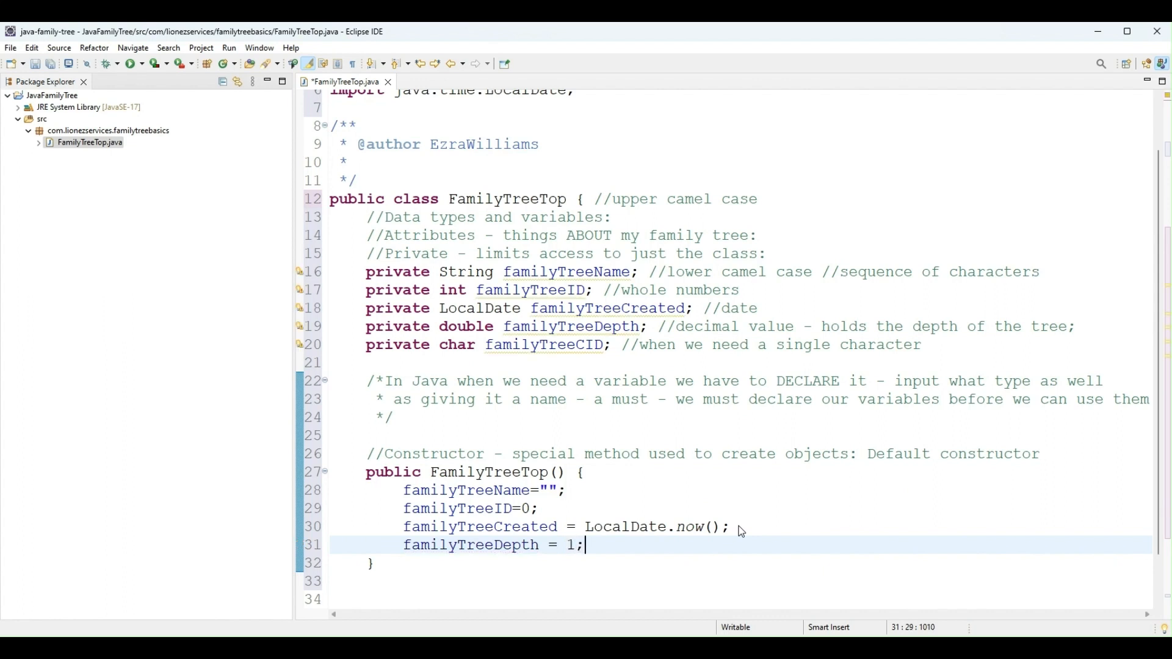
{"action": "key", "text": "BackSpace"}
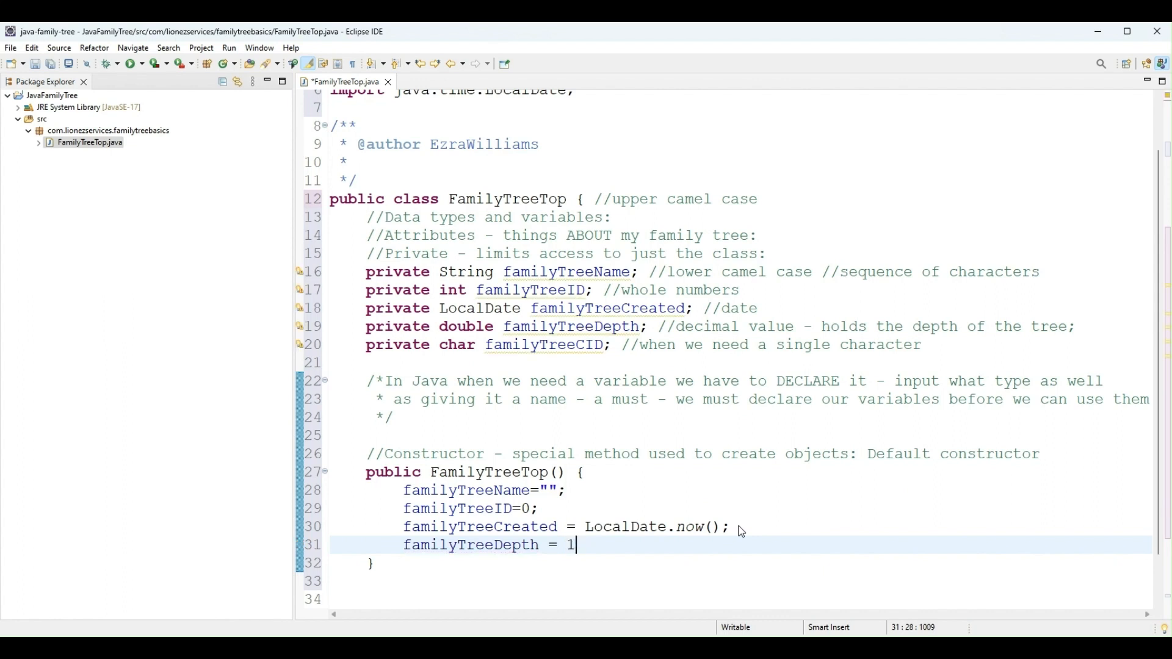
{"action": "type", "text": "0;"}
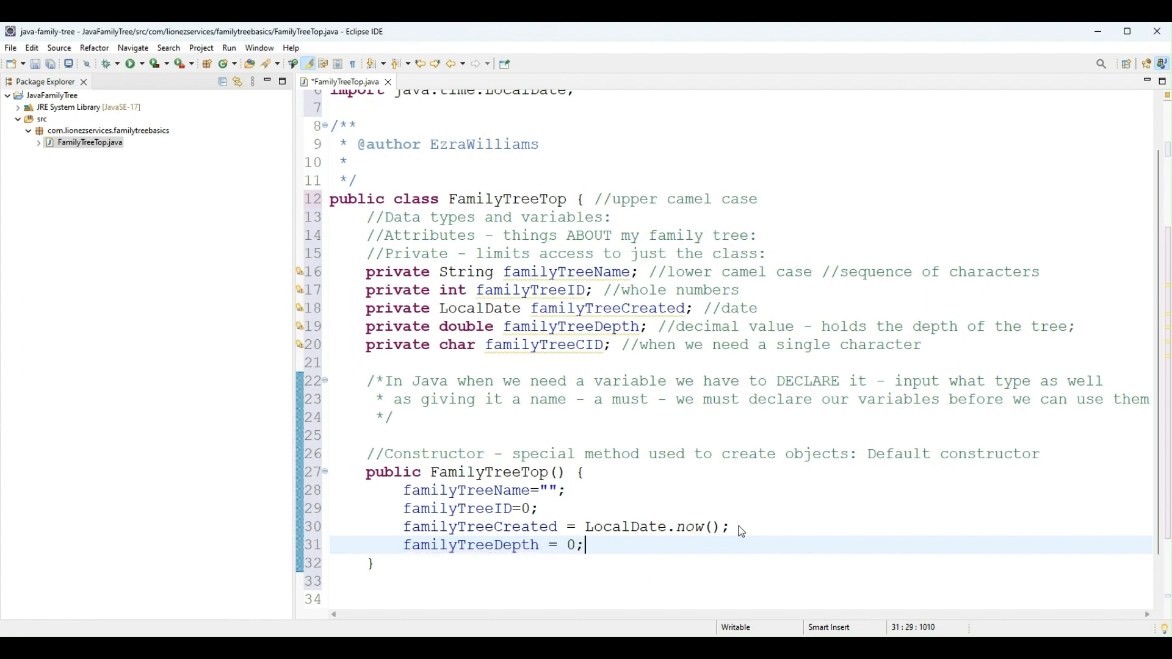
Set familyTreeCID to '\0', replacing the double quotes with single quotes
{"action": "type", "text": "familyT"}
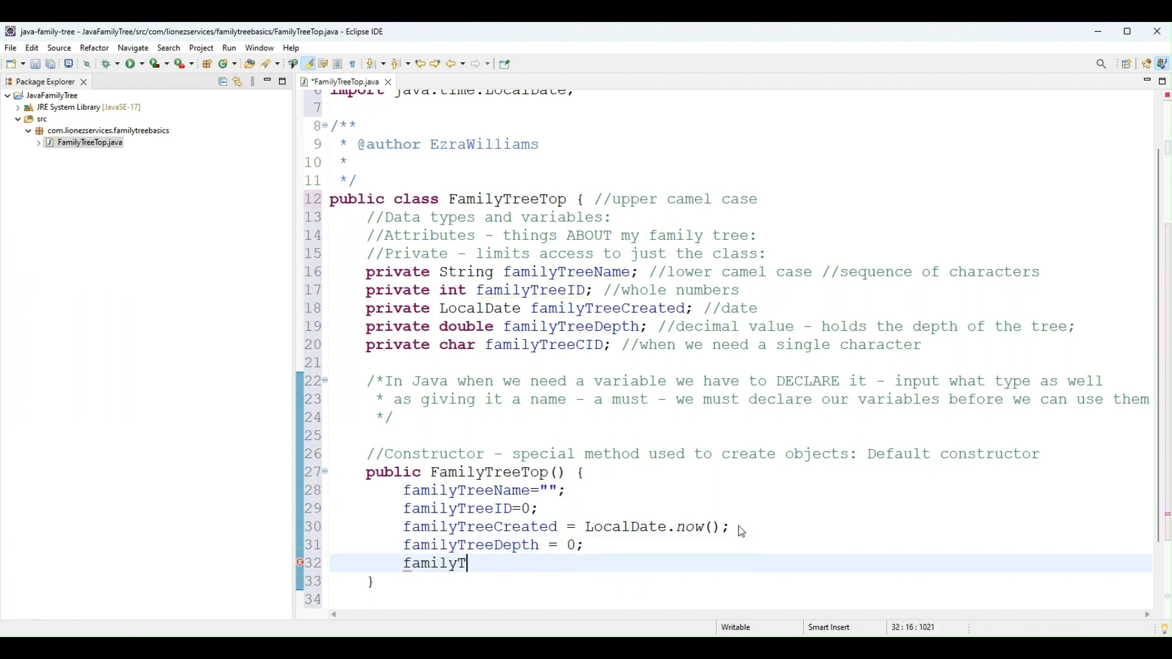
{"action": "type", "text": "reeCID"}
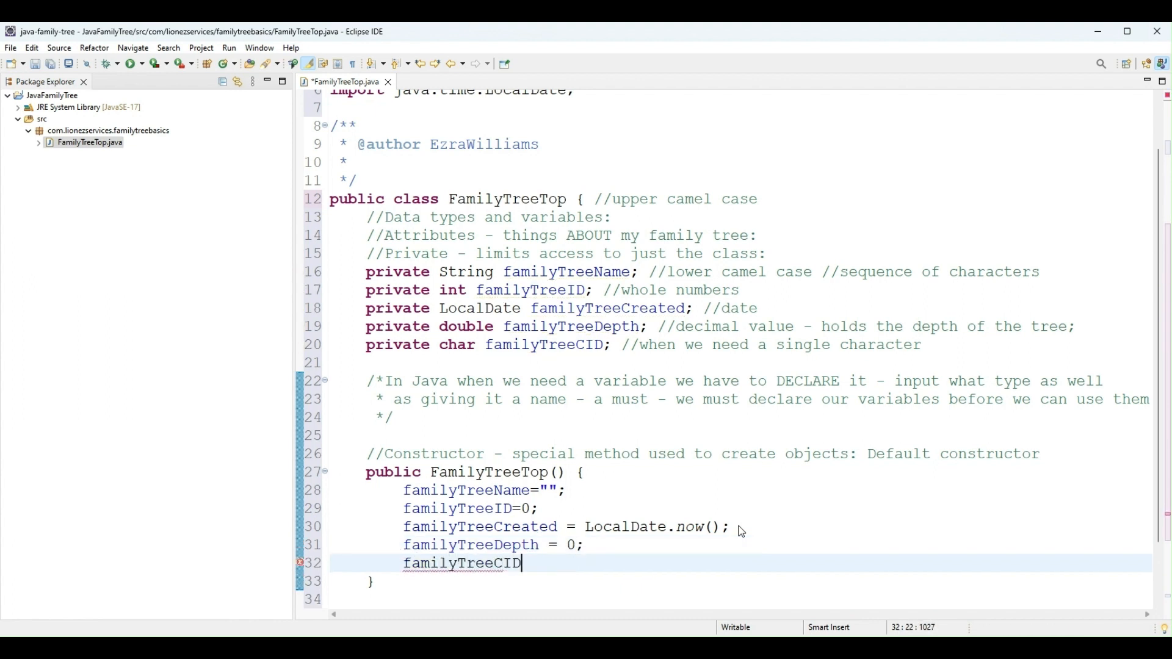
{"action": "type", "text": "= \"\""}
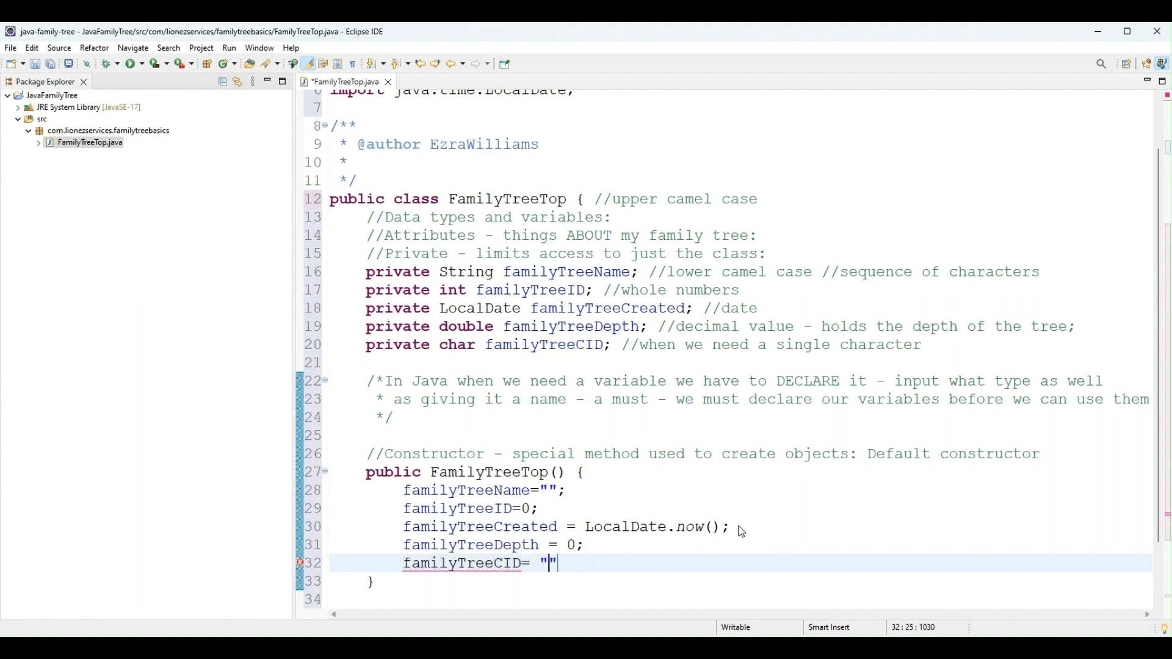
{"action": "type", "text": "\\"}
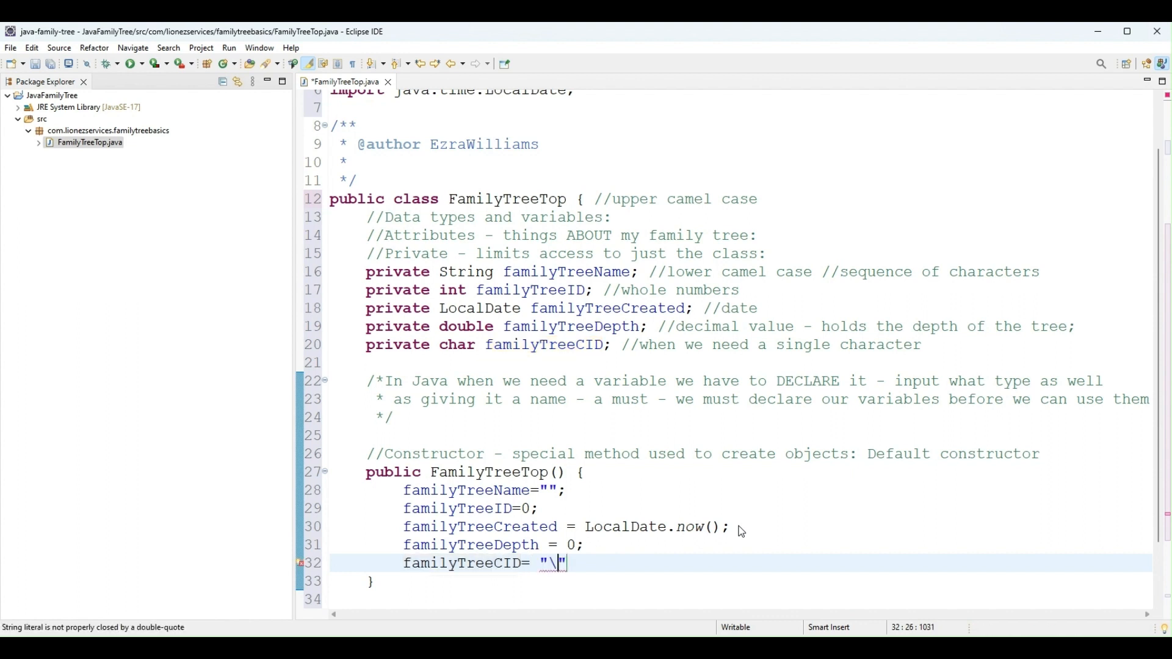
{"action": "type", "text": "0'"}
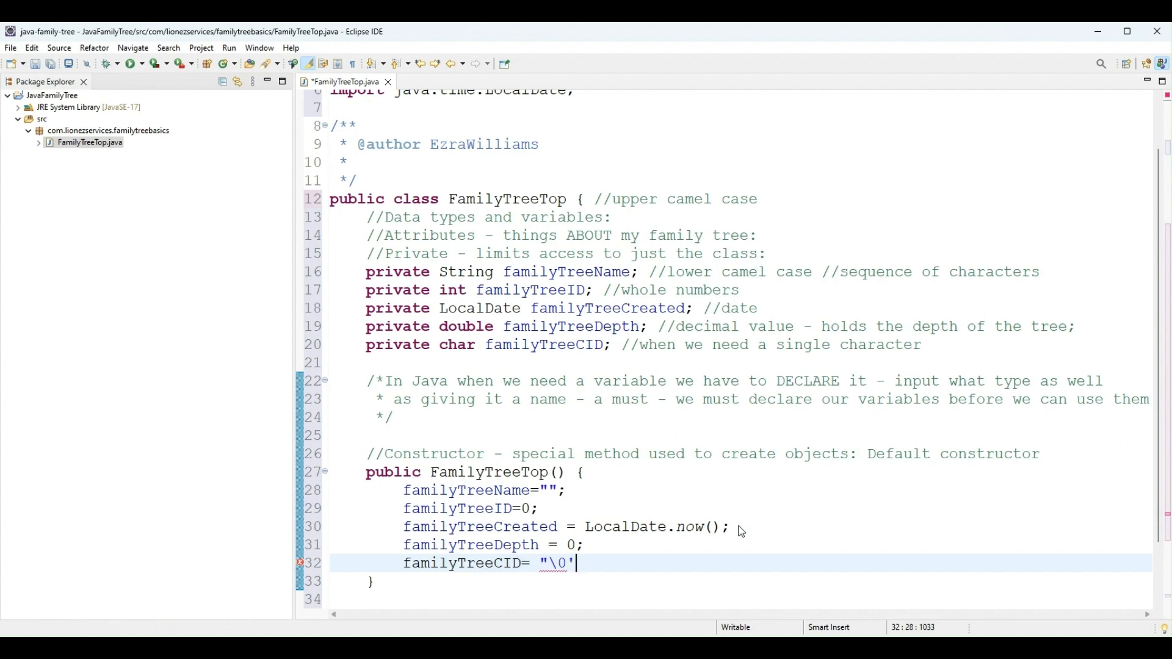
{"action": "left_click", "coordinate": [551, 562]}
{"action": "type", "text": "'"}
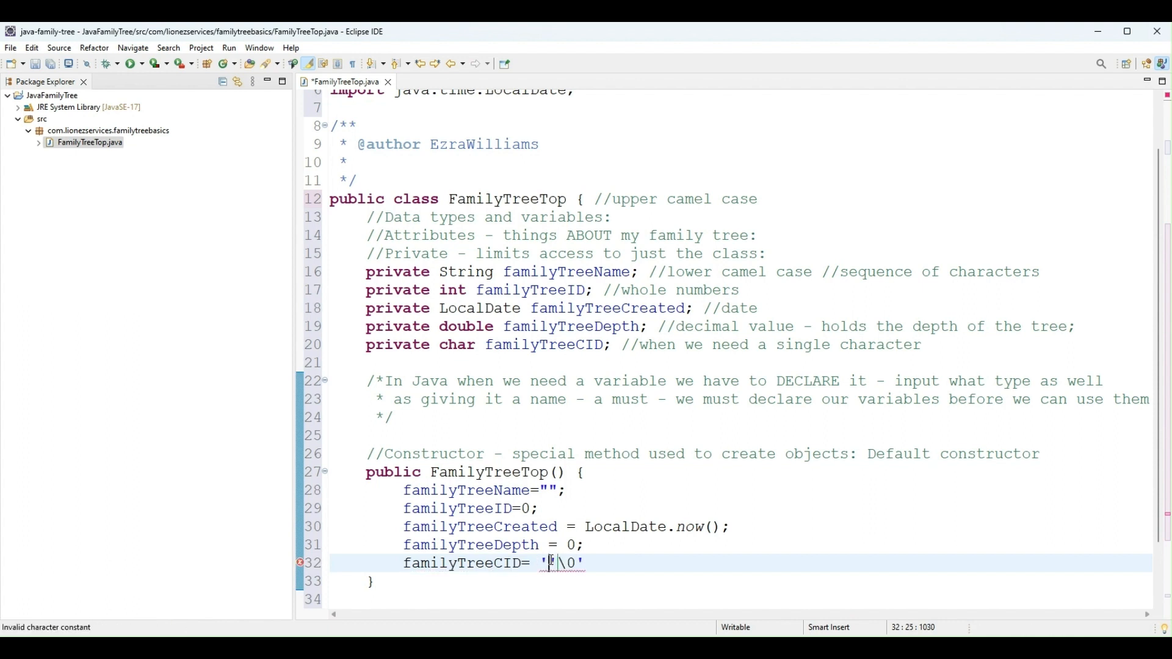
{"action": "key", "text": "BackSpace"}
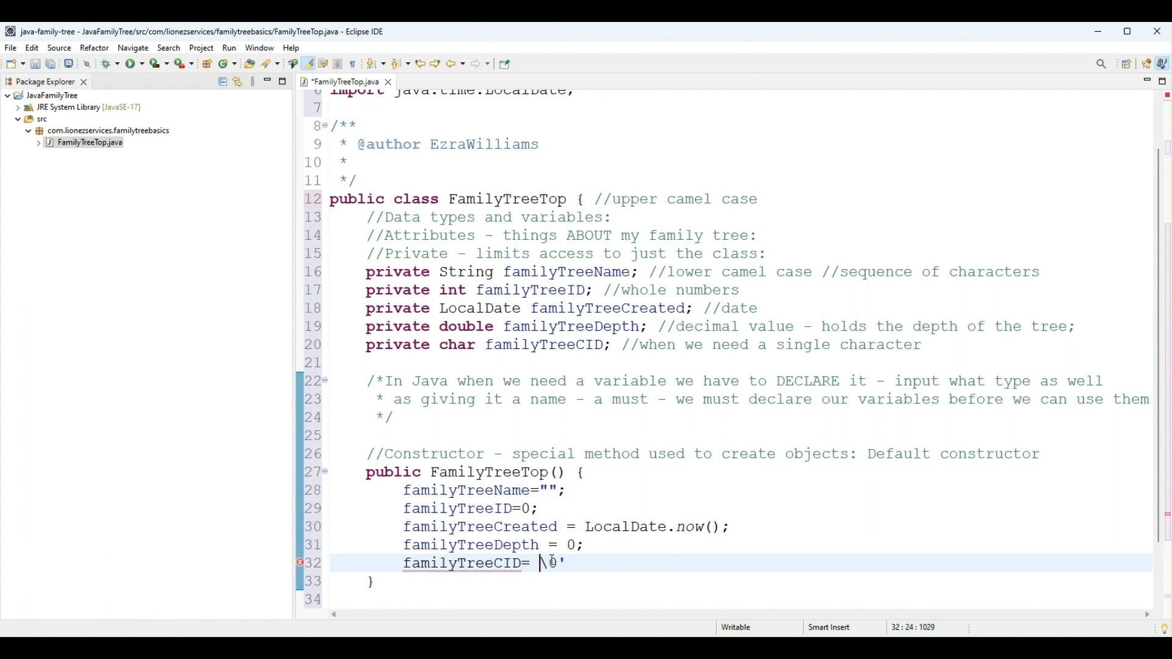
{"action": "type", "text": "'"}
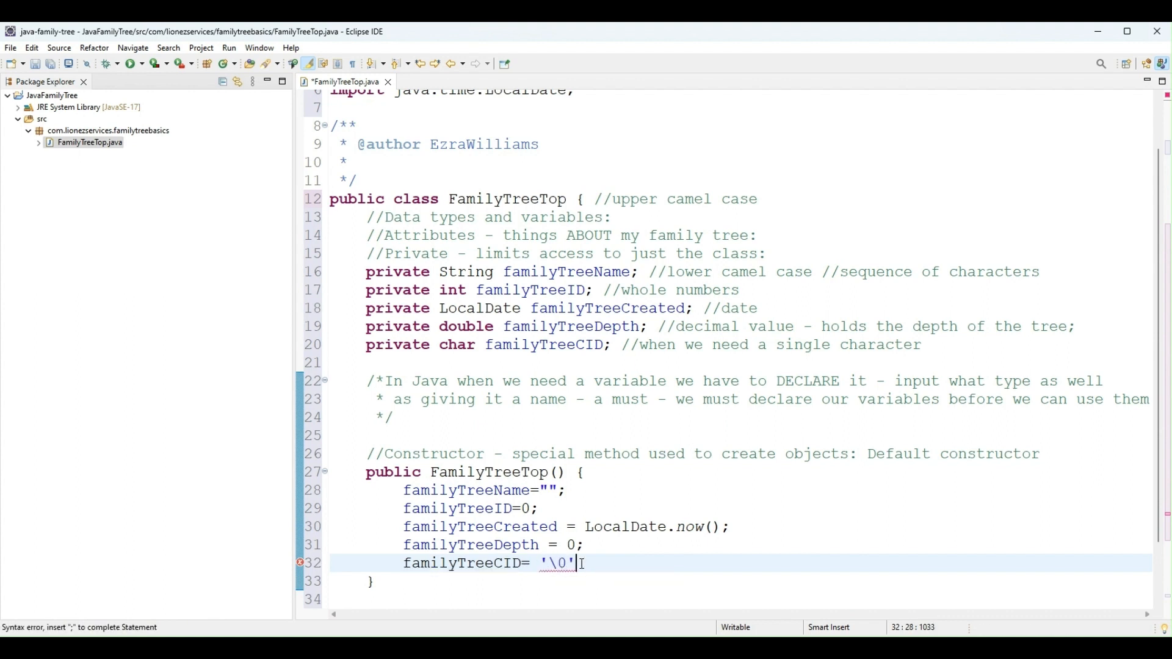
{"action": "type", "text": ";"}
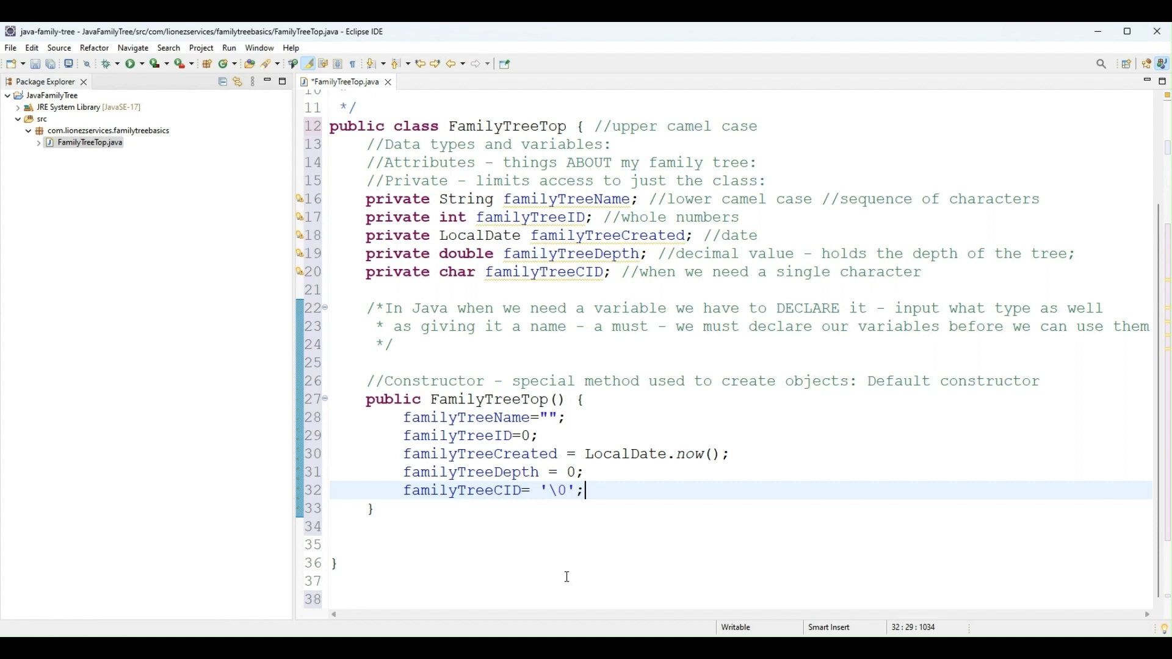
{"action": "mouse_move", "coordinate": [889, 331]}
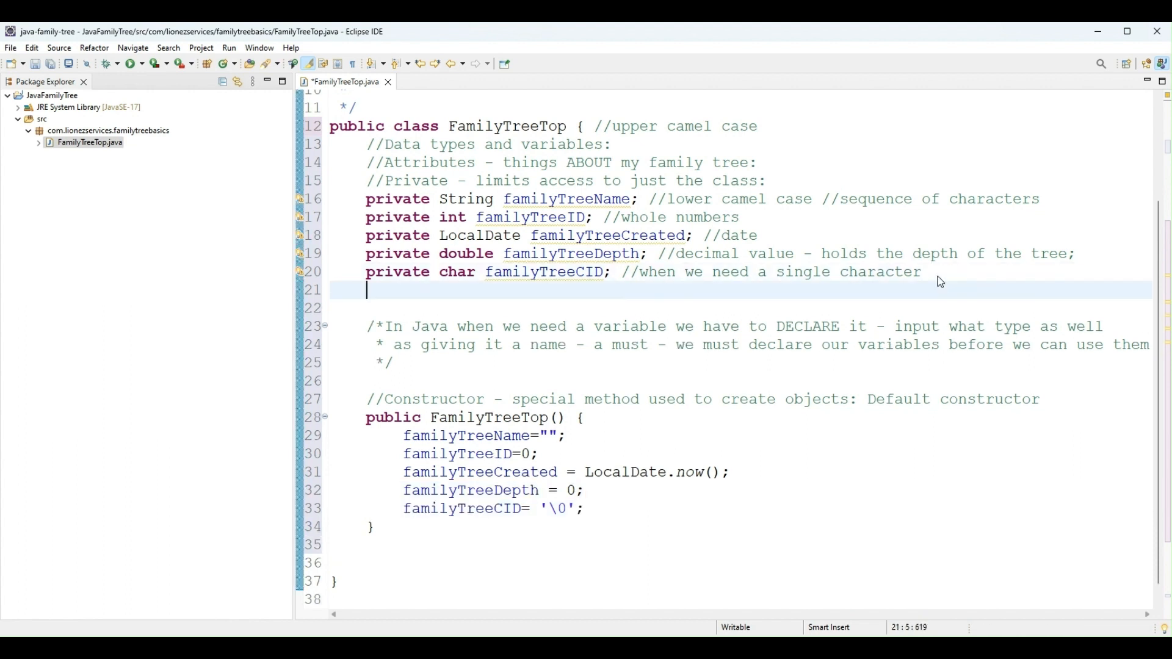
Declare private boolean noDepth, commented 'used when we need a true/false value'
{"action": "type", "text": "pr"}
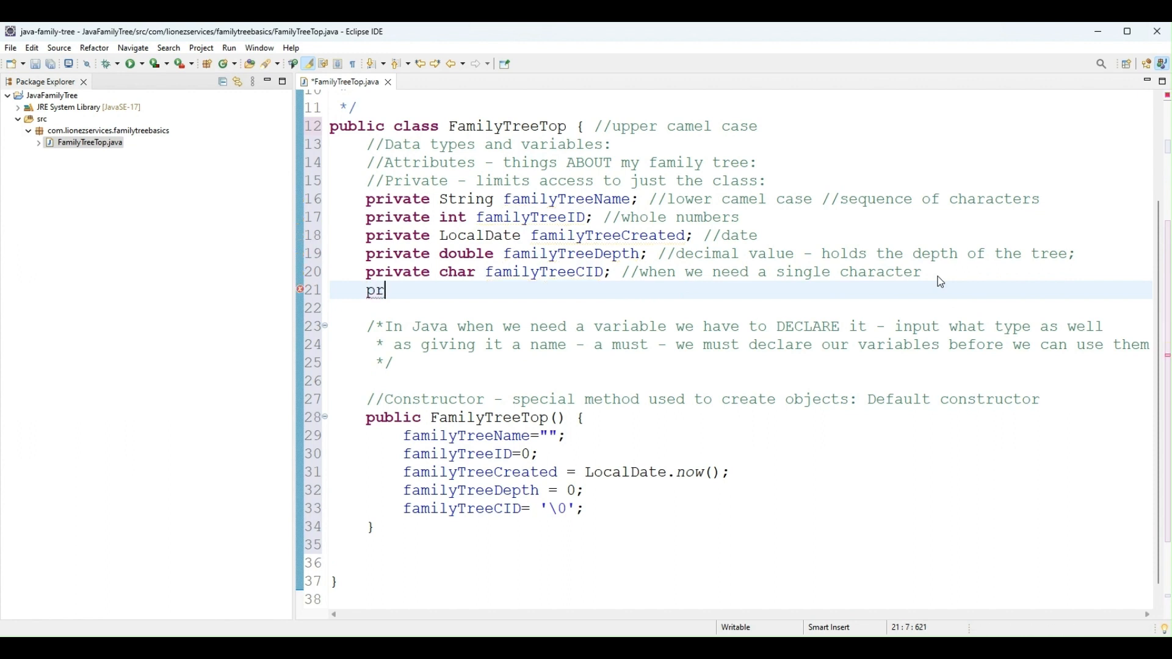
{"action": "type", "text": "ivate bo"}
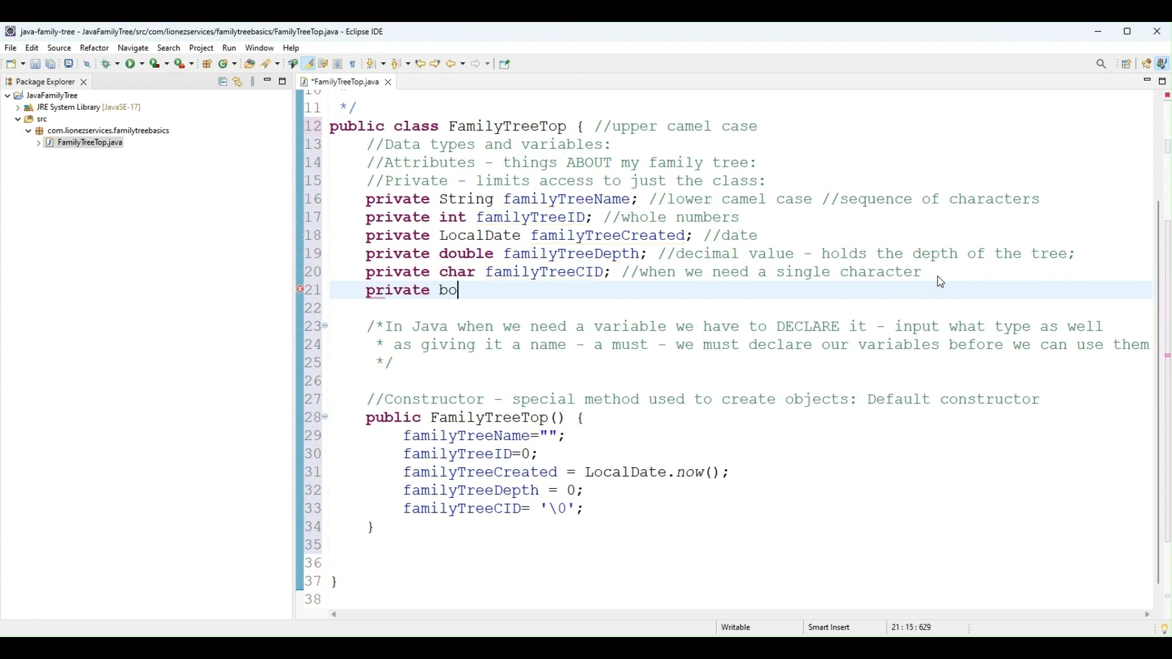
{"action": "type", "text": "olean"}
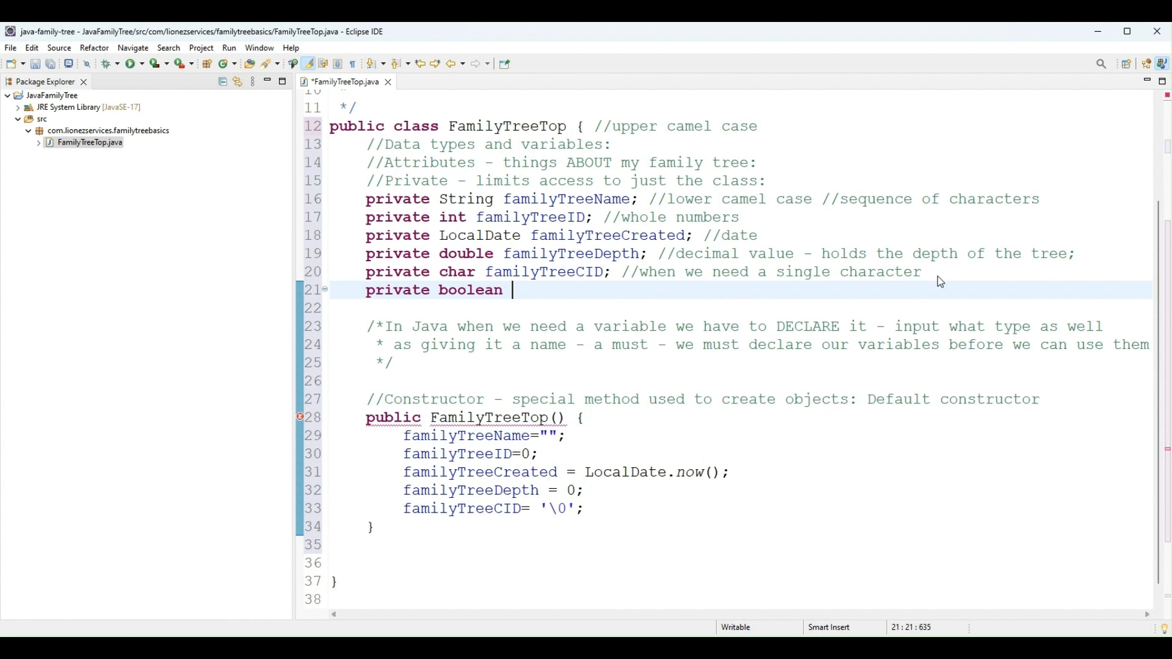
{"action": "type", "text": "noD"}
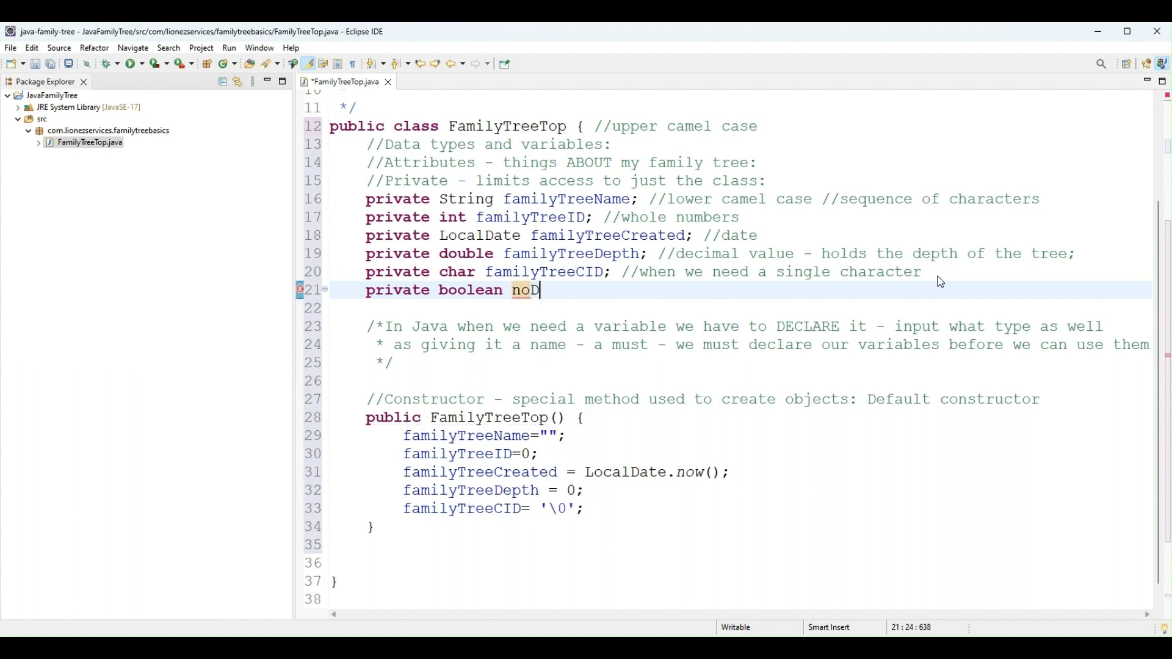
{"action": "type", "text": "epth"}
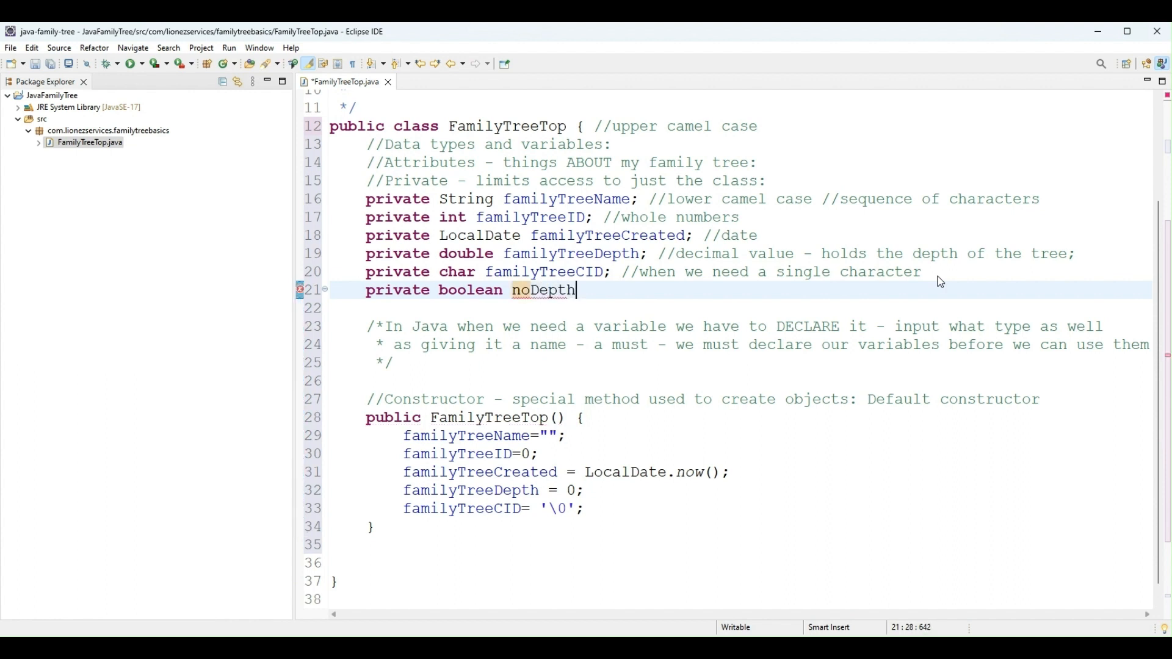
{"action": "type", "text": ";"}
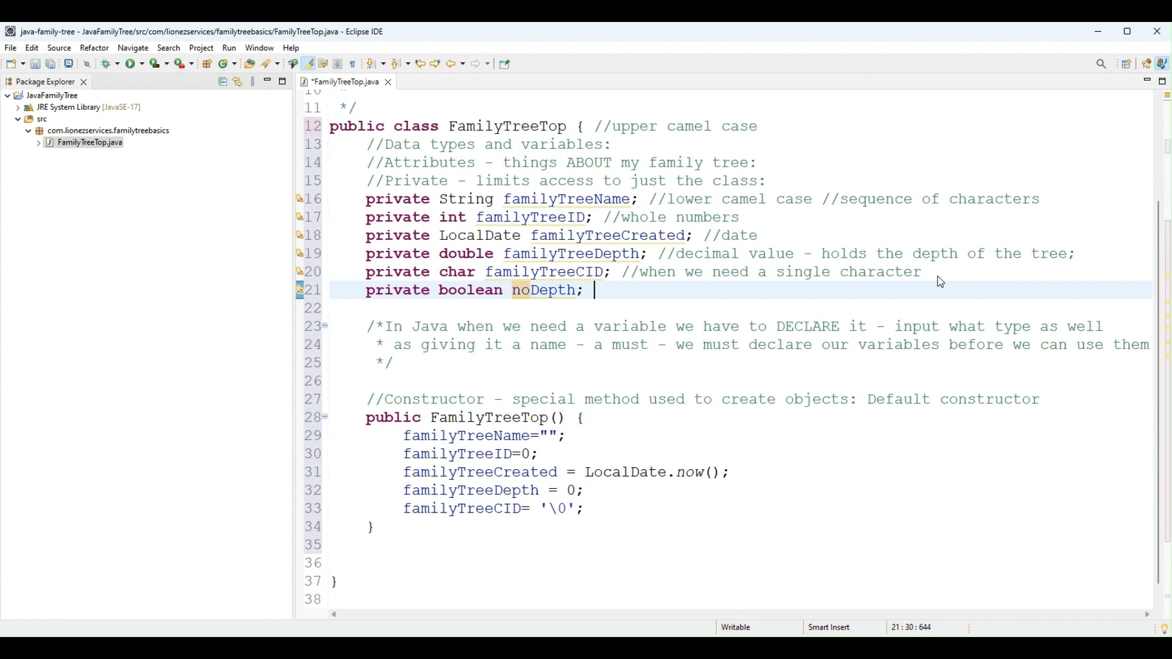
{"action": "type", "text": "//"}
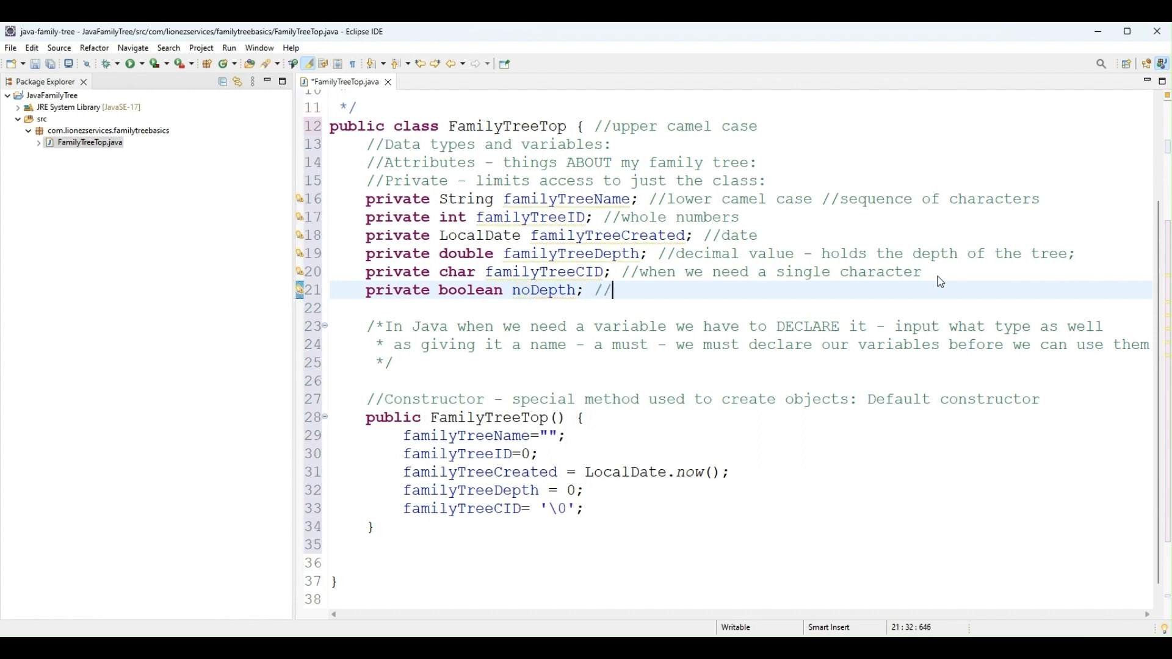
{"action": "type", "text": "used when"}
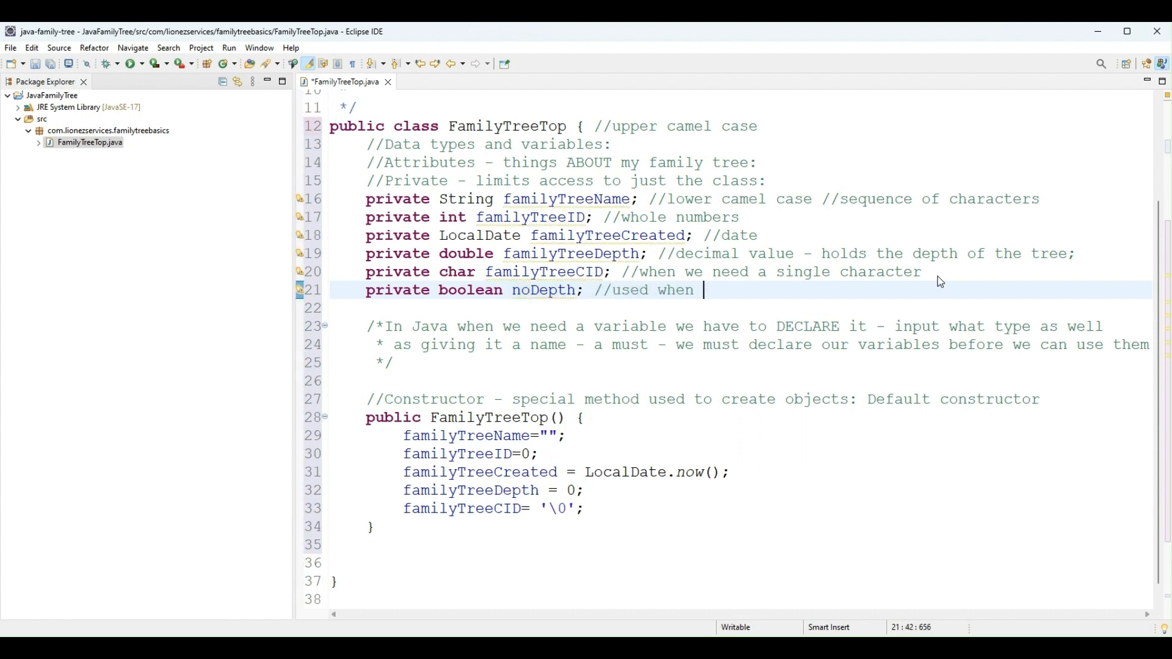
{"action": "type", "text": "we need a tru"}
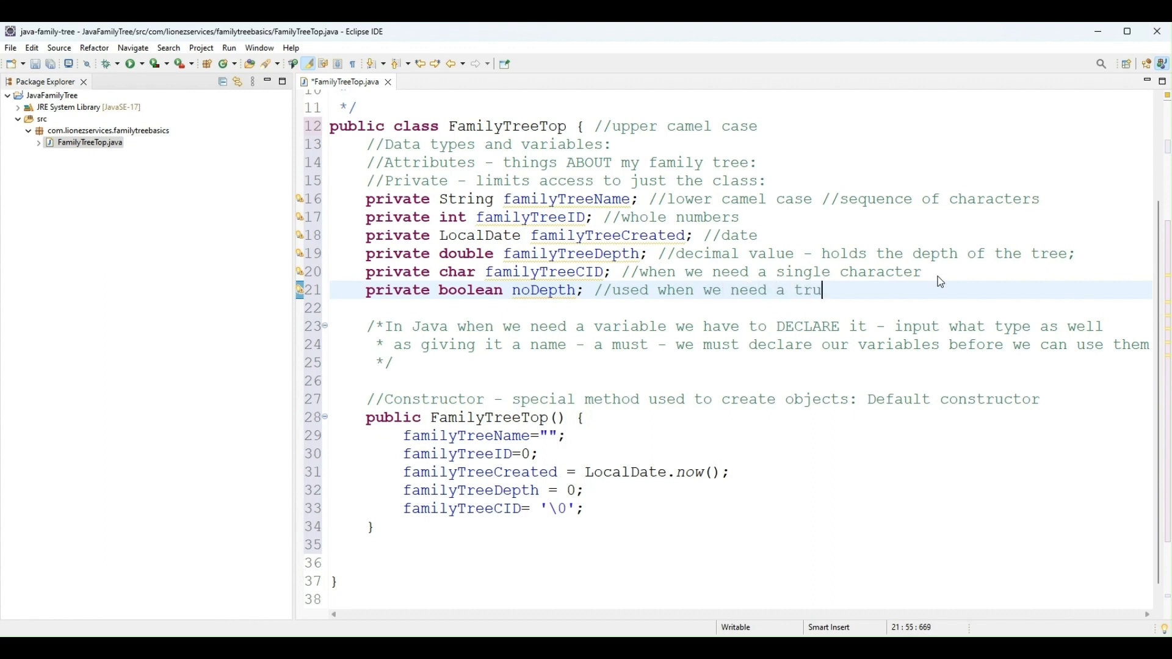
{"action": "type", "text": "e/f"}
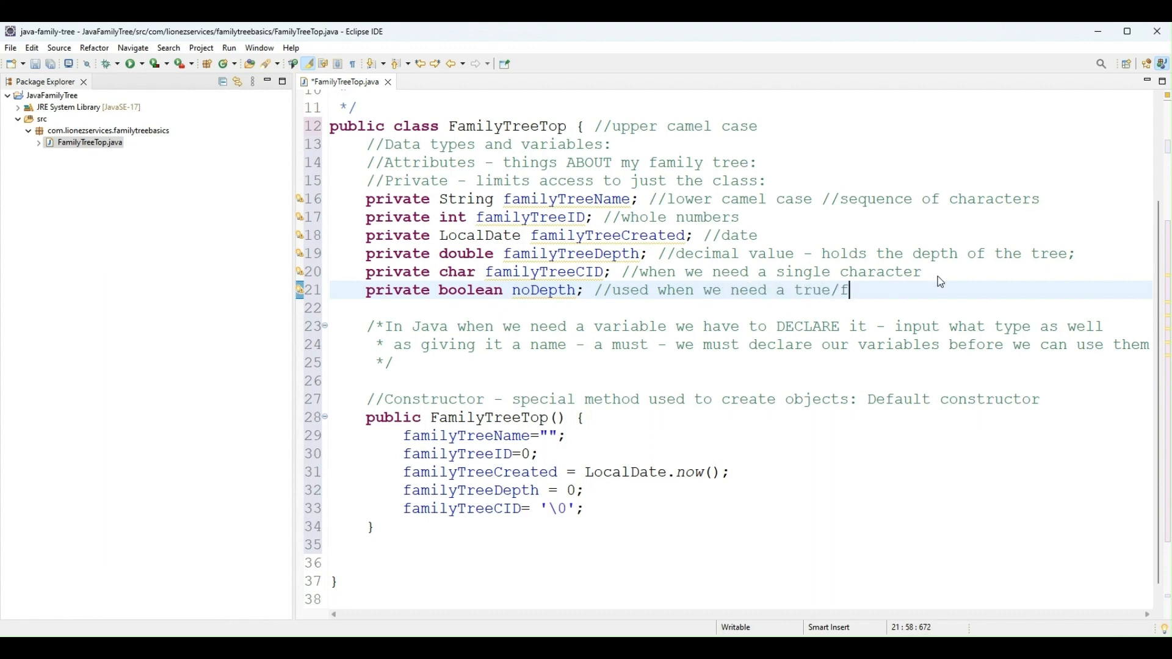
{"action": "type", "text": "alse value"}
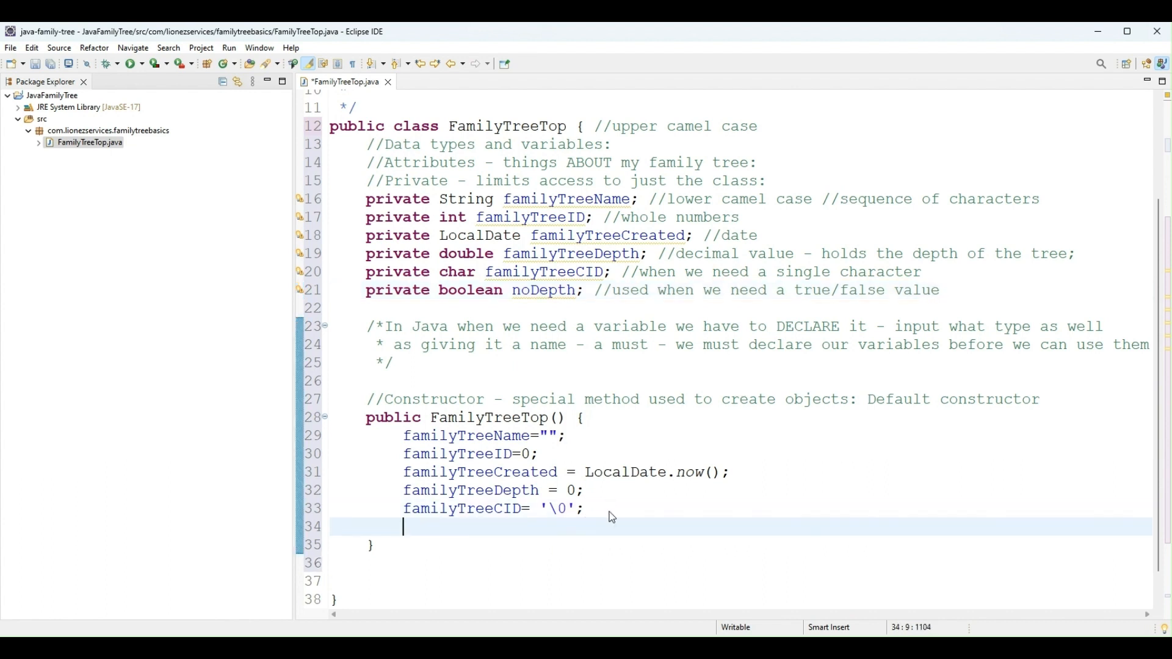
Set noDepth to false at the end of the constructor and save the file with Ctrl+S
{"action": "type", "text": "noDet"}
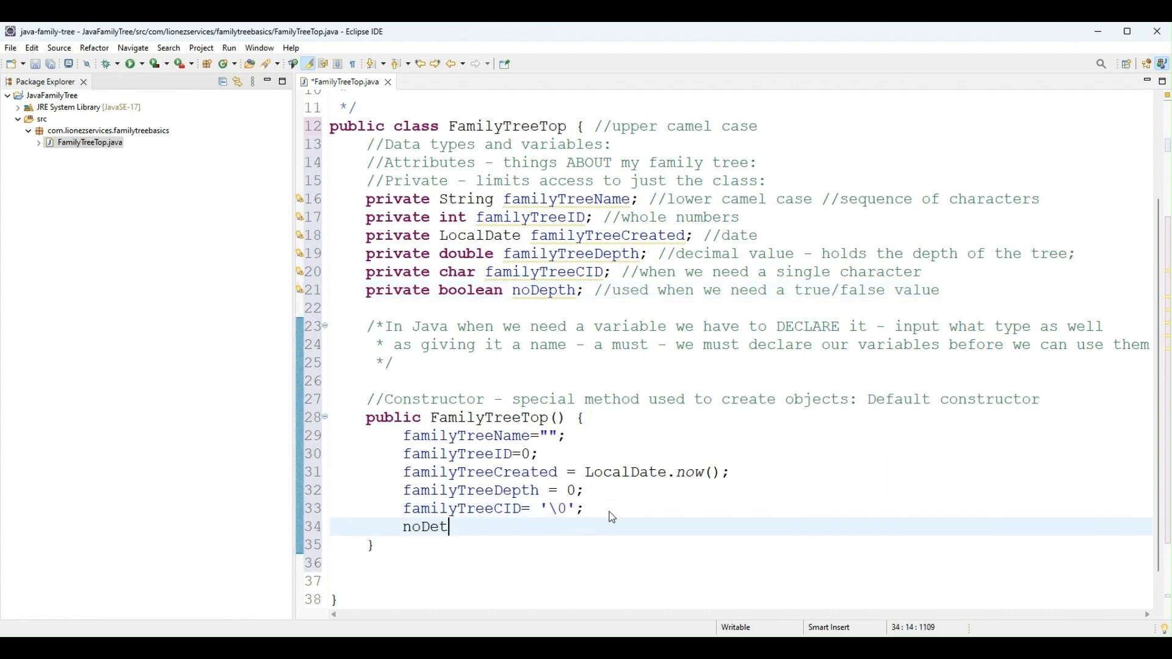
{"action": "type", "text": "pth ="}
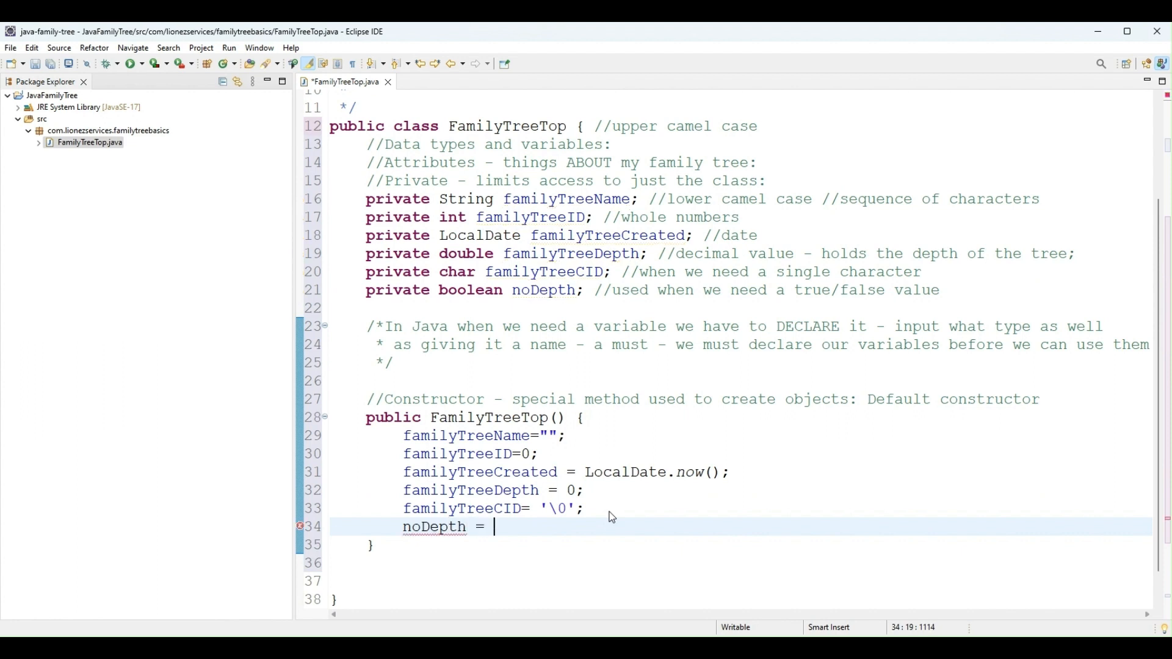
{"action": "type", "text": "false;"}
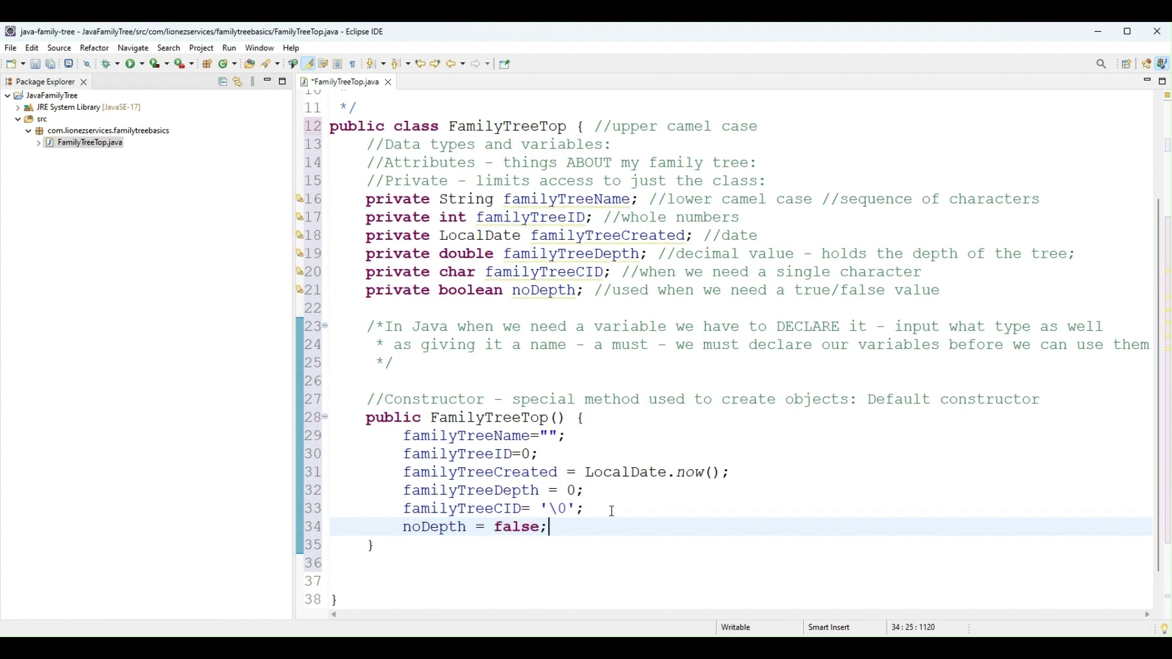
{"action": "key", "text": "Ctrl+s"}
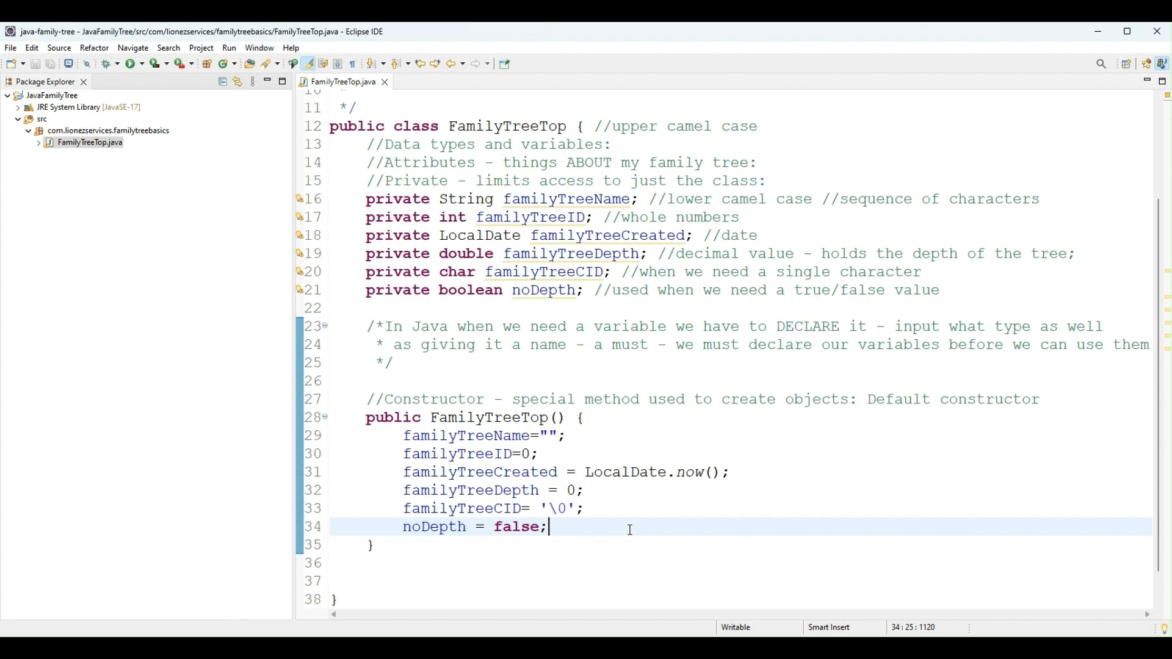
{"action": "mouse_move", "coordinate": [534, 451]}
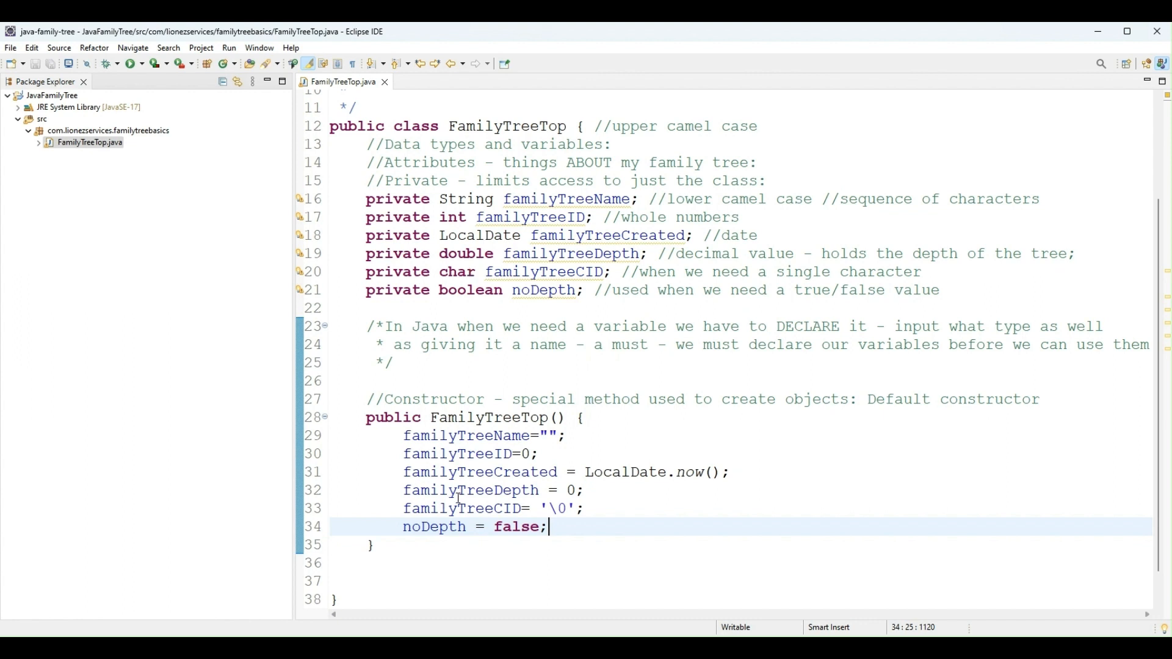
{"action": "mouse_move", "coordinate": [431, 404]}
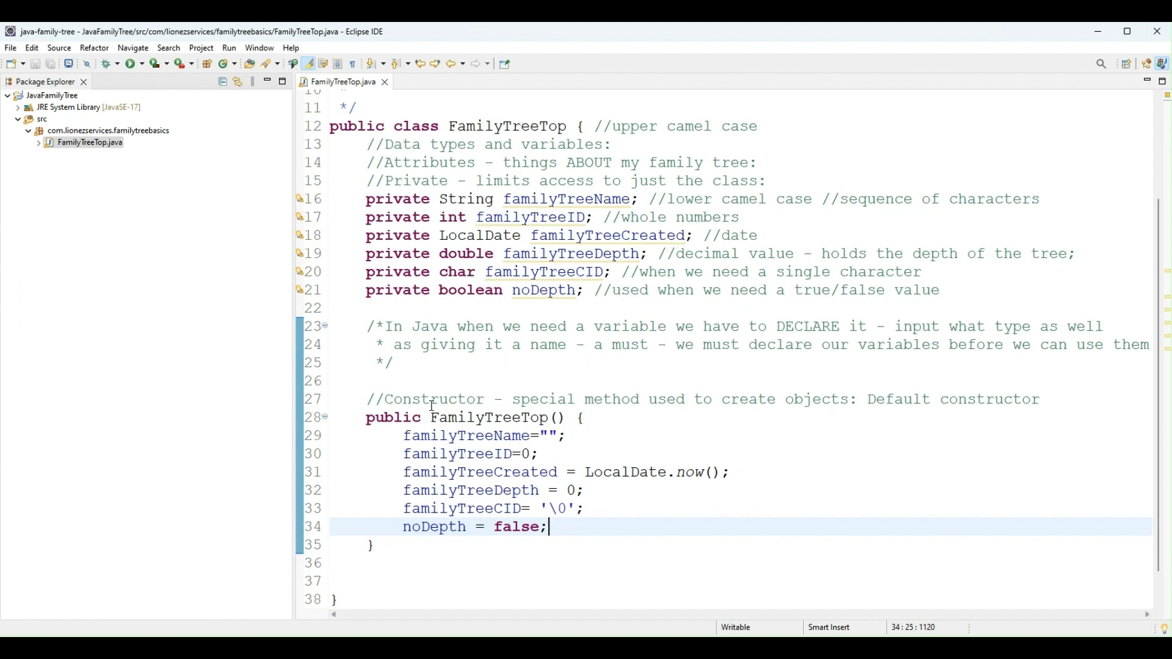
{"action": "mouse_move", "coordinate": [435, 236]}
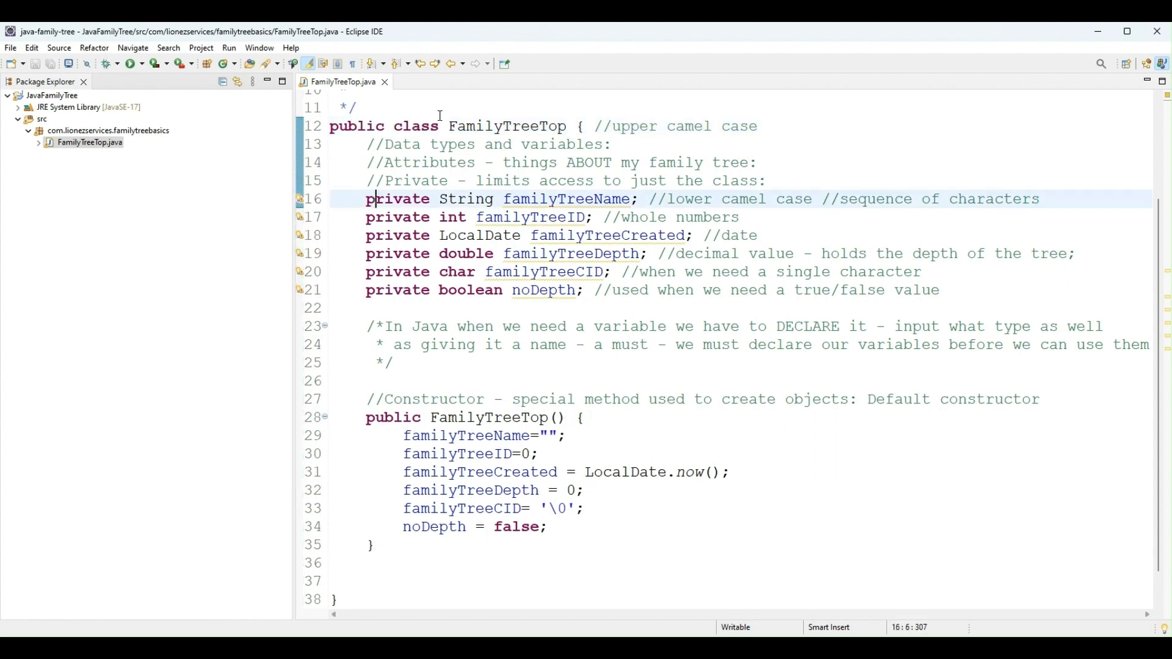
{"action": "left_click", "coordinate": [421, 235]}
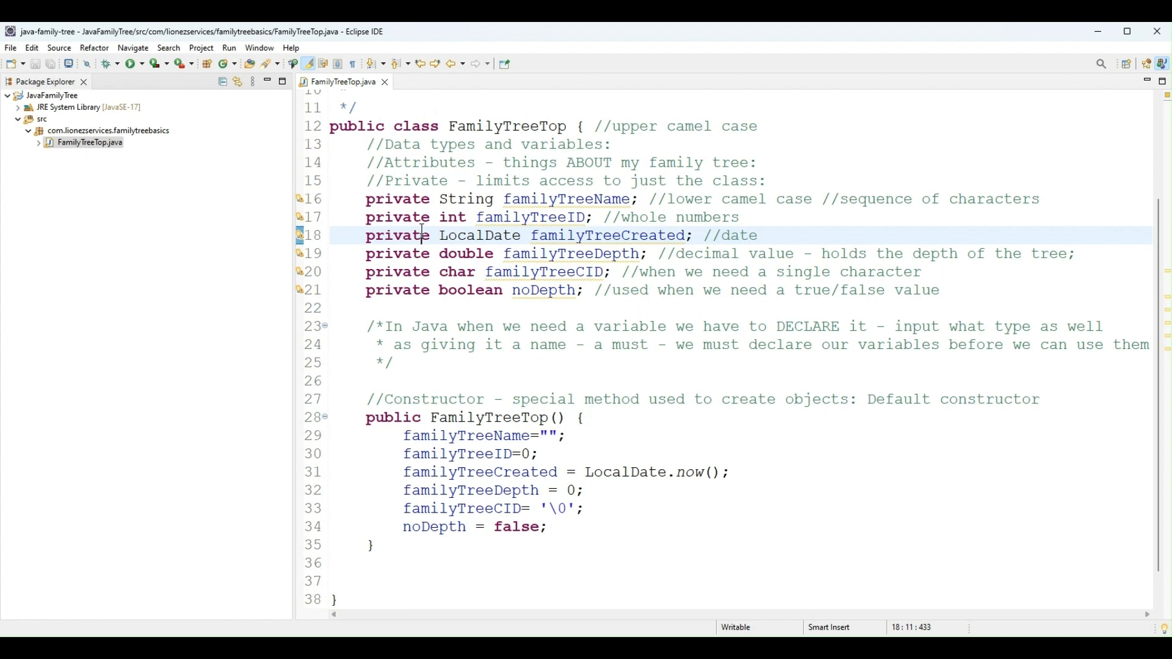
{"action": "mouse_move", "coordinate": [487, 275]}
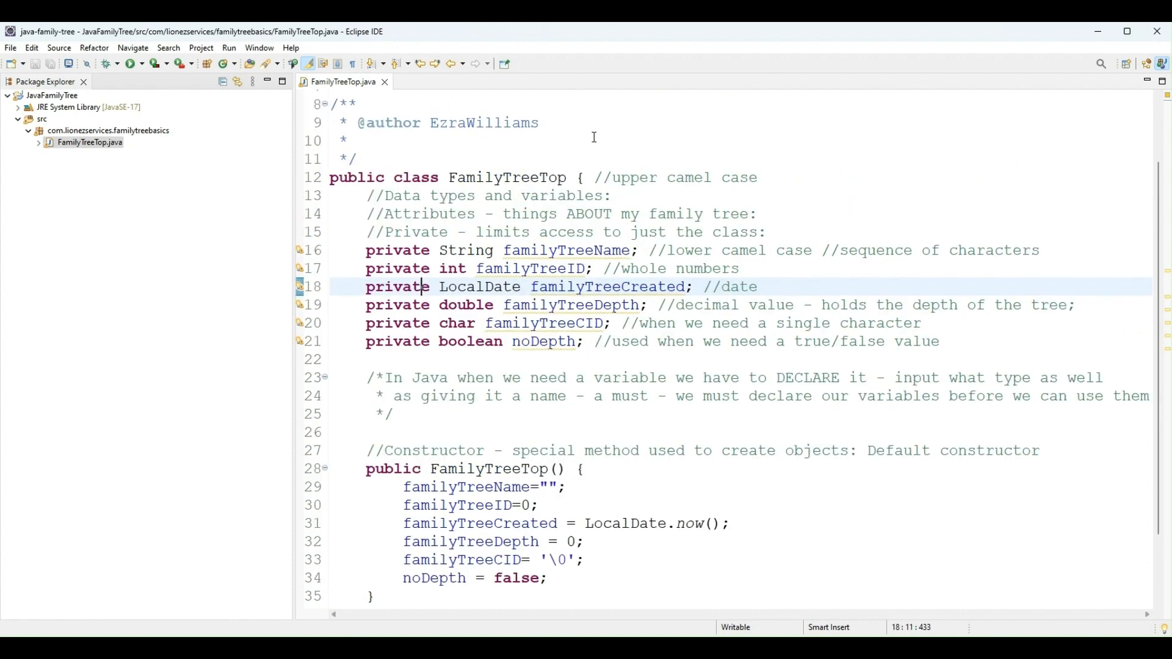
{"action": "scroll", "scroll_direction": "down", "scroll_amount": 3}
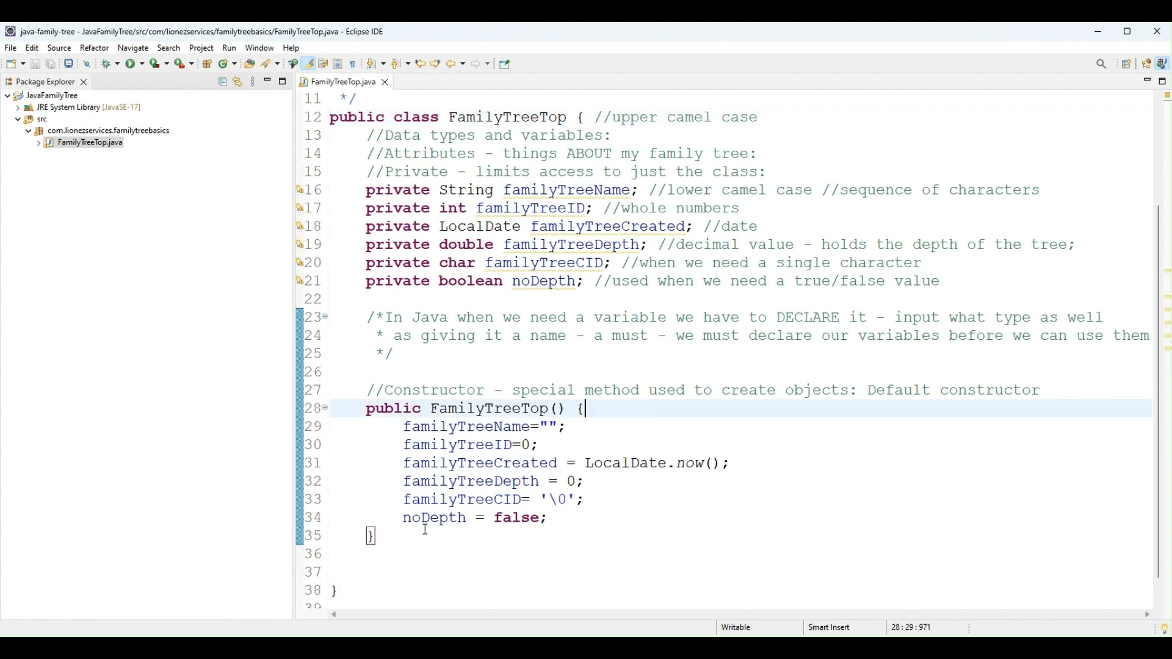
{"action": "mouse_move", "coordinate": [434, 527]}
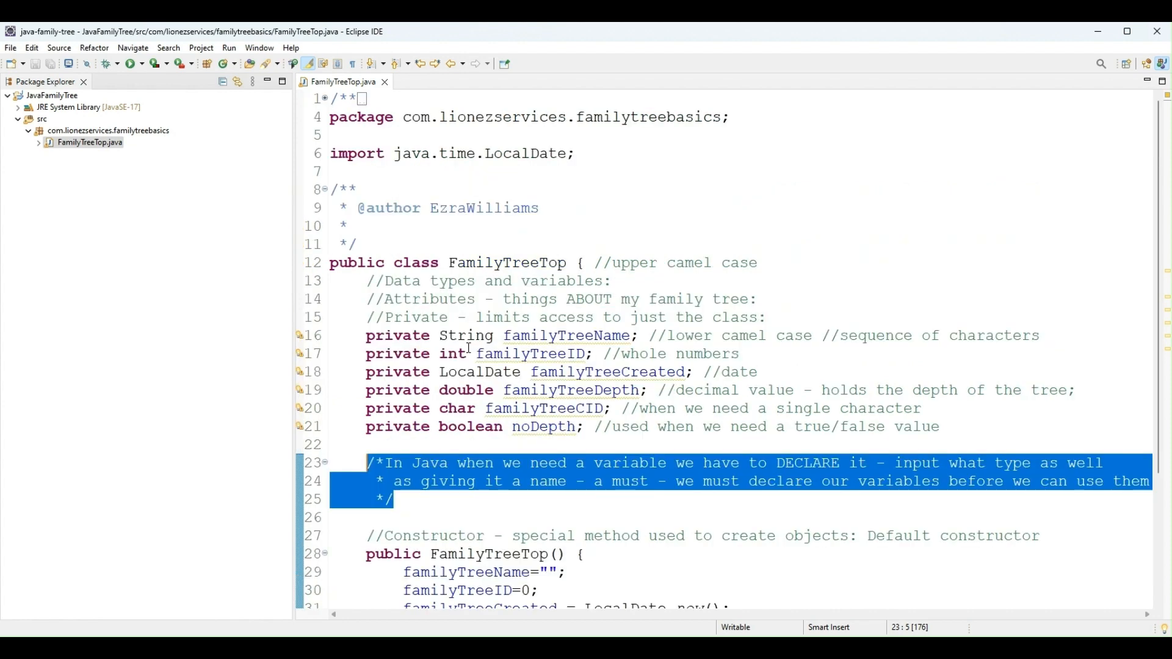
{"action": "left_click", "coordinate": [357, 244]}
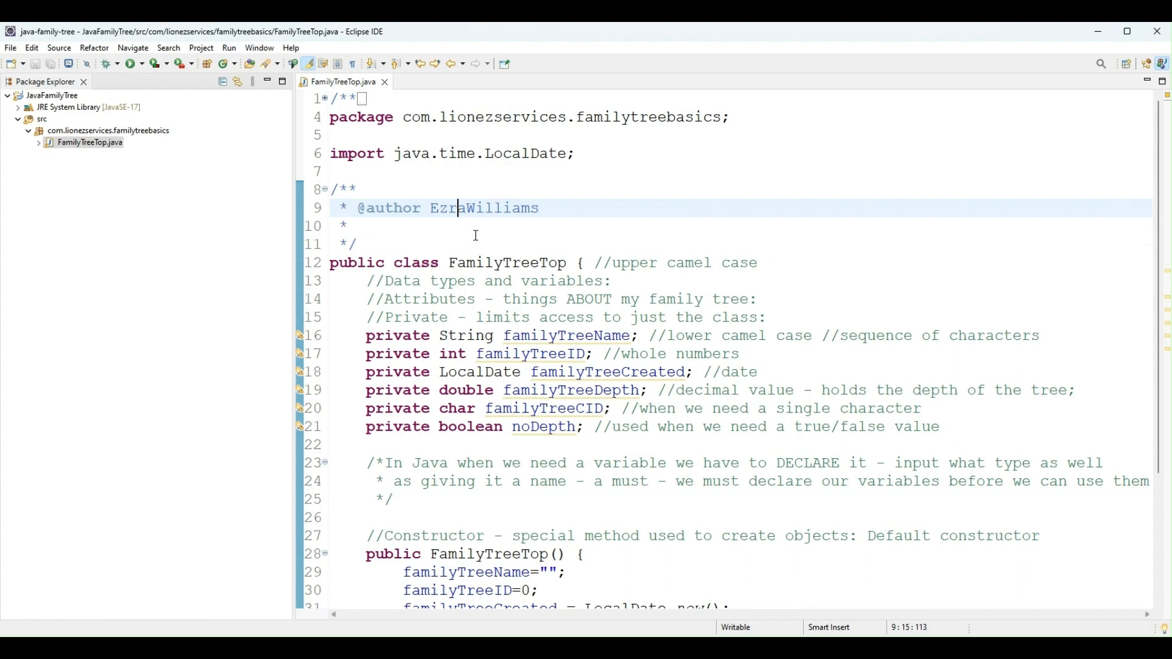
{"action": "mouse_move", "coordinate": [481, 263]}
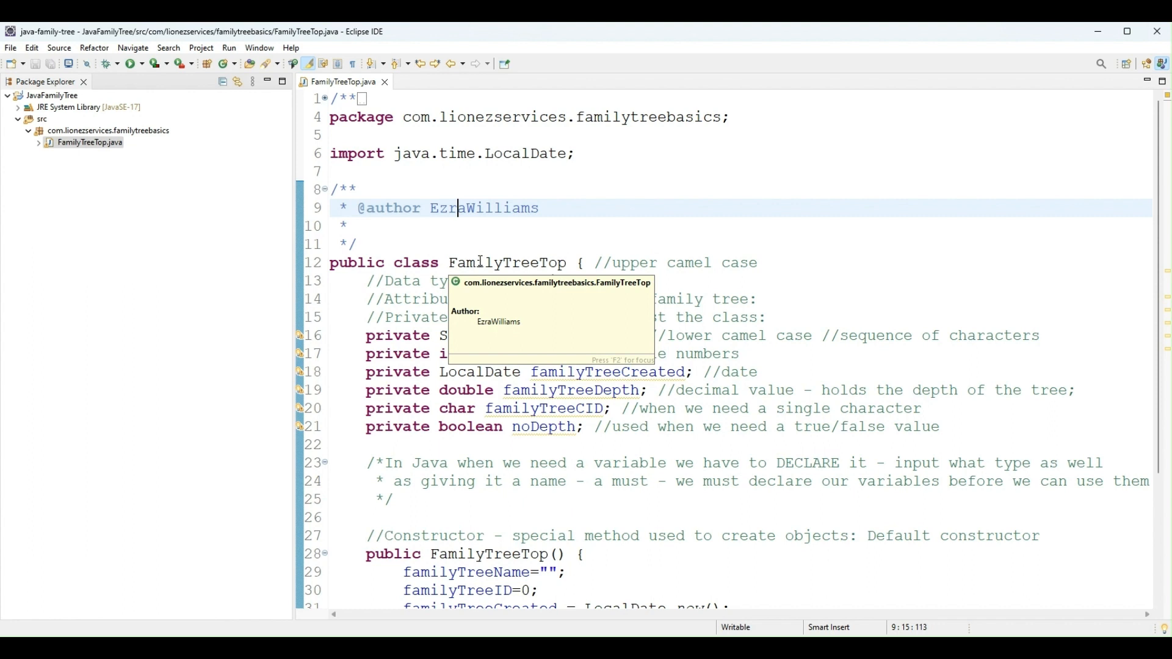
{"action": "mouse_move", "coordinate": [464, 254]}
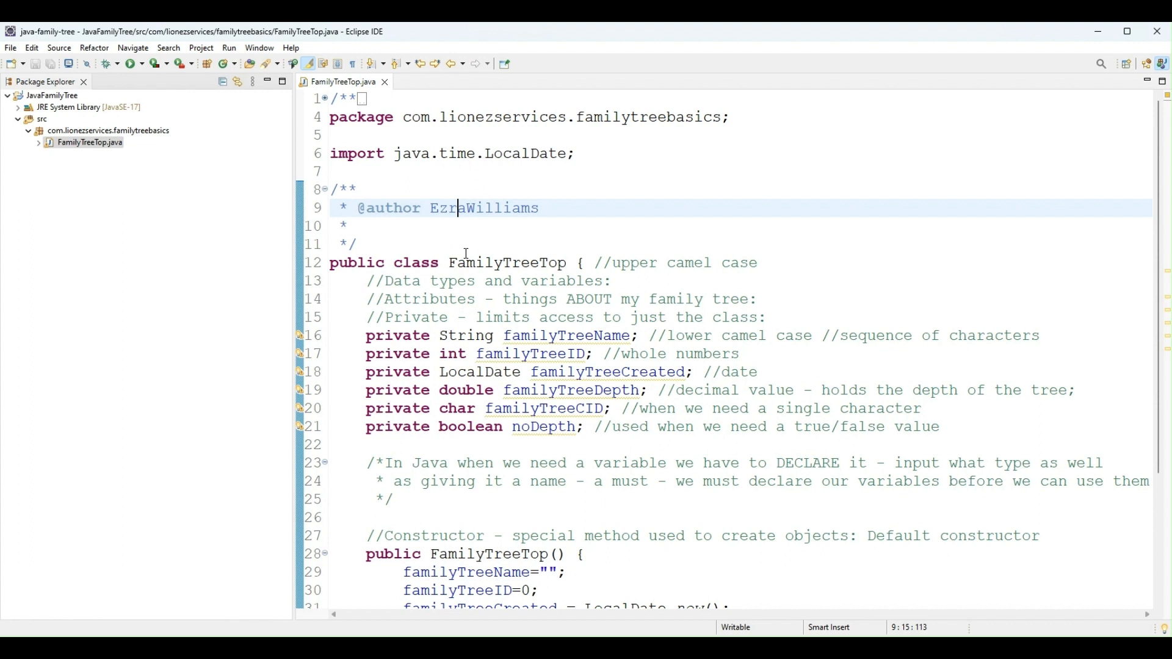
{"action": "mouse_move", "coordinate": [455, 317]}
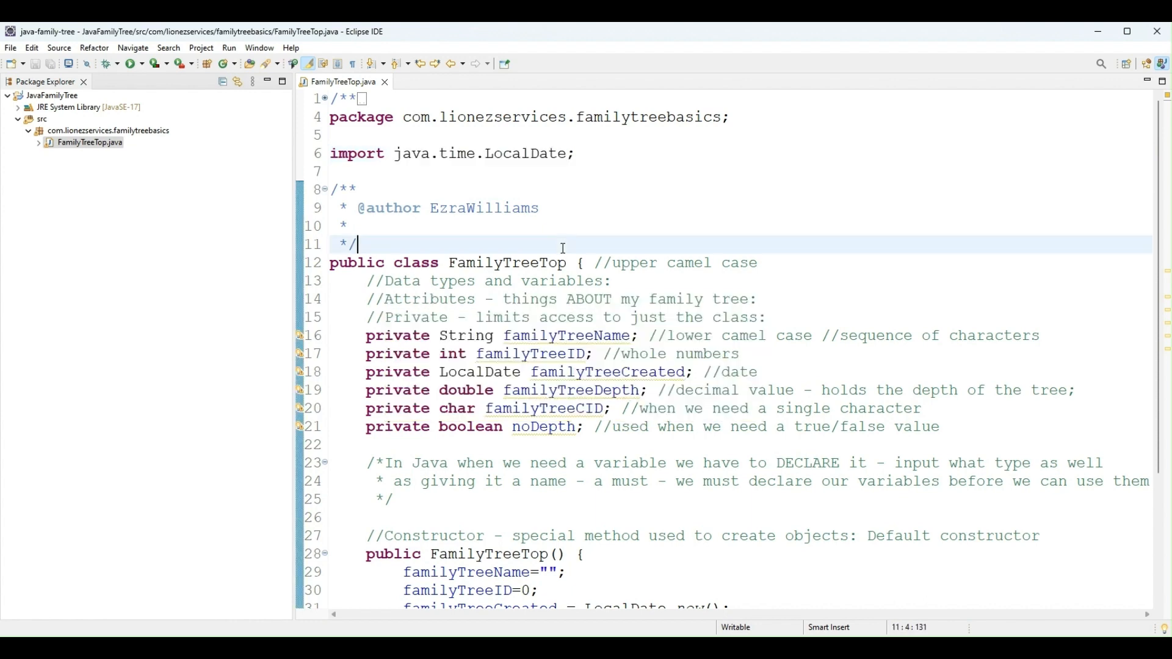
{"action": "scroll", "scroll_direction": "down", "scroll_amount": 3}
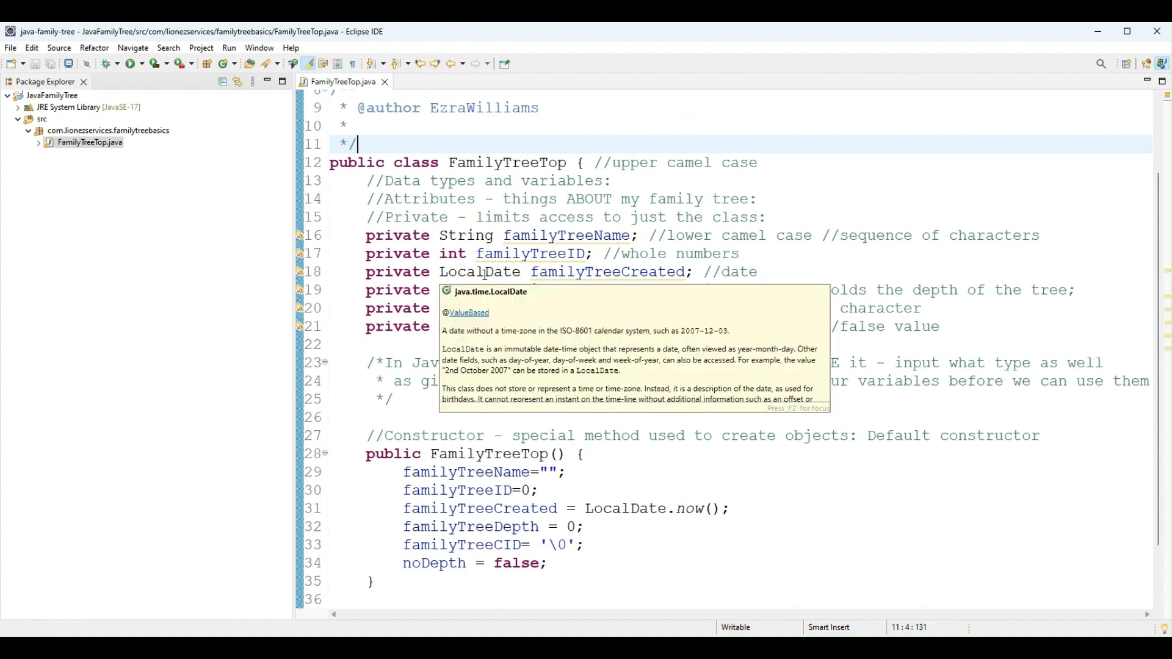
{"action": "mouse_move", "coordinate": [520, 471]}
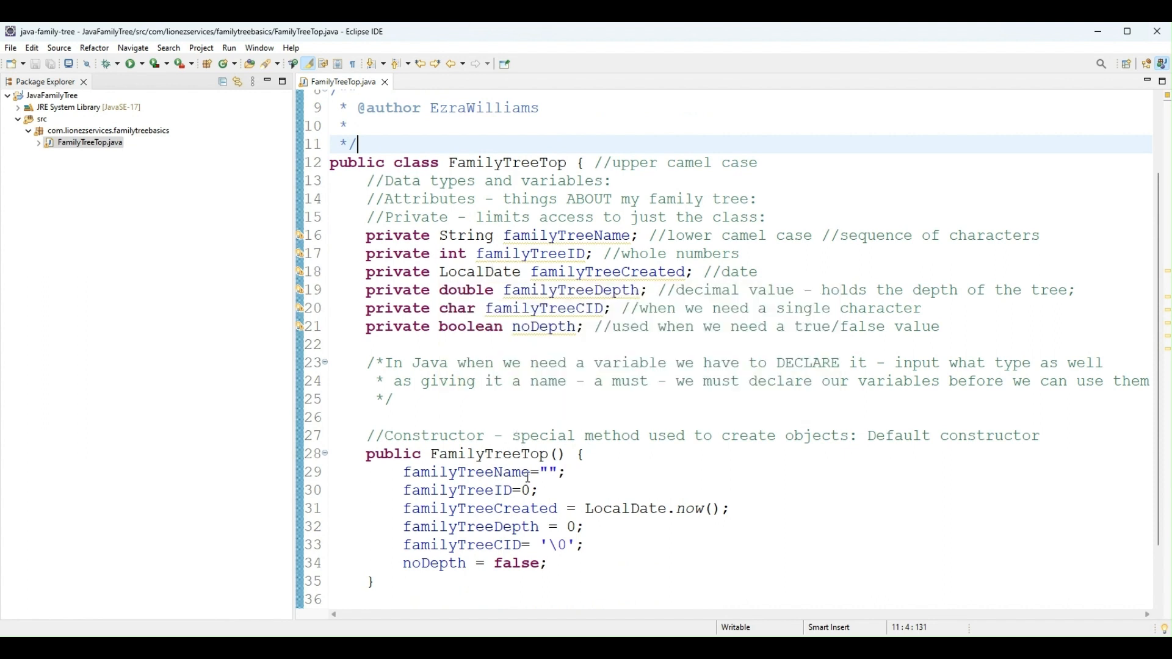